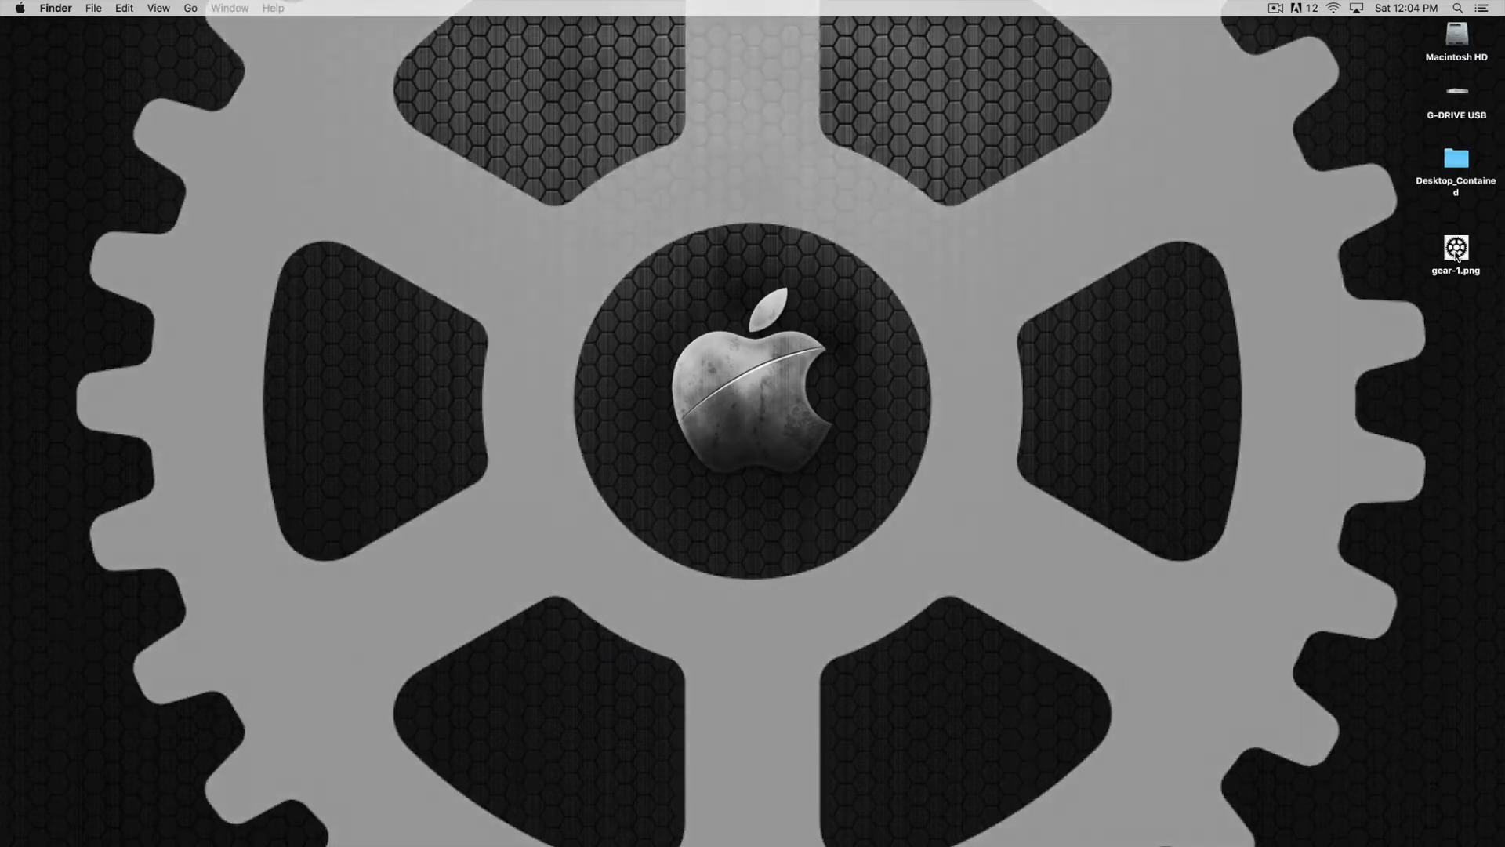
- Open gear-1.png in Photoshop, nudge its window, then close it
double_click(1455, 247)
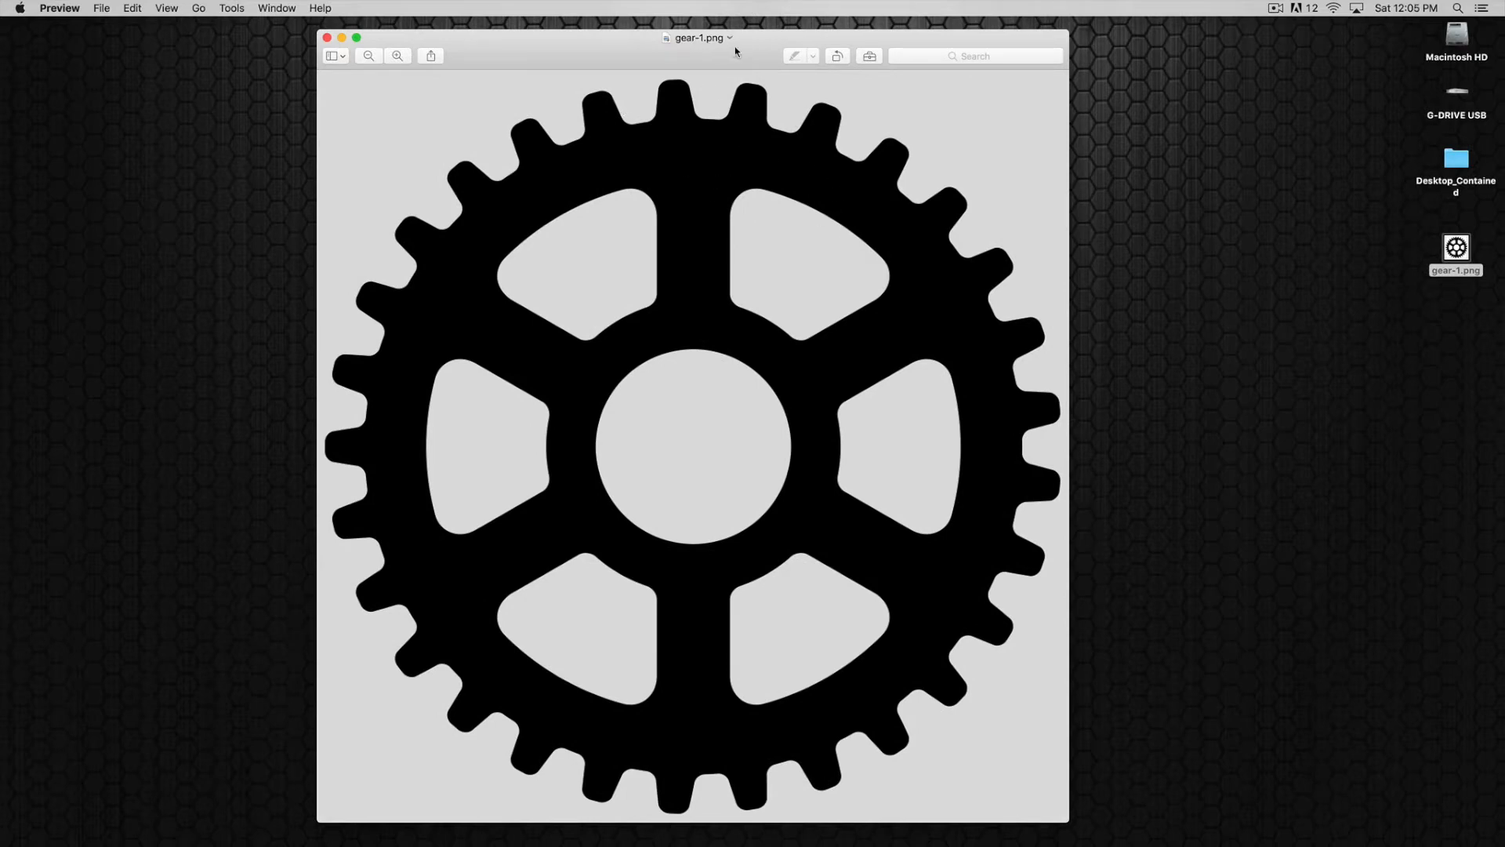
drag(699, 37, 681, 37)
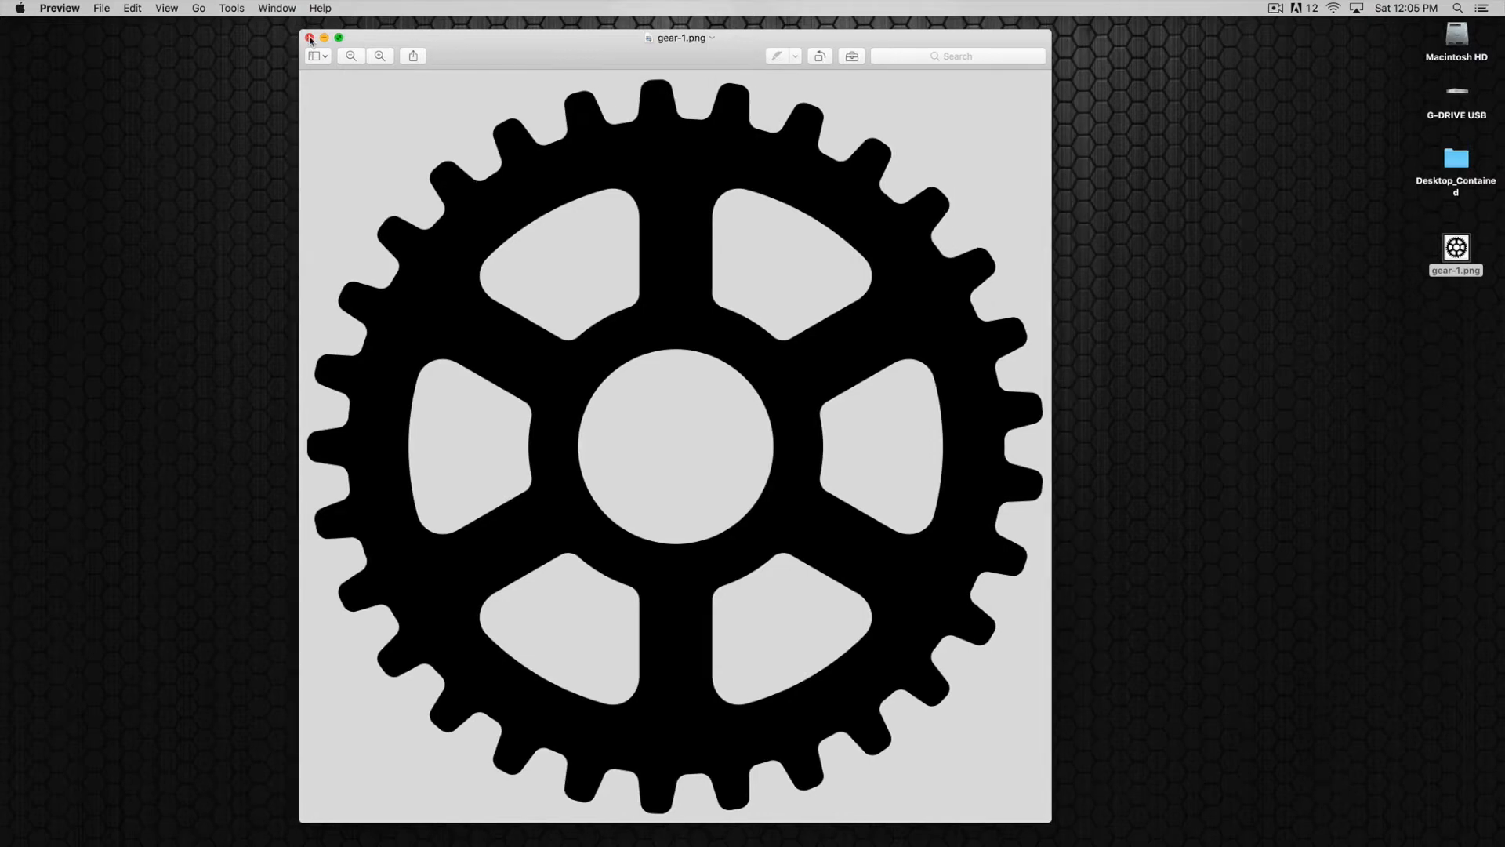
click(310, 37)
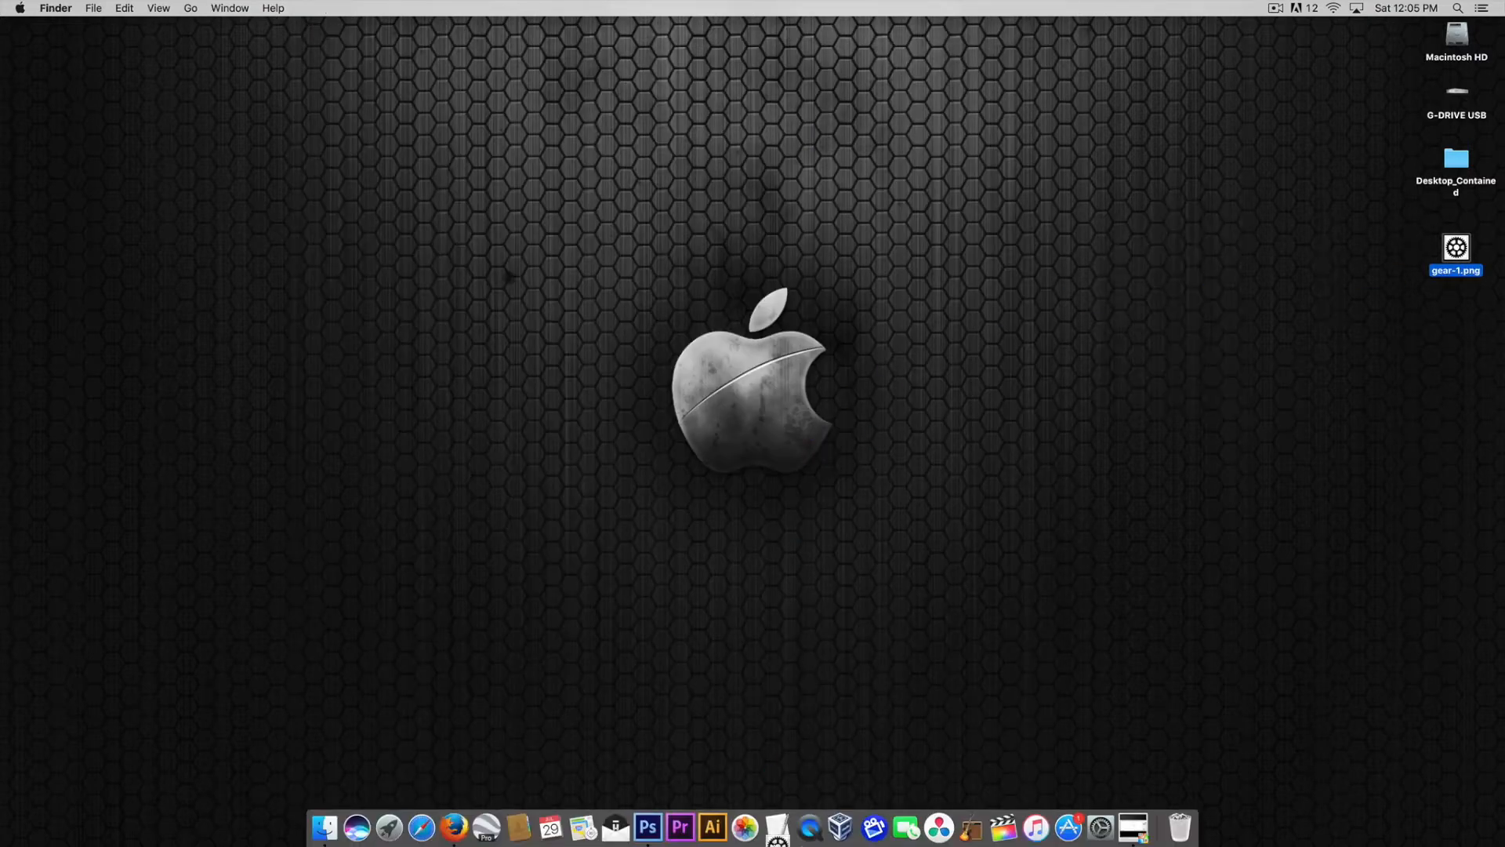
- Reopen gear-1.png, drag its window to view the transparency, then hide Photoshop
double_click(1454, 247)
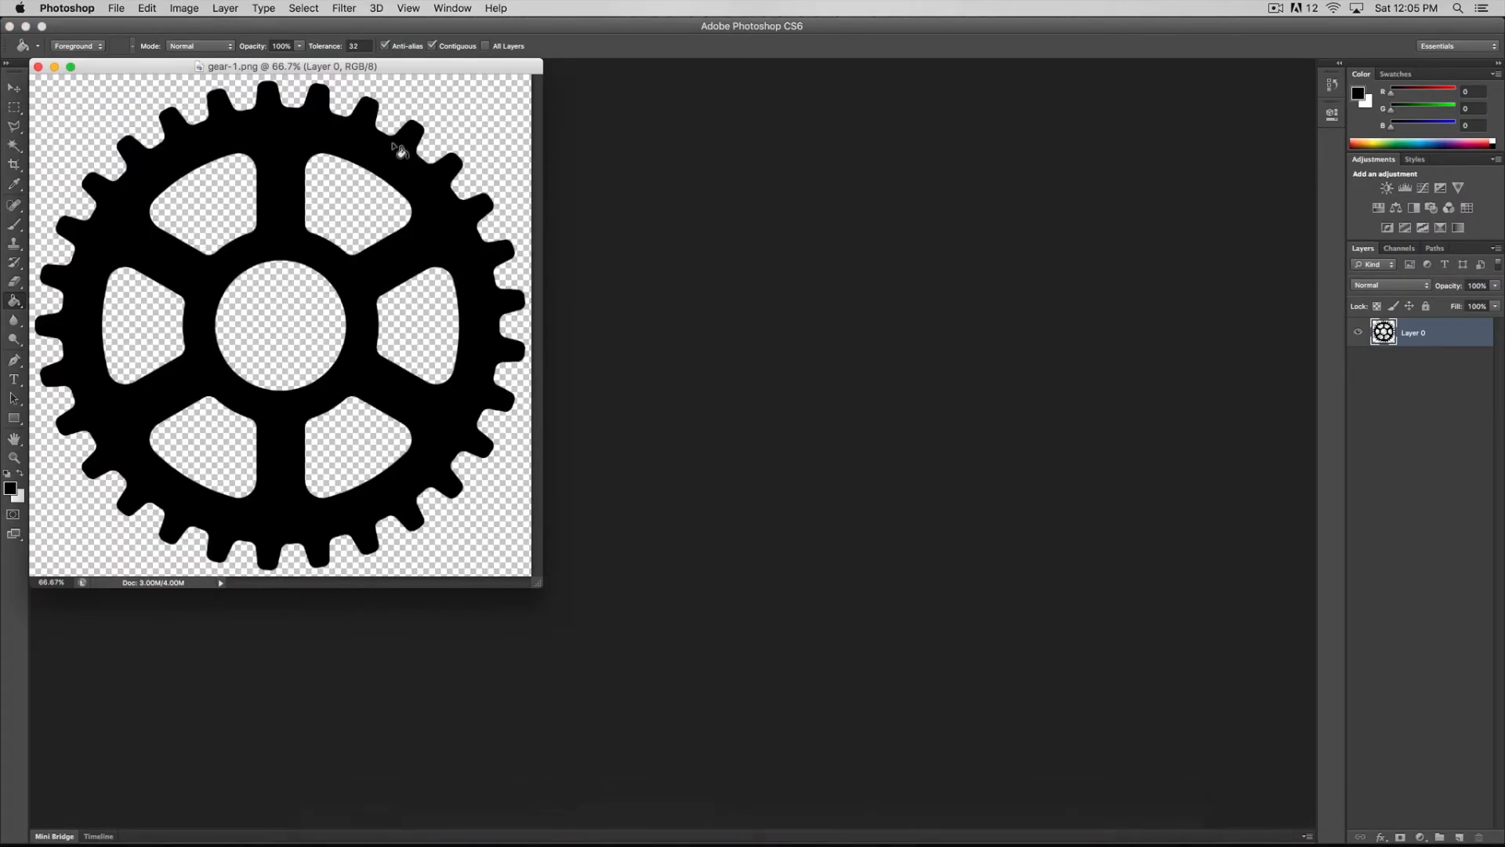
drag(292, 66, 701, 125)
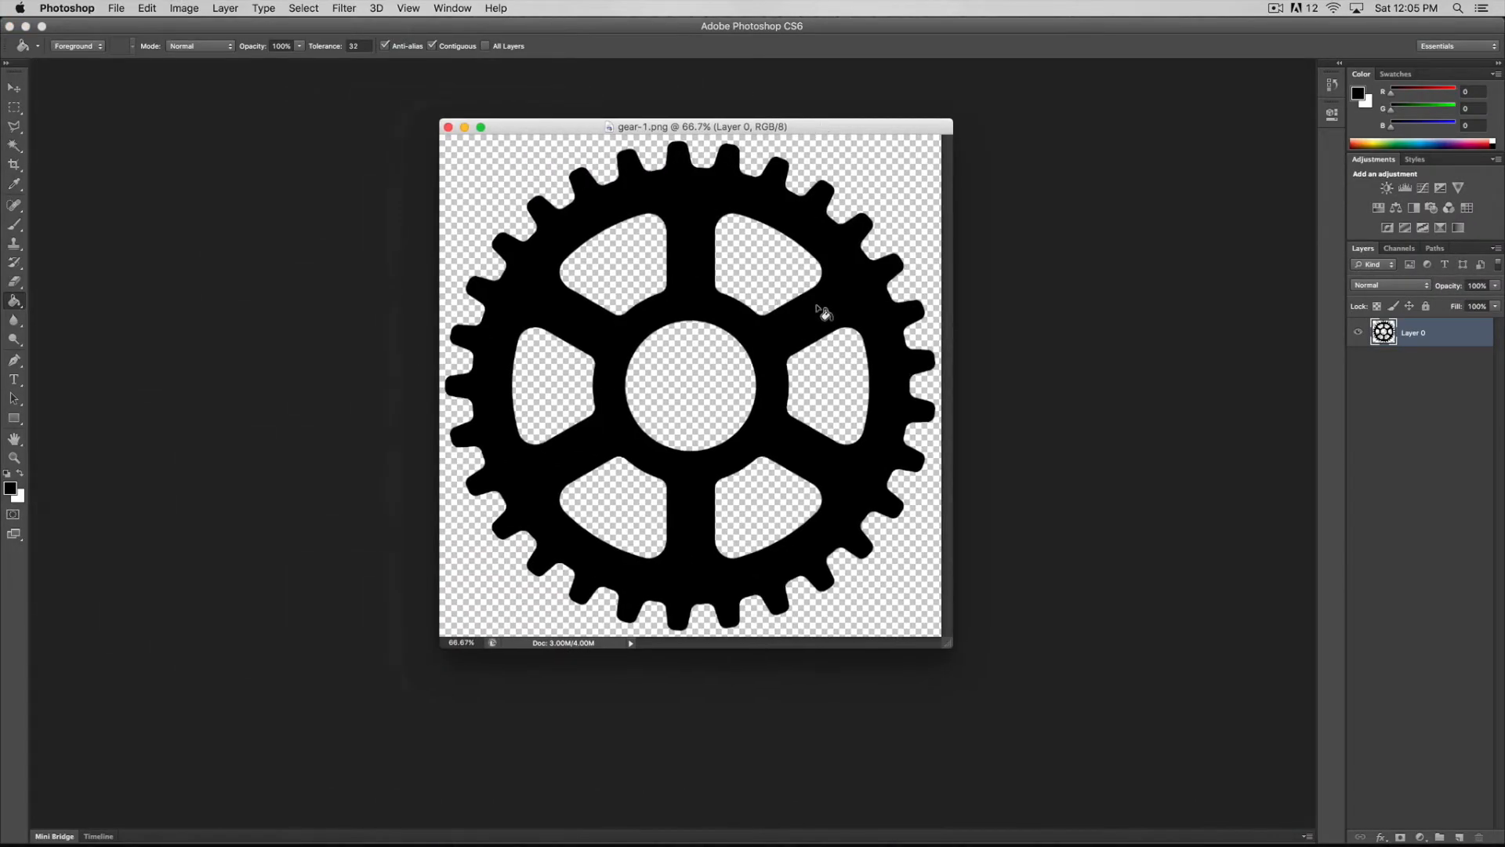
mouse_move(693, 272)
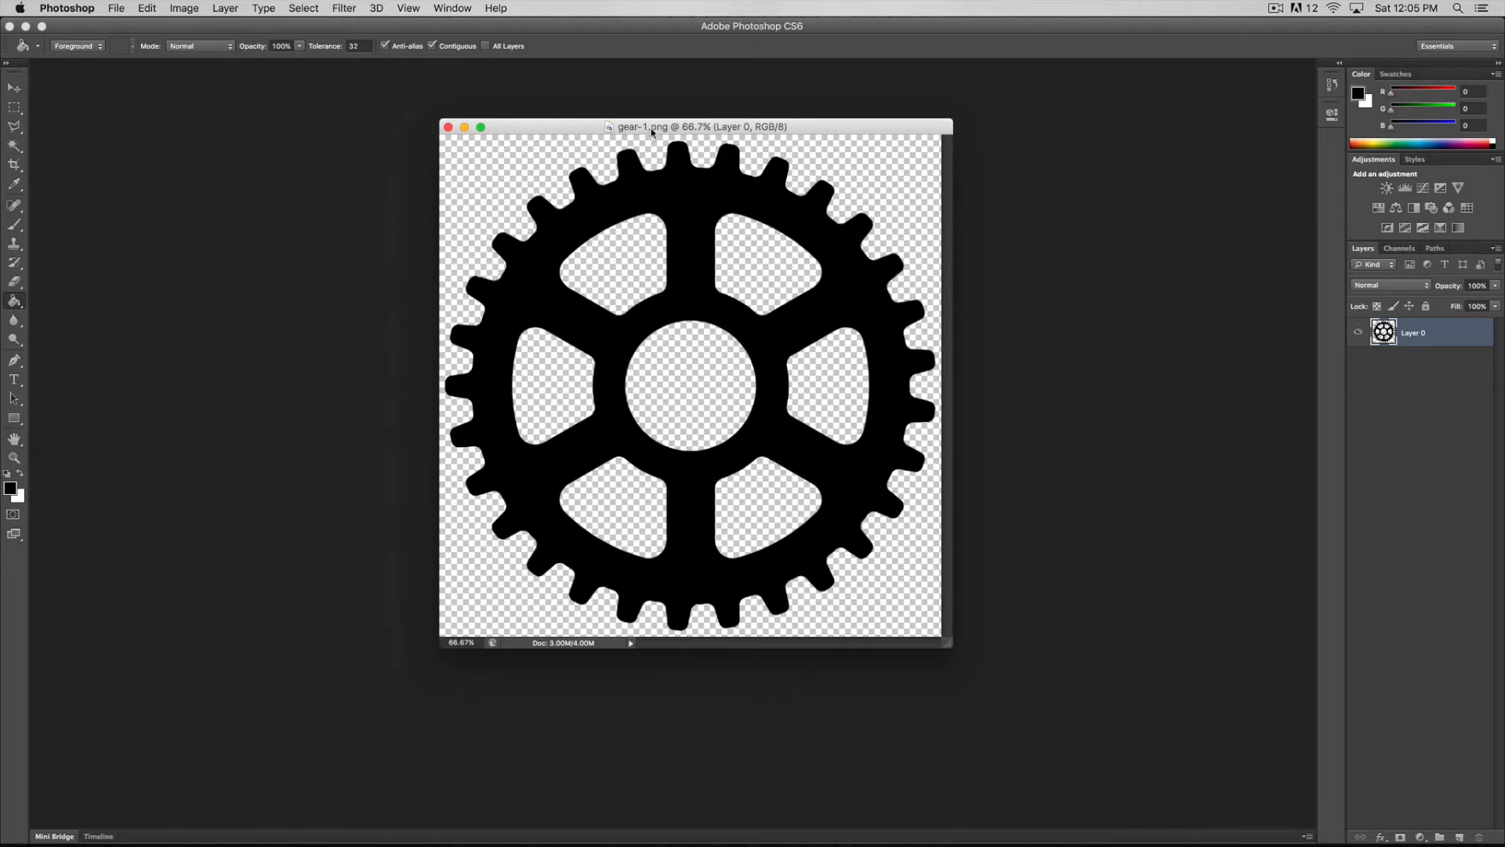
mouse_move(770, 272)
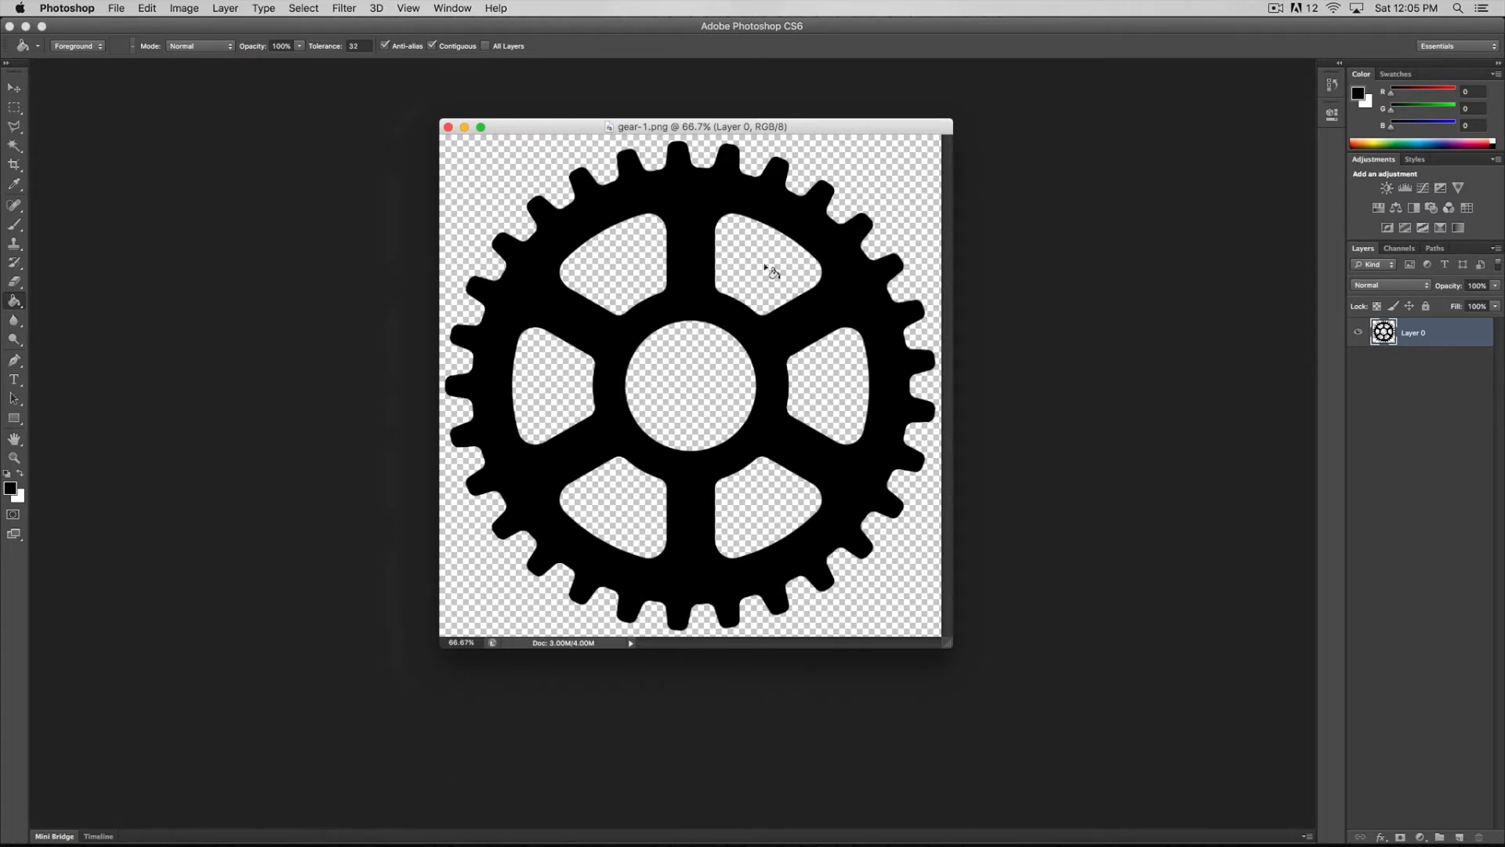
drag(702, 125, 692, 129)
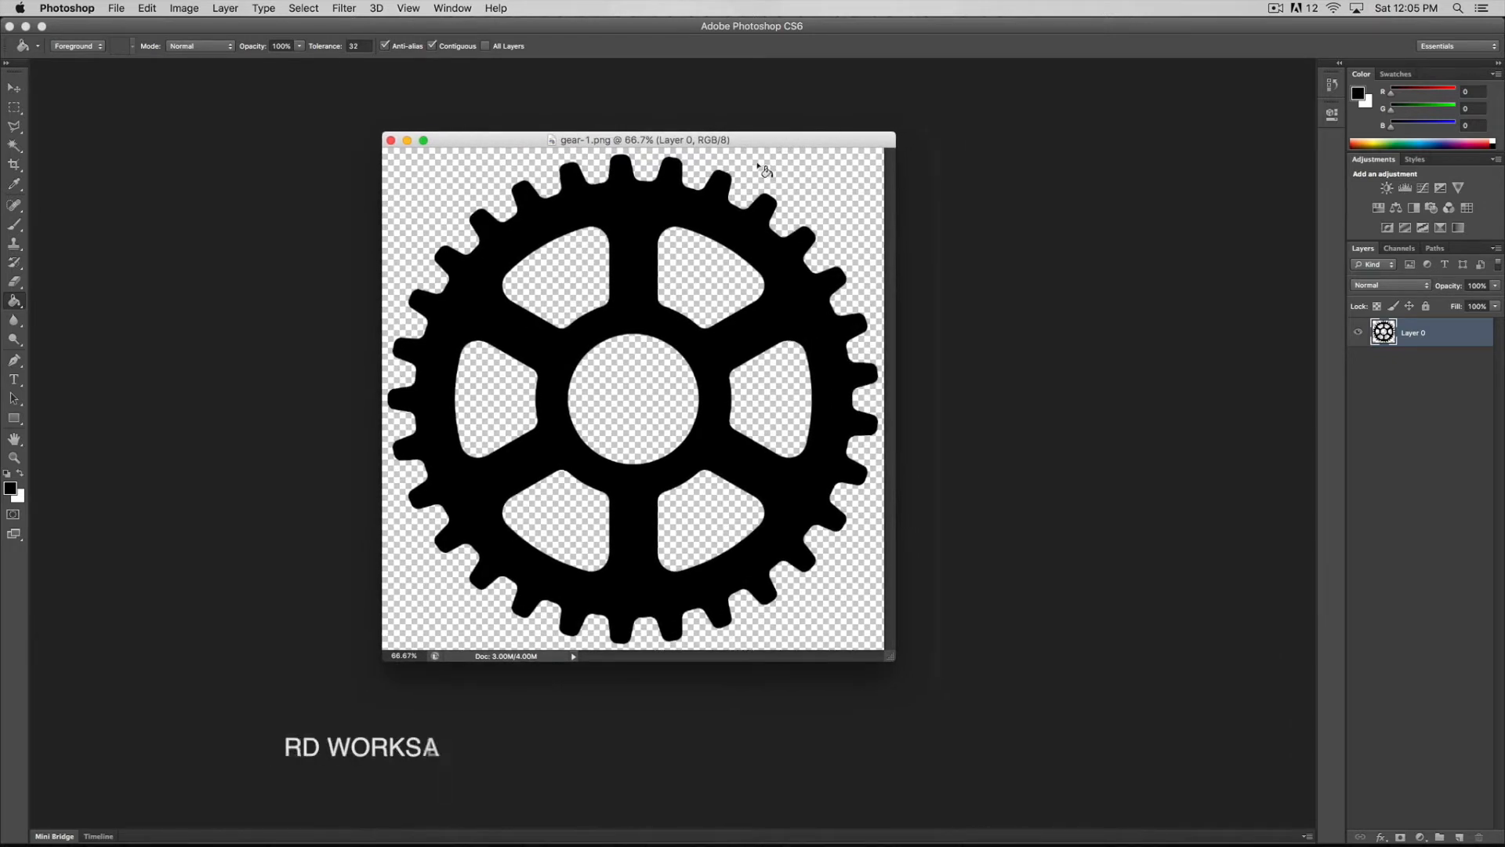
drag(644, 140, 615, 157)
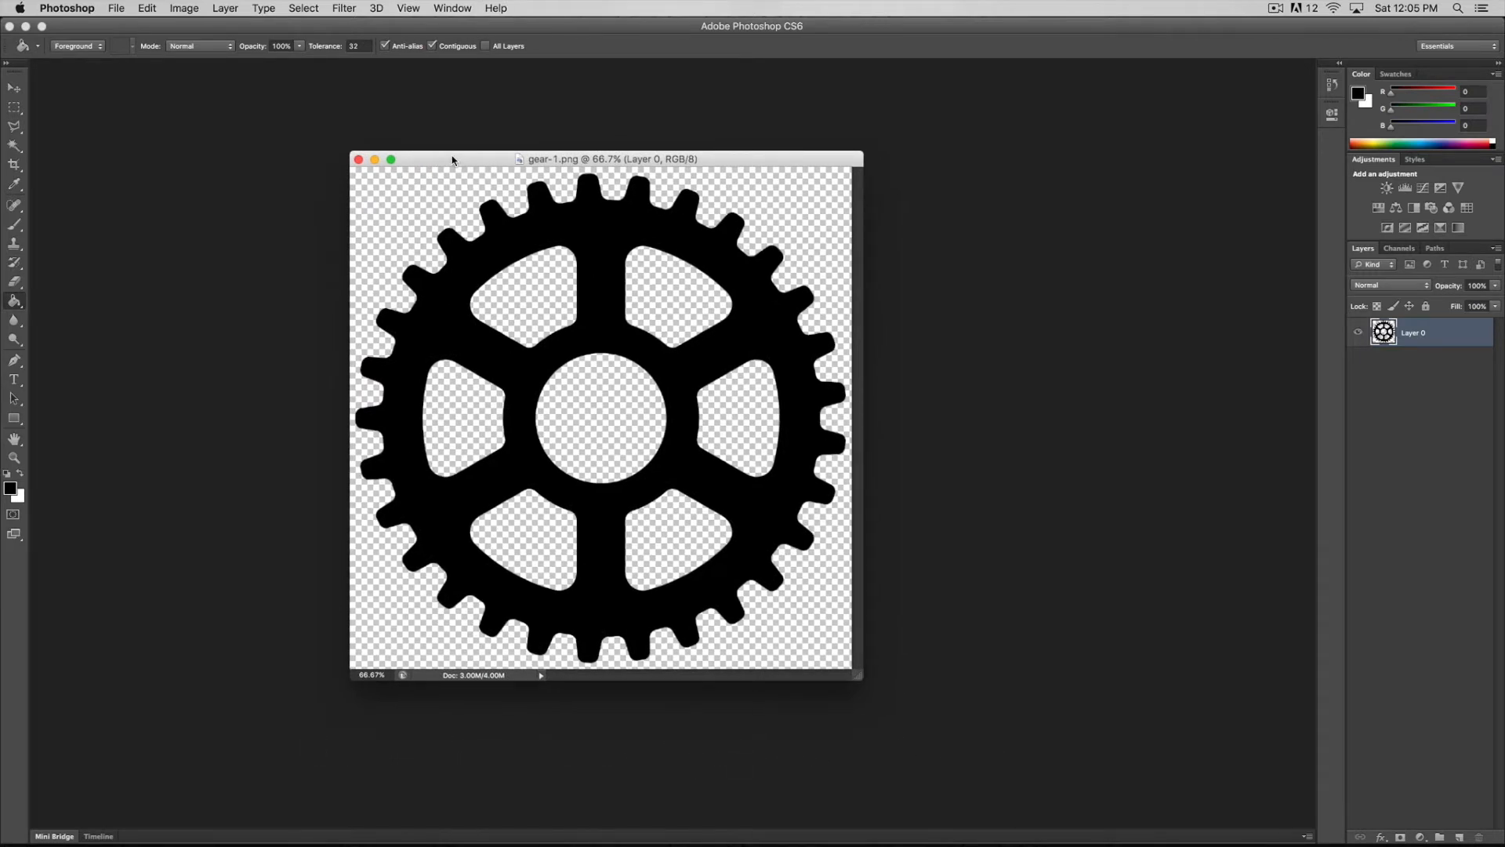
click(66, 8)
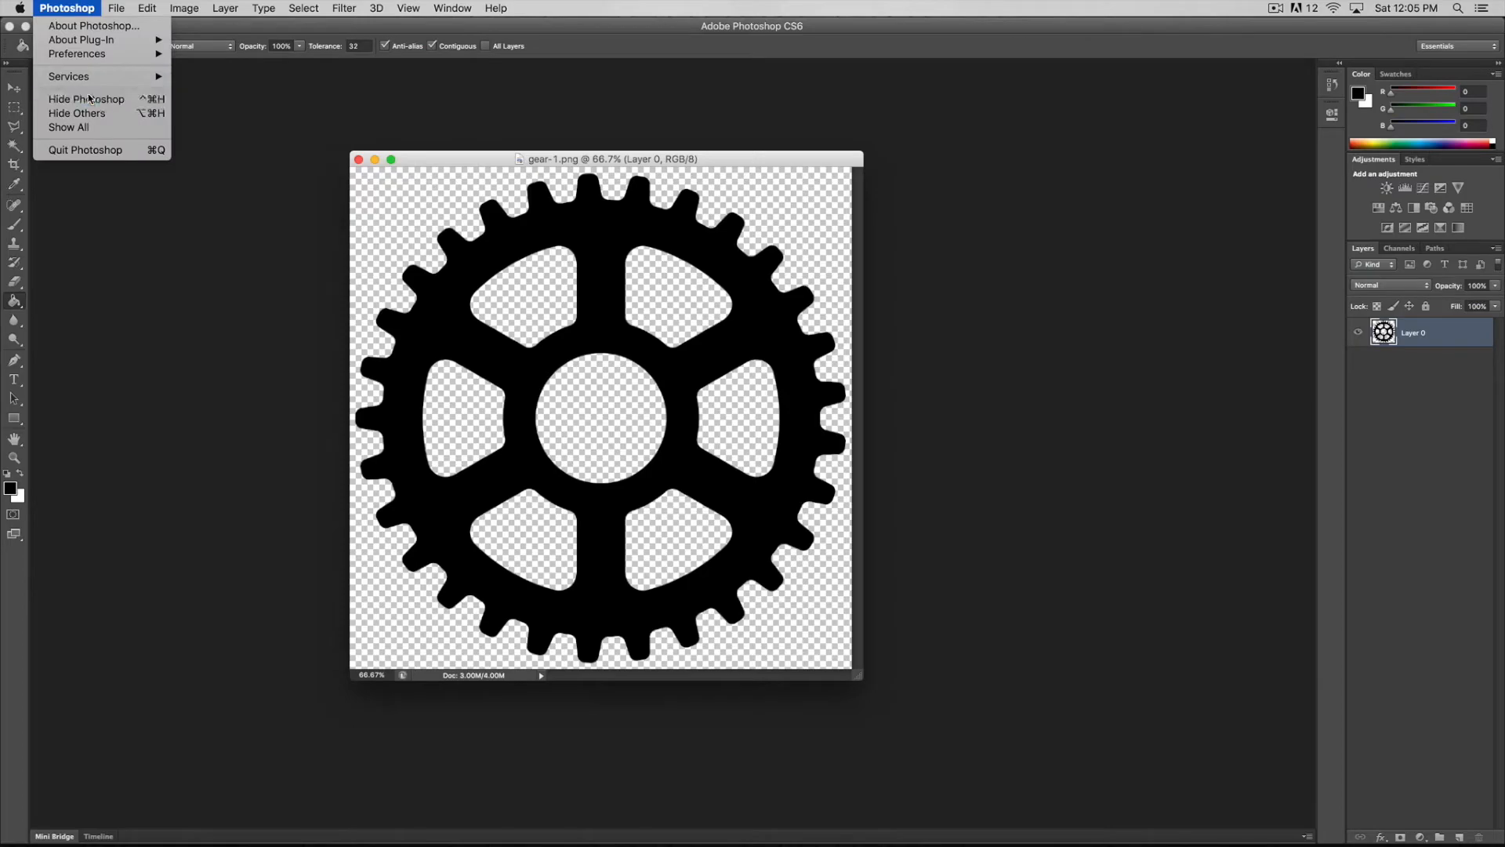
click(86, 99)
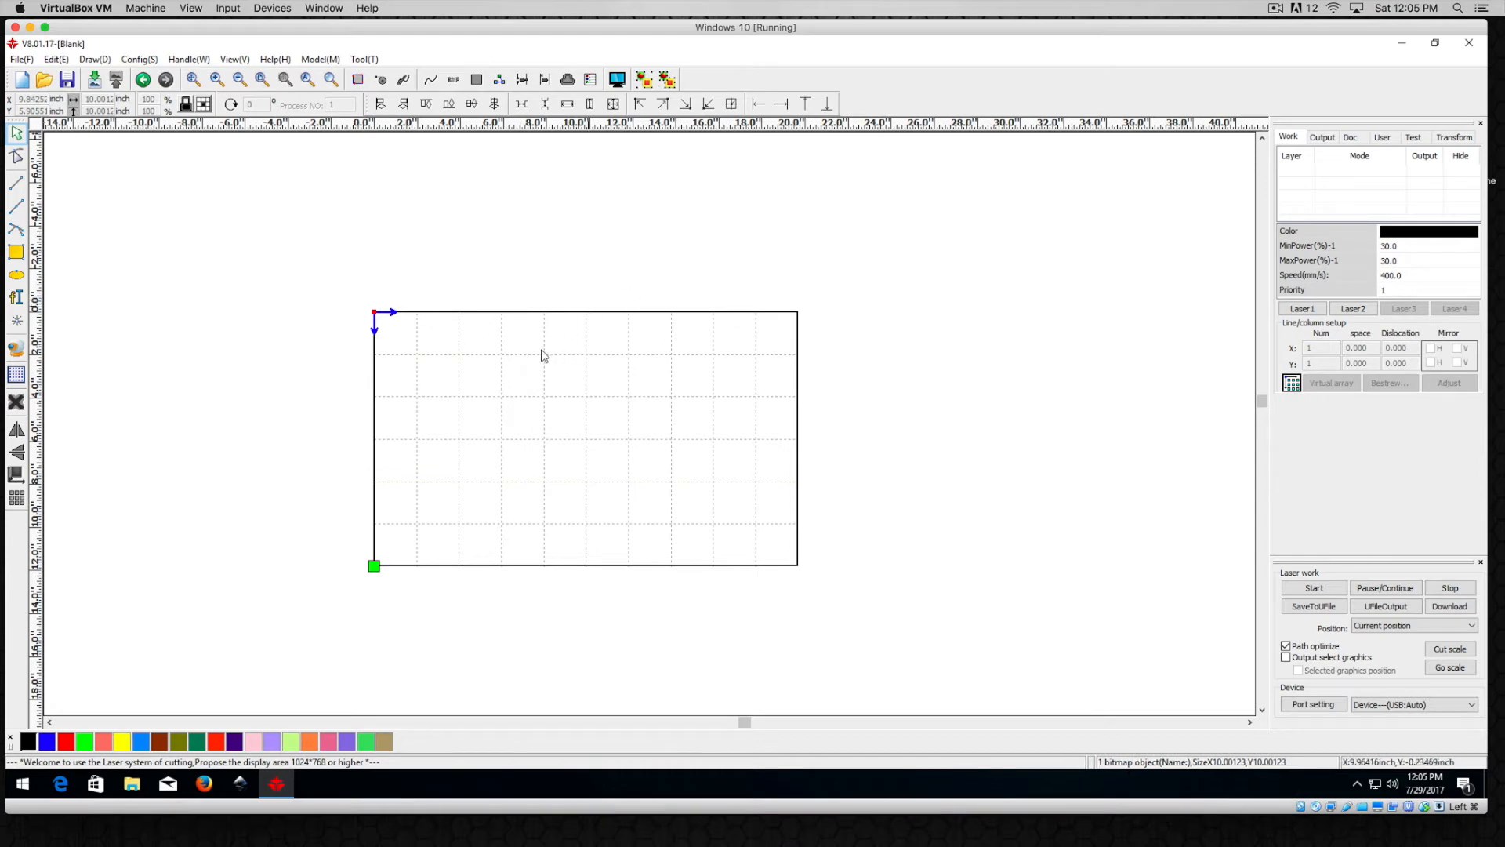
mouse_move(516, 397)
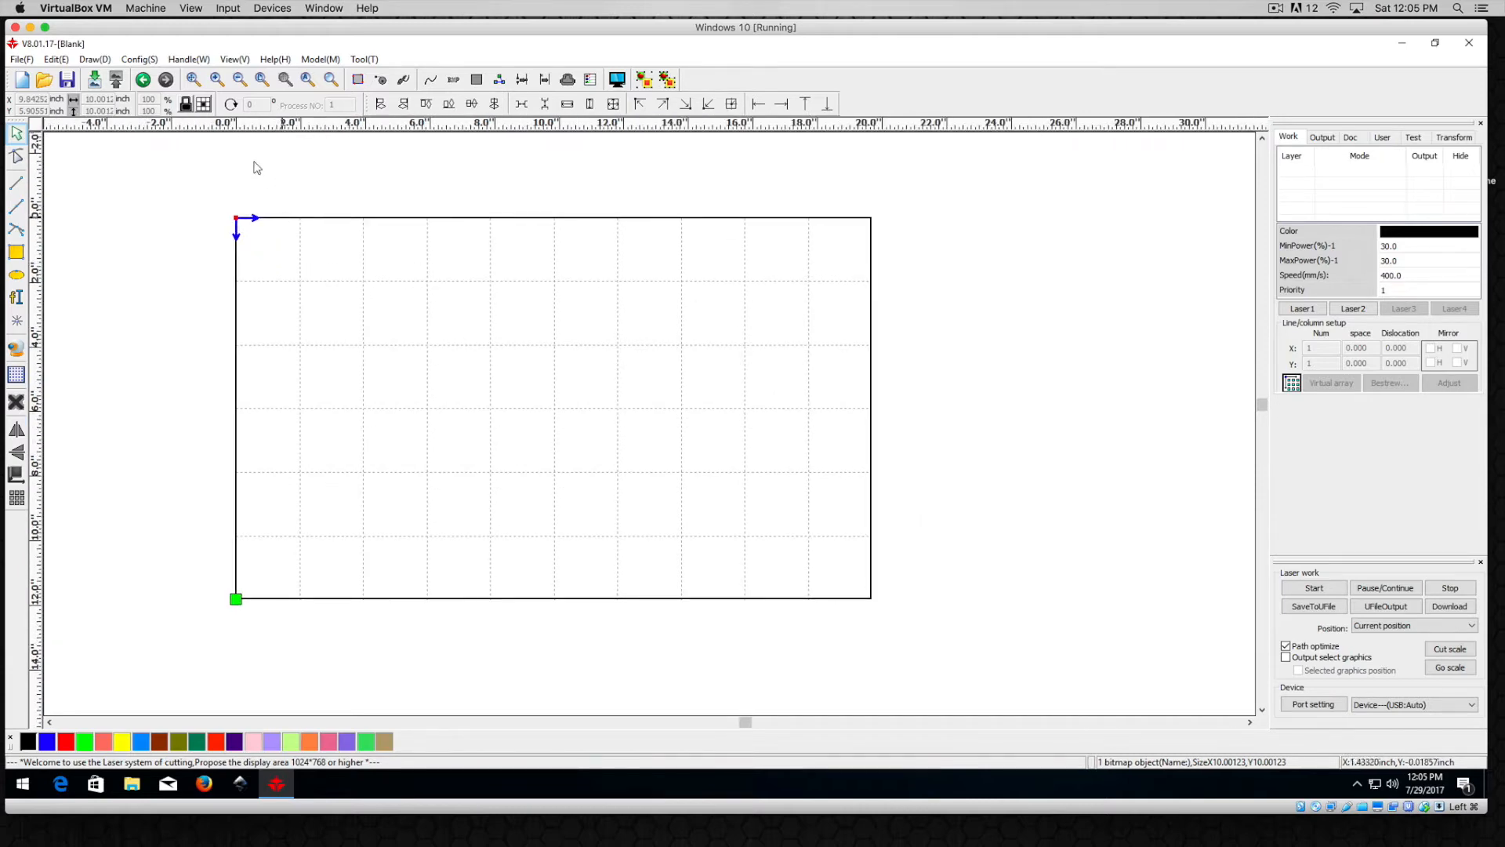
mouse_move(852, 304)
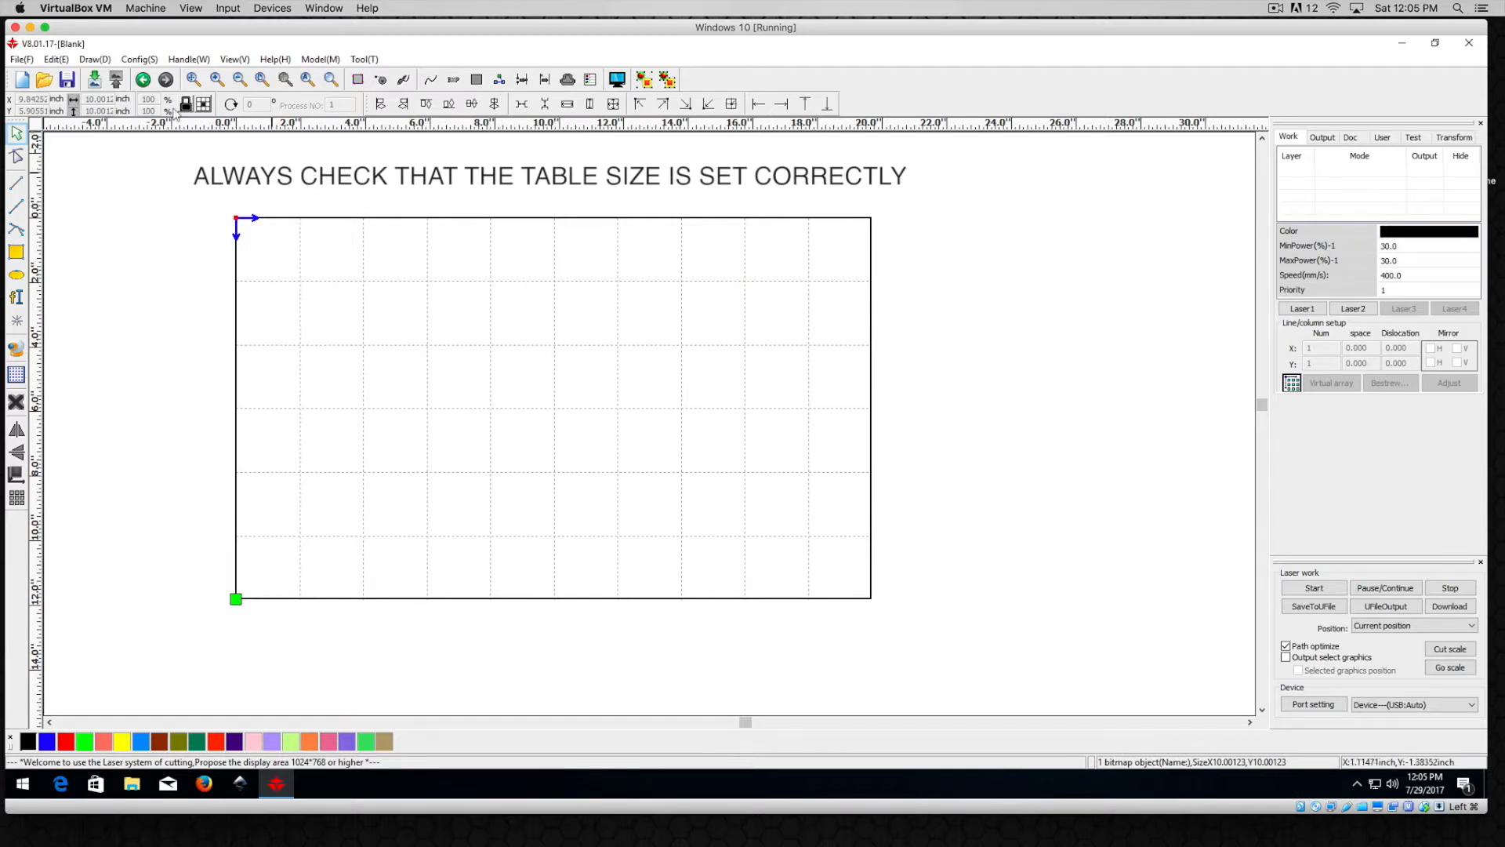
click(139, 58)
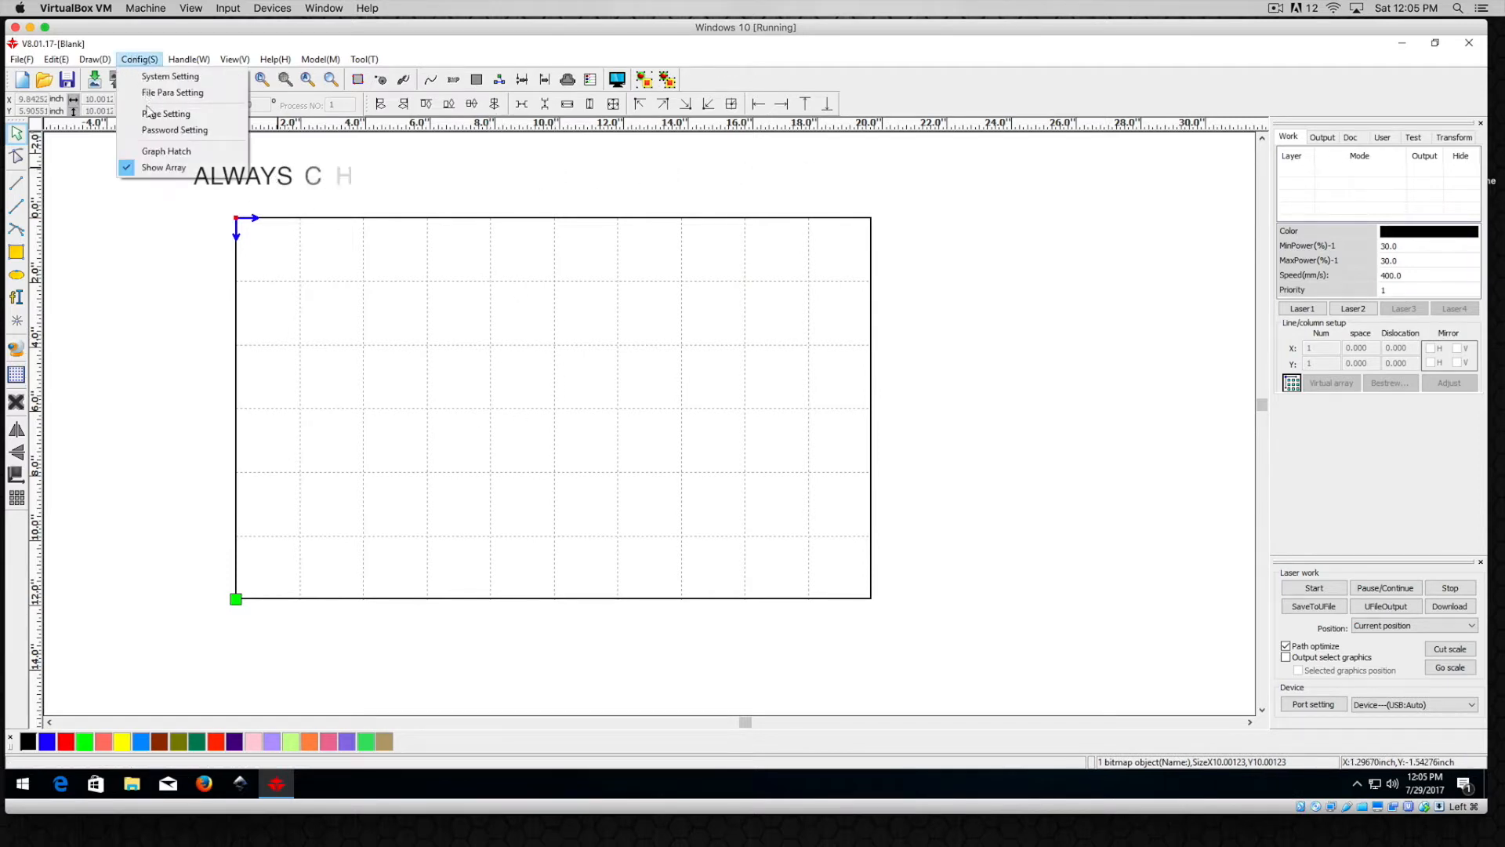
click(167, 113)
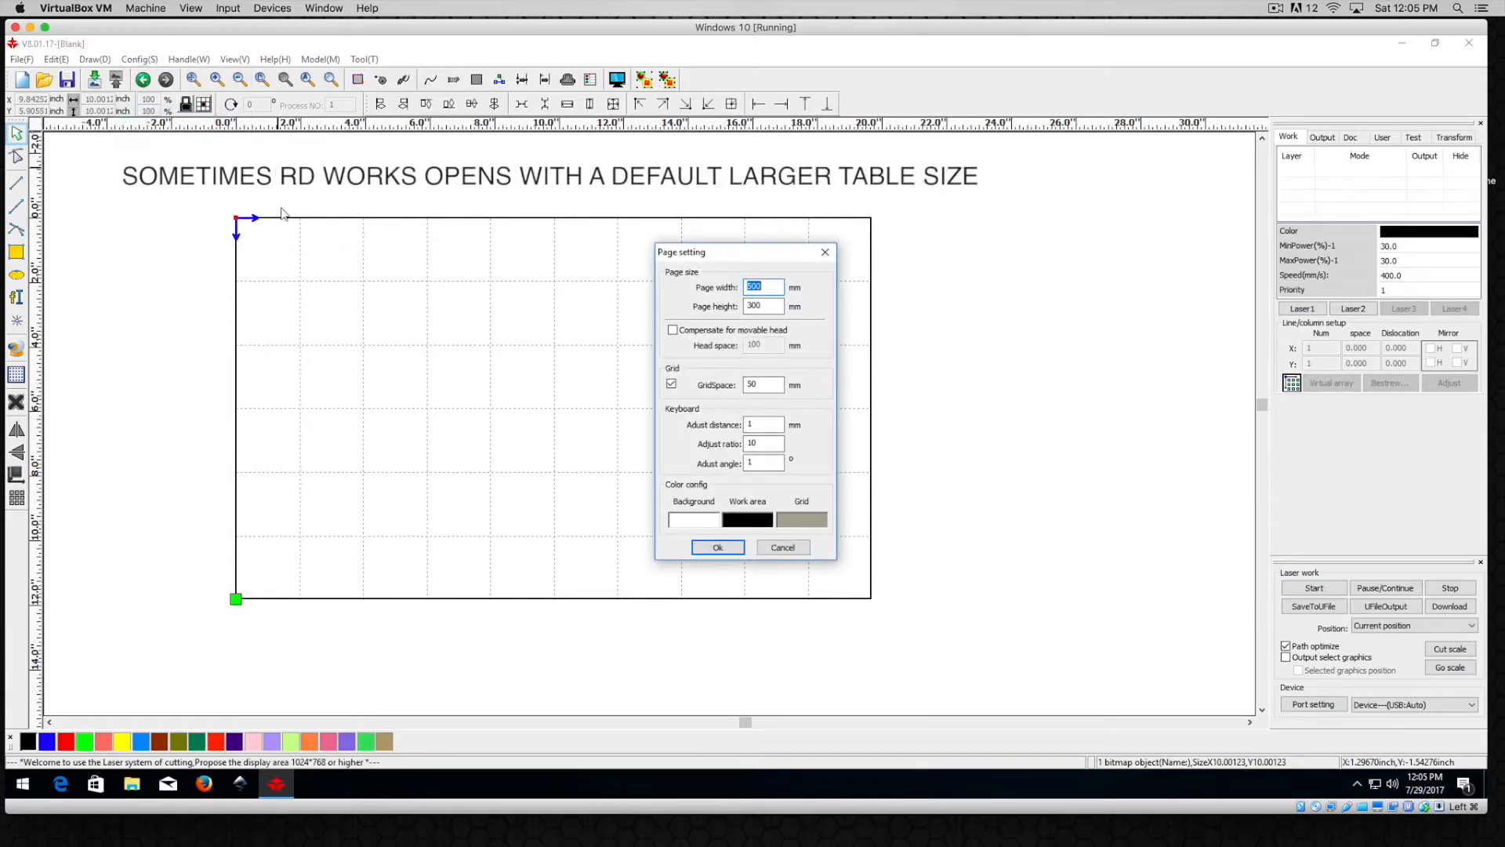
mouse_move(580, 557)
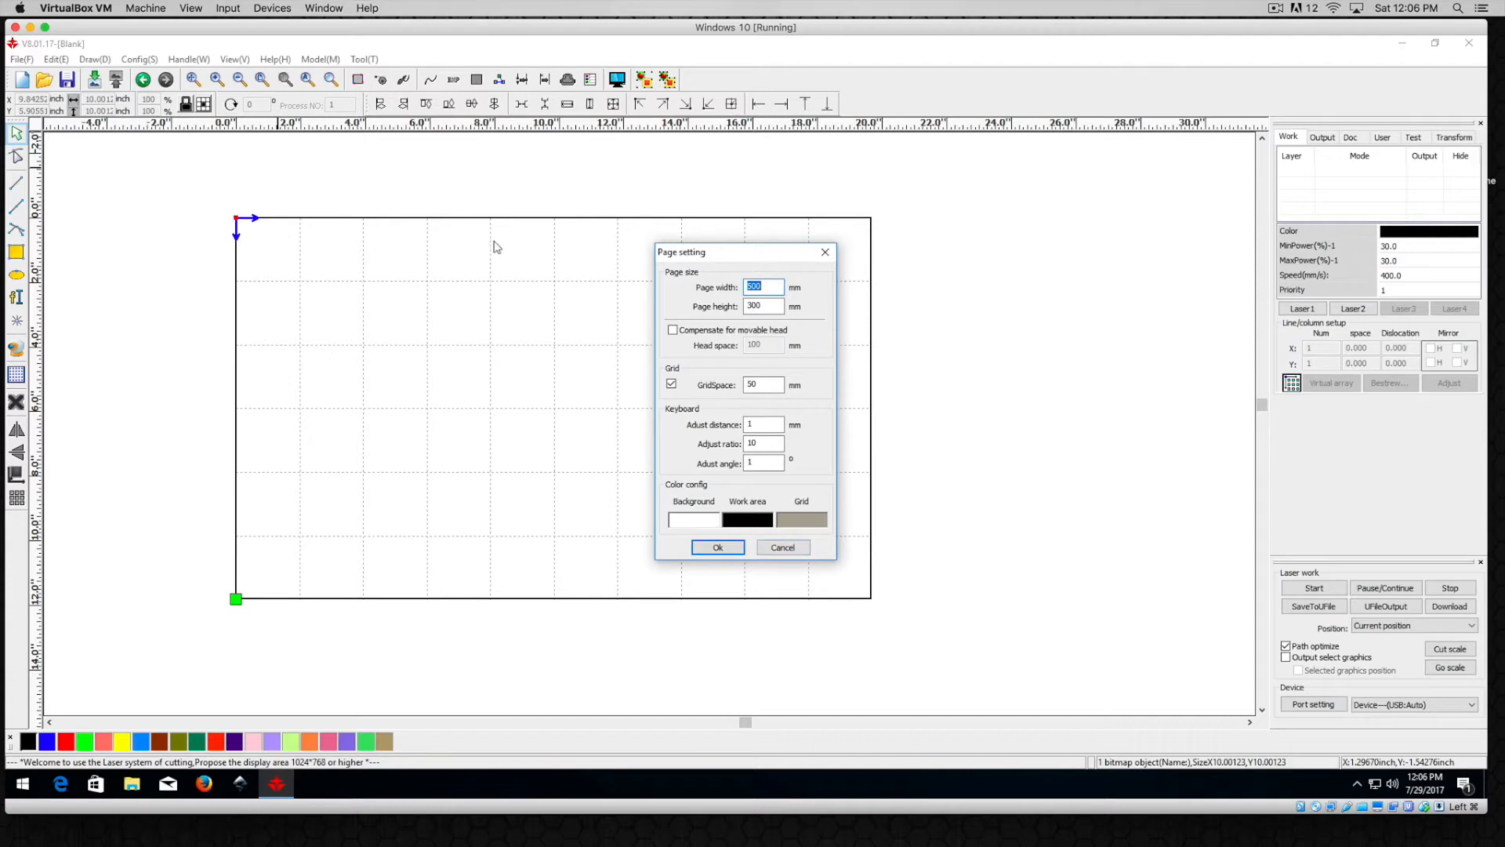
click(717, 547)
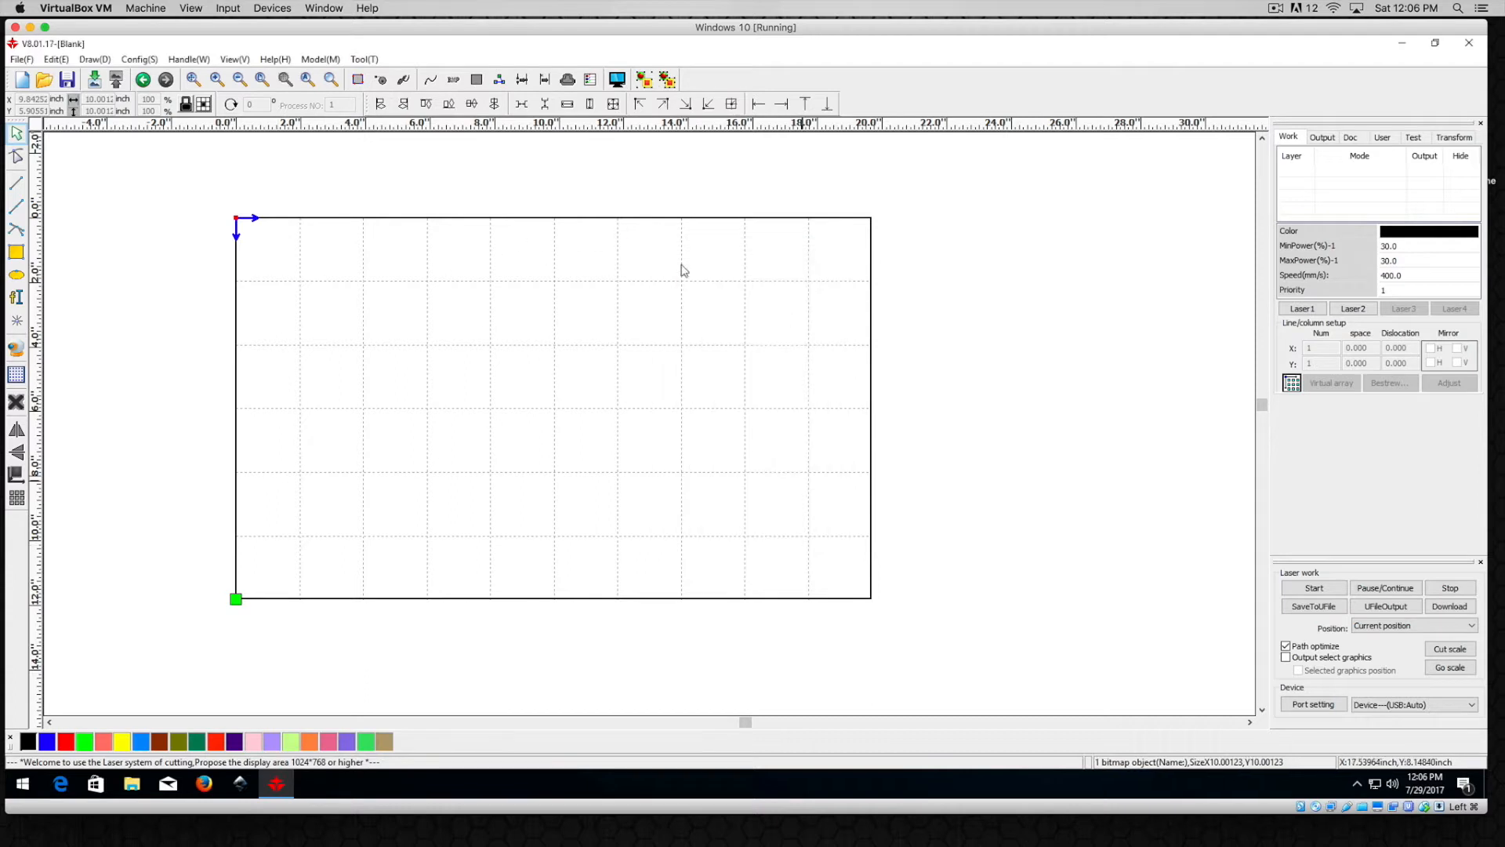
mouse_move(290, 257)
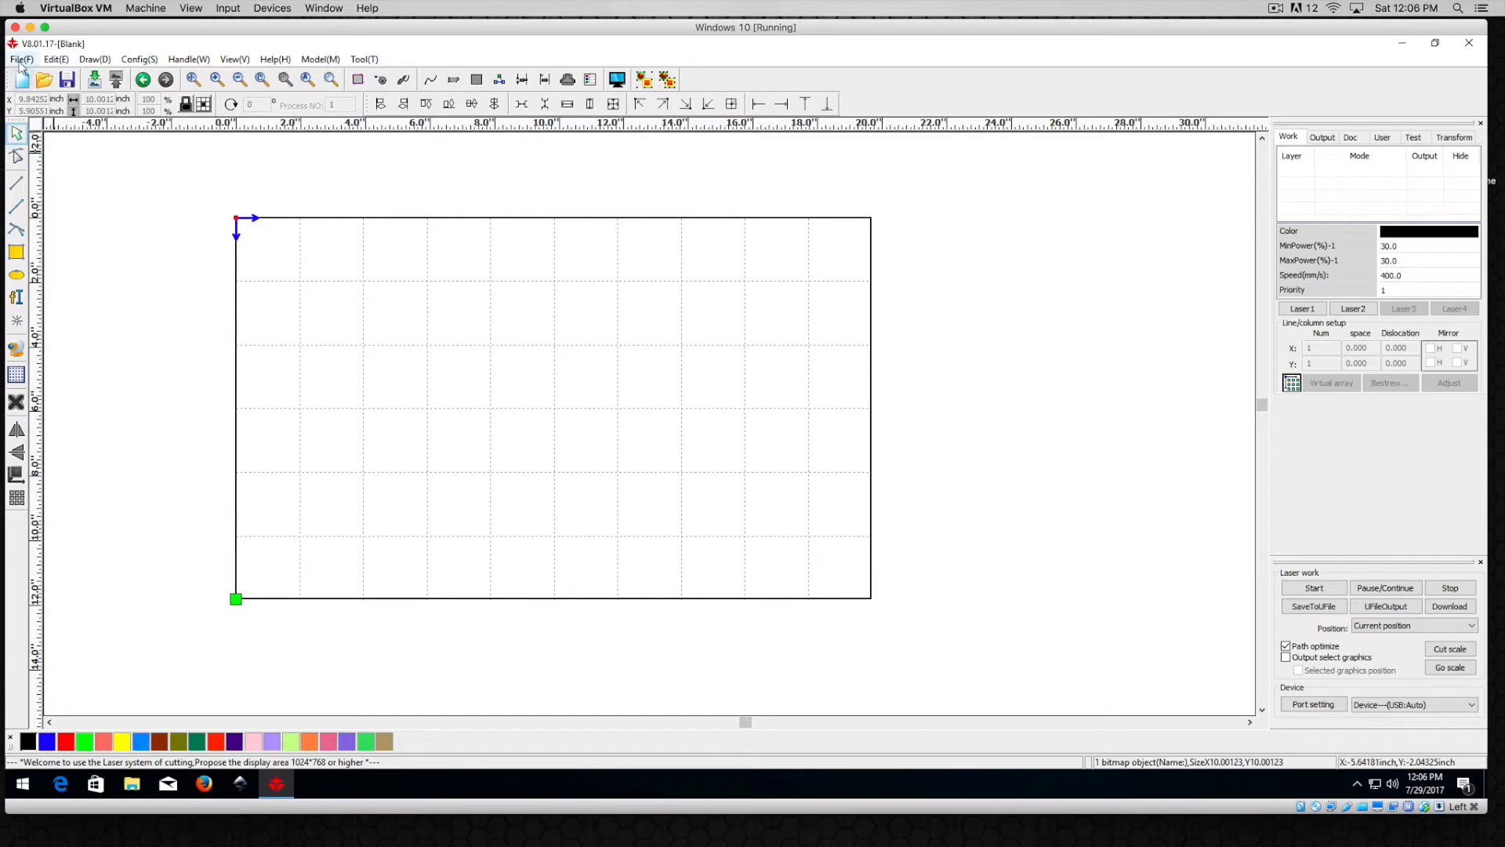
- Import gear-1 via File > Import, placing a black bitmap on a BMP scan layer
click(21, 59)
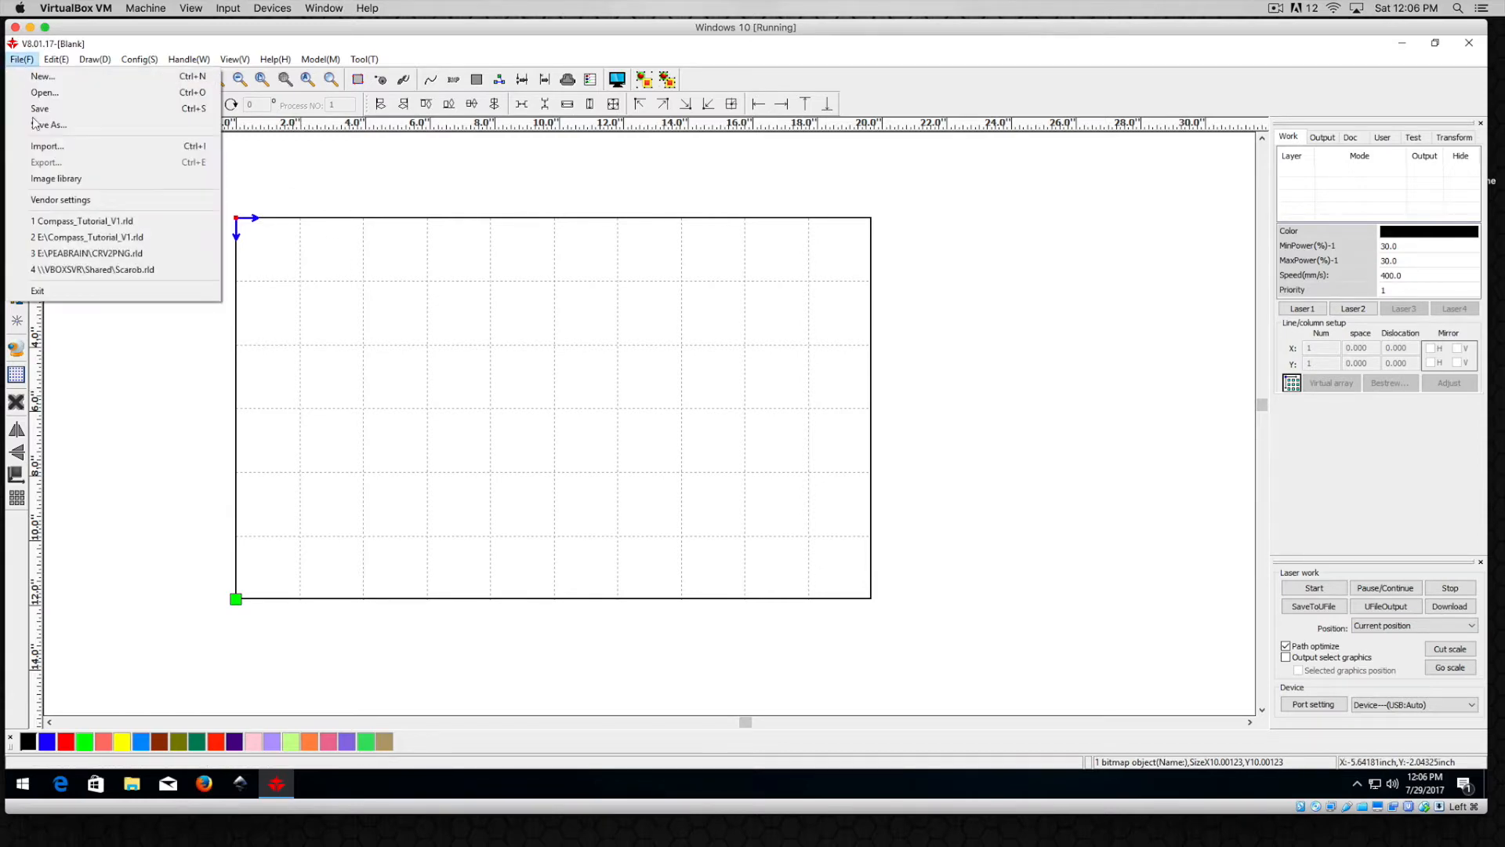
click(47, 145)
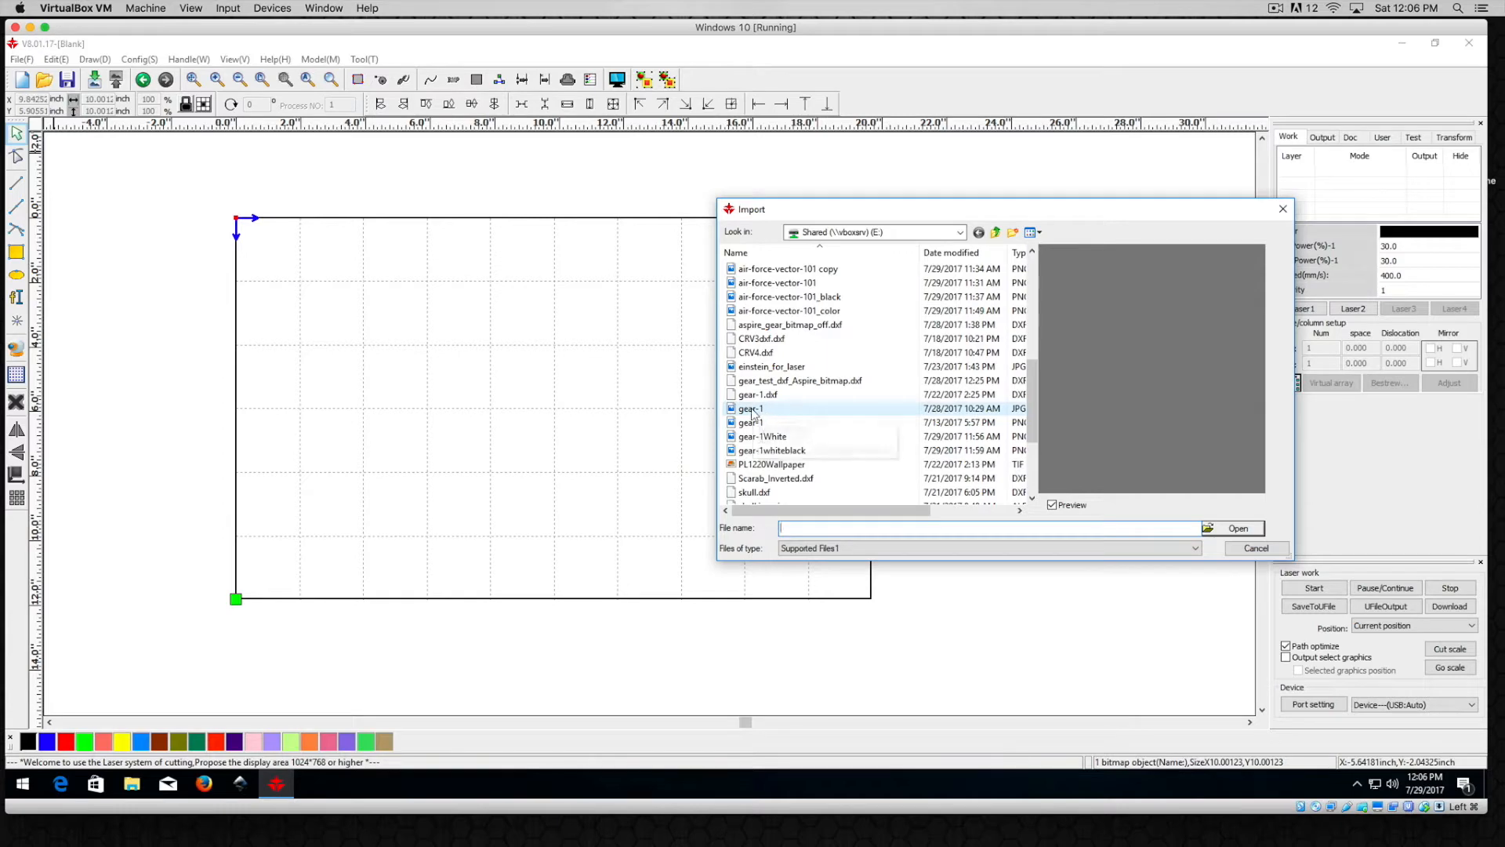
mouse_move(751, 407)
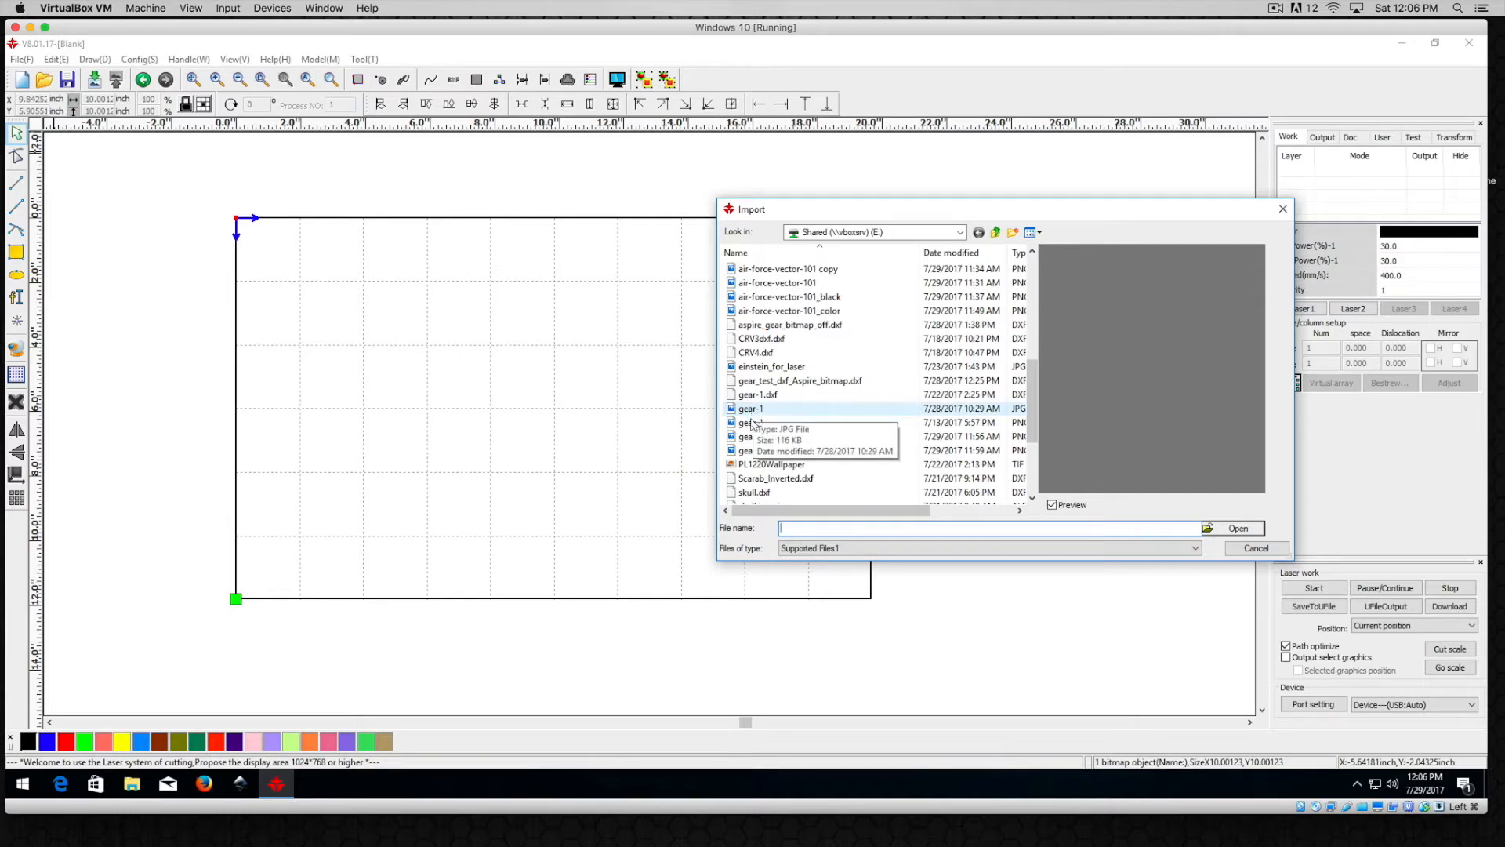
click(751, 422)
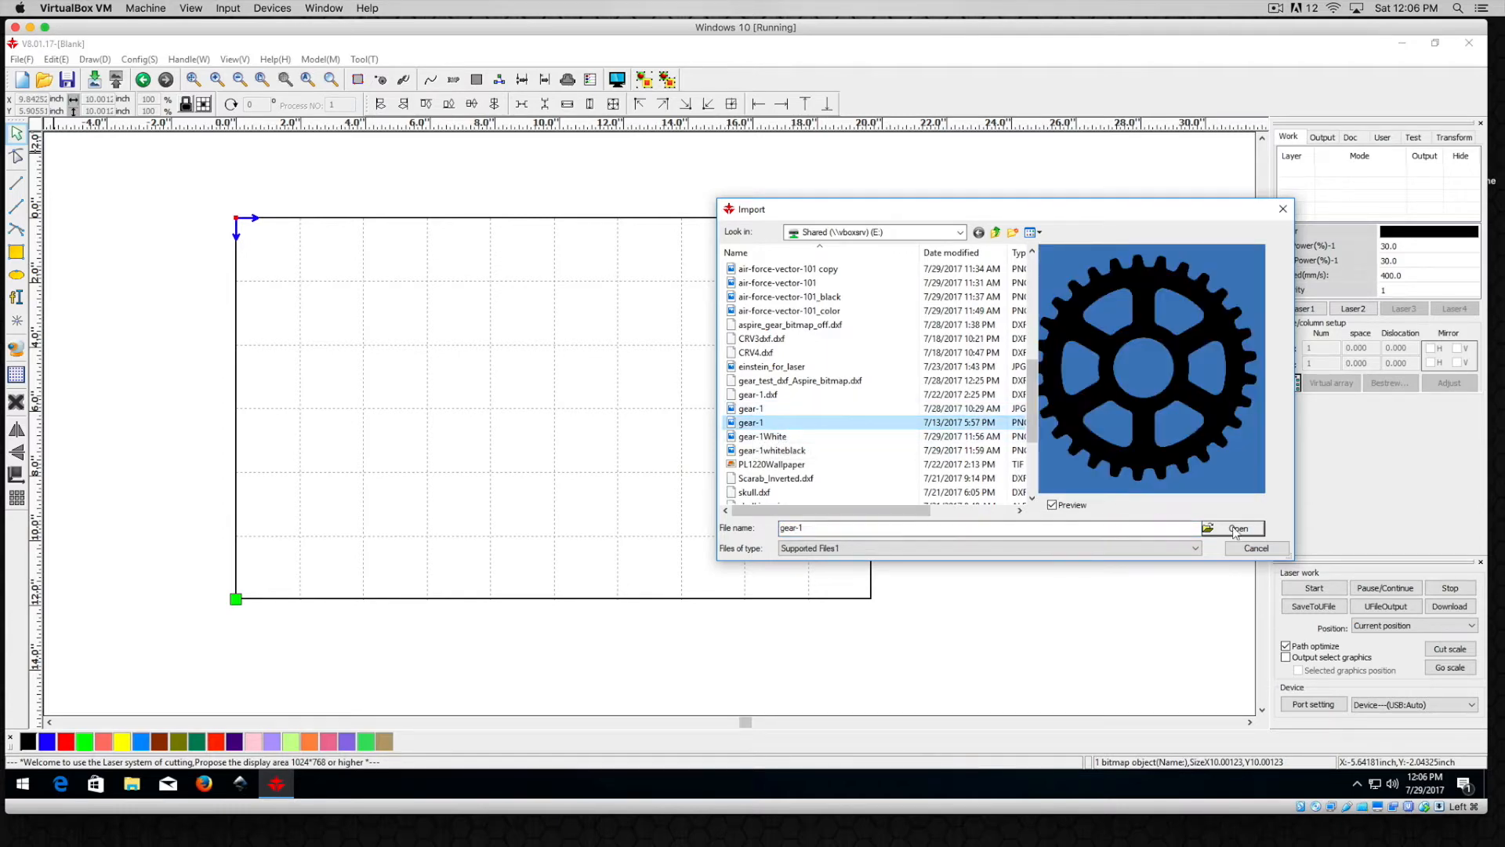
click(1237, 527)
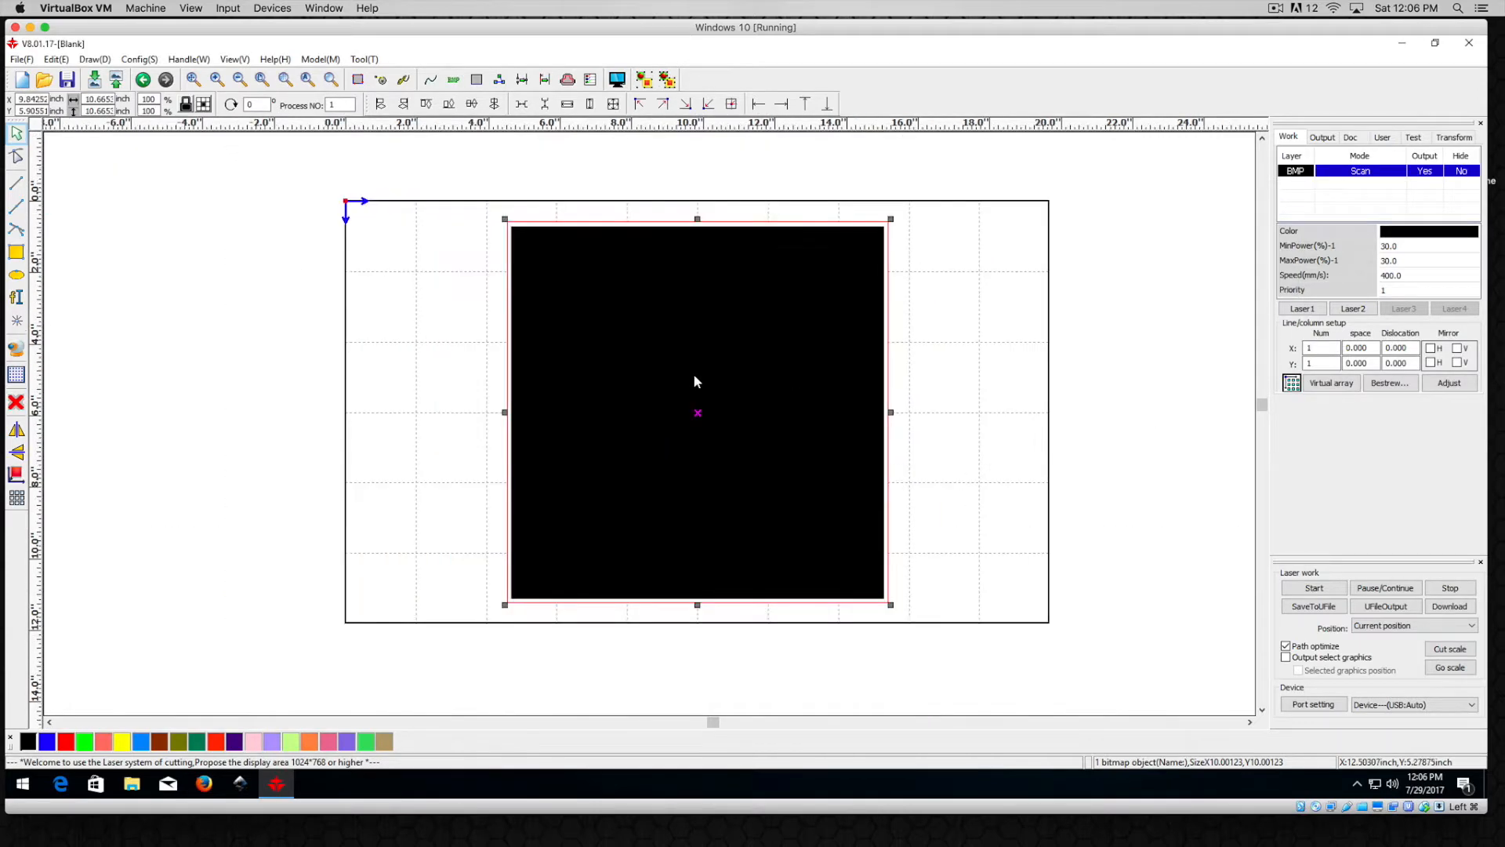
mouse_move(689, 359)
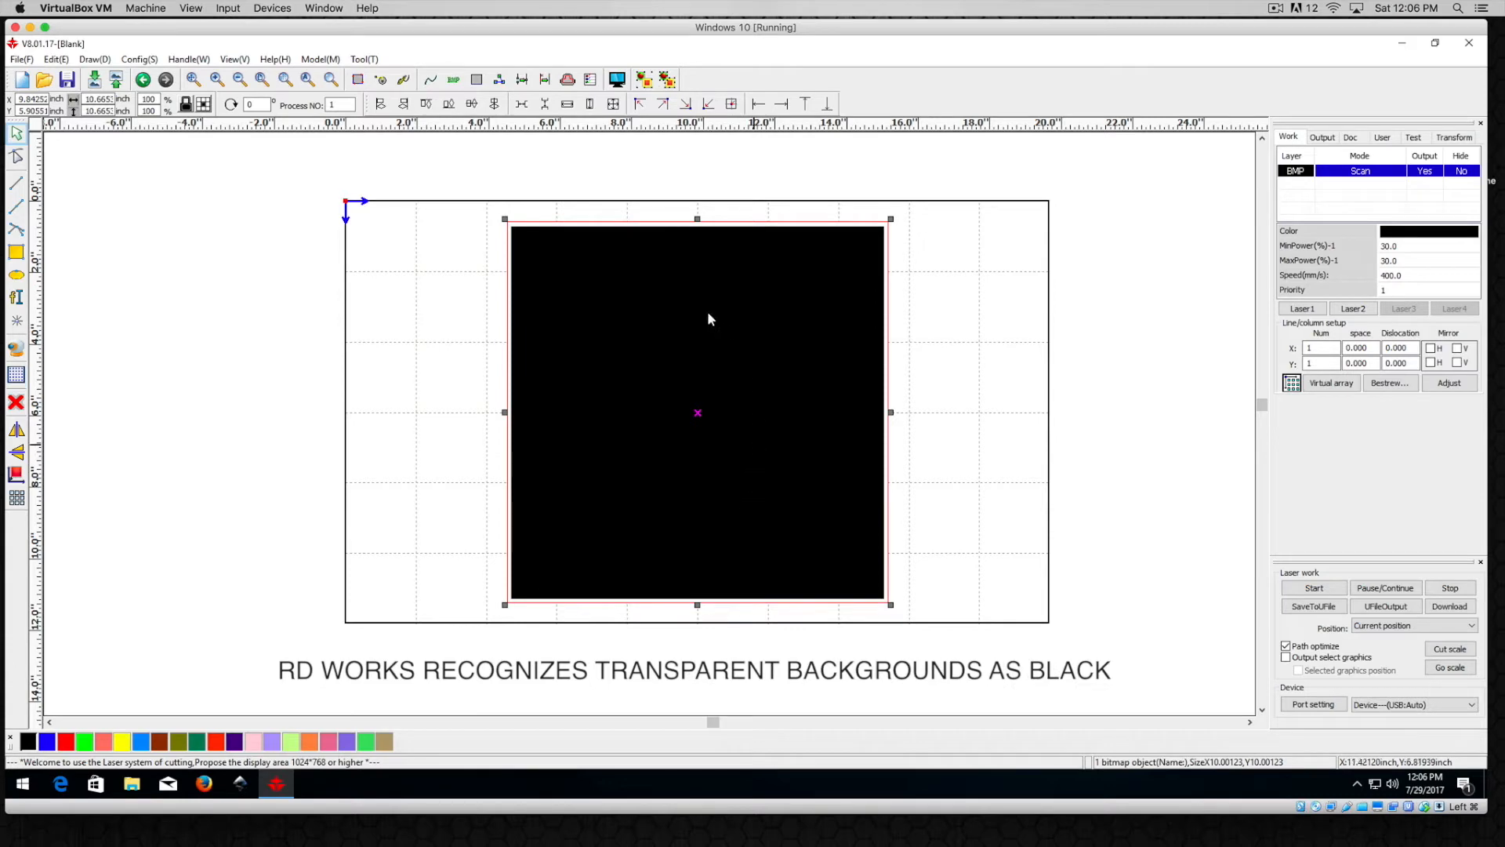
mouse_move(748, 358)
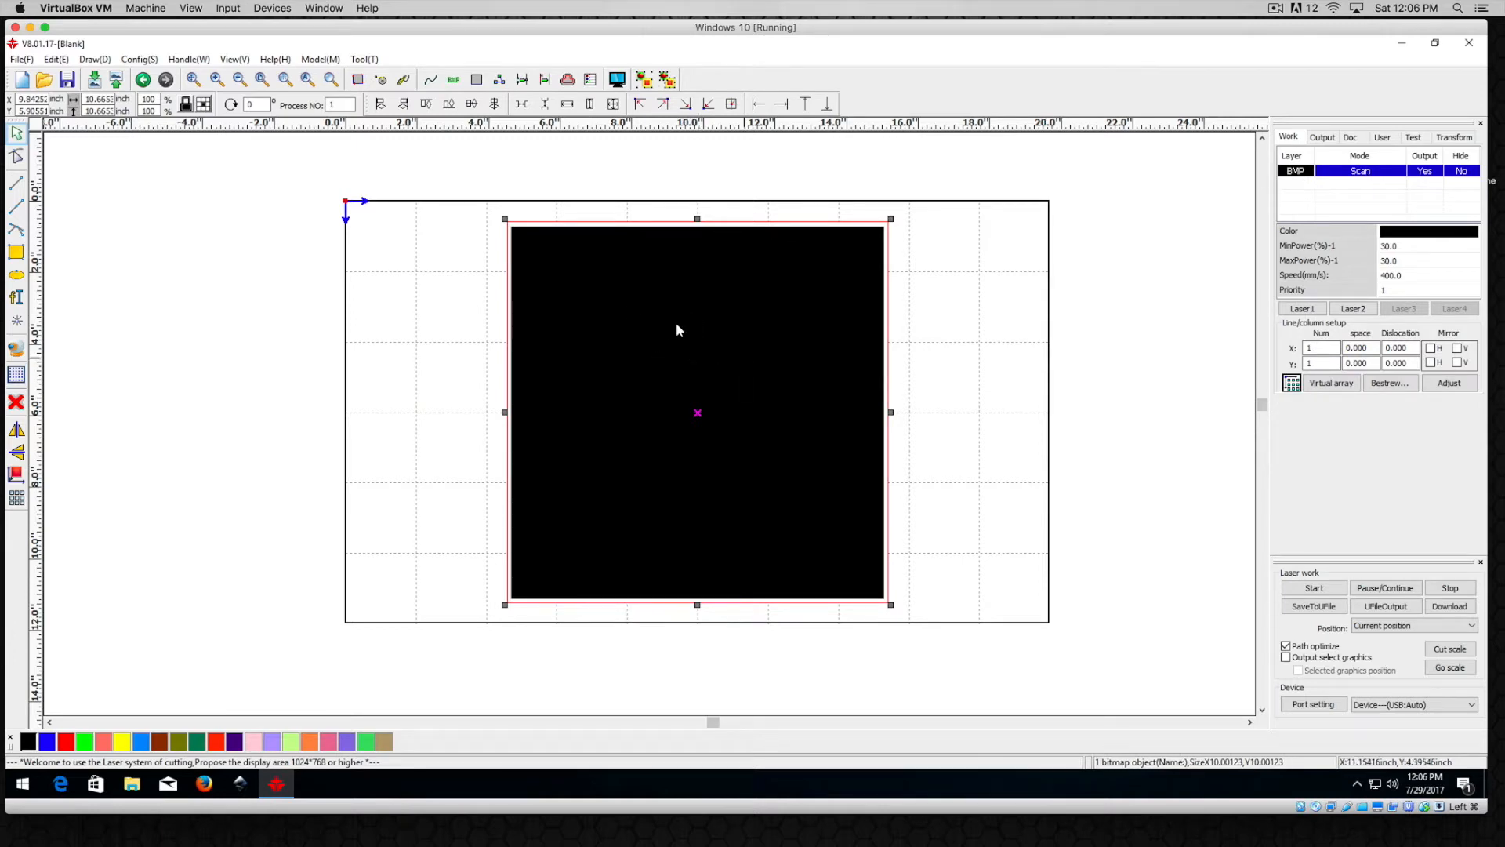
mouse_move(681, 335)
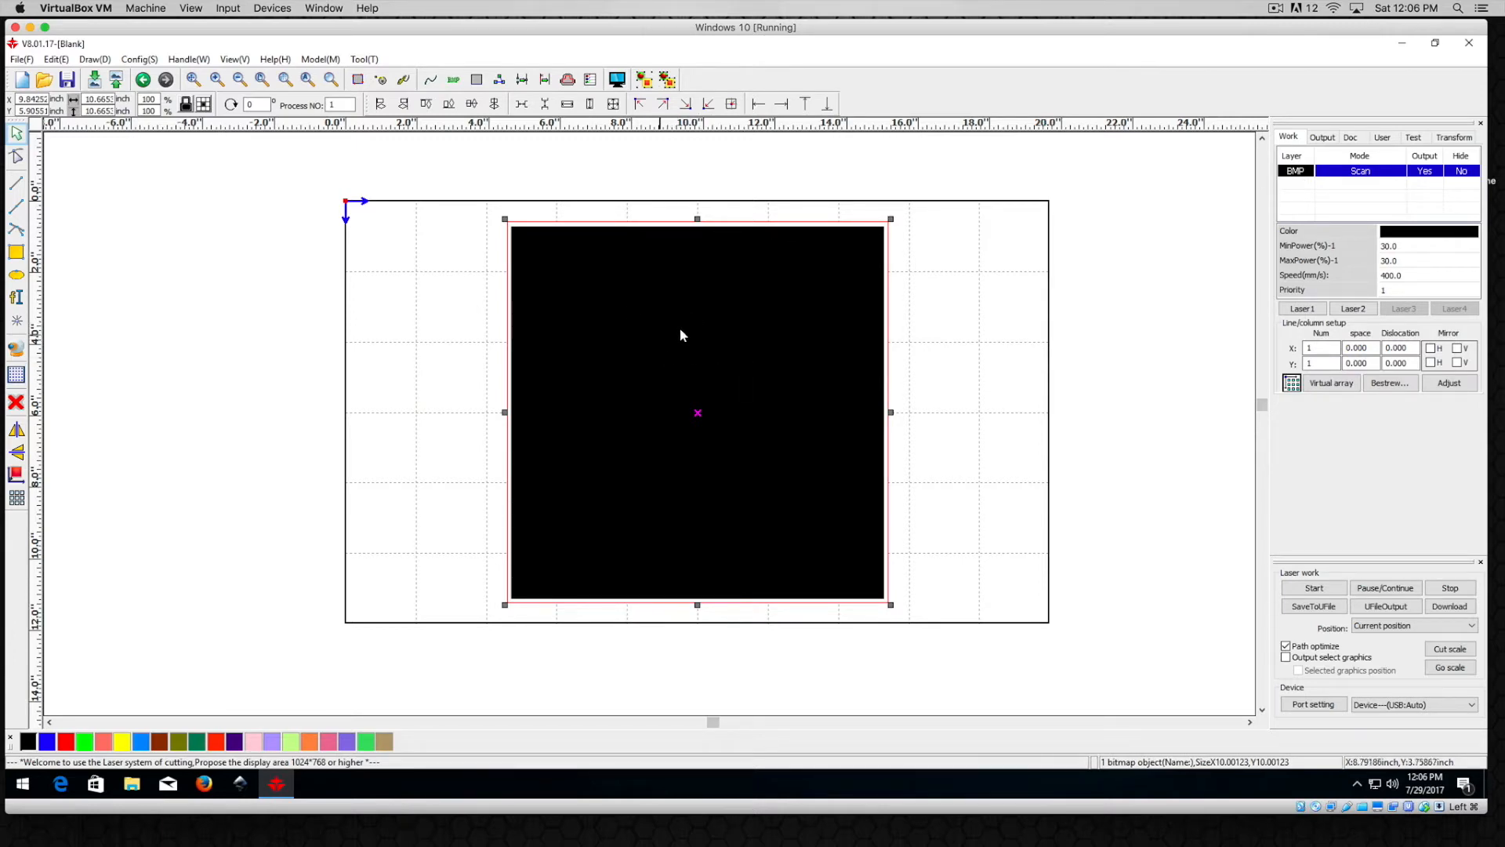
mouse_move(737, 323)
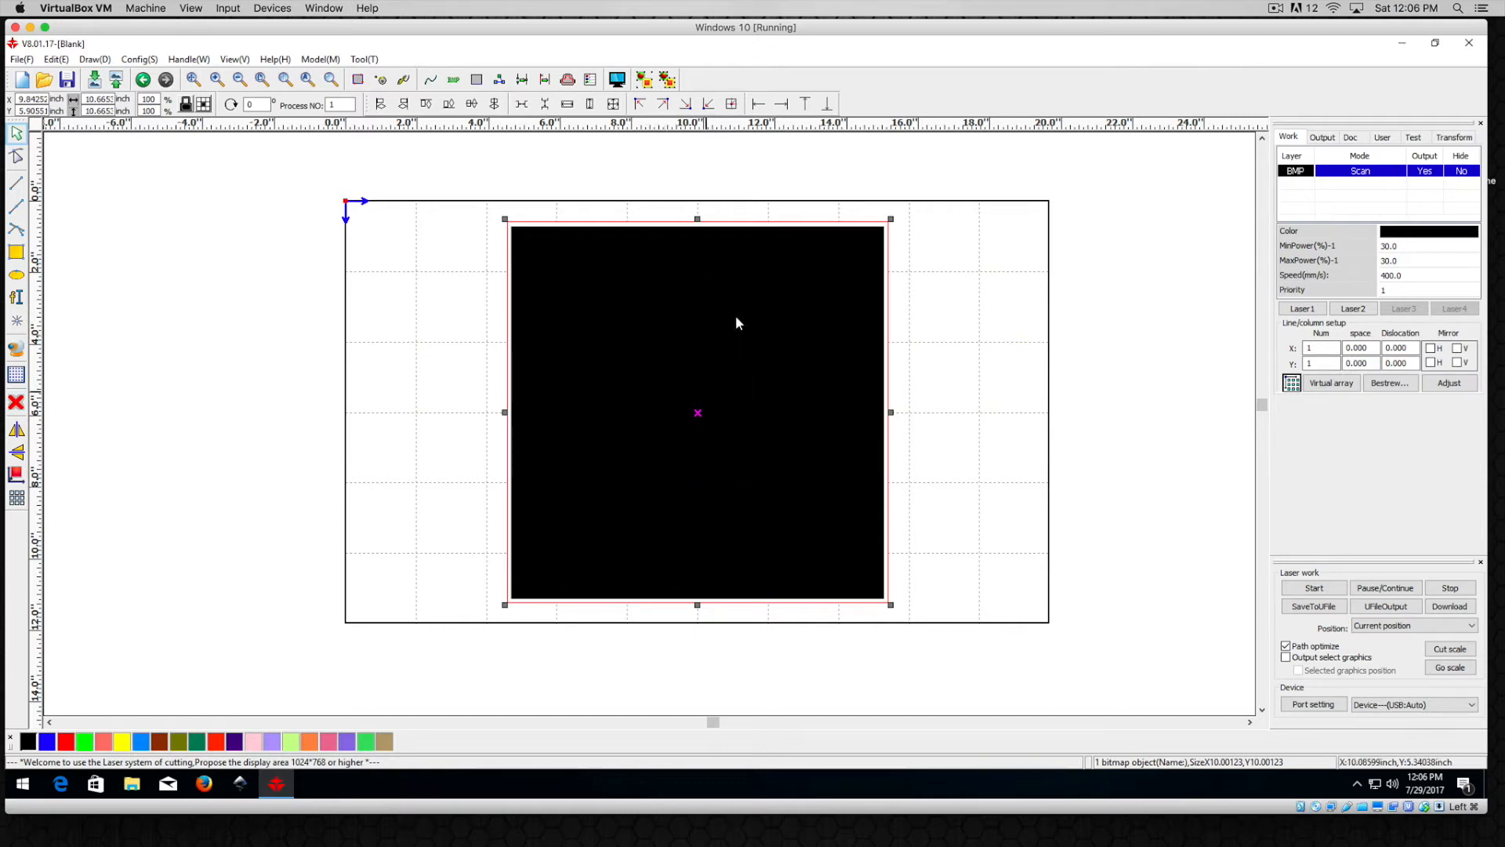
mouse_move(735, 299)
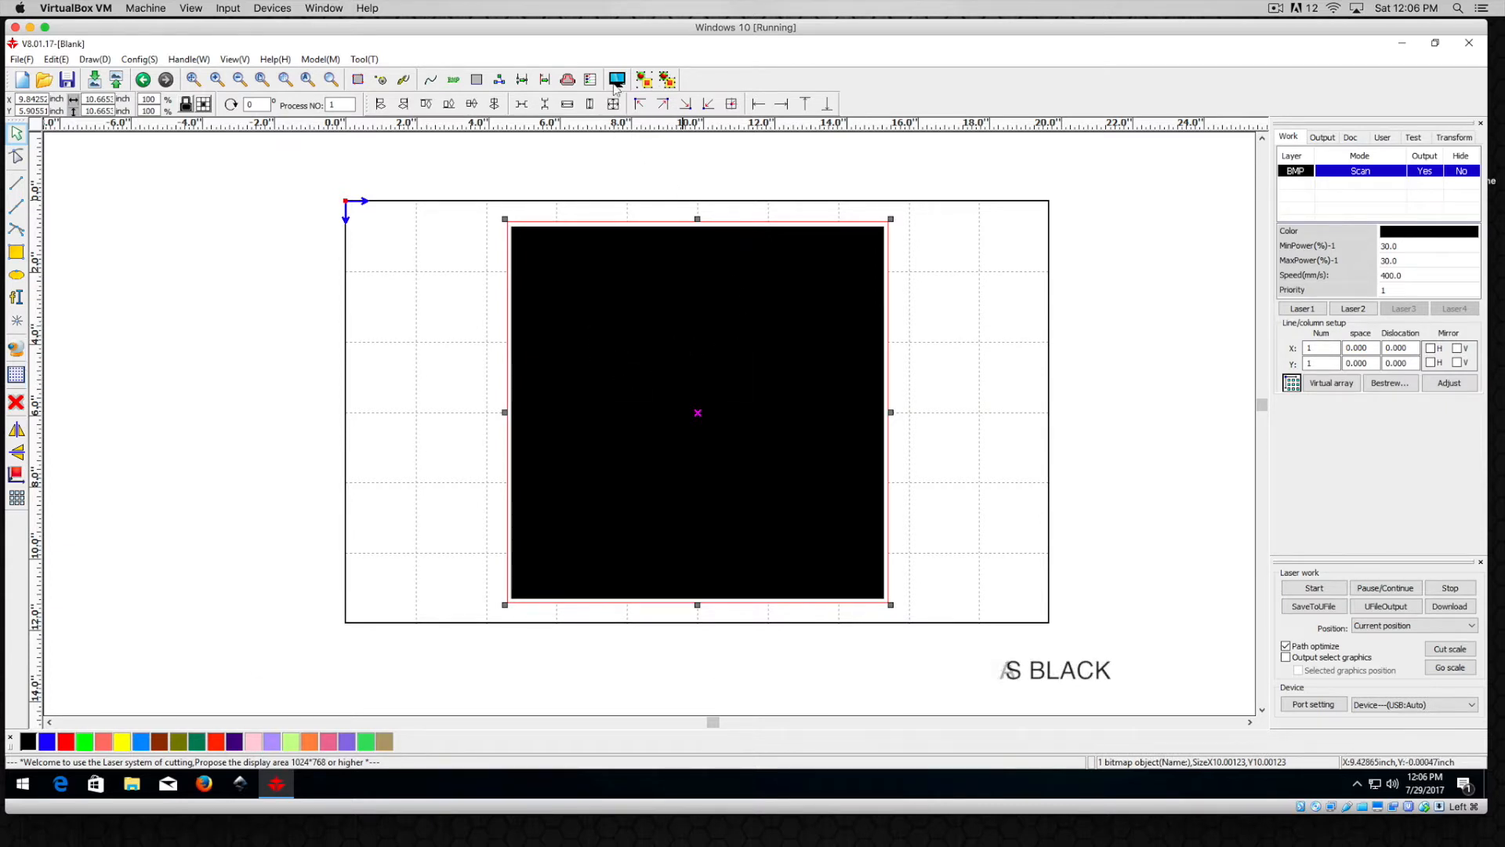
click(616, 80)
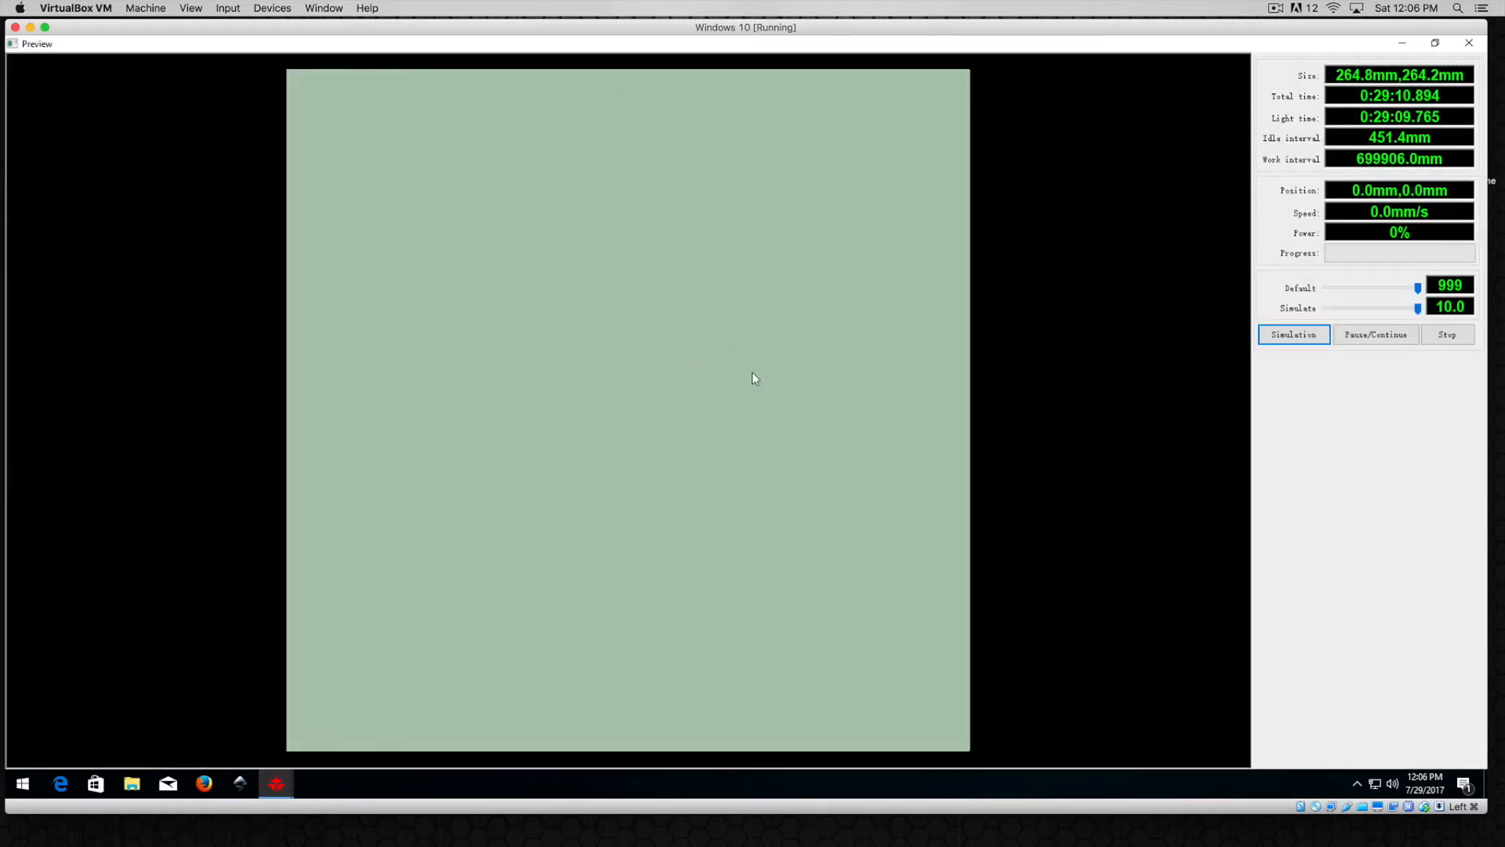
click(1293, 334)
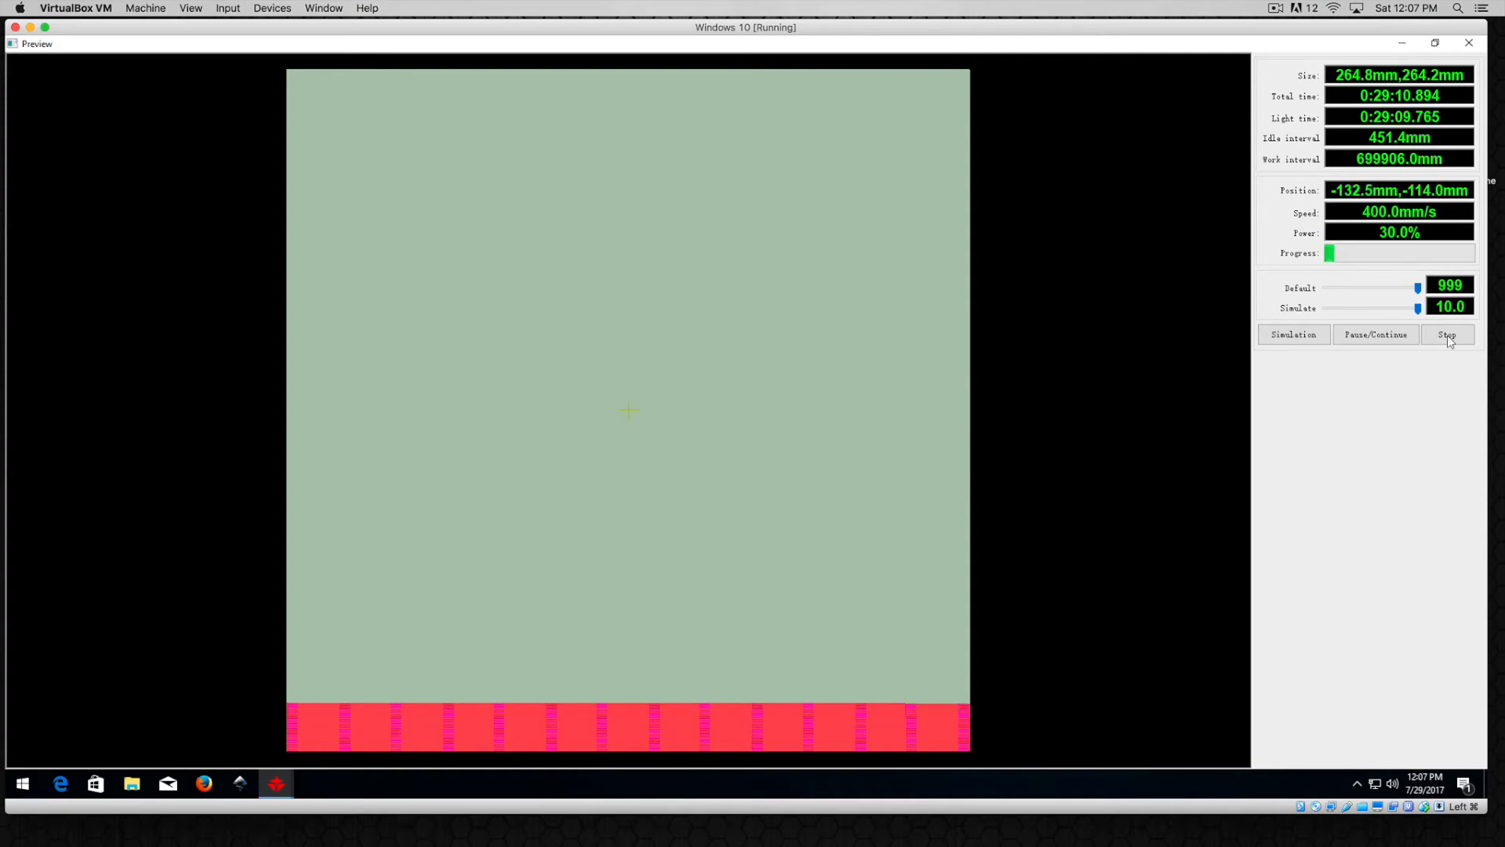
click(1446, 334)
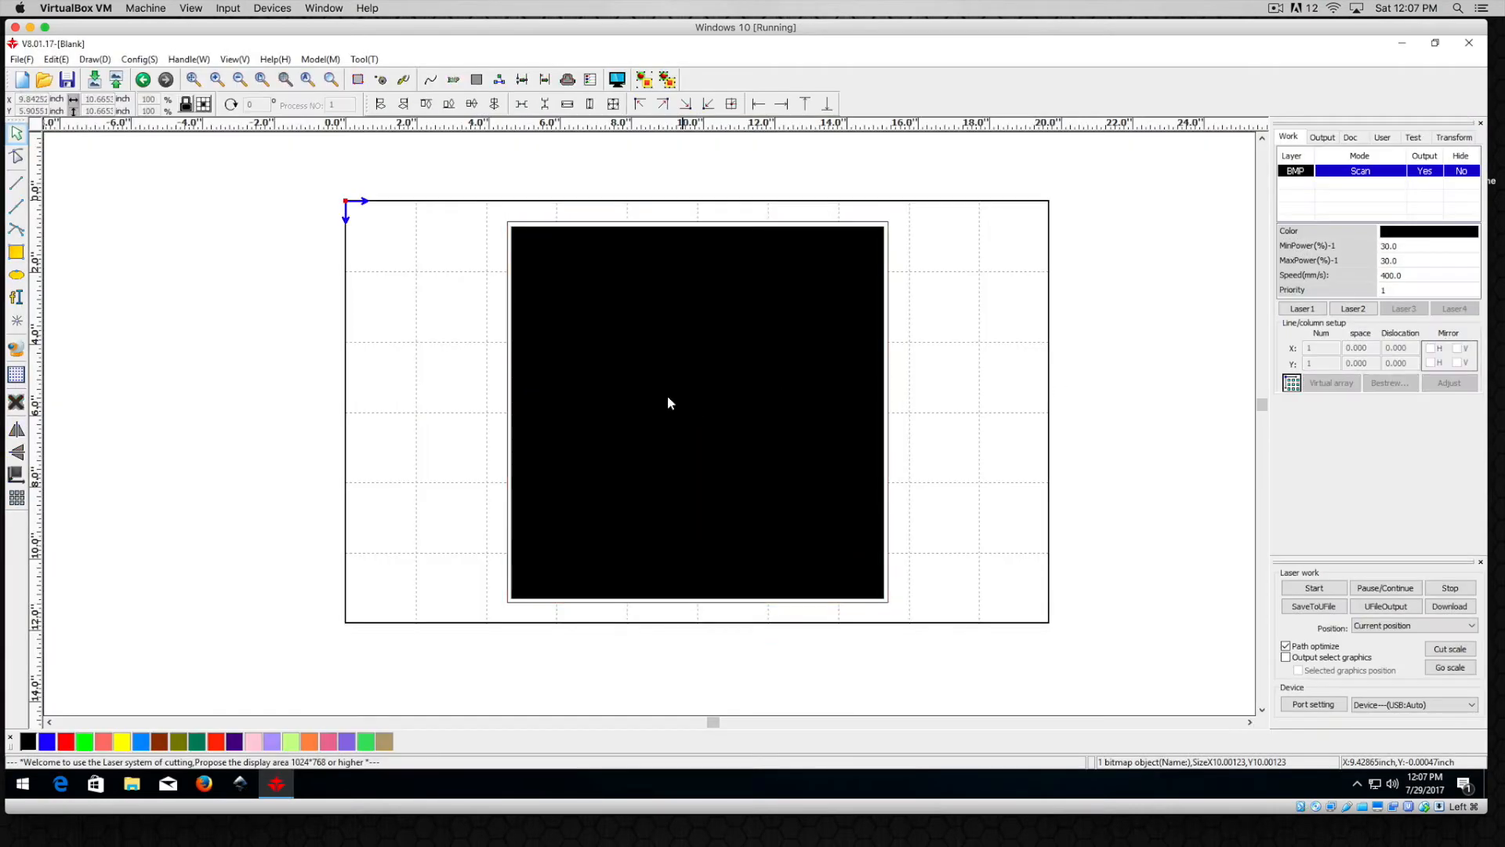
- Close the preview, invert the gear to white with Command+I, and begin Save As
click(696, 413)
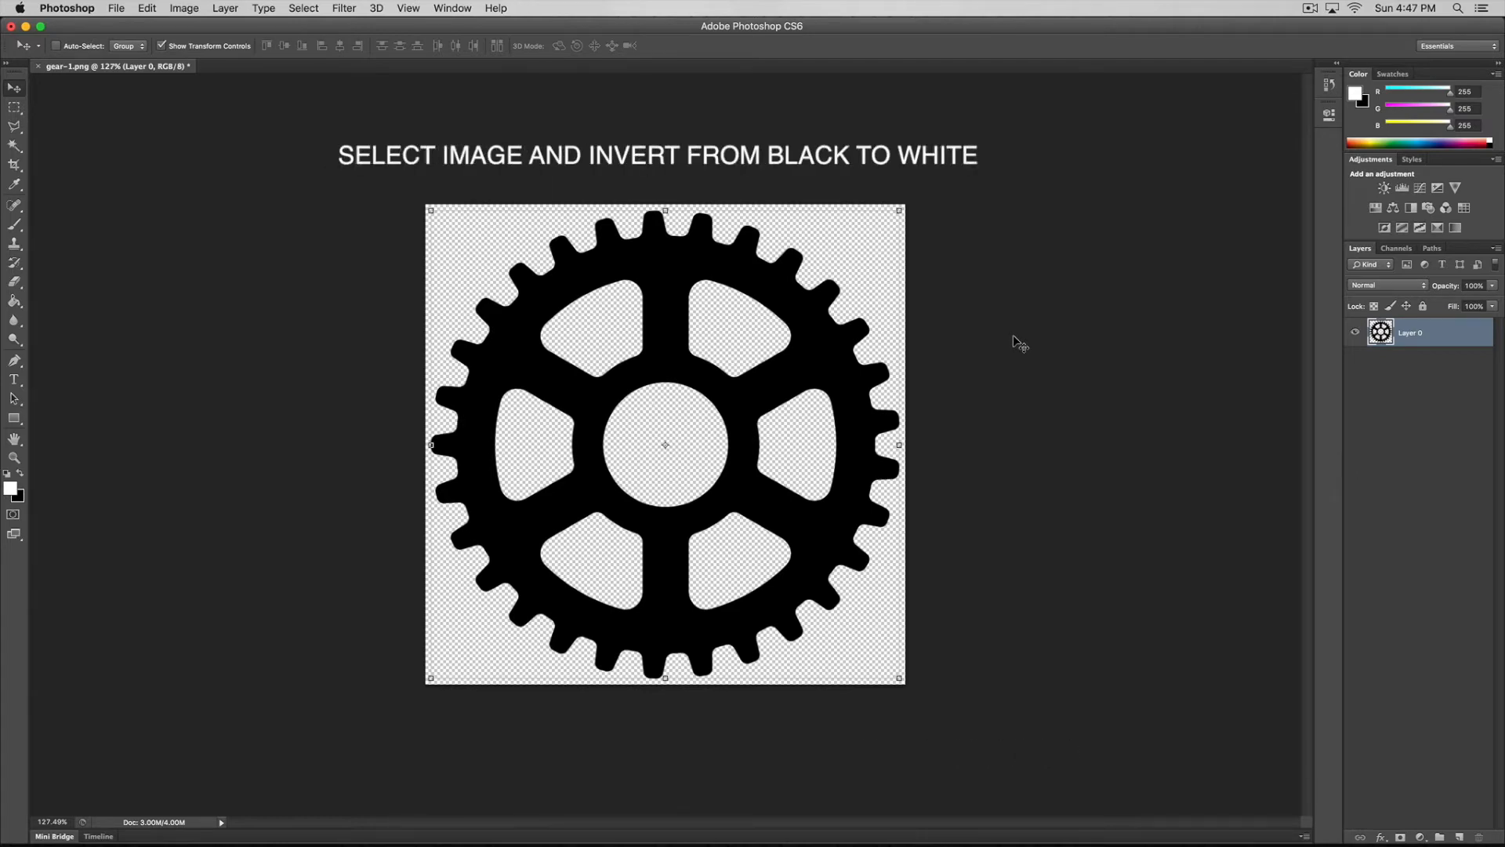
key(cmd+i)
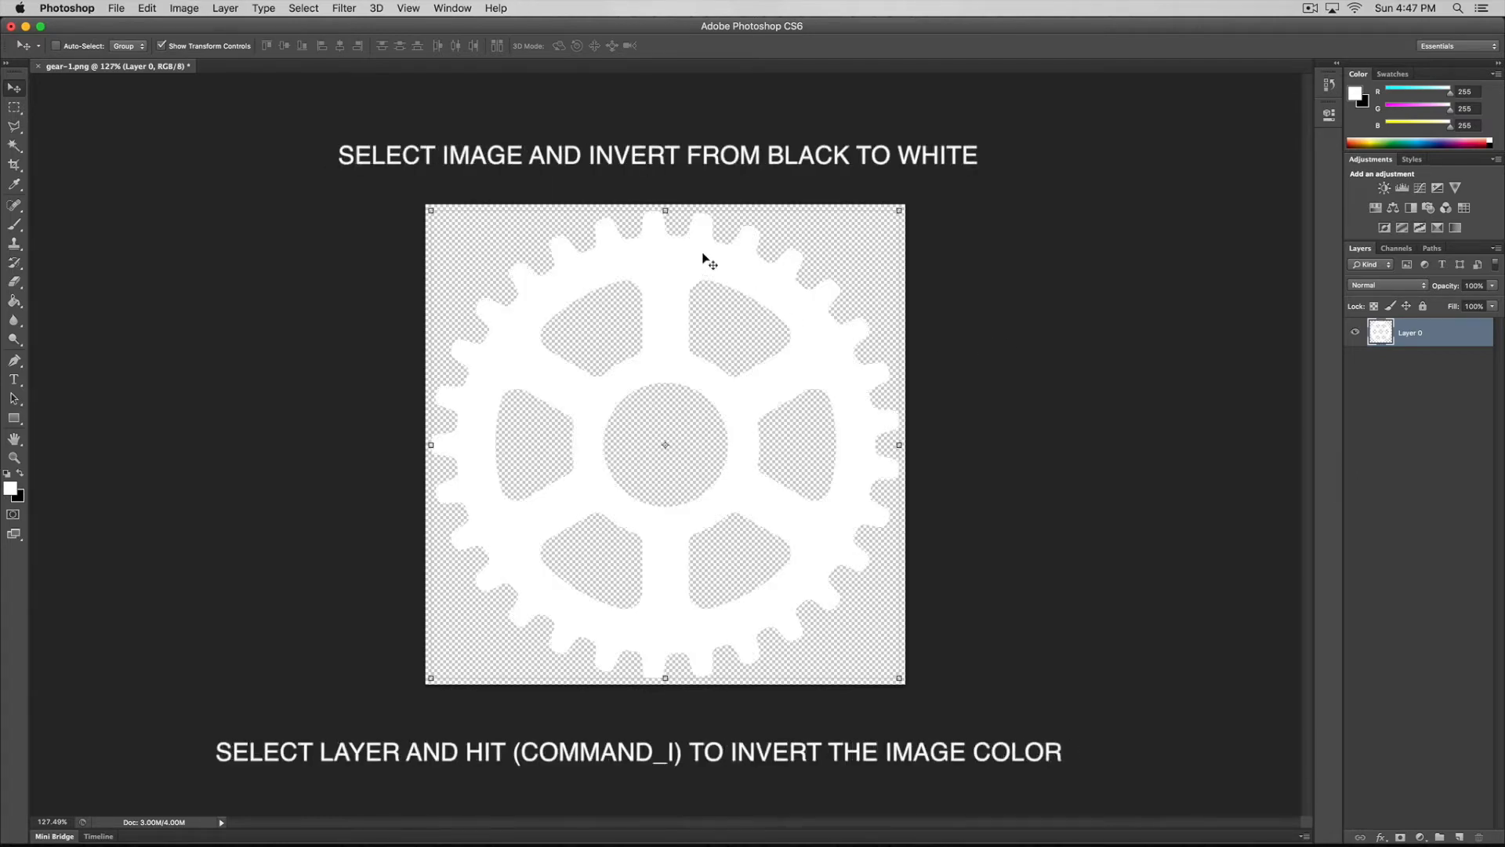
mouse_move(715, 393)
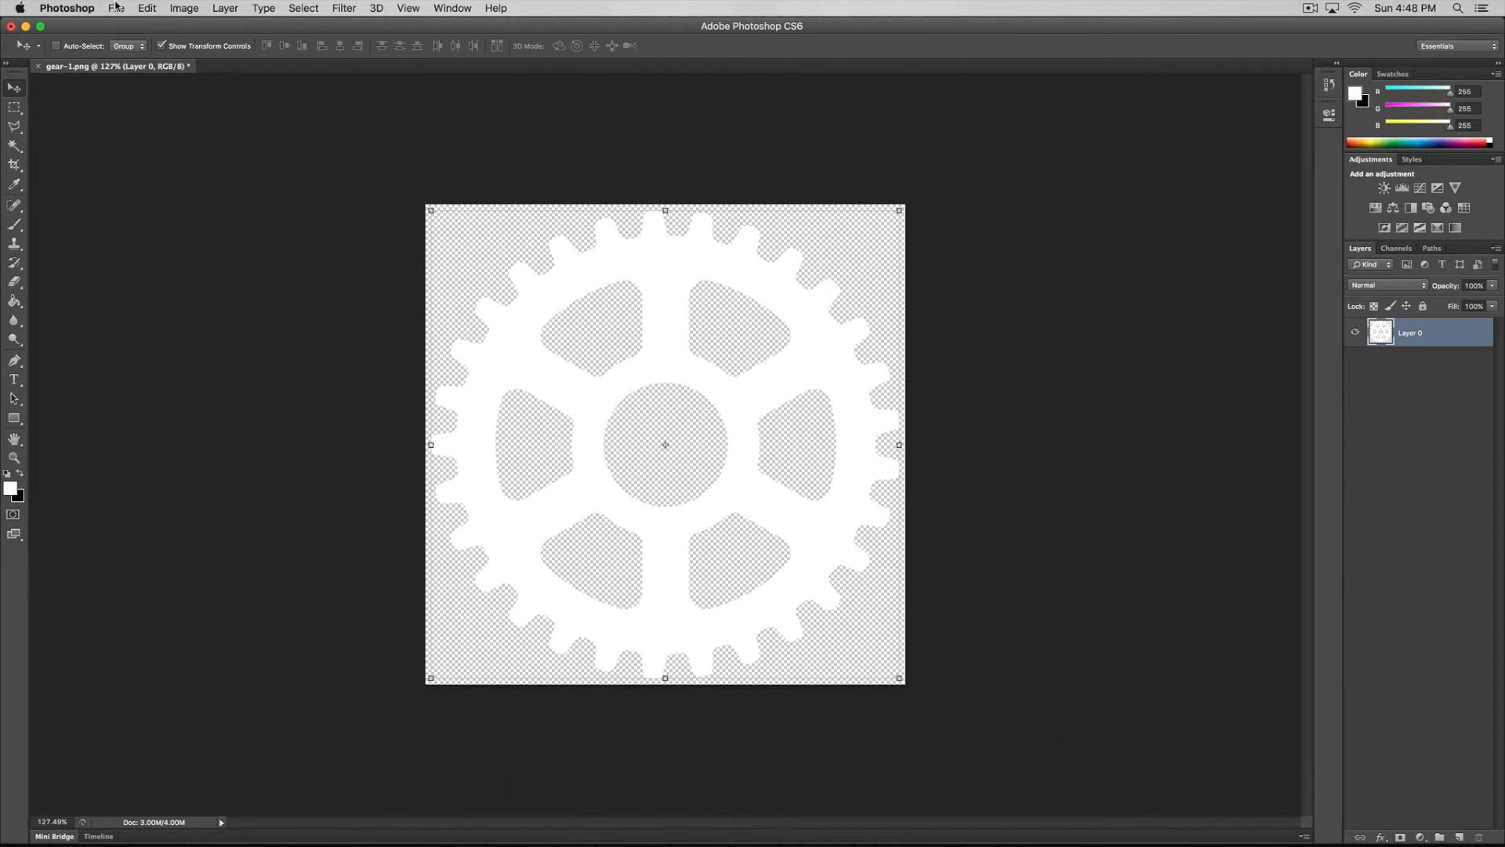
click(115, 8)
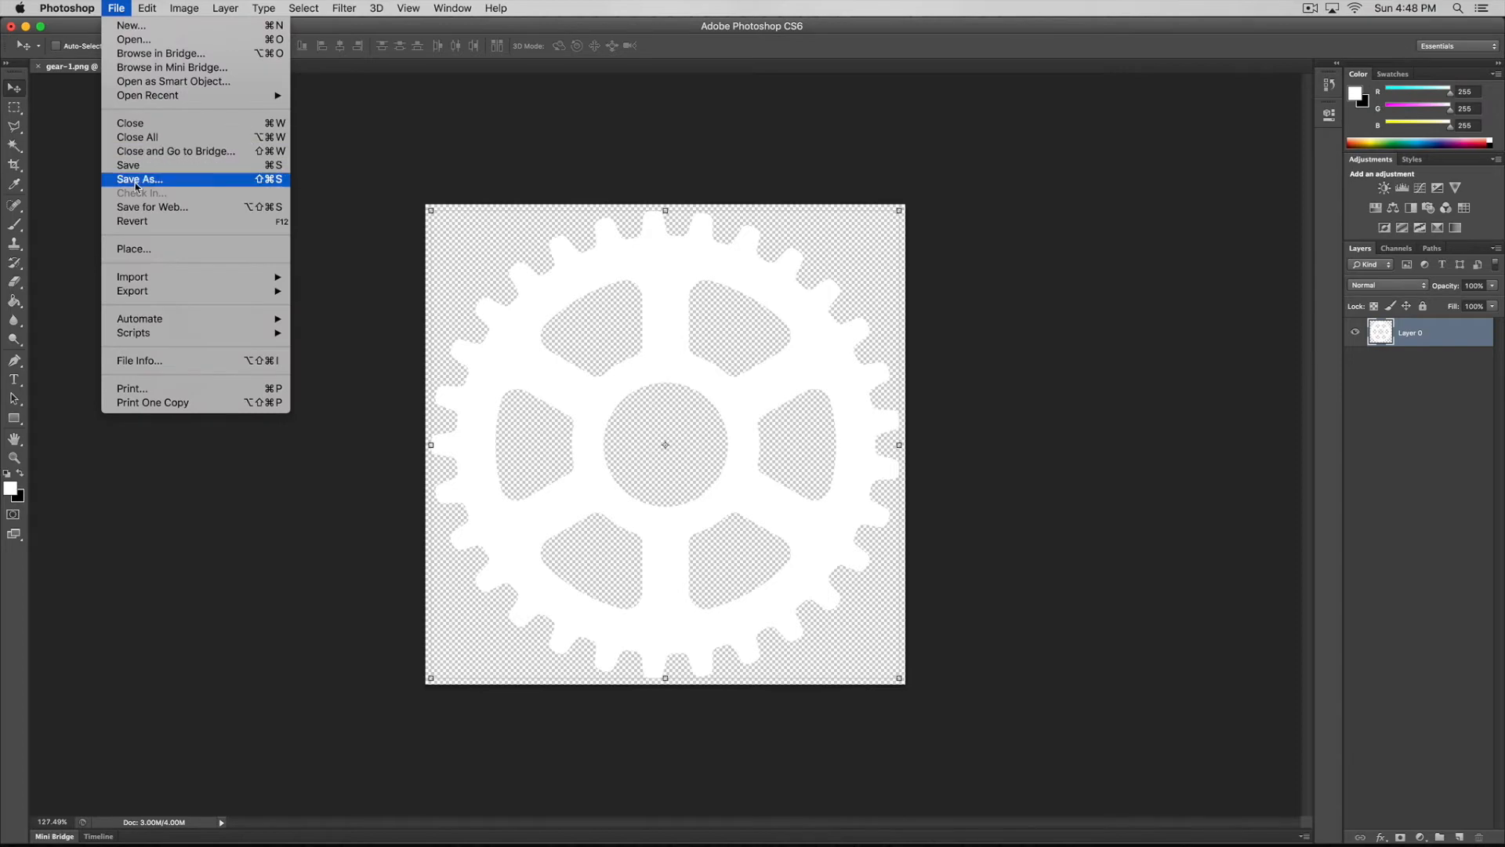
click(139, 180)
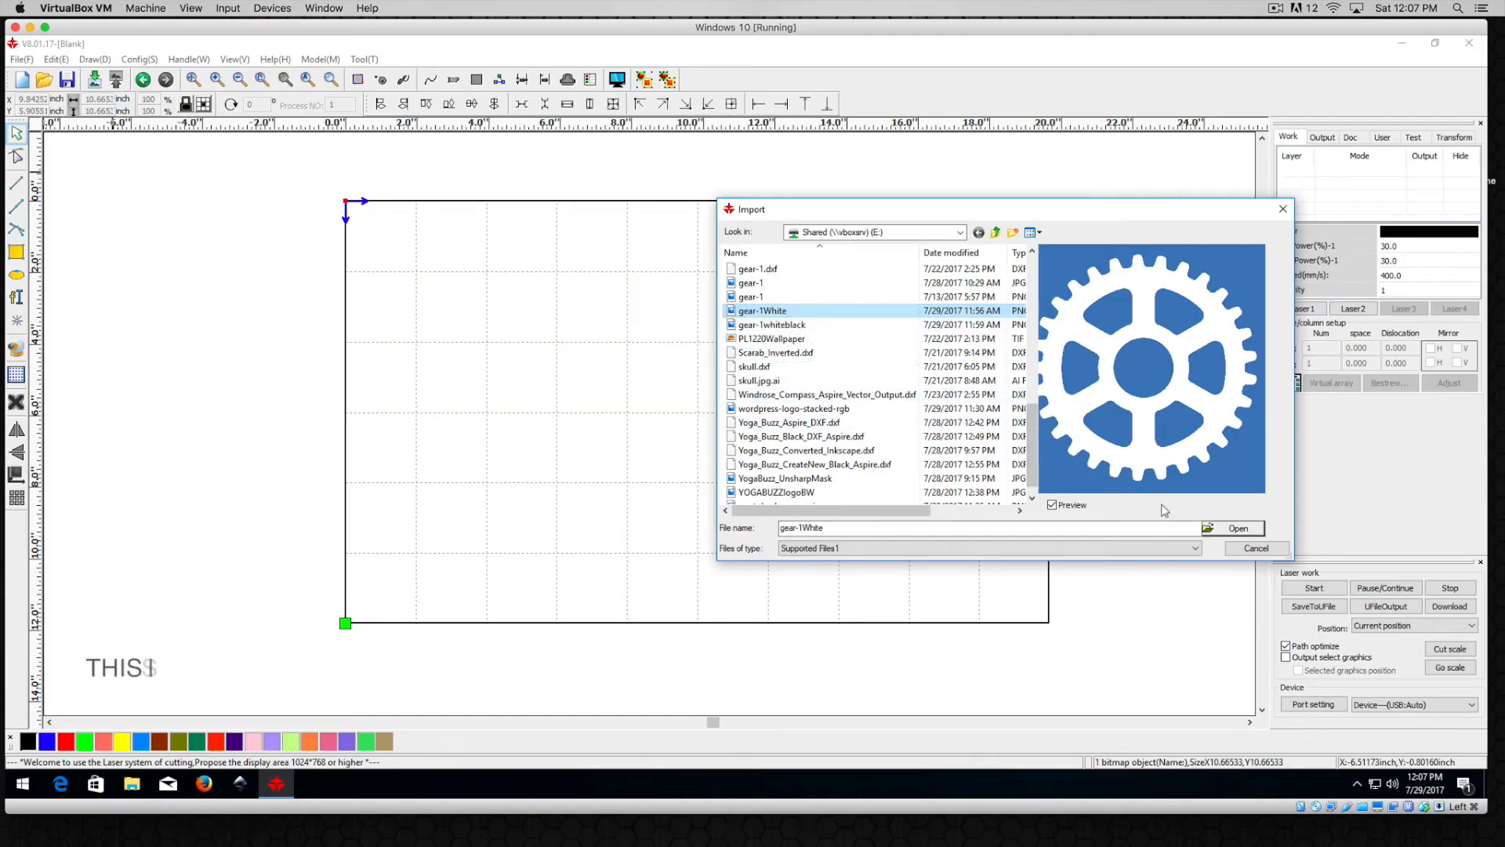
- Import gear-1White into RDWorks, where it shows as a blank bitmap
click(1237, 527)
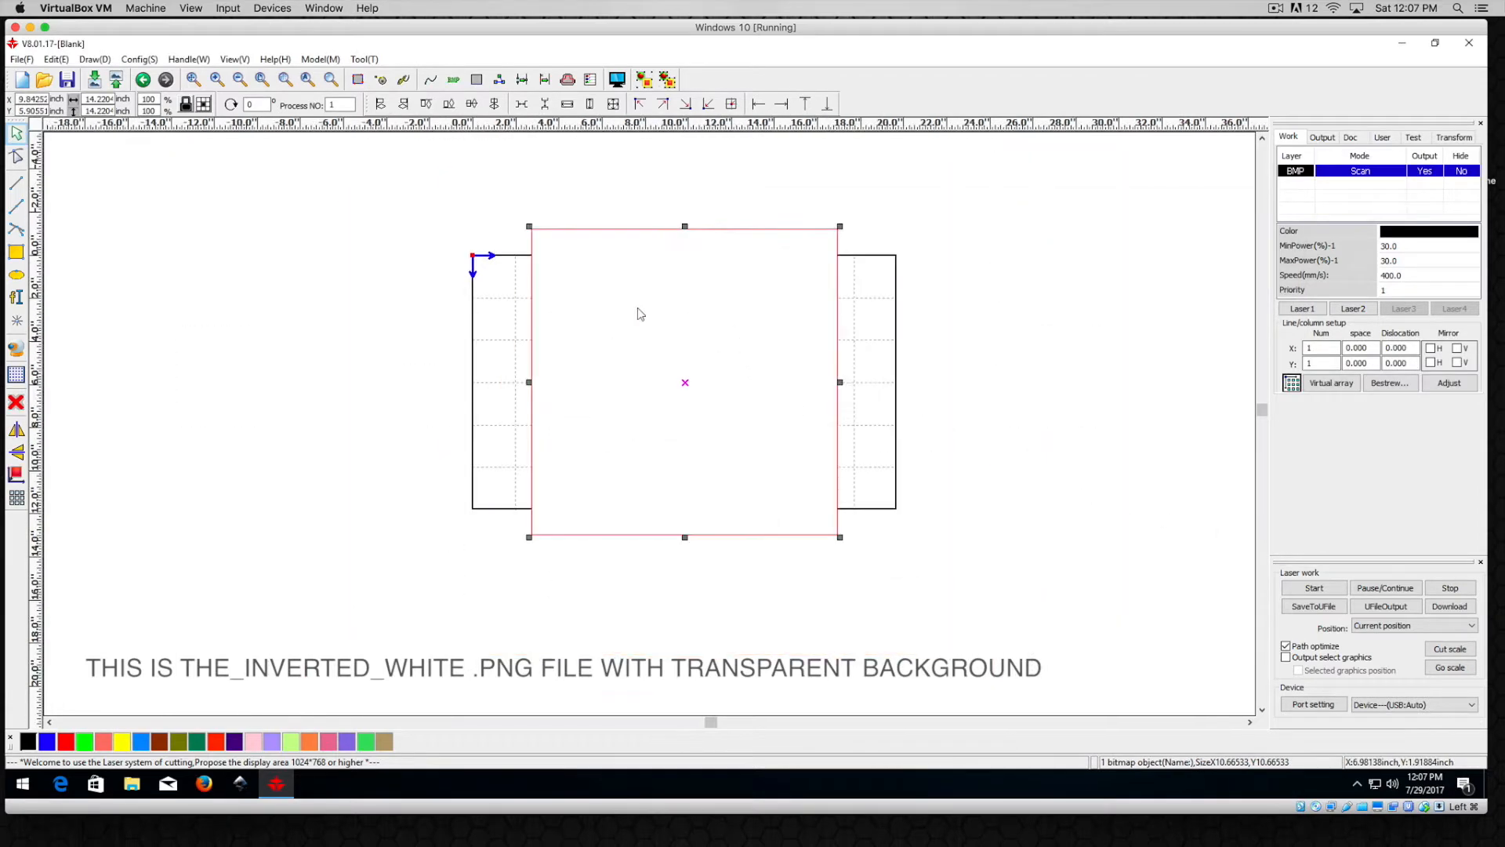
mouse_move(650, 347)
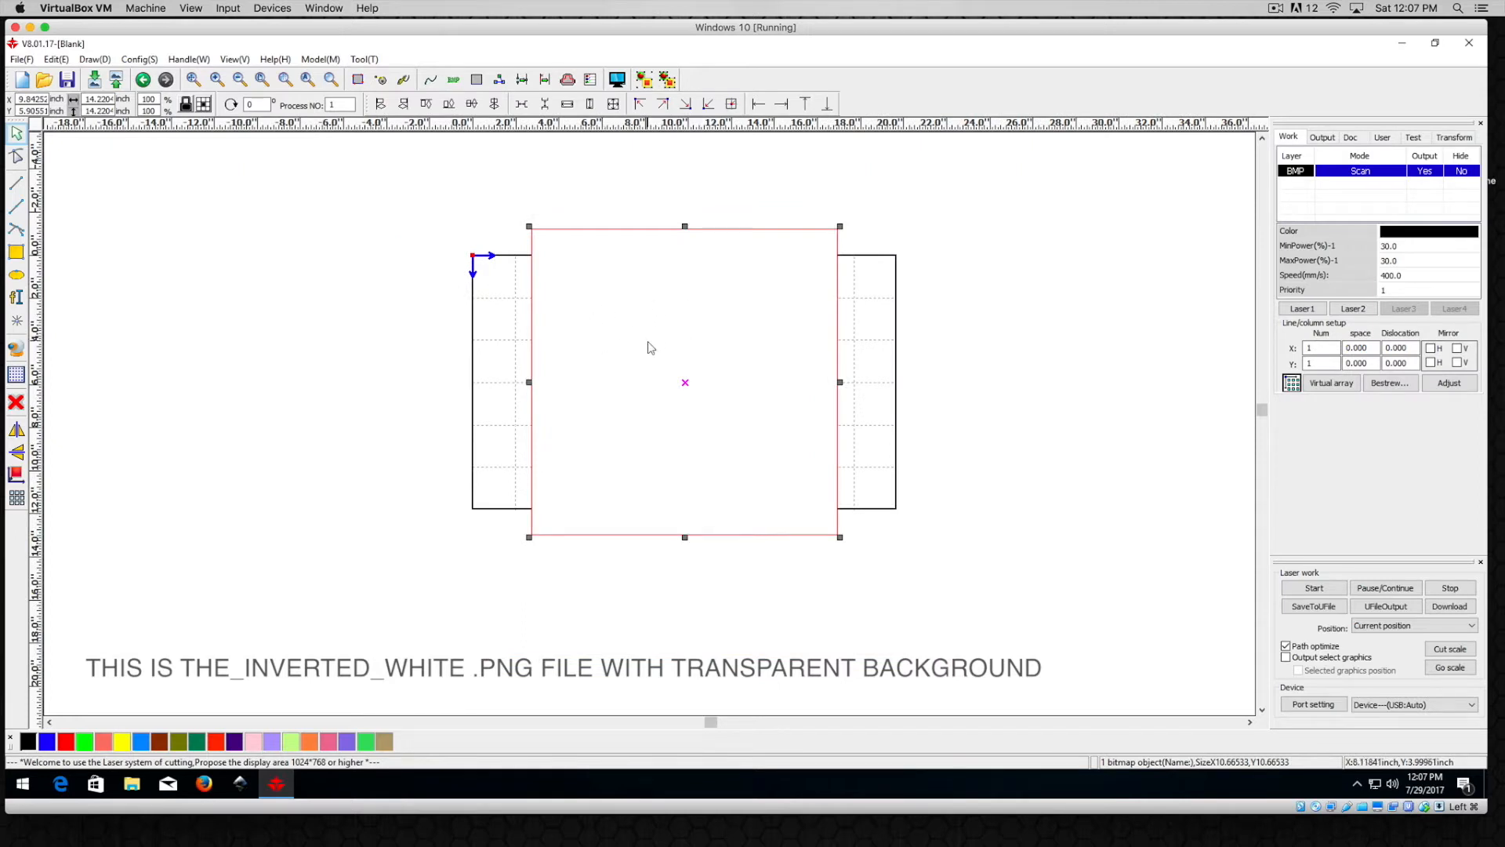
mouse_move(748, 371)
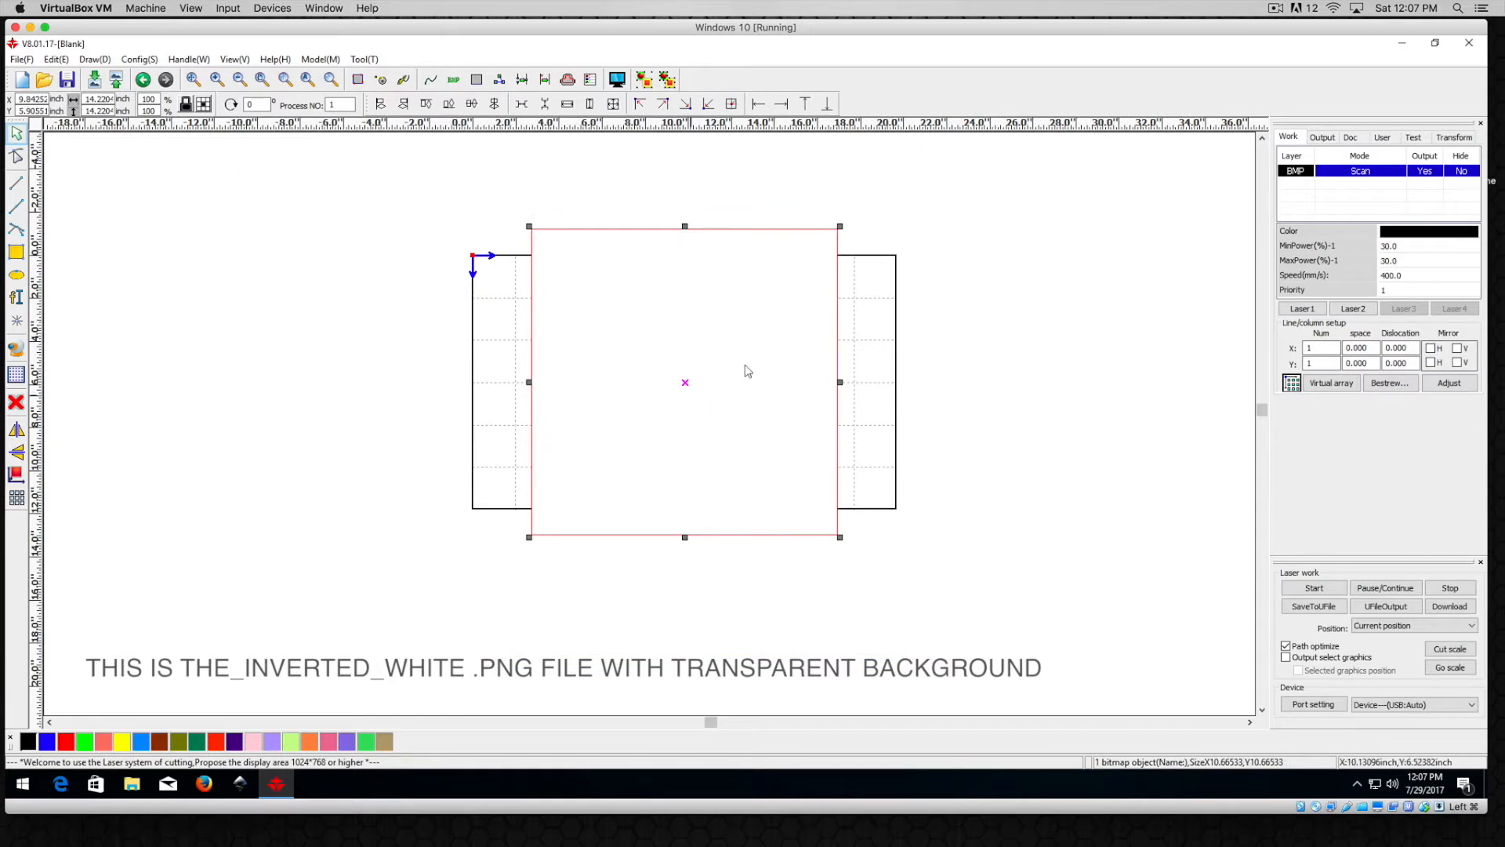
mouse_move(648, 381)
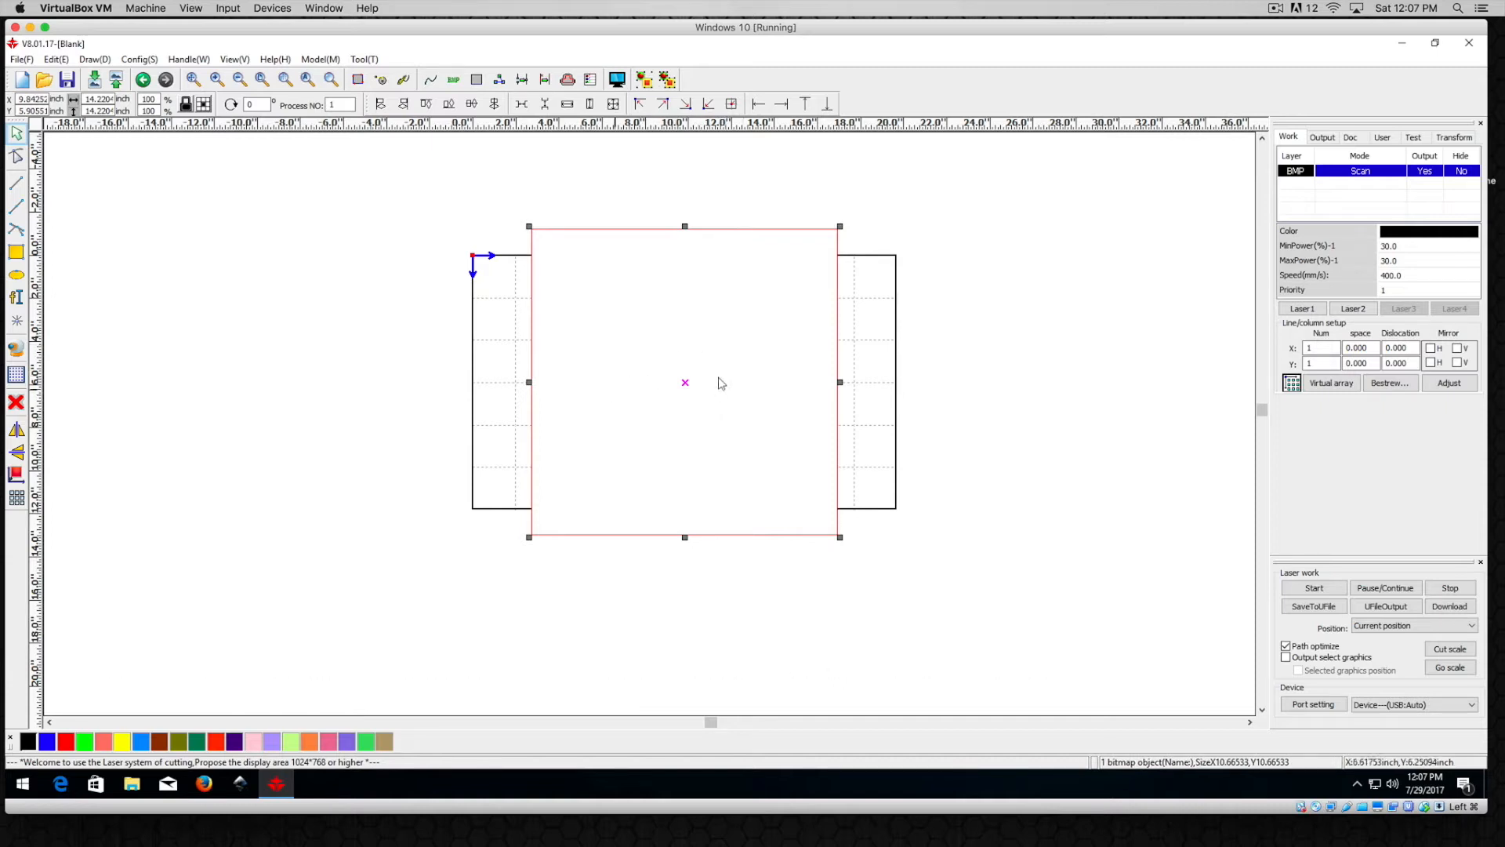
mouse_move(616, 390)
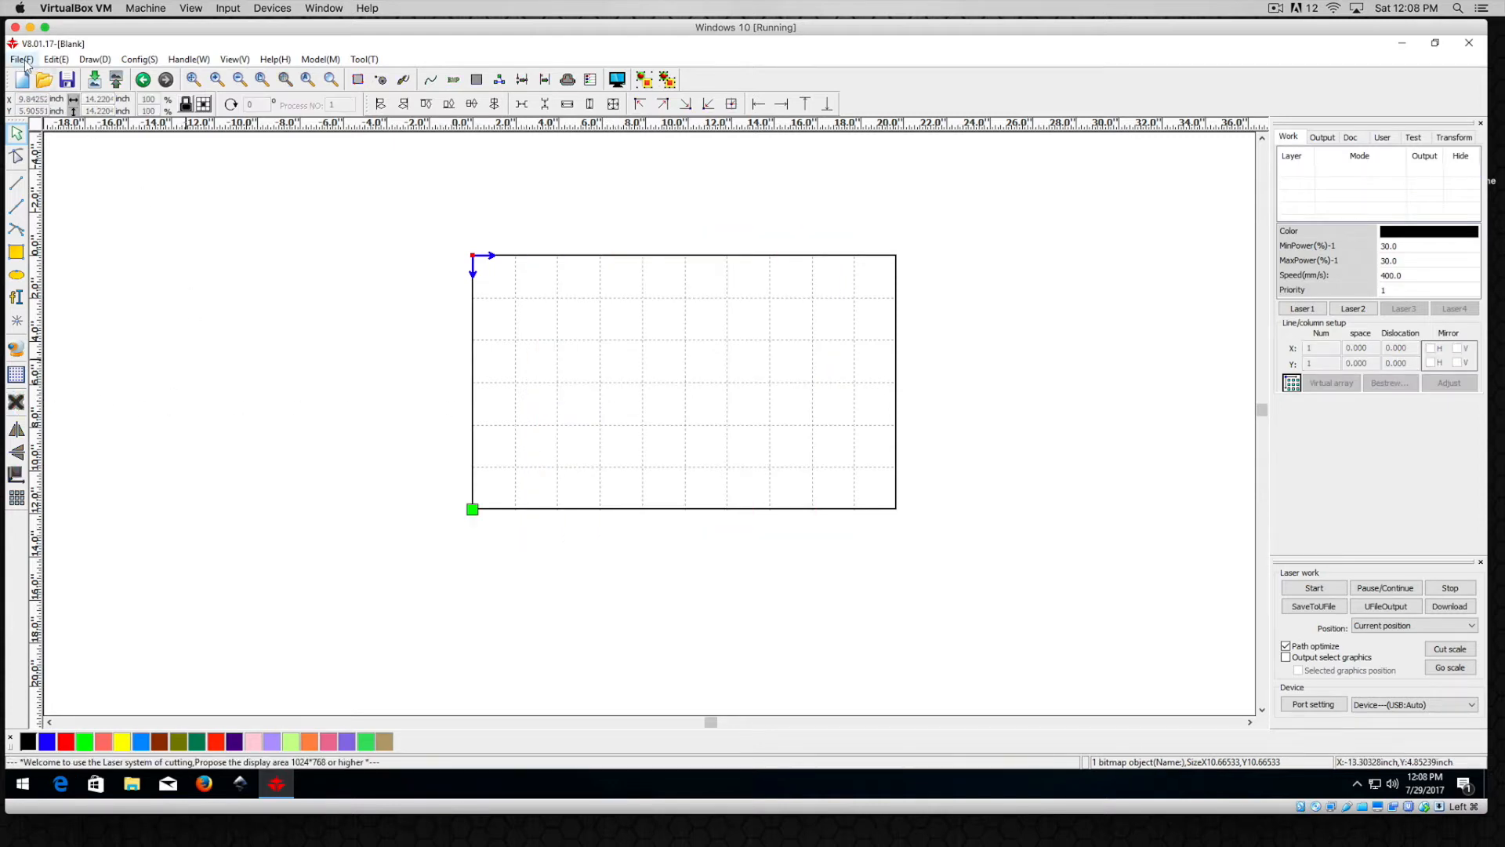
- Import gear-1whiteblack, scrolling the Import dialog's file list to find it
click(21, 59)
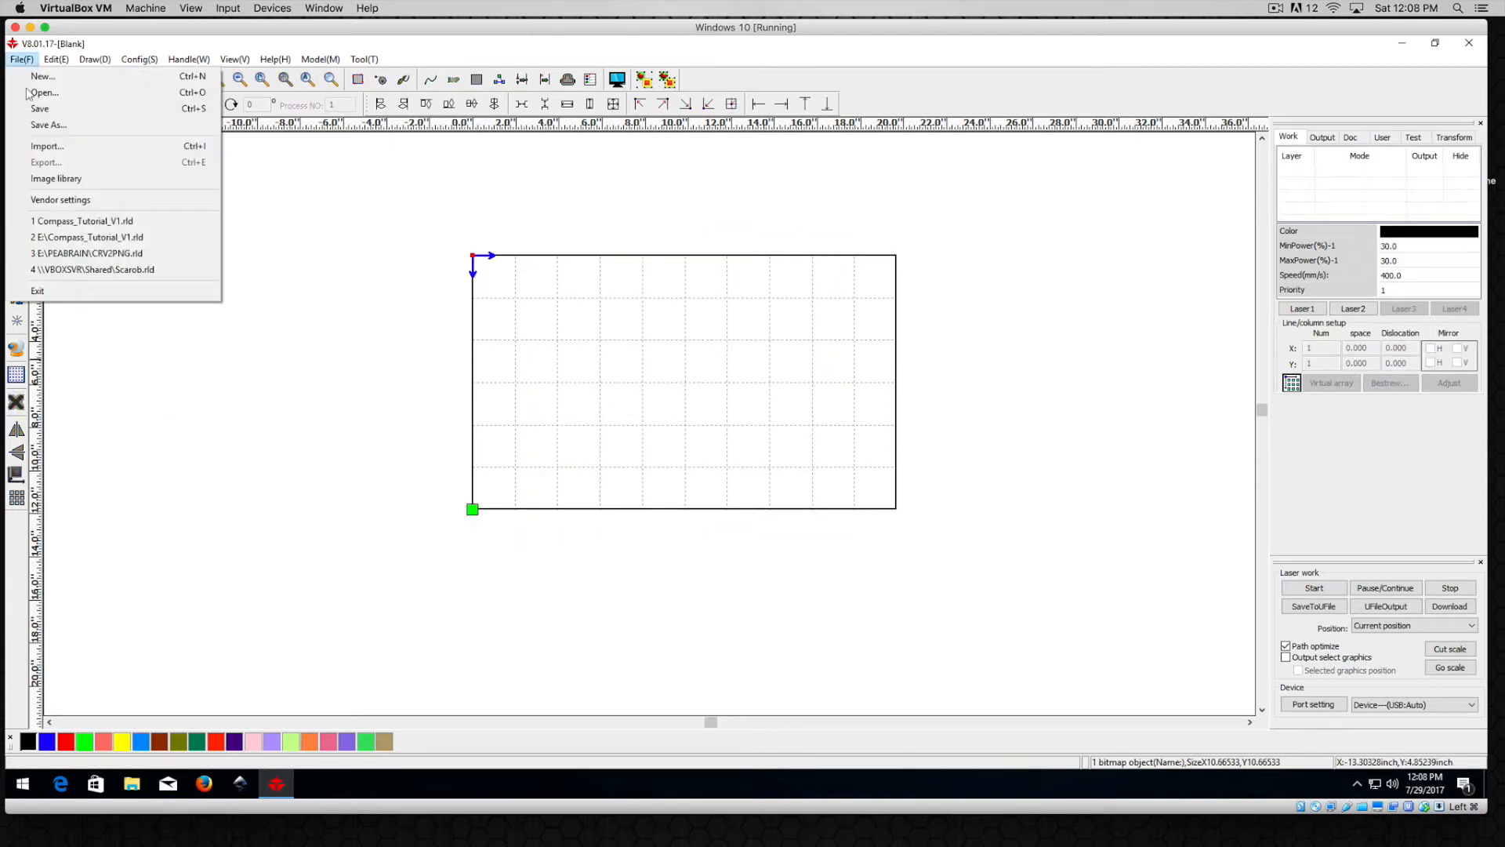
click(46, 145)
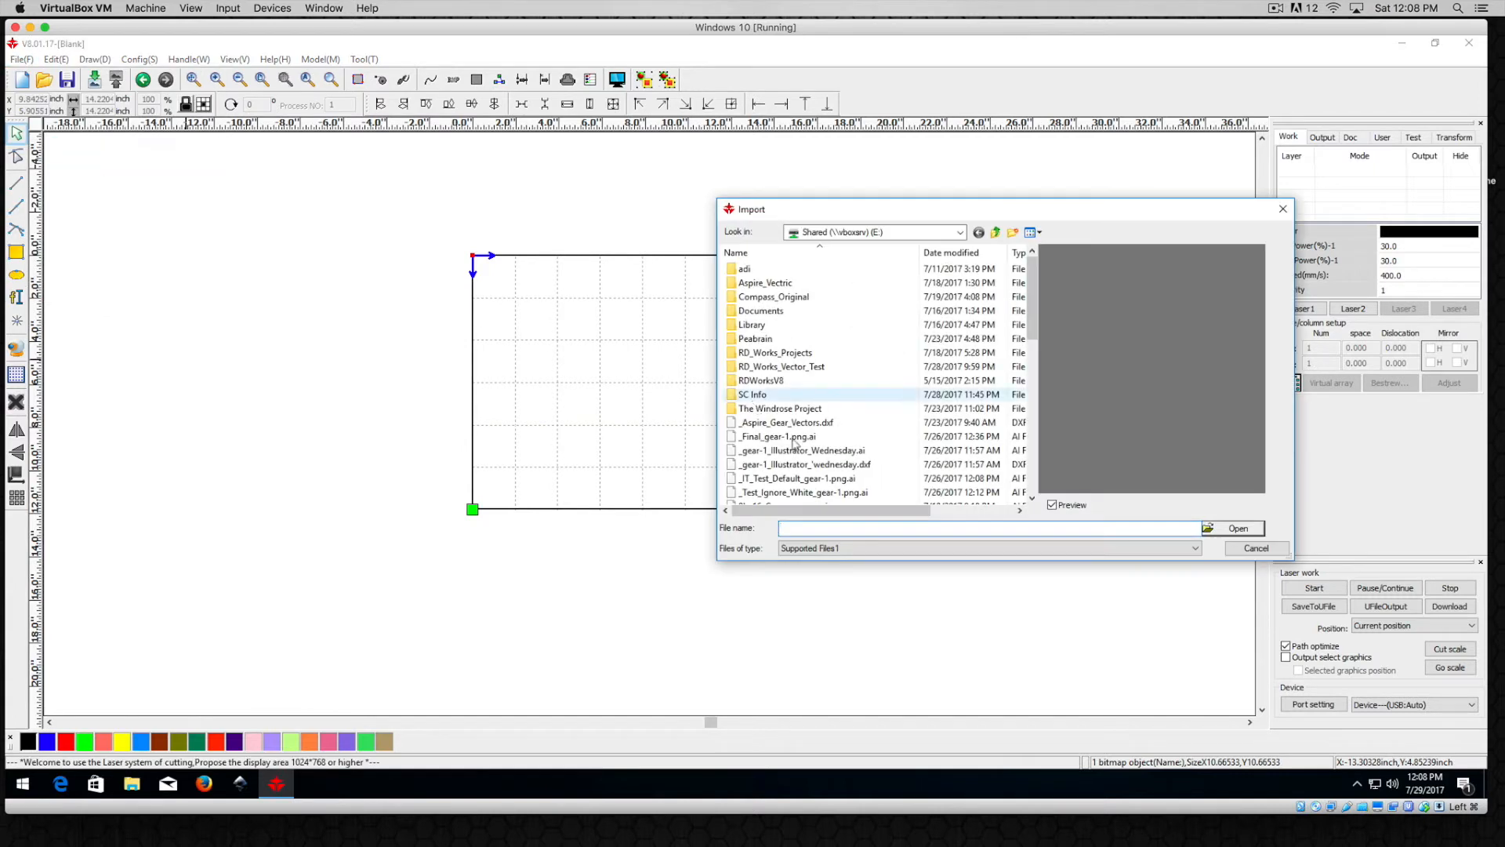
scroll(down, 3)
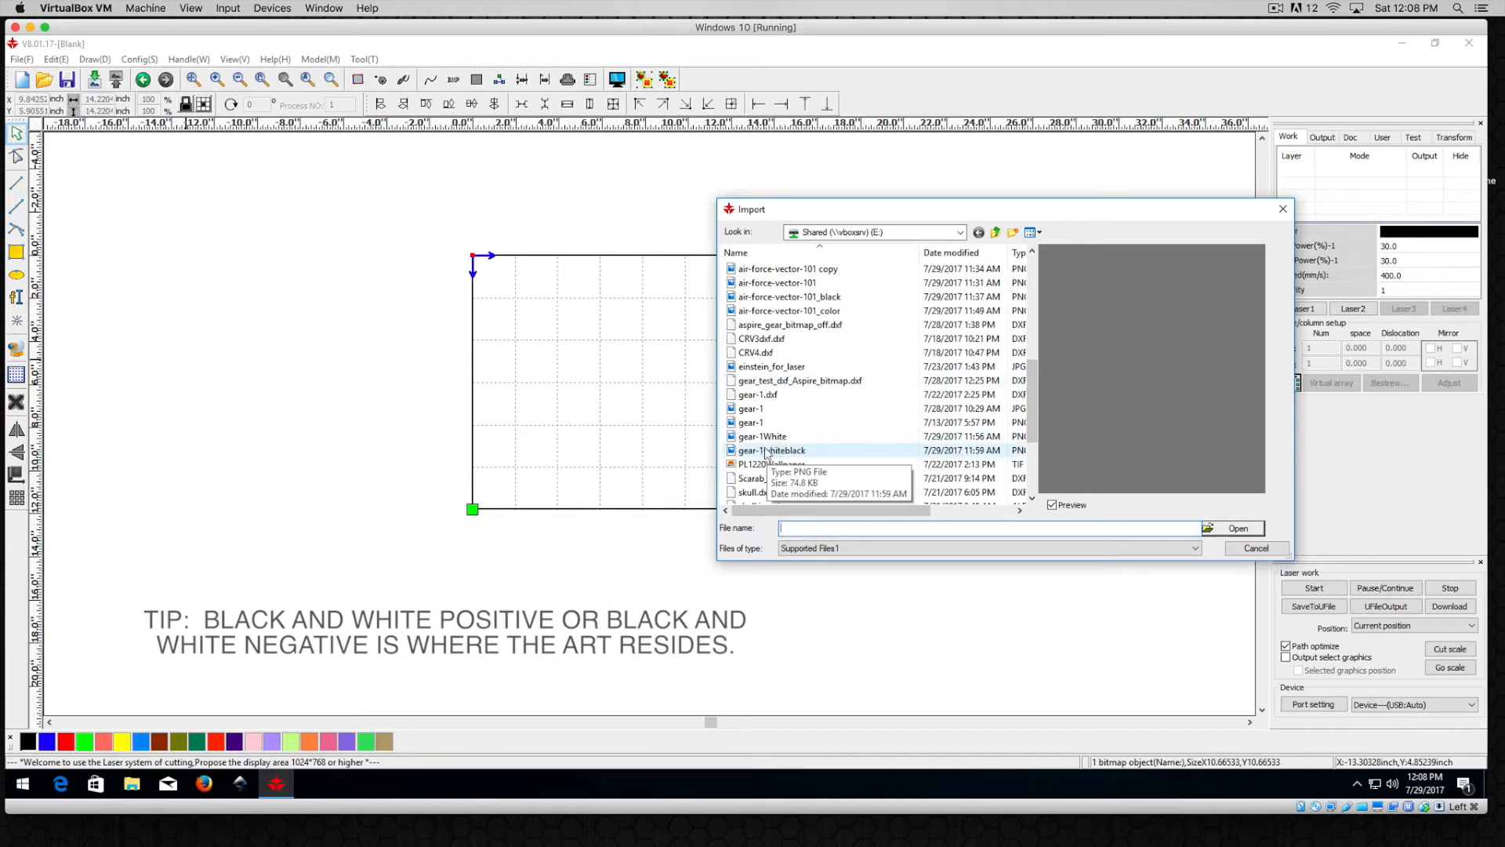
scroll(down, 3)
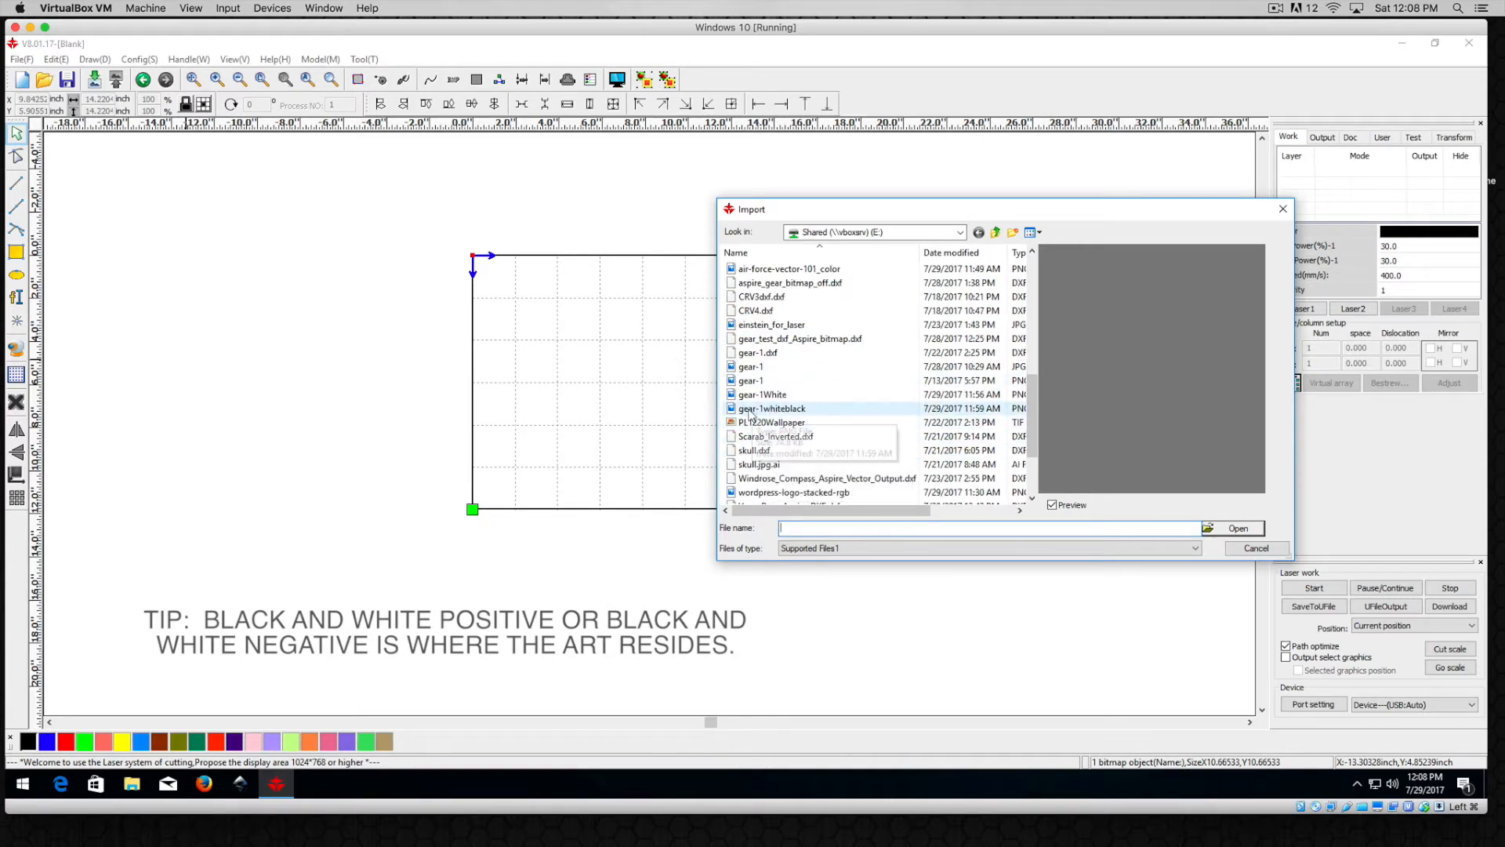
mouse_move(771, 408)
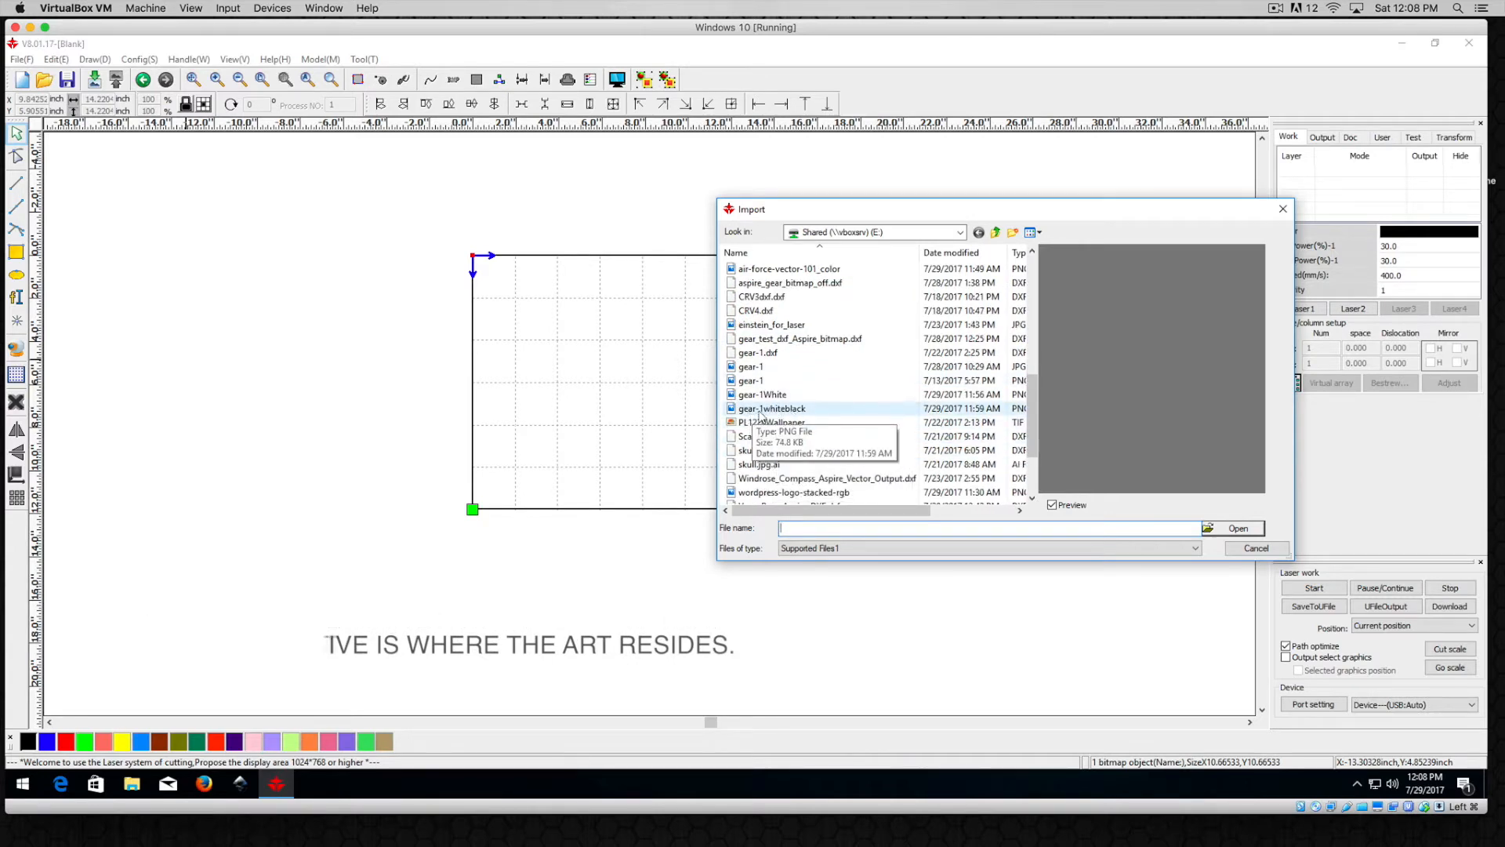
click(773, 408)
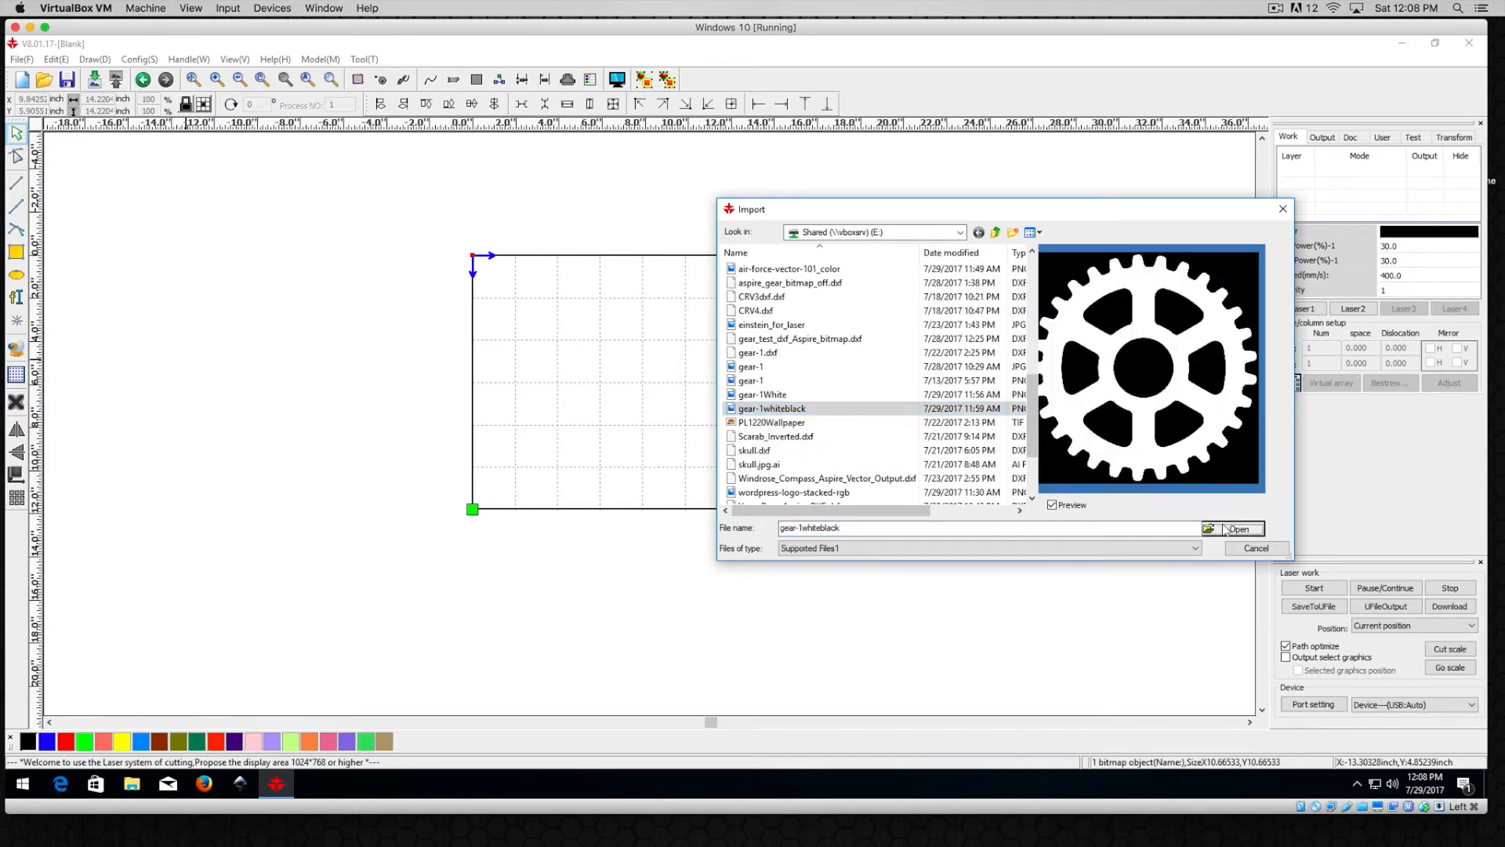
click(1237, 529)
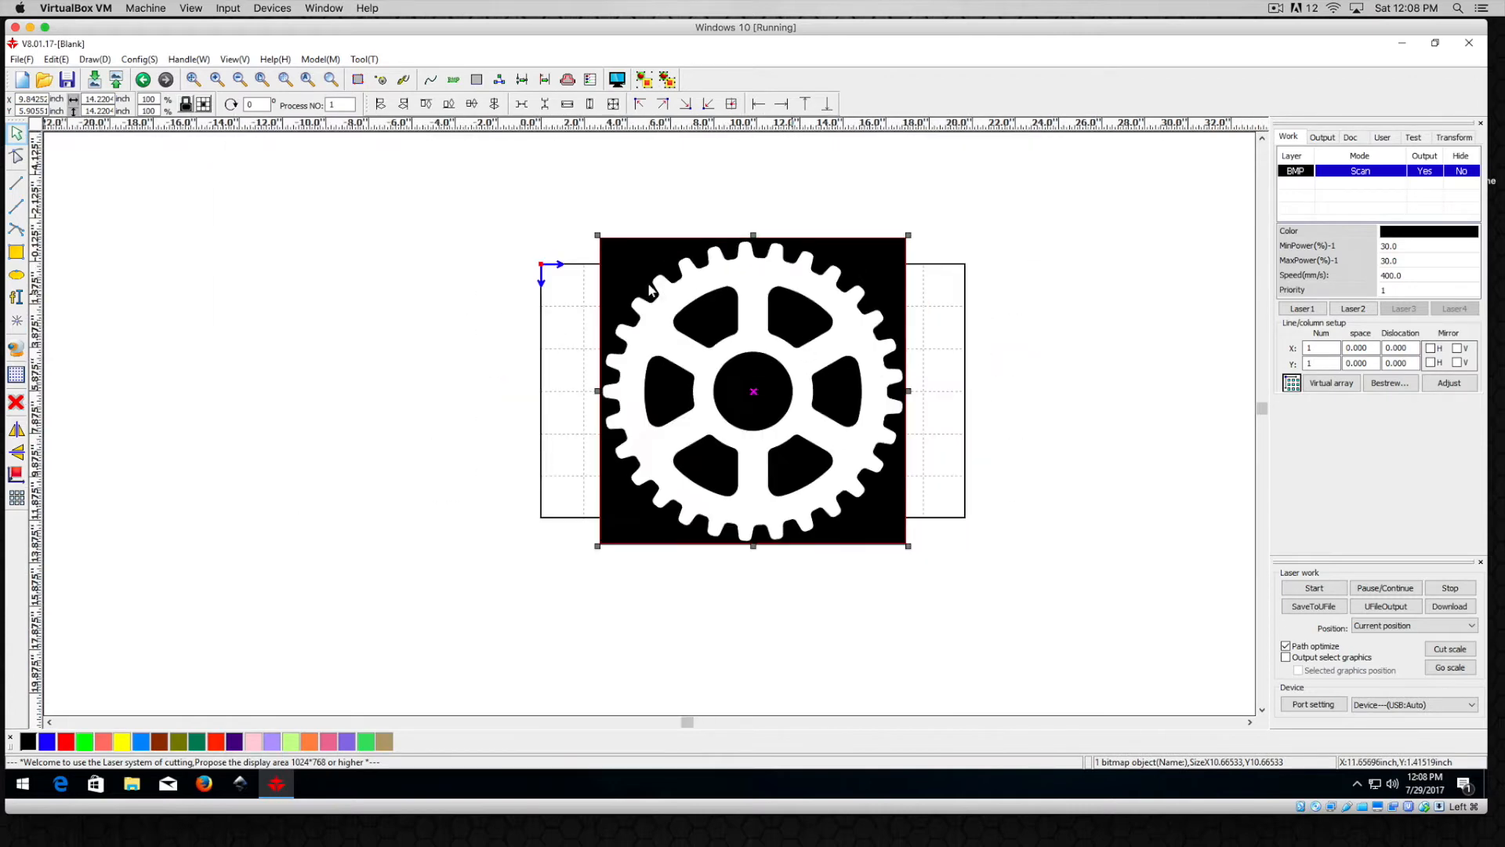
mouse_move(715, 338)
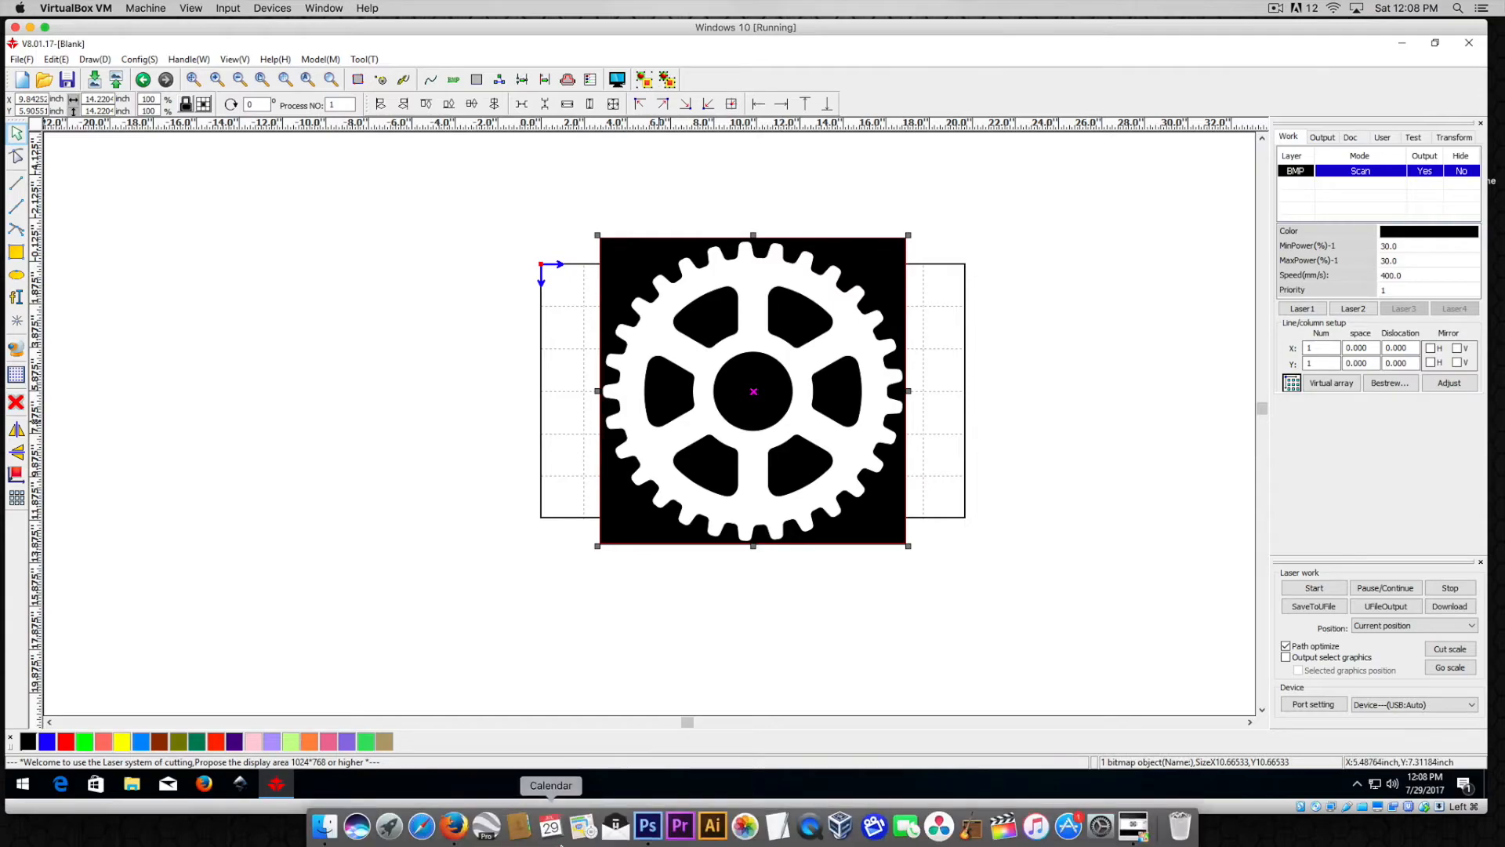
- Add a new layer in Photoshop, fill it white, and show the gear layer again
click(646, 830)
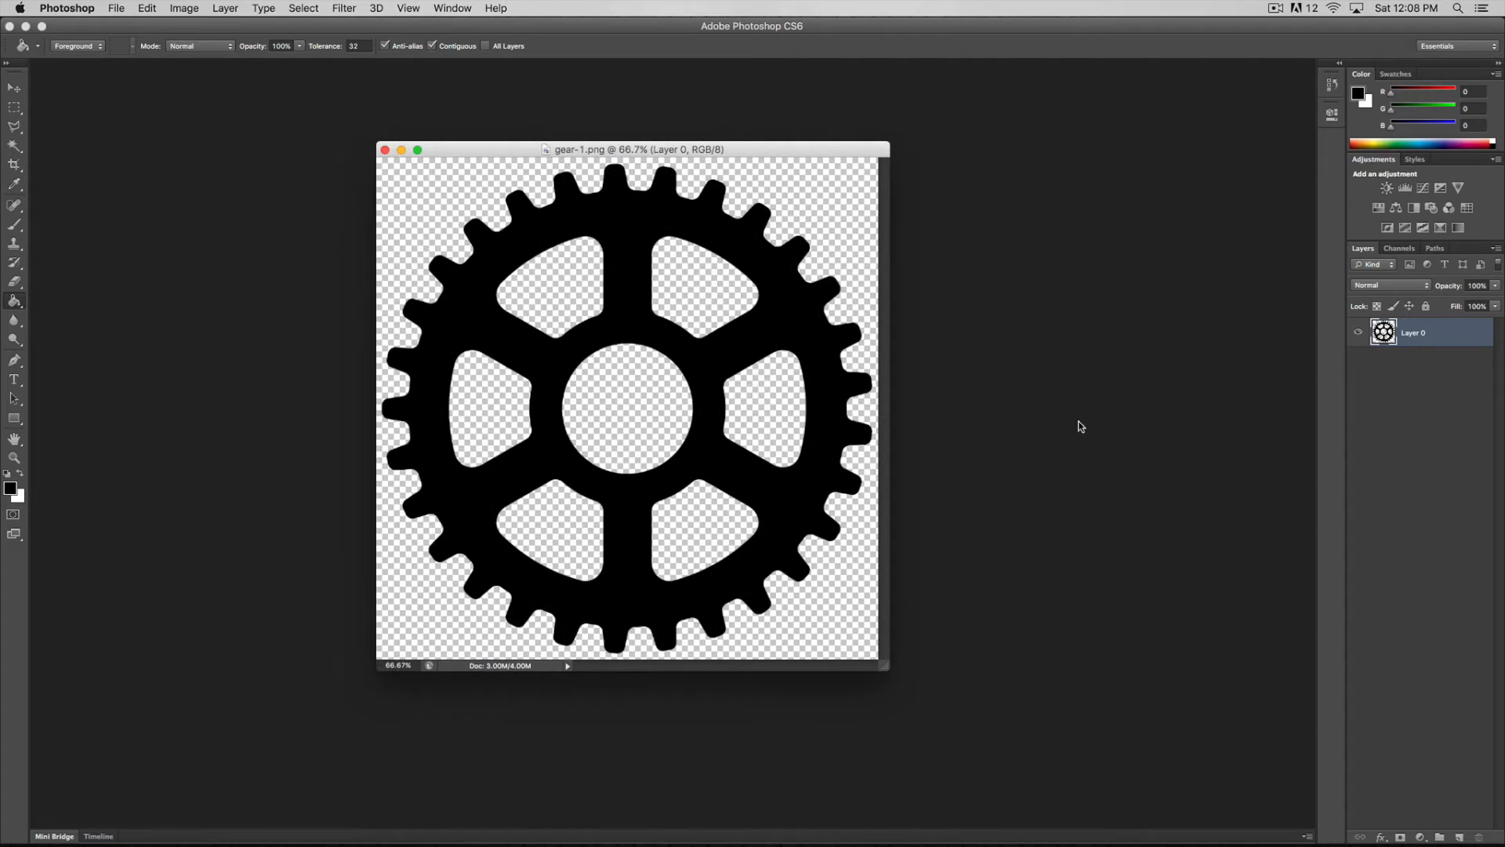
mouse_move(1438, 384)
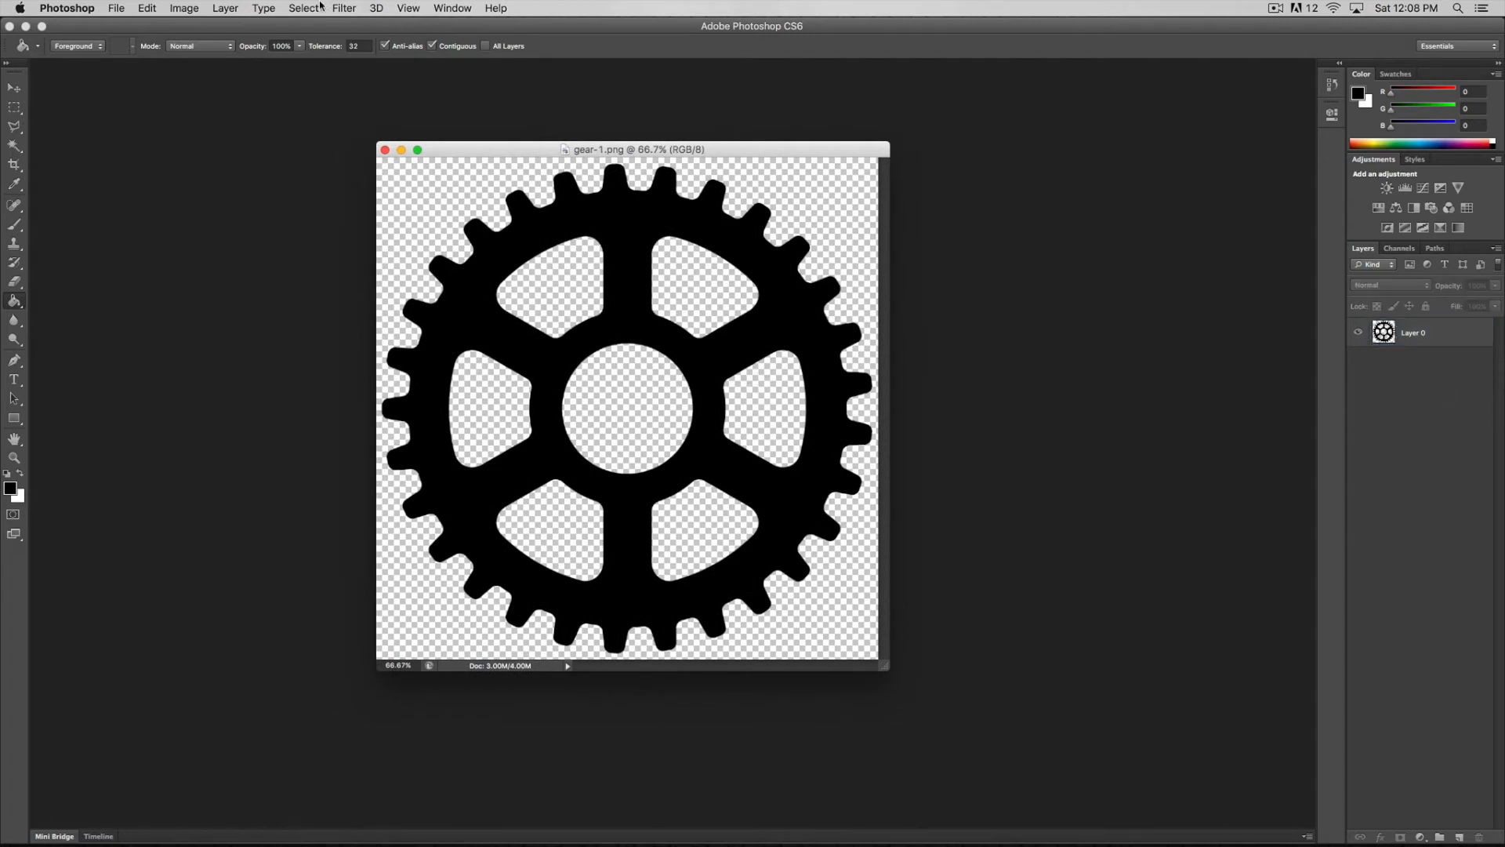
click(225, 8)
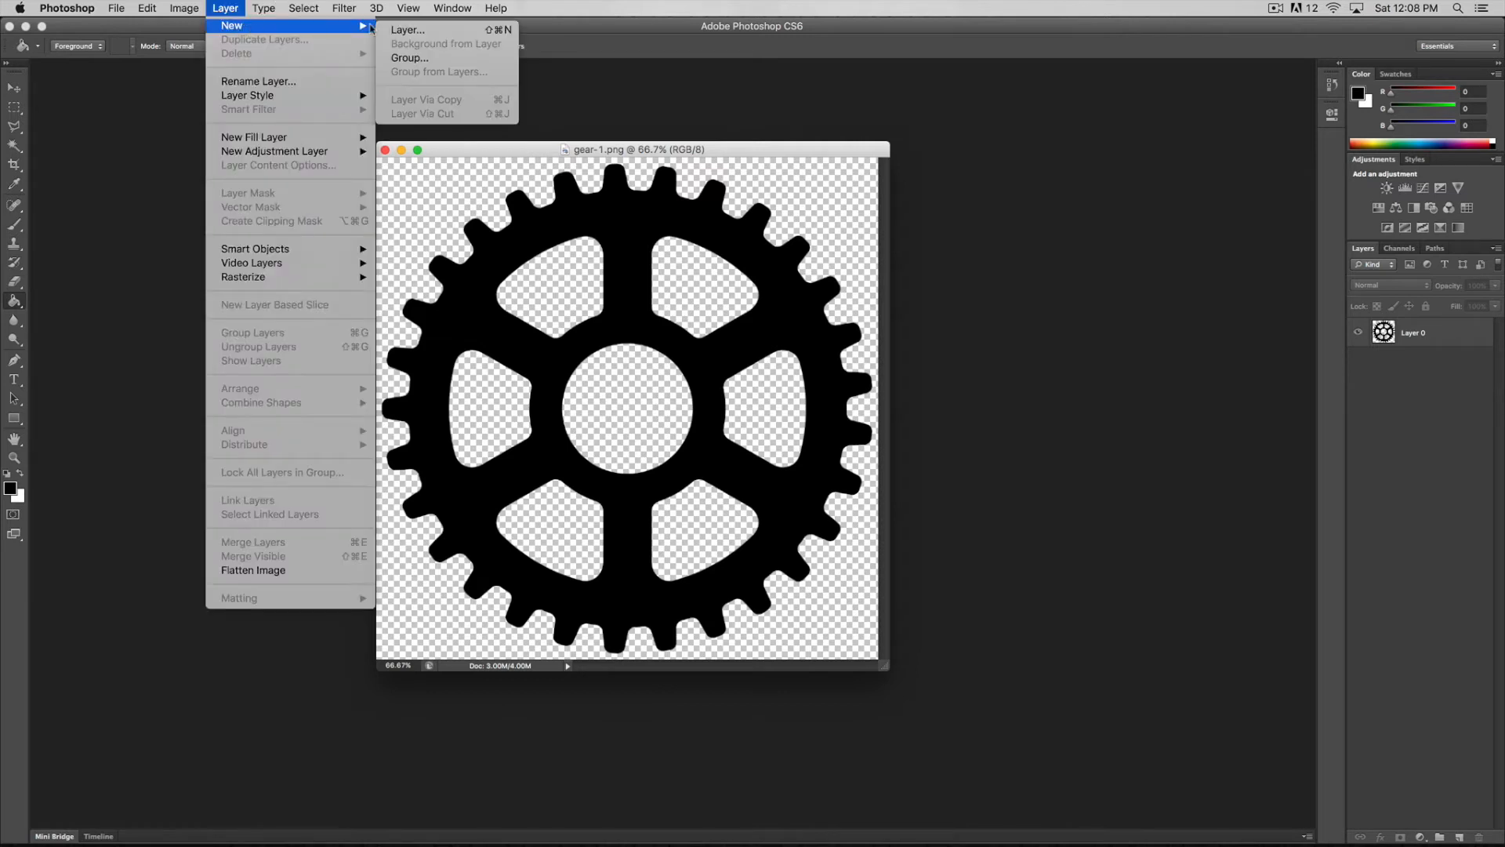
click(407, 29)
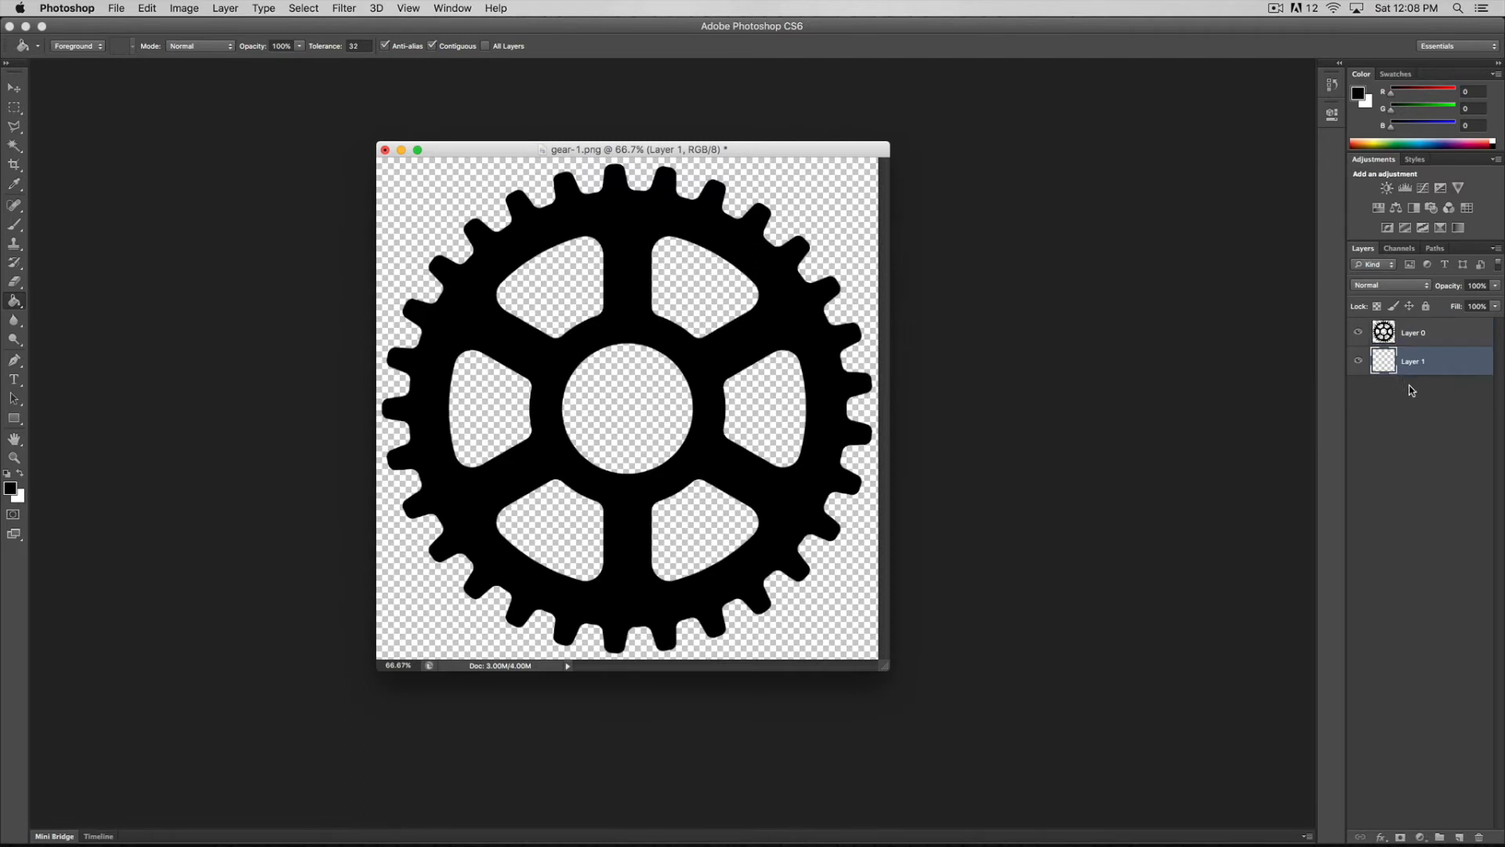
click(1359, 332)
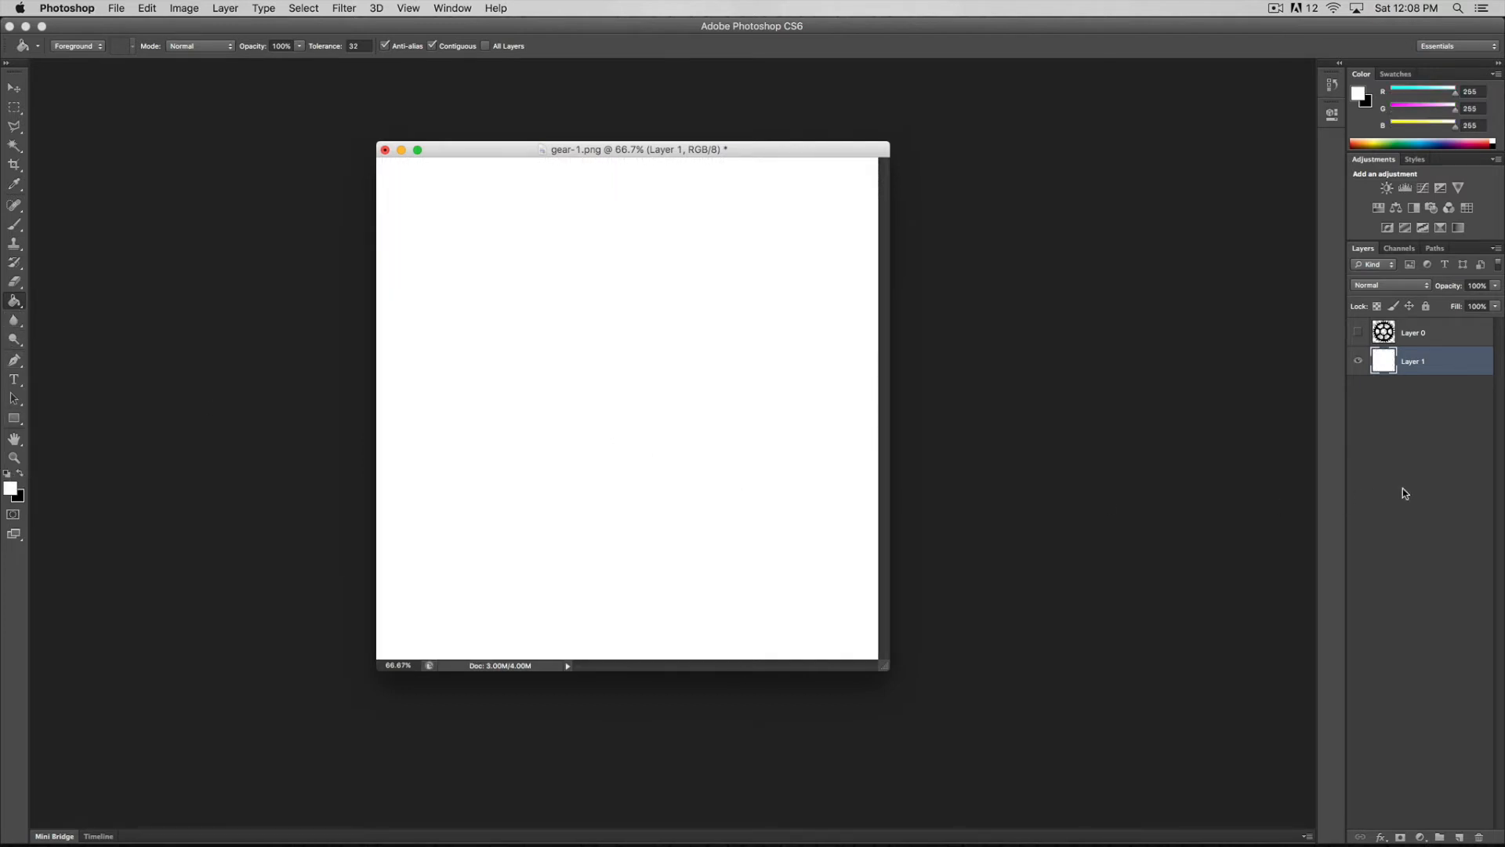
mouse_move(1390, 414)
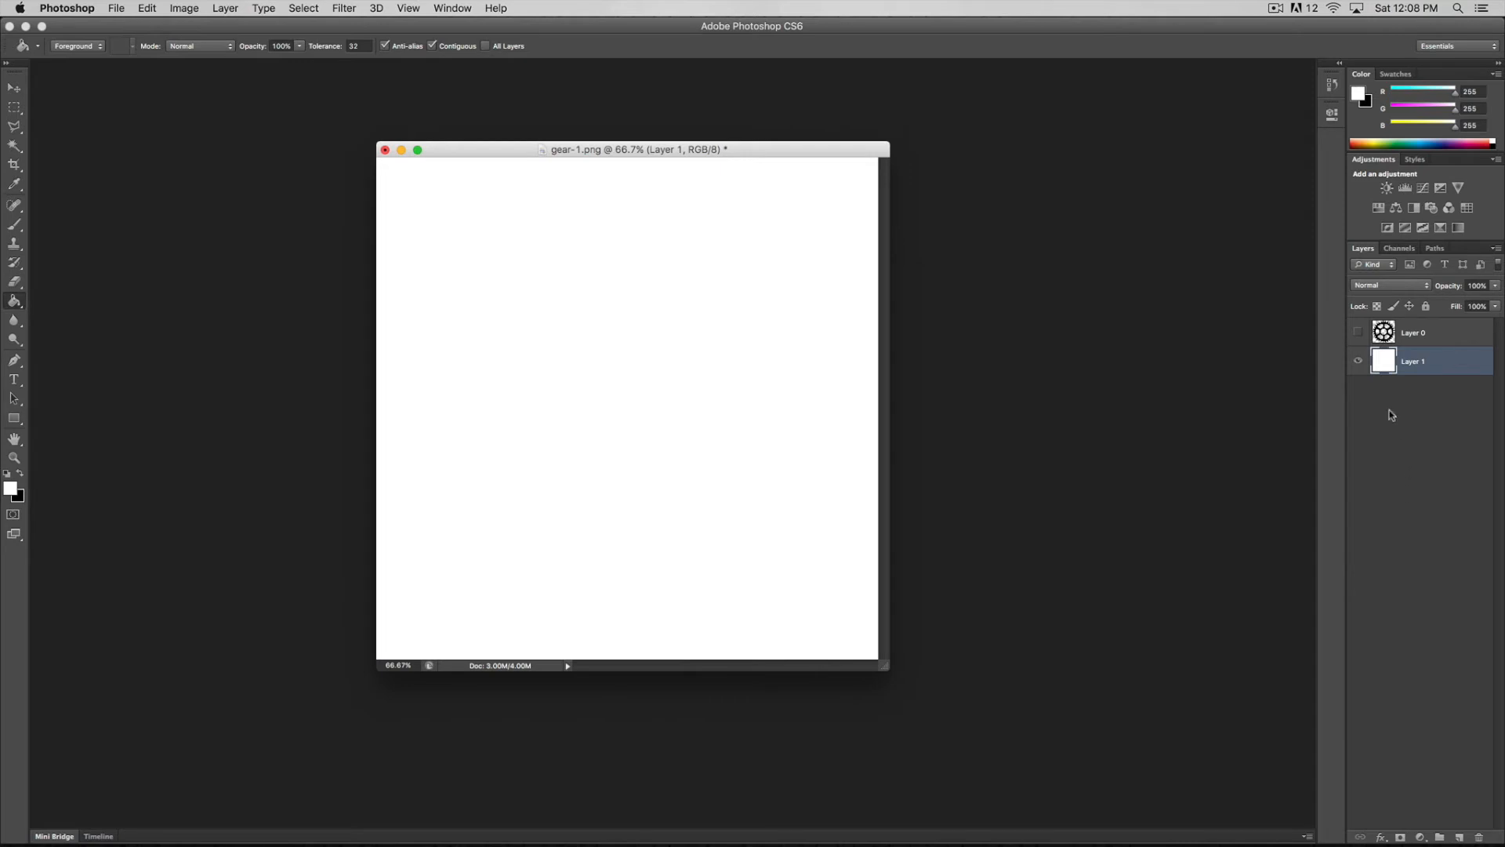
click(1356, 332)
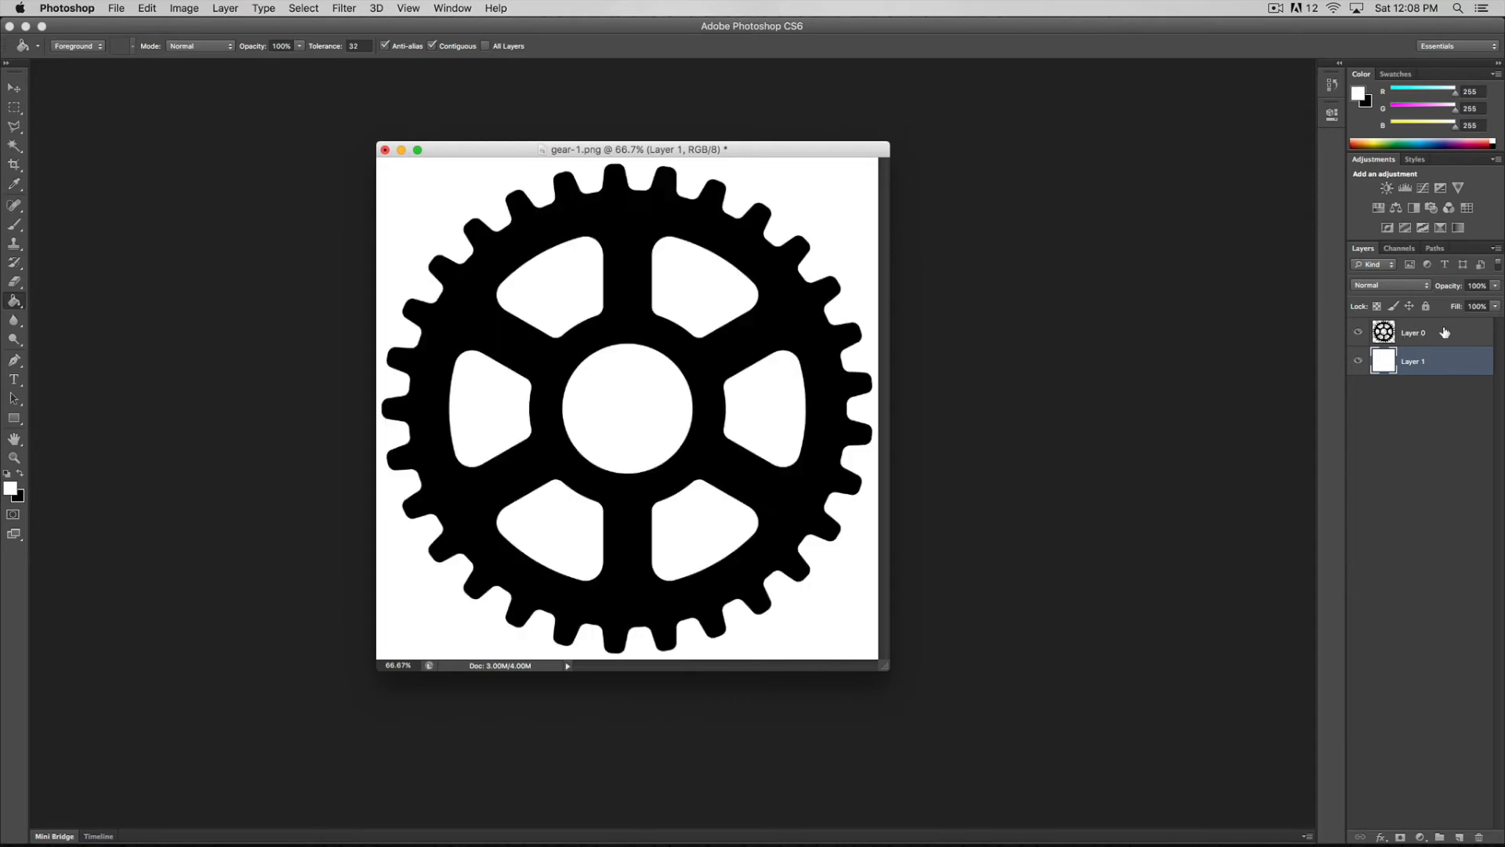
- Open Save As, cancel without saving, then open the Photoshop menu
click(116, 8)
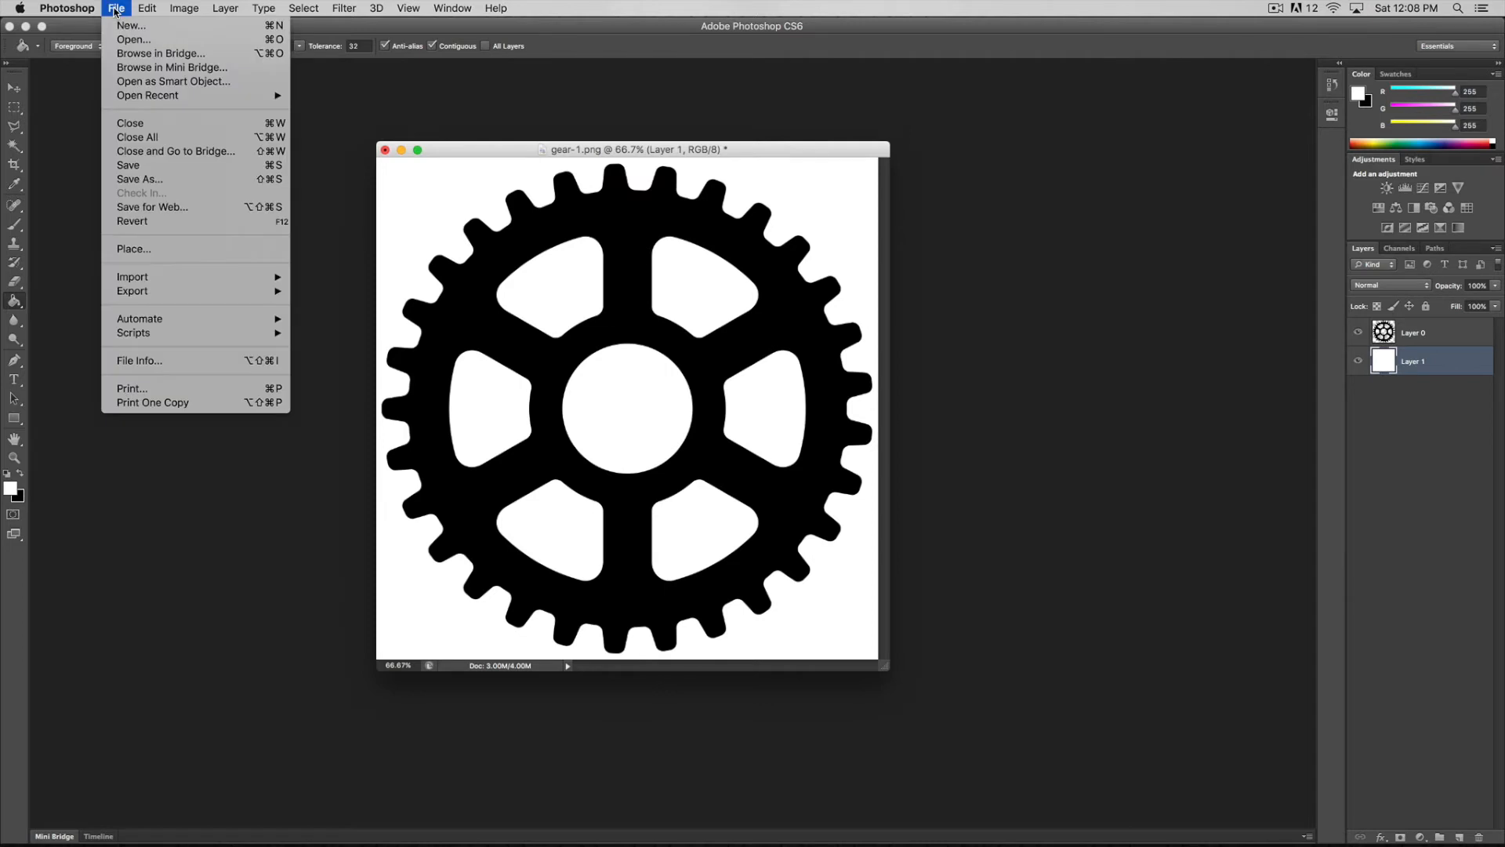
mouse_move(133, 249)
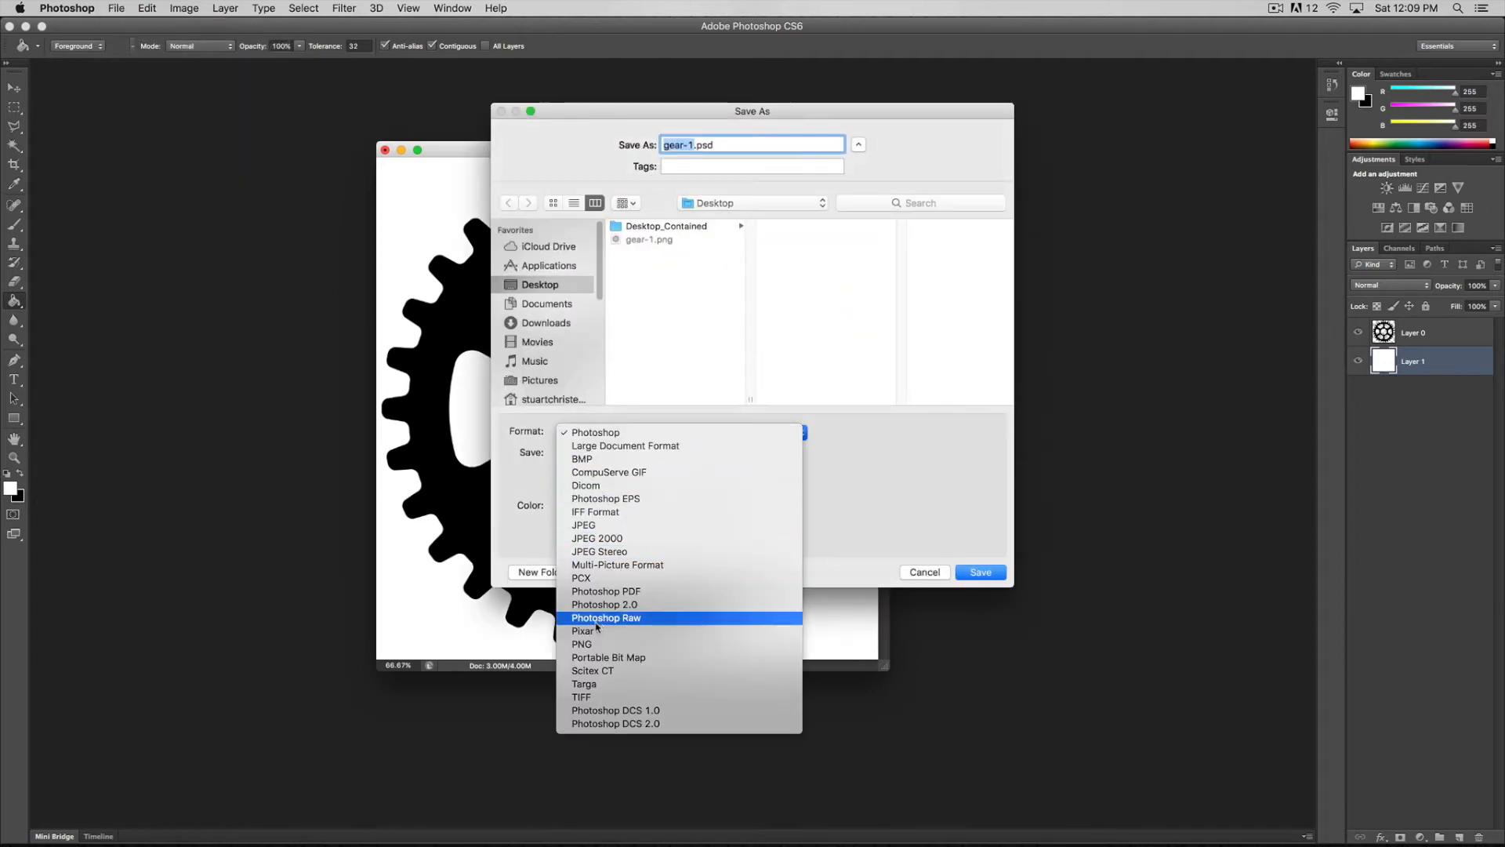
mouse_move(582, 643)
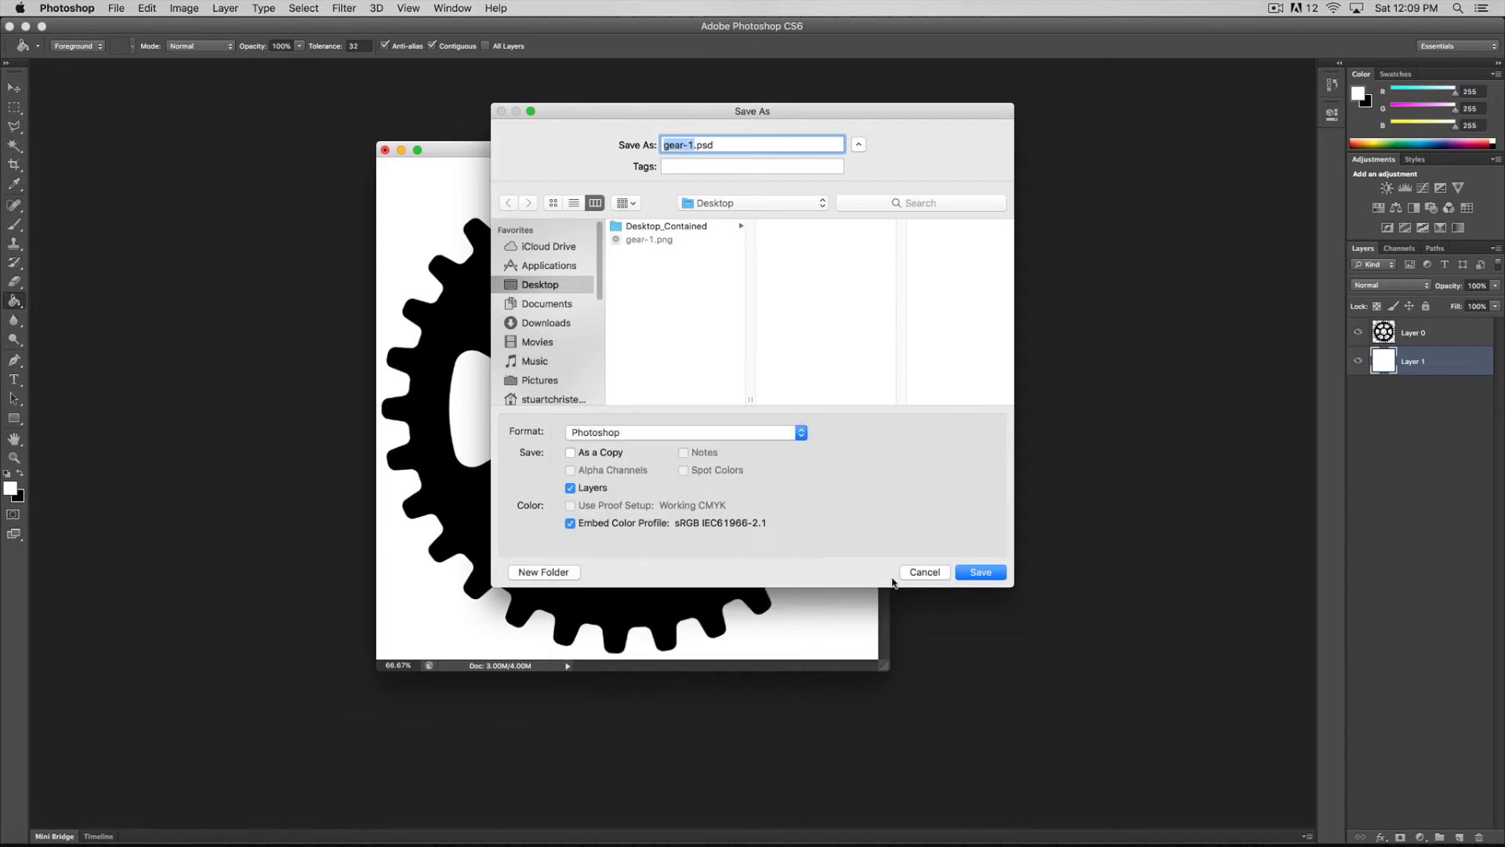
click(979, 572)
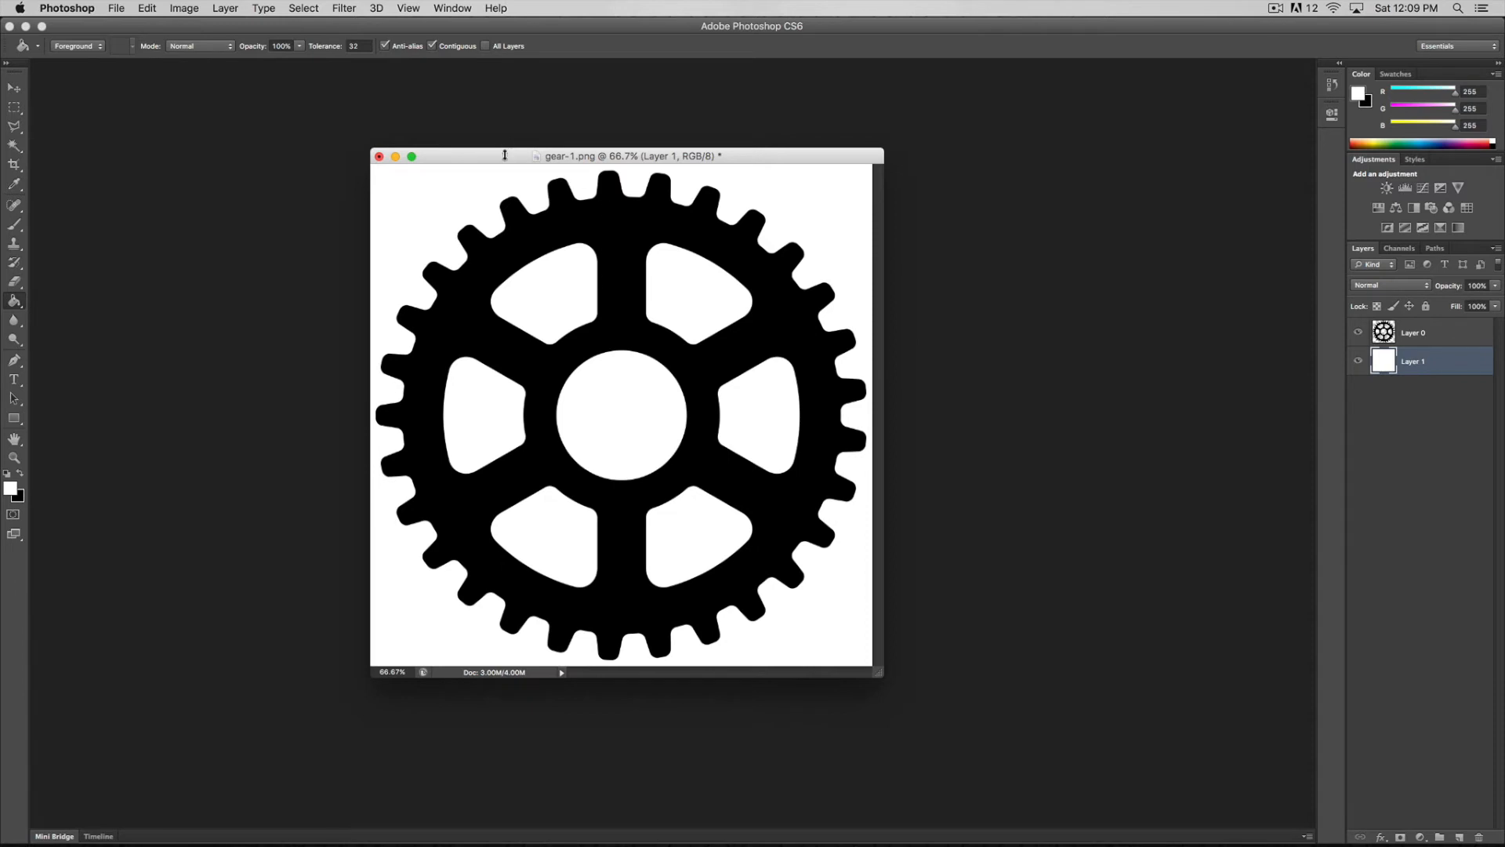
click(66, 9)
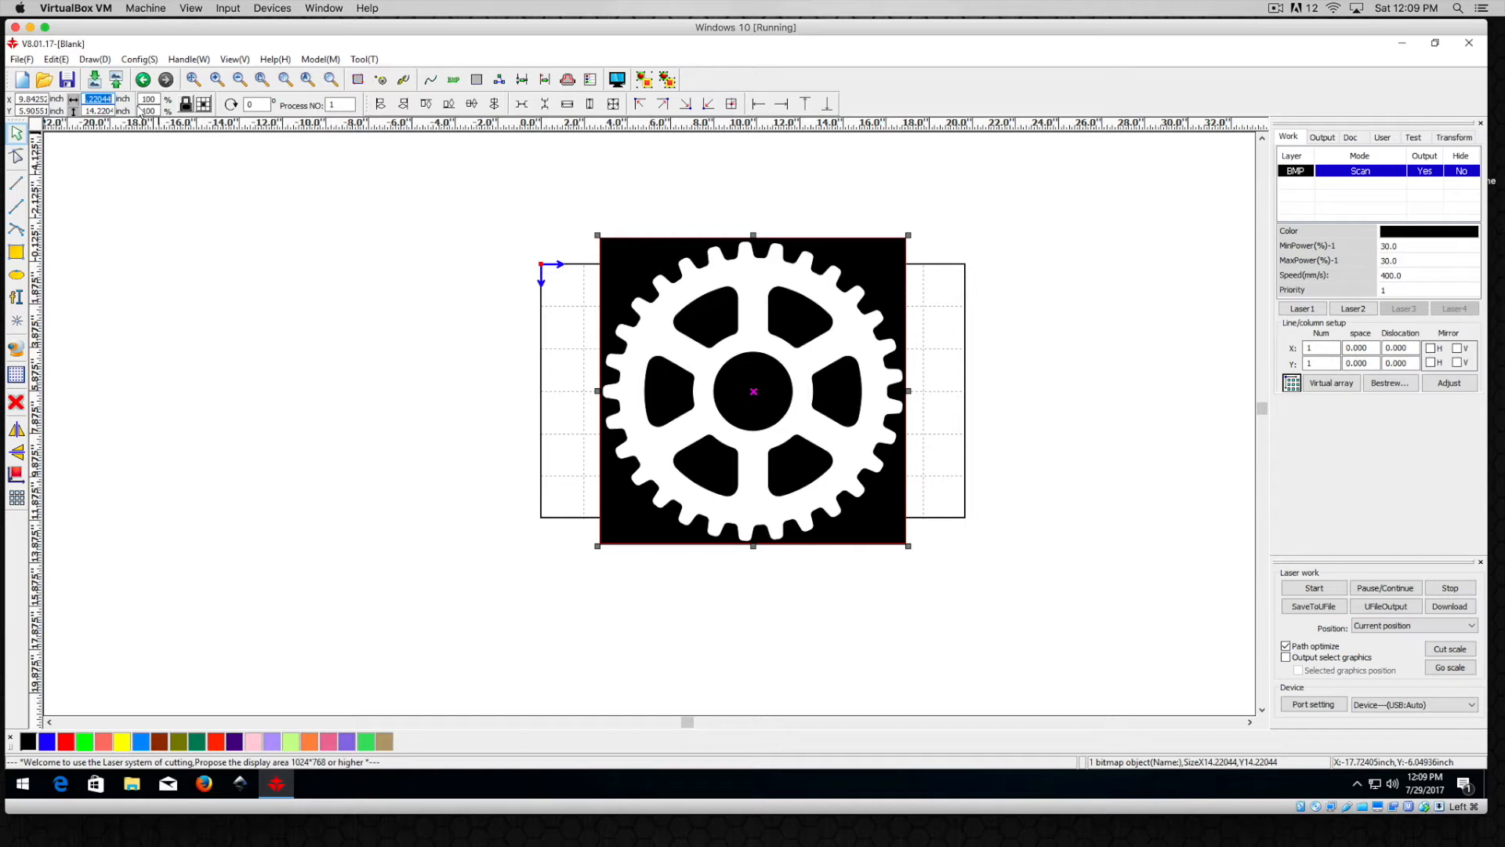
- Set the gear bitmap width to 10 inches and open the job Preview
text(10)
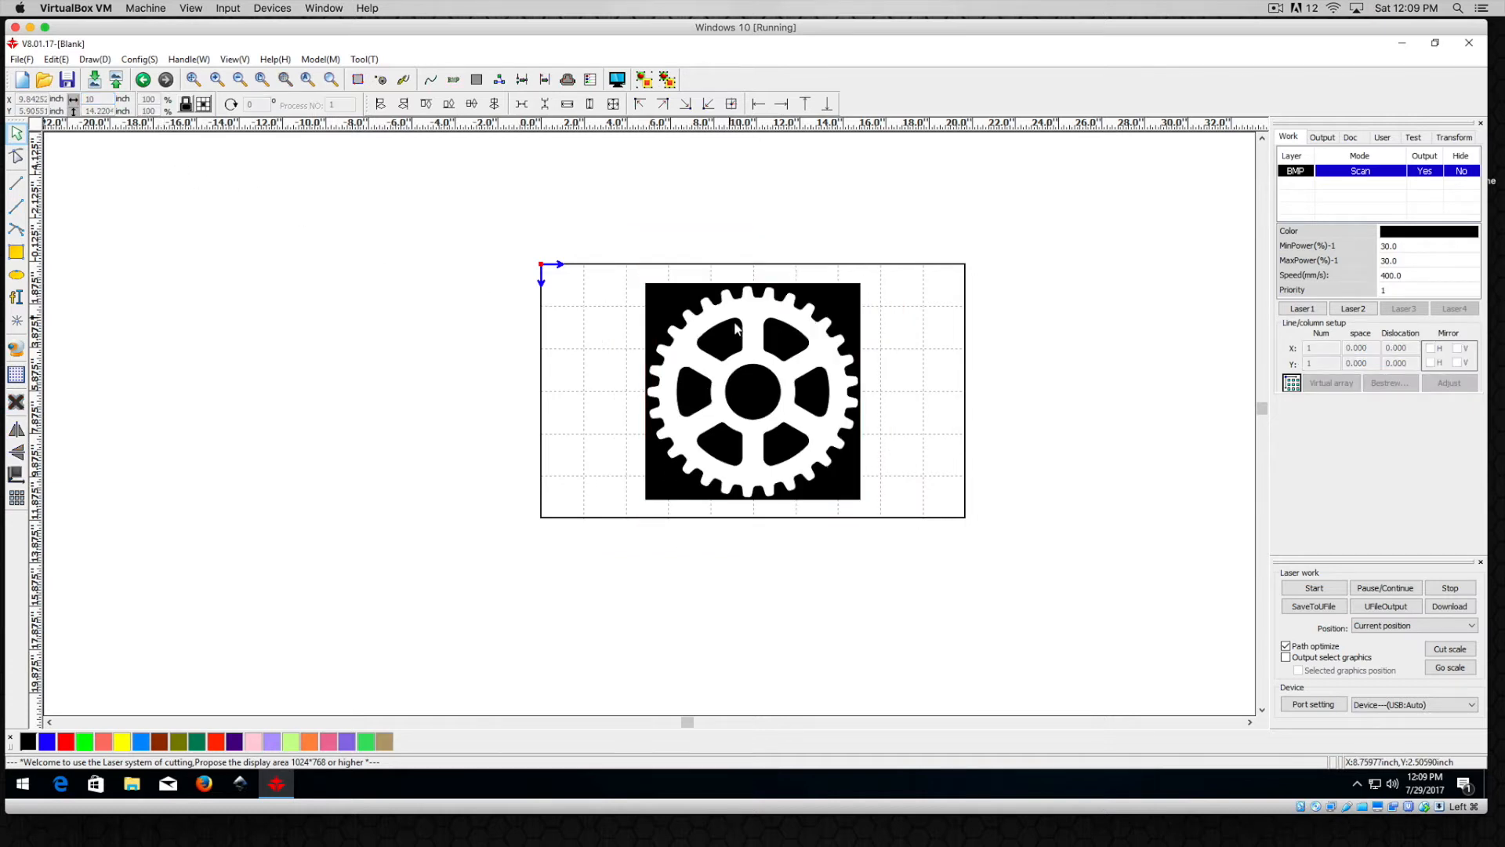
click(752, 390)
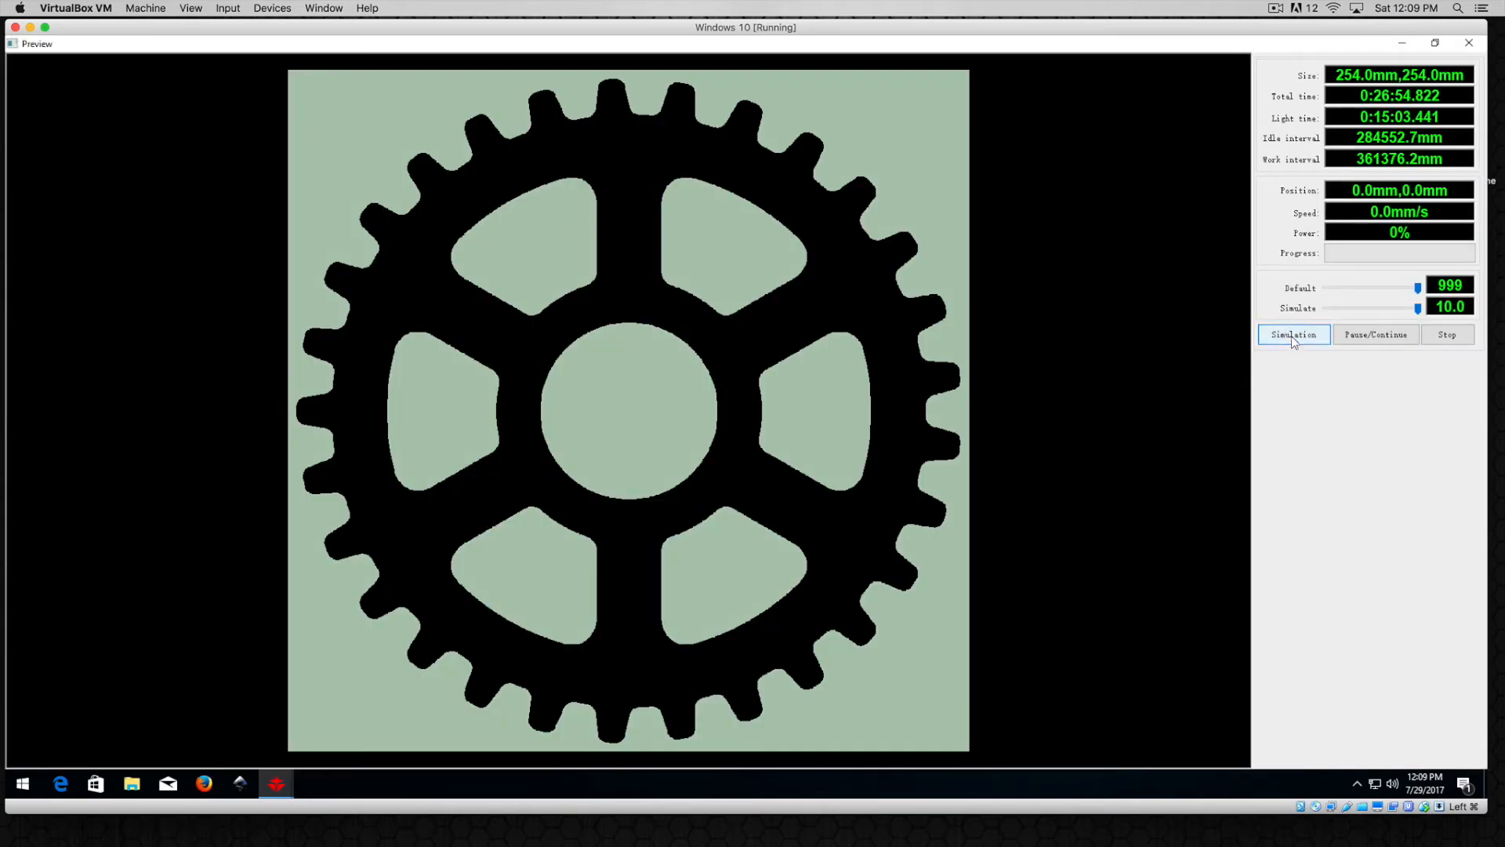
- Run the gear scan simulation in Preview, then stop it partway through
click(1293, 334)
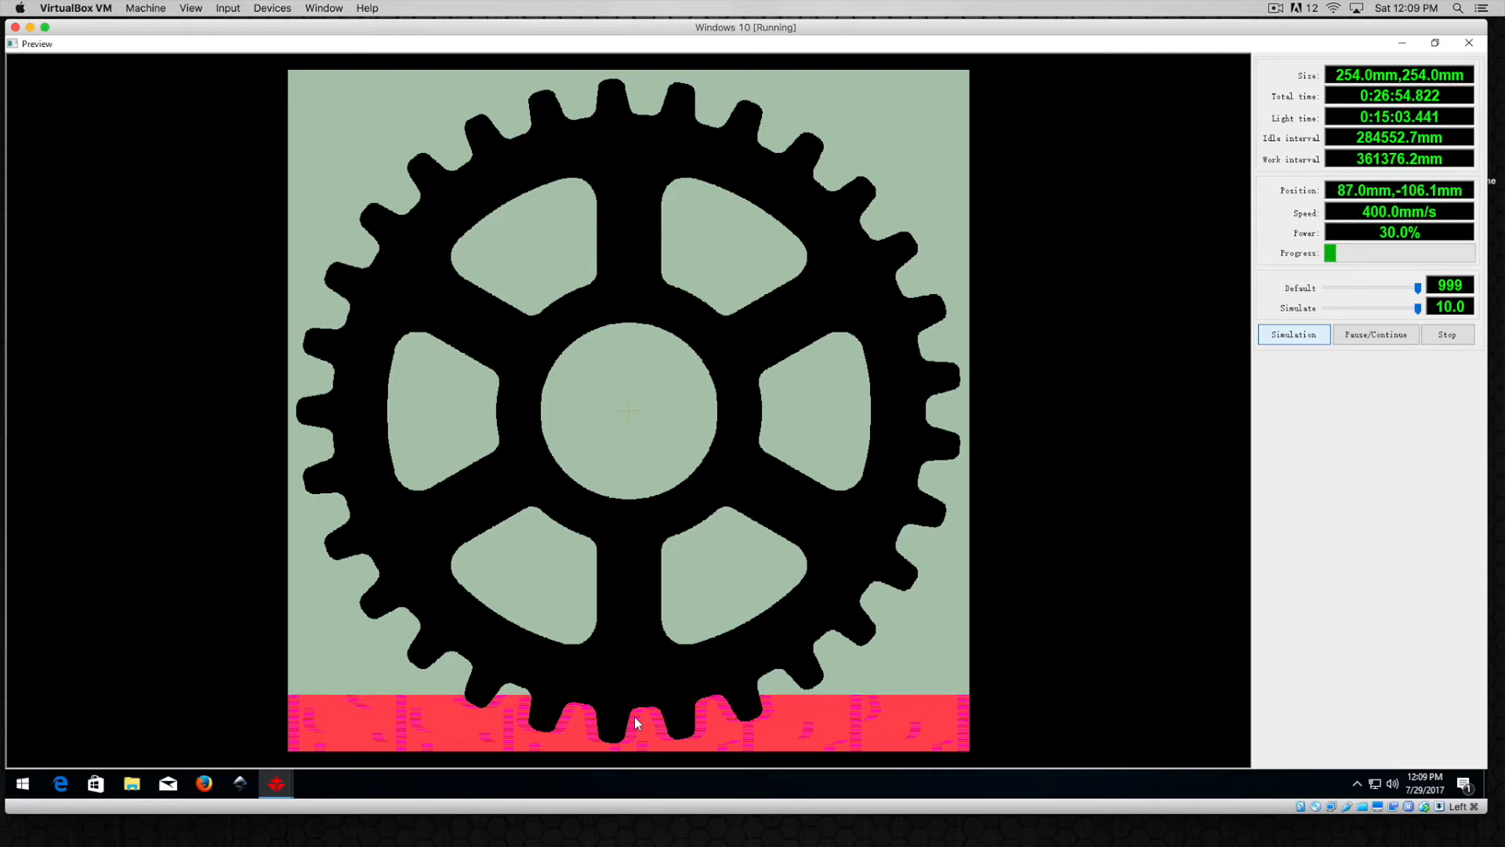
mouse_move(534, 414)
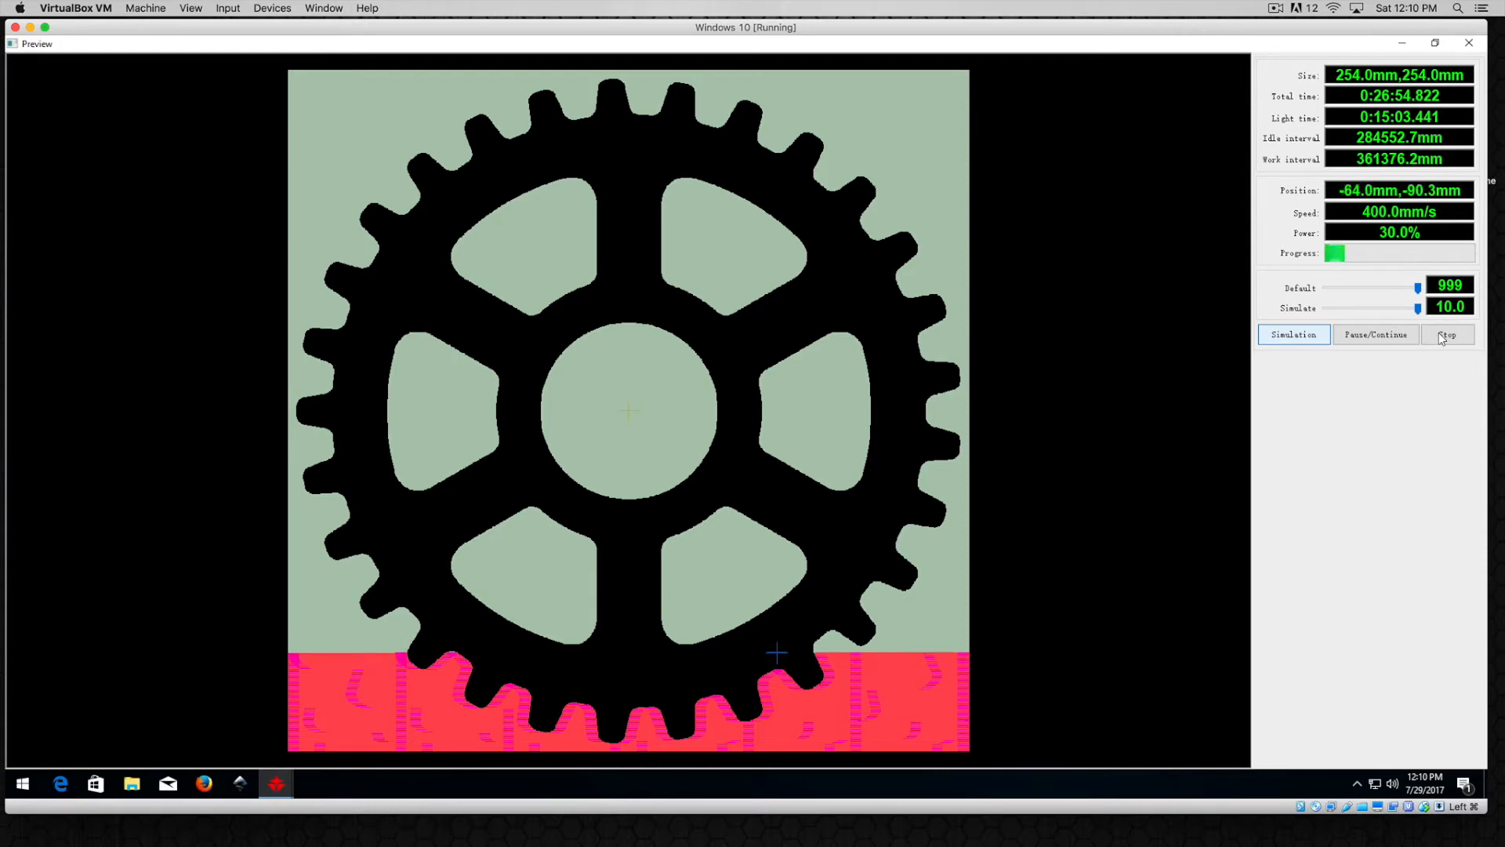
click(1447, 334)
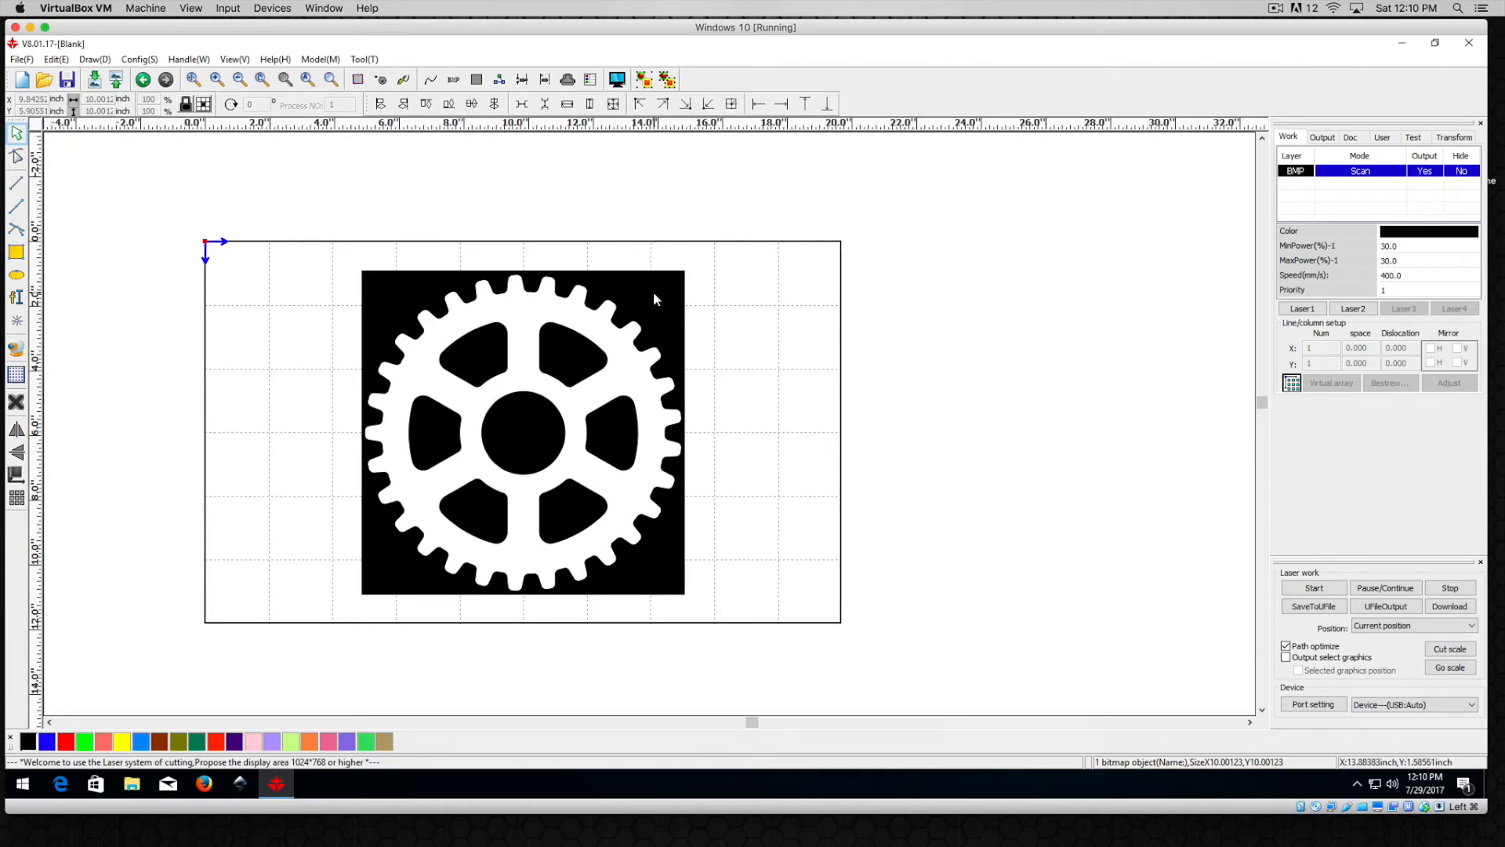
- Select the gear bitmap, set the BMP layer Output to No, and reopen Preview
click(522, 432)
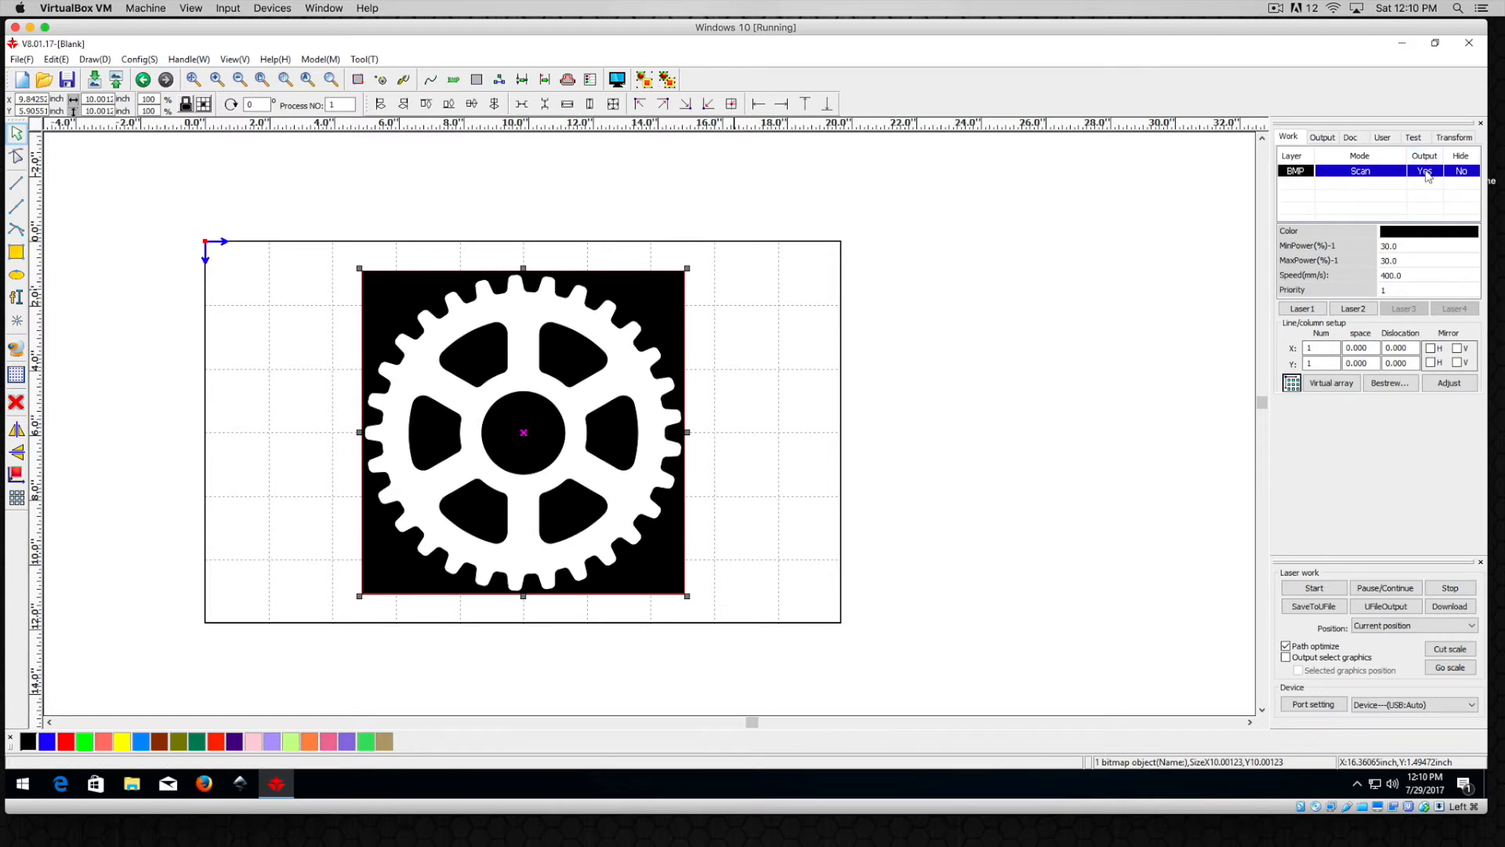
click(1424, 170)
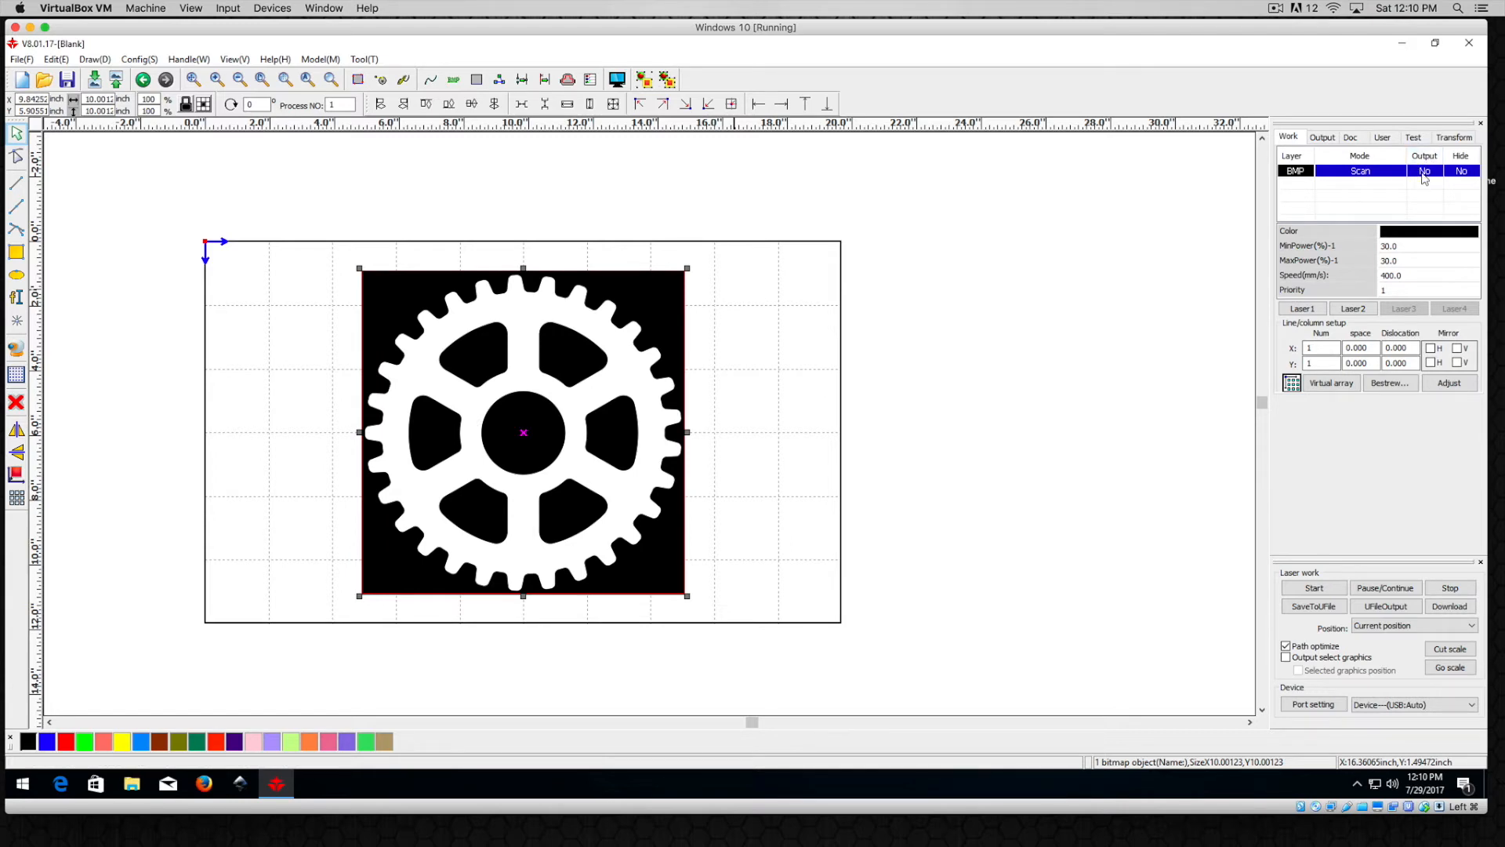
mouse_move(955, 157)
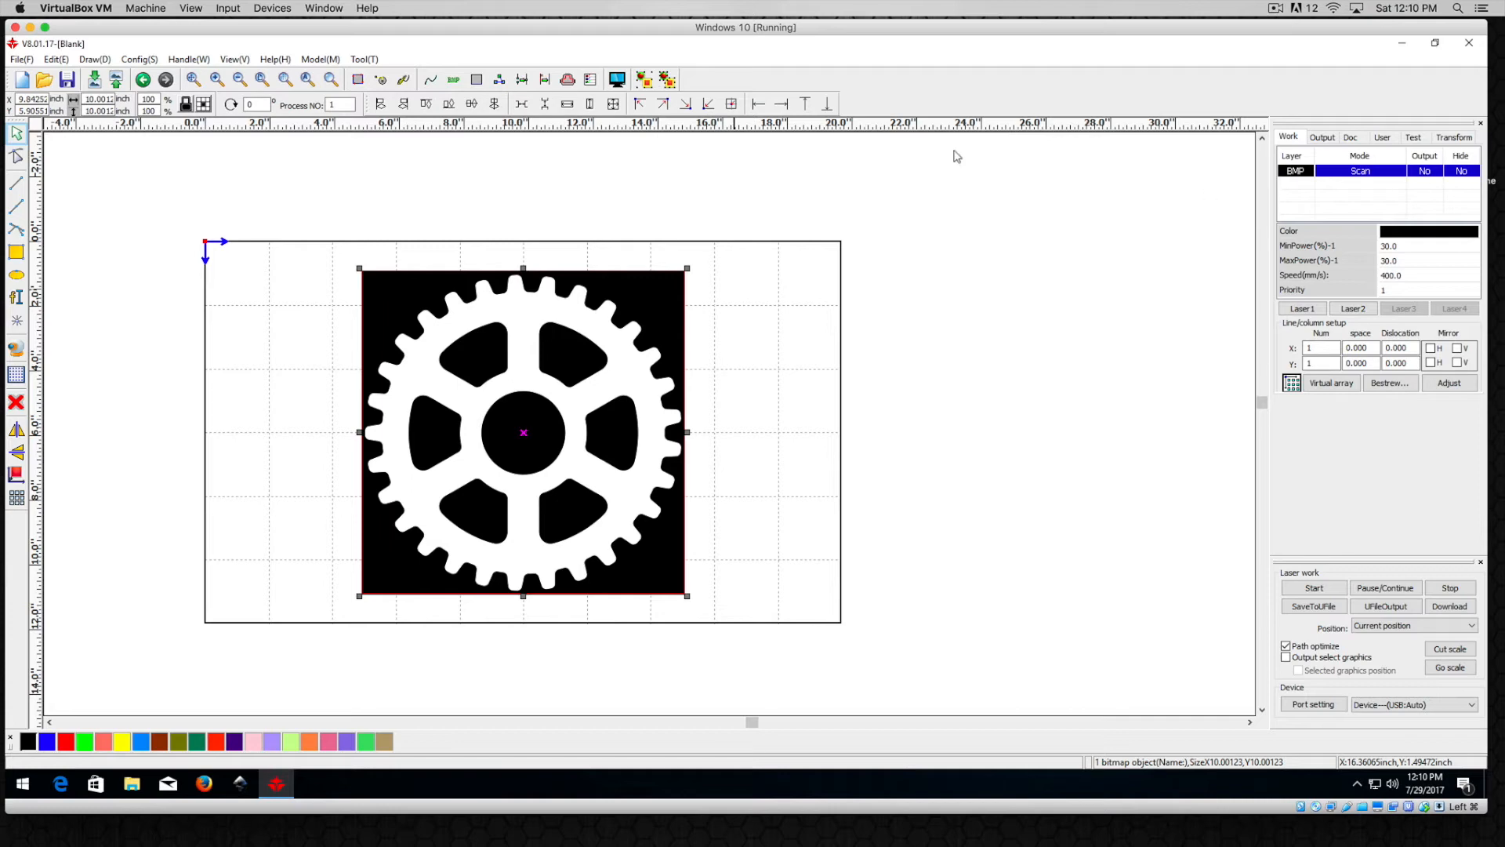
click(617, 80)
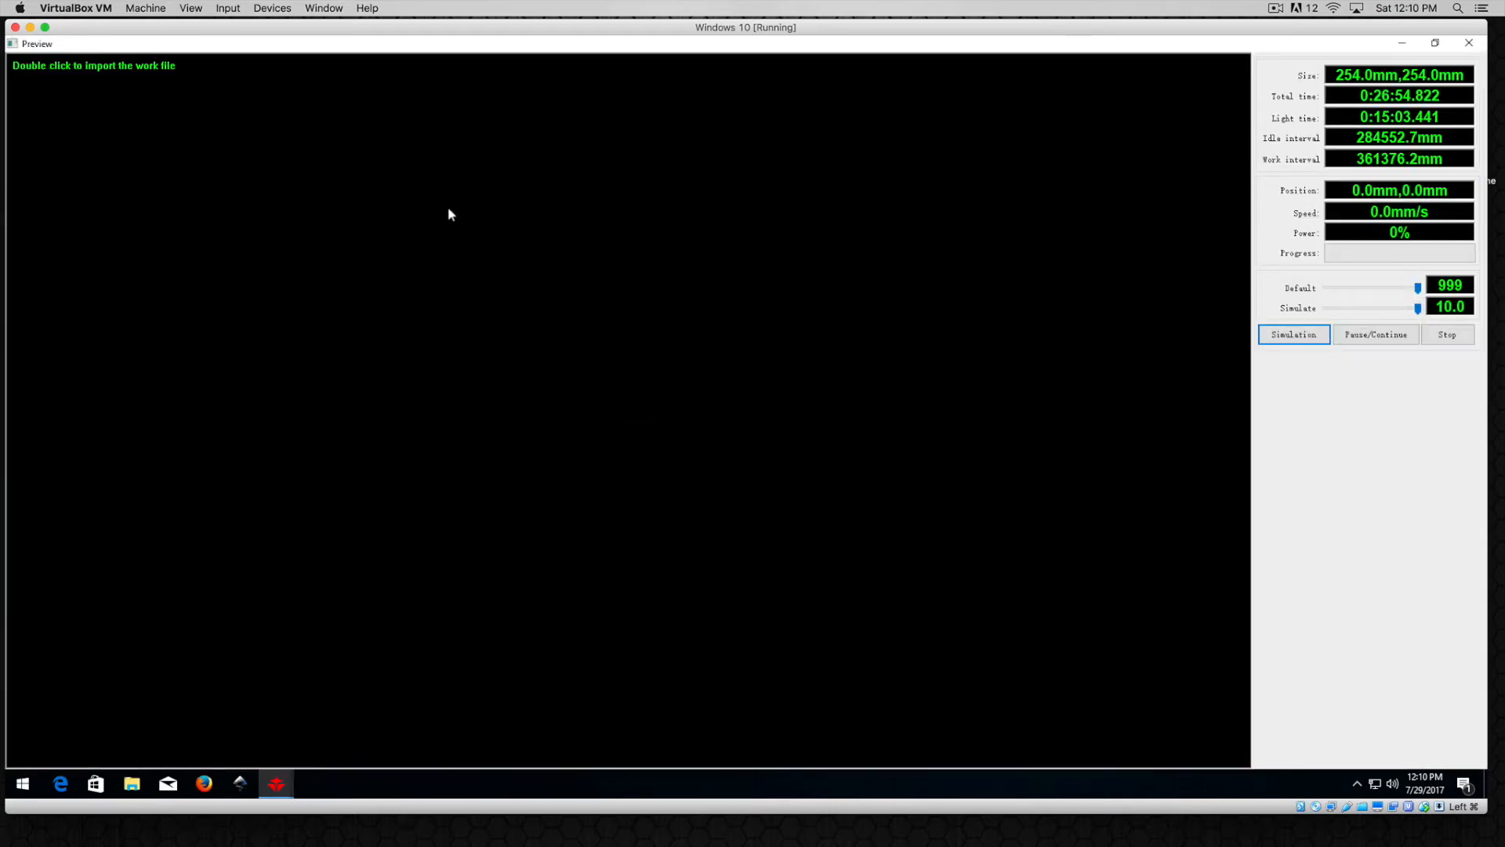
mouse_move(739, 346)
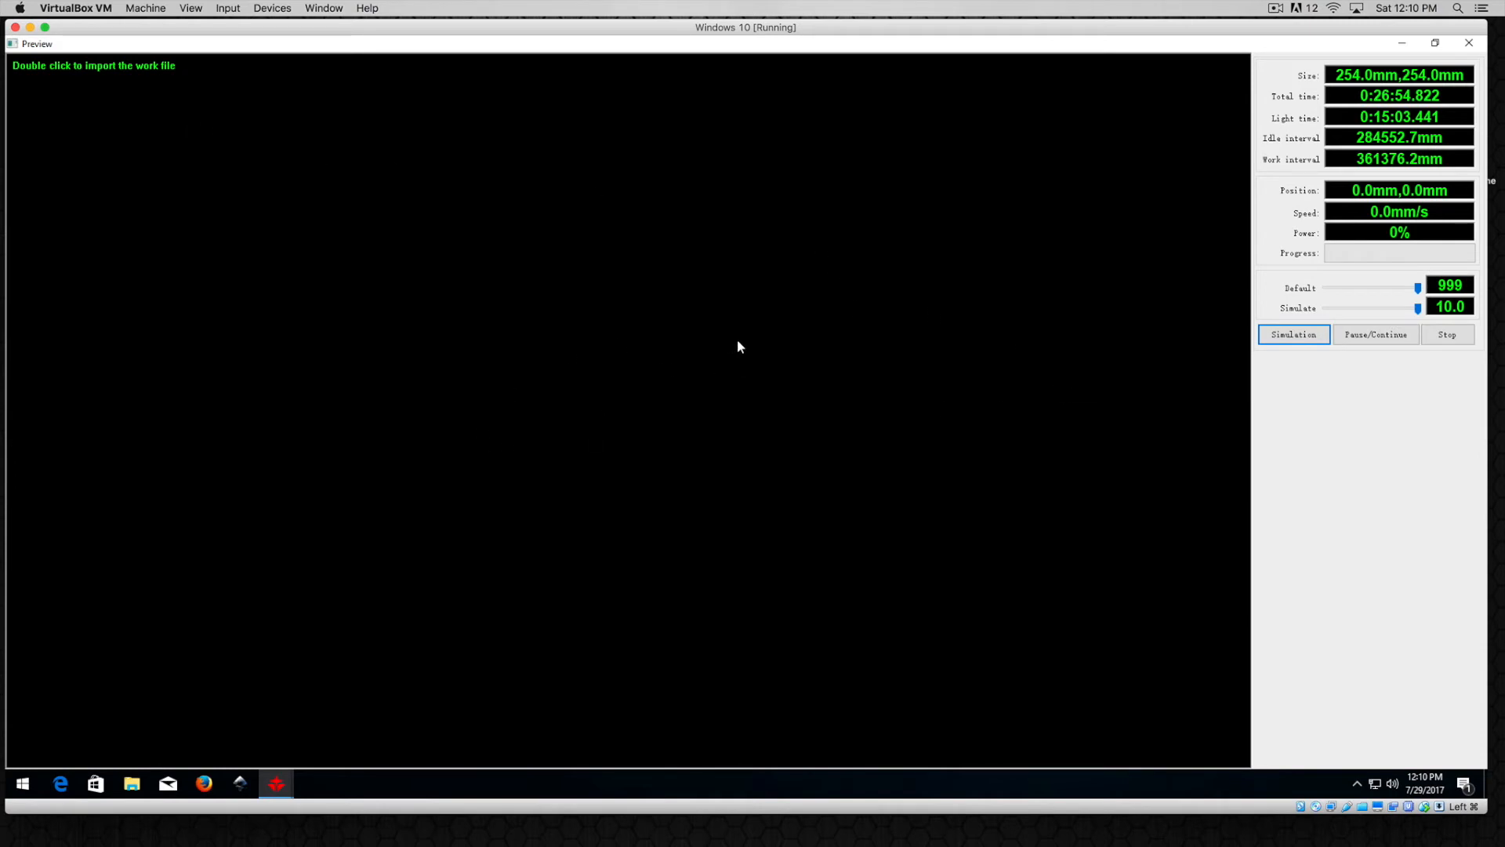
mouse_move(101, 74)
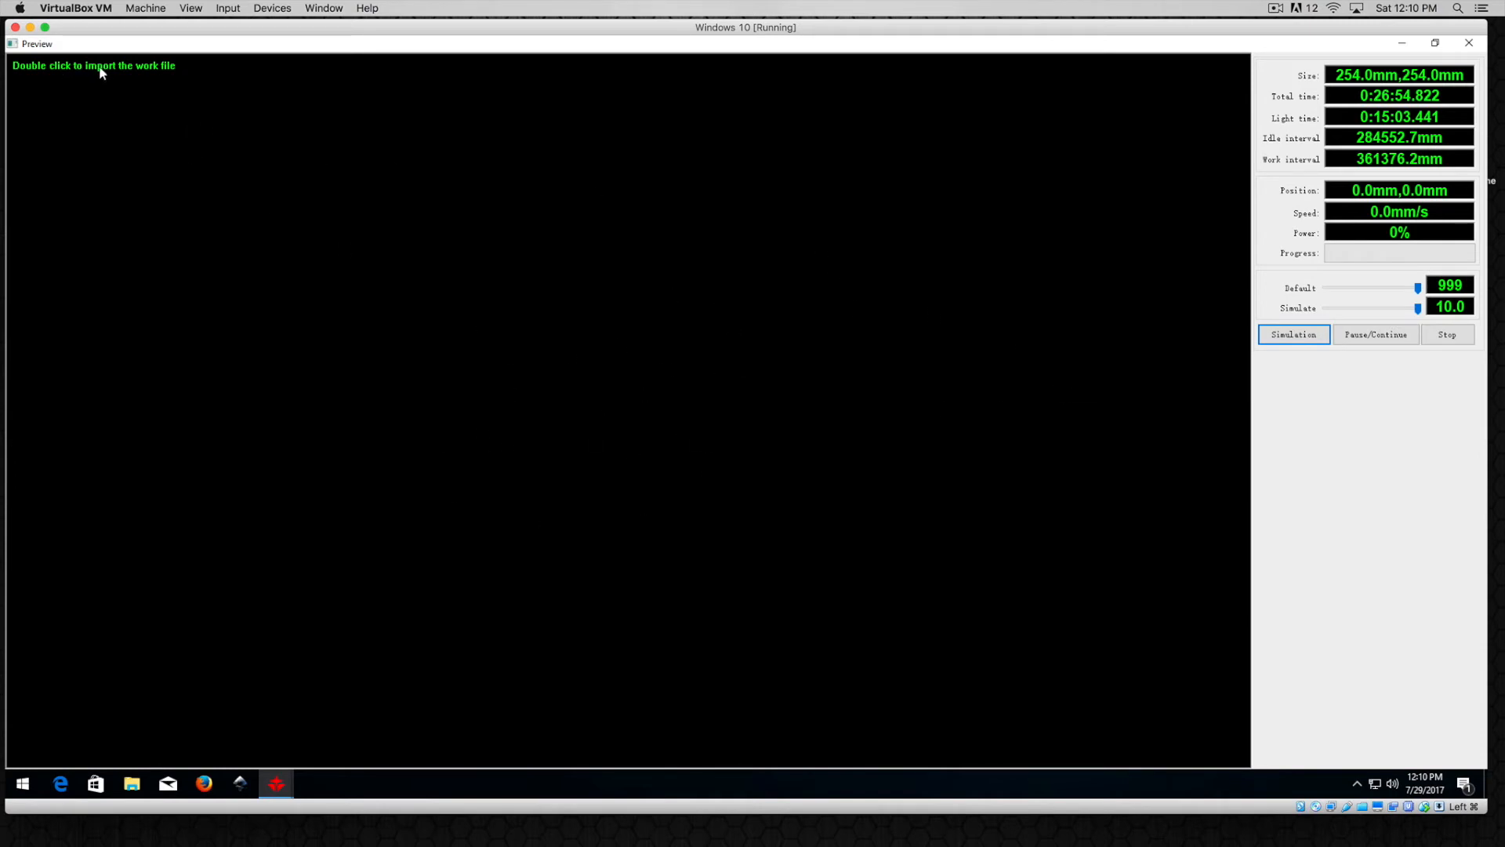
mouse_move(133, 76)
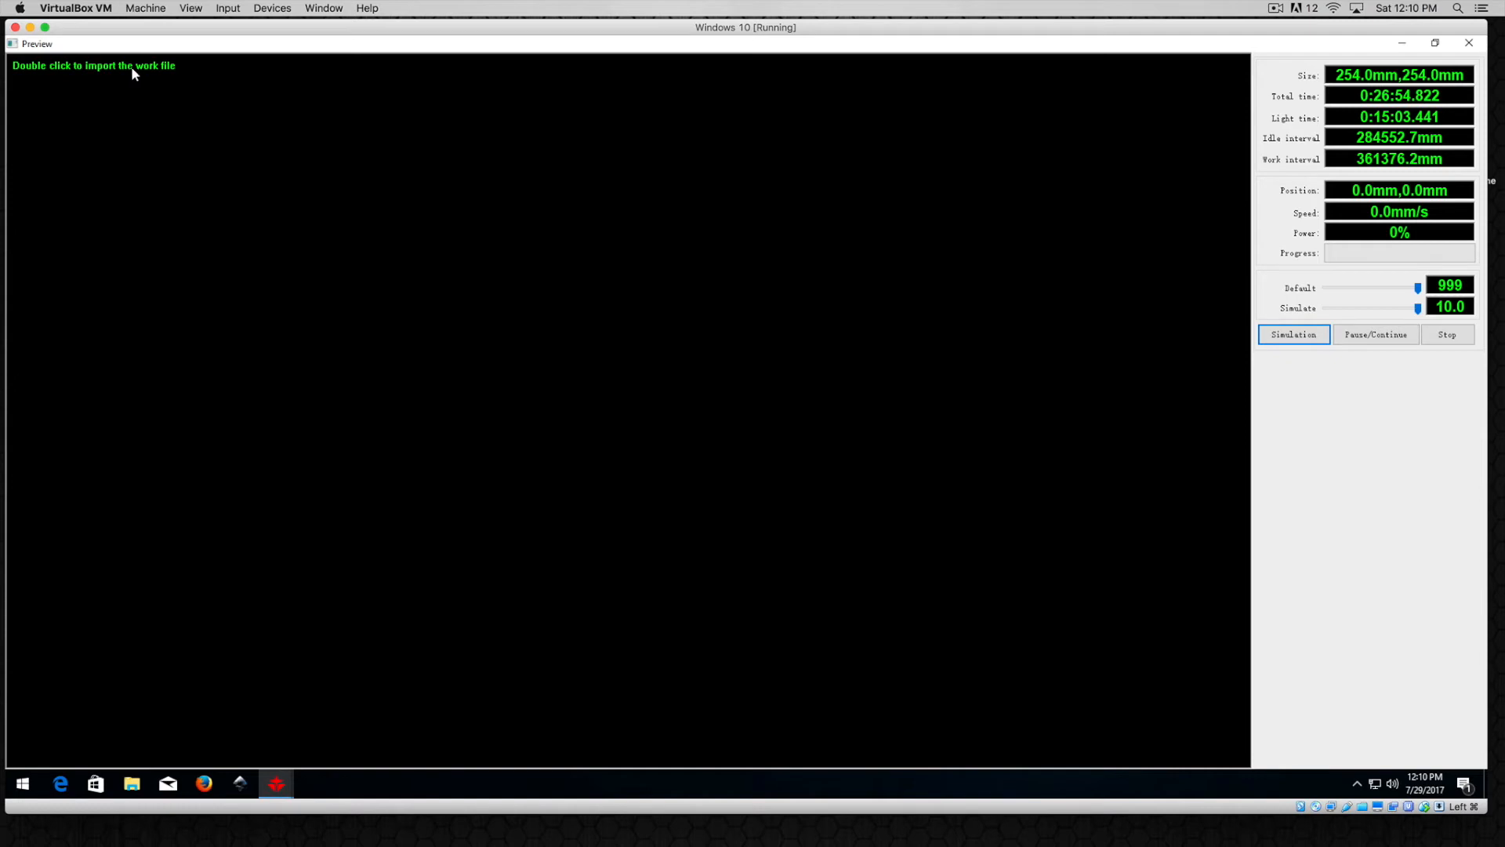
mouse_move(692, 418)
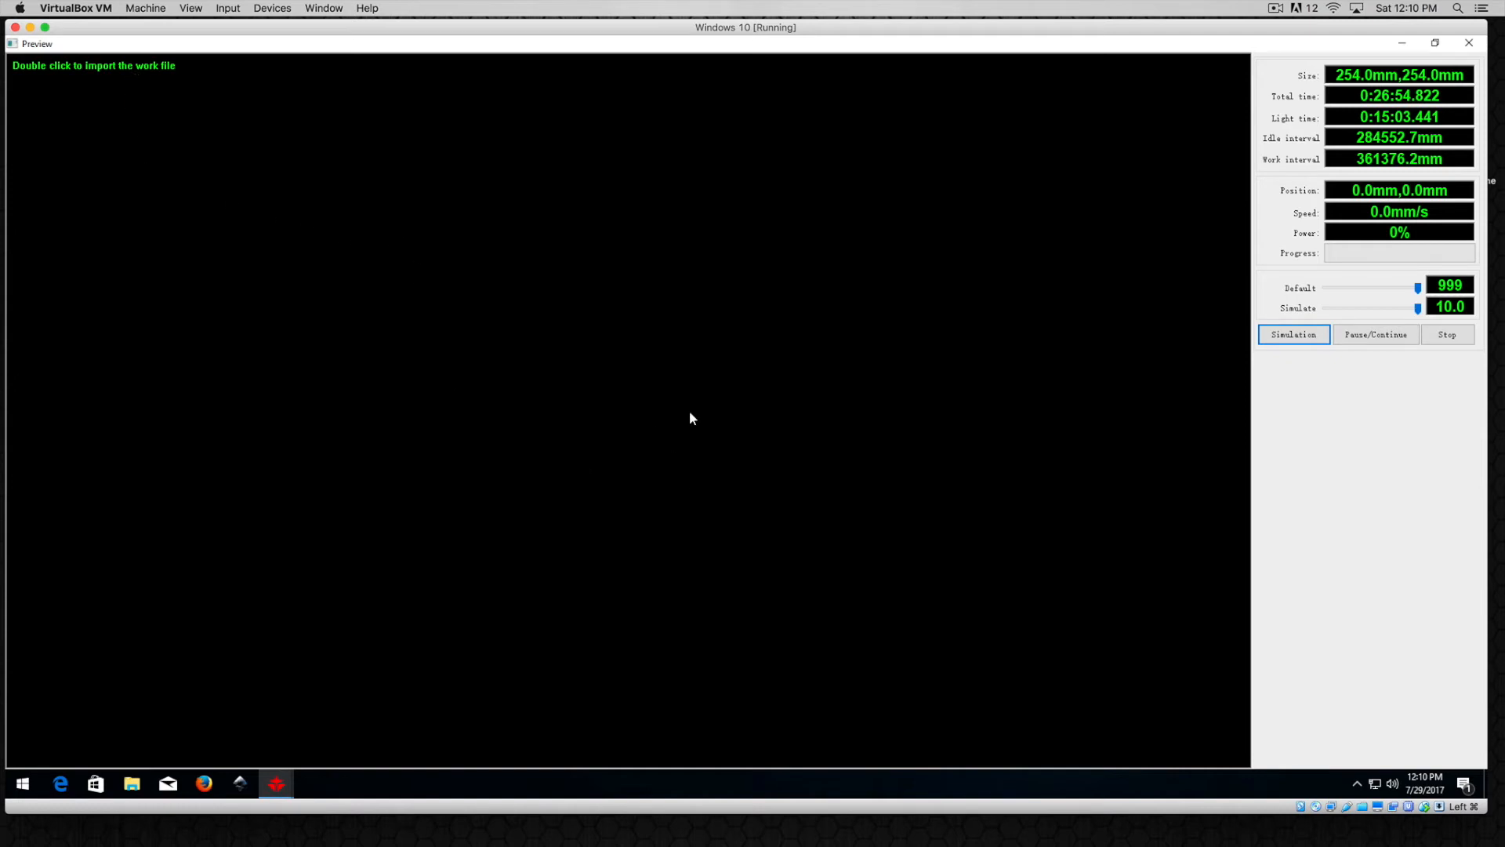
mouse_move(936, 388)
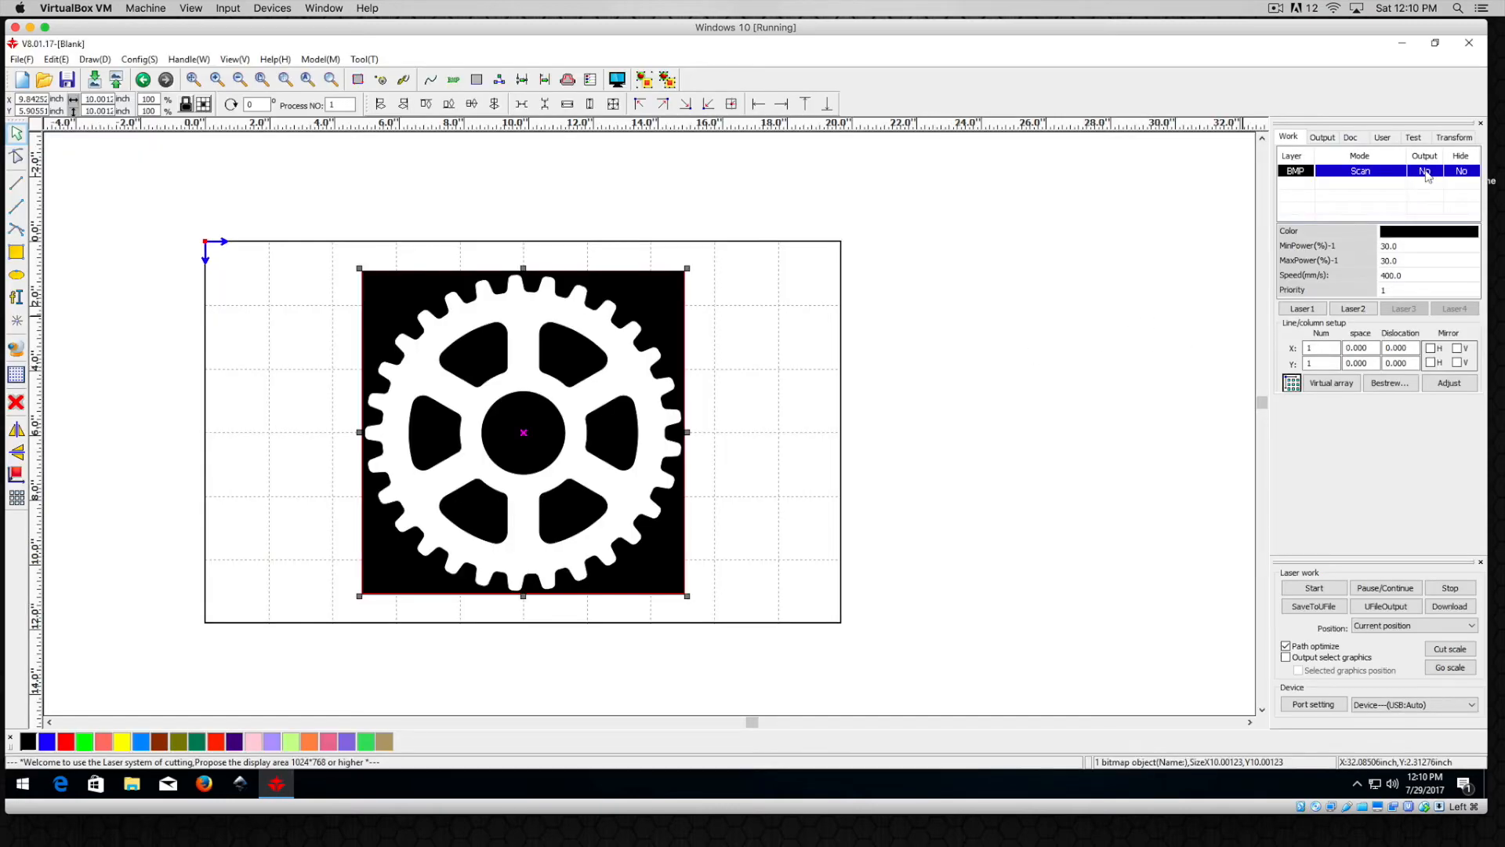
- Switch the BMP Scan layer's Output cell from No back to Yes
click(1424, 170)
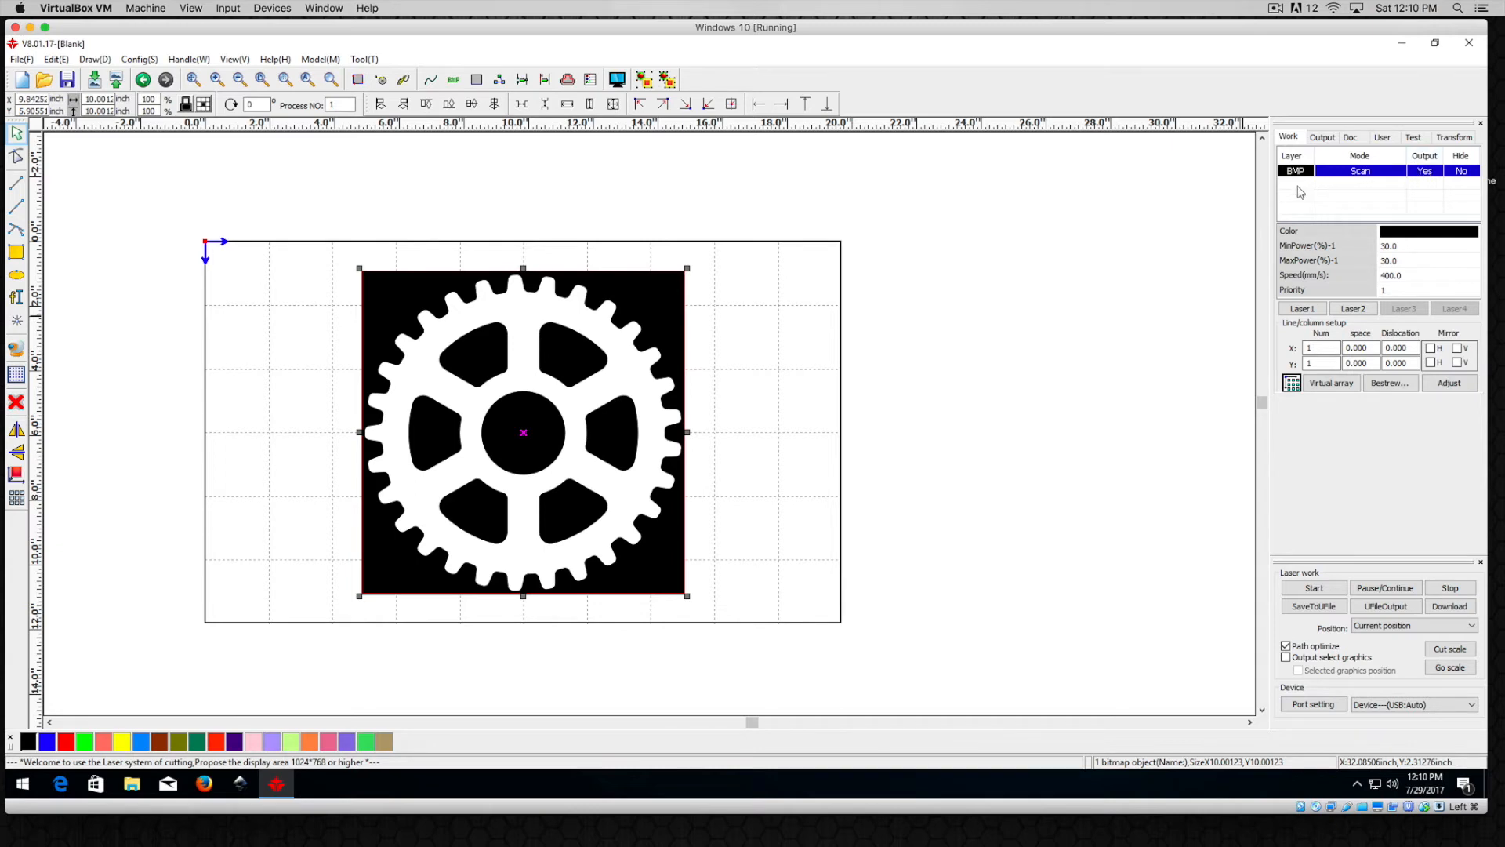
mouse_move(1339, 189)
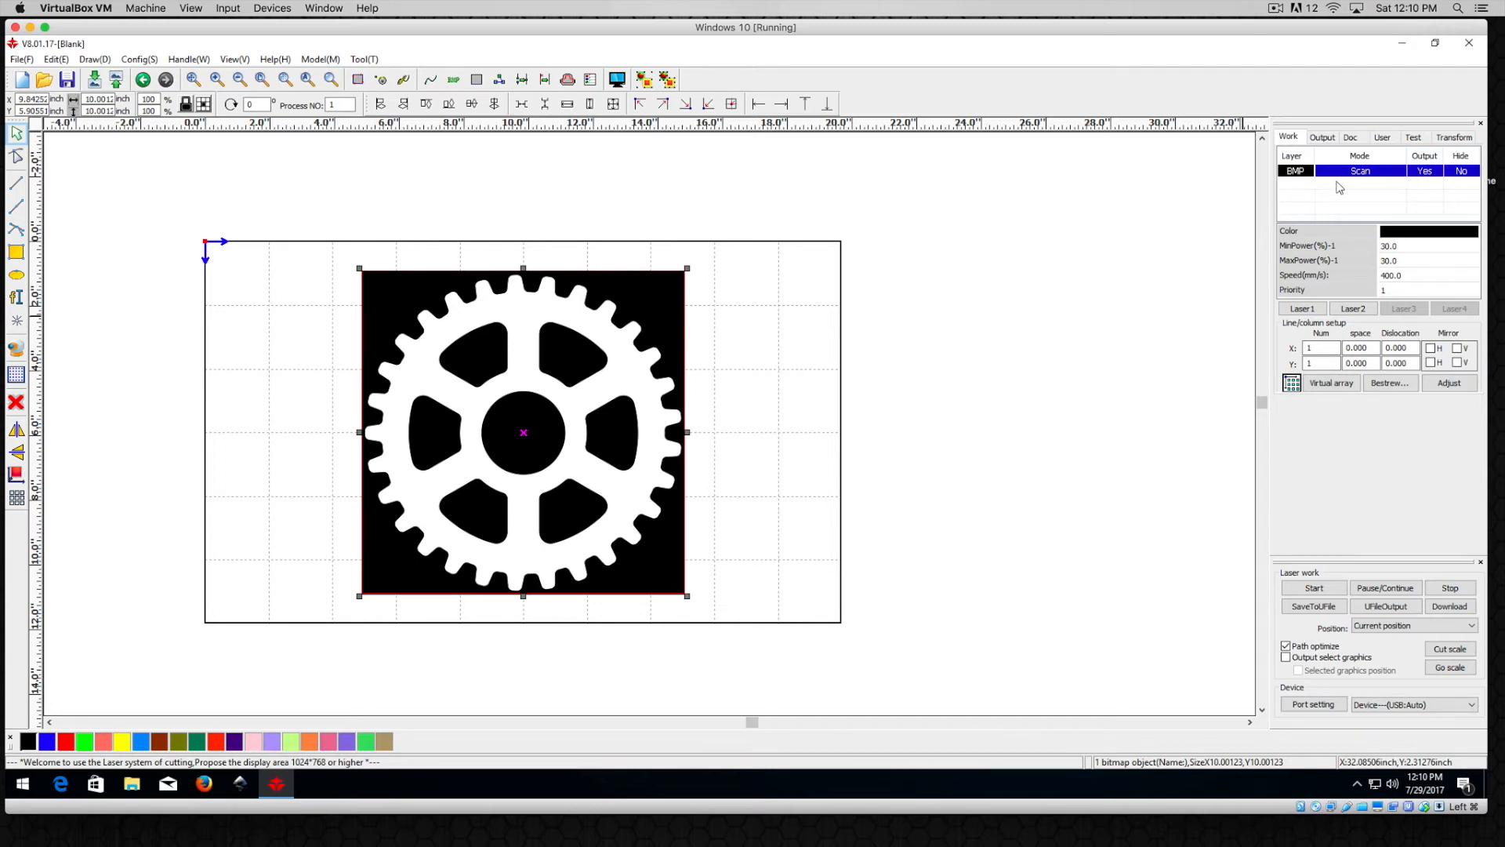
mouse_move(1392, 196)
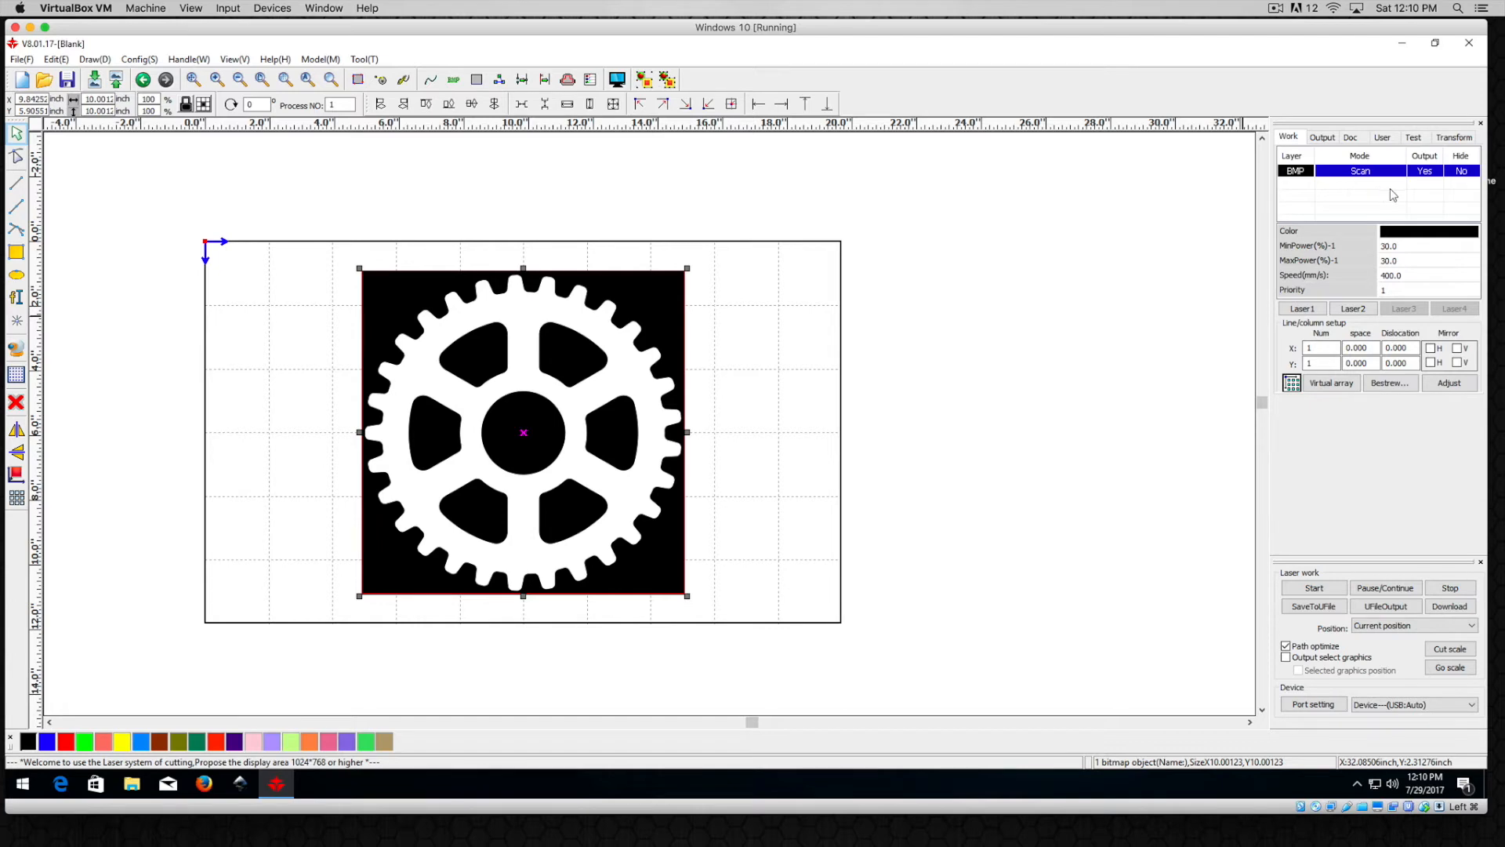
mouse_move(1427, 179)
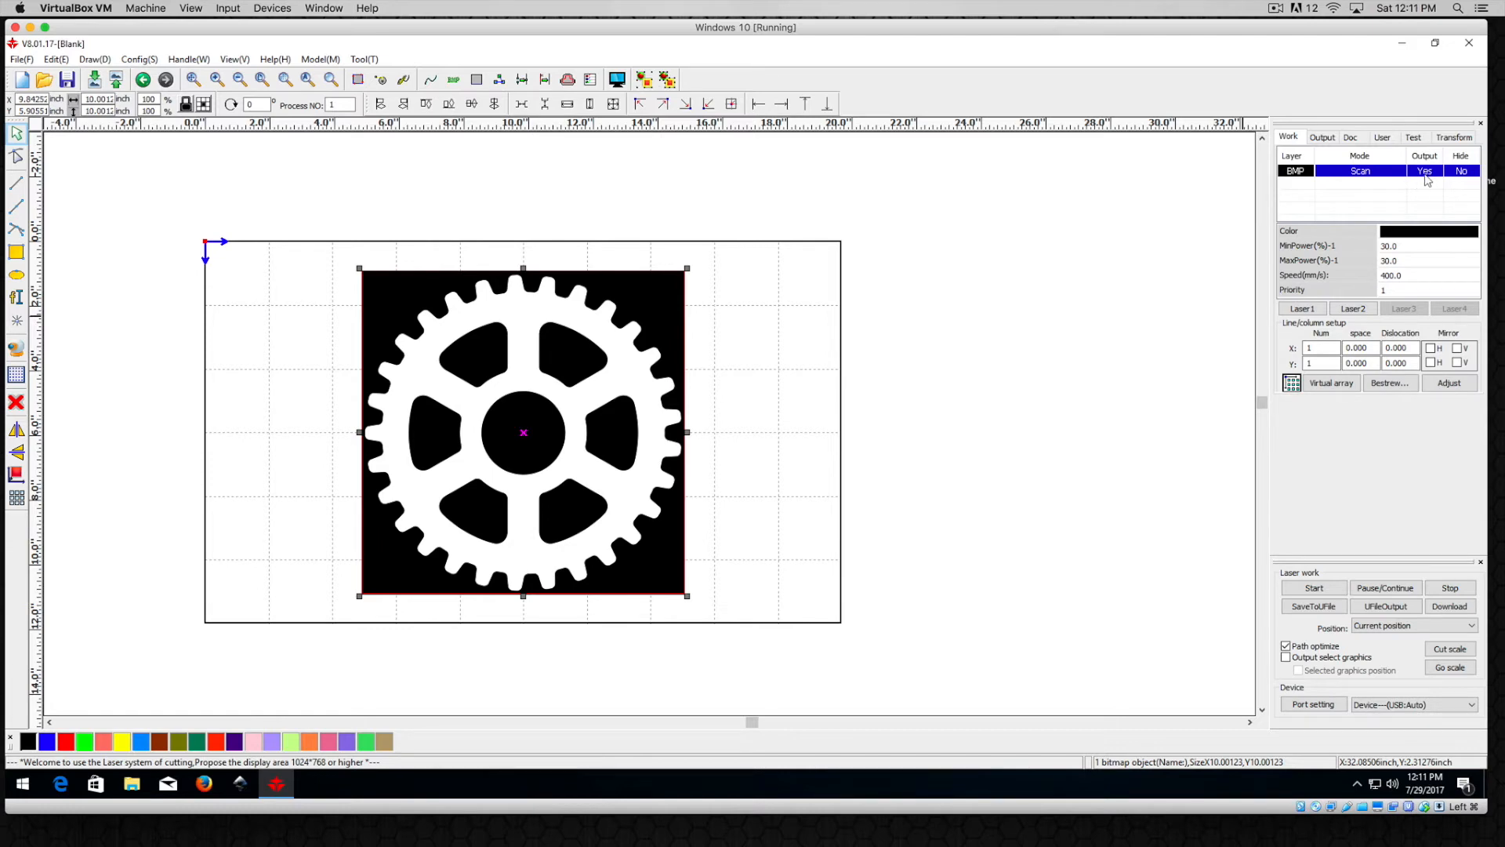
mouse_move(1427, 183)
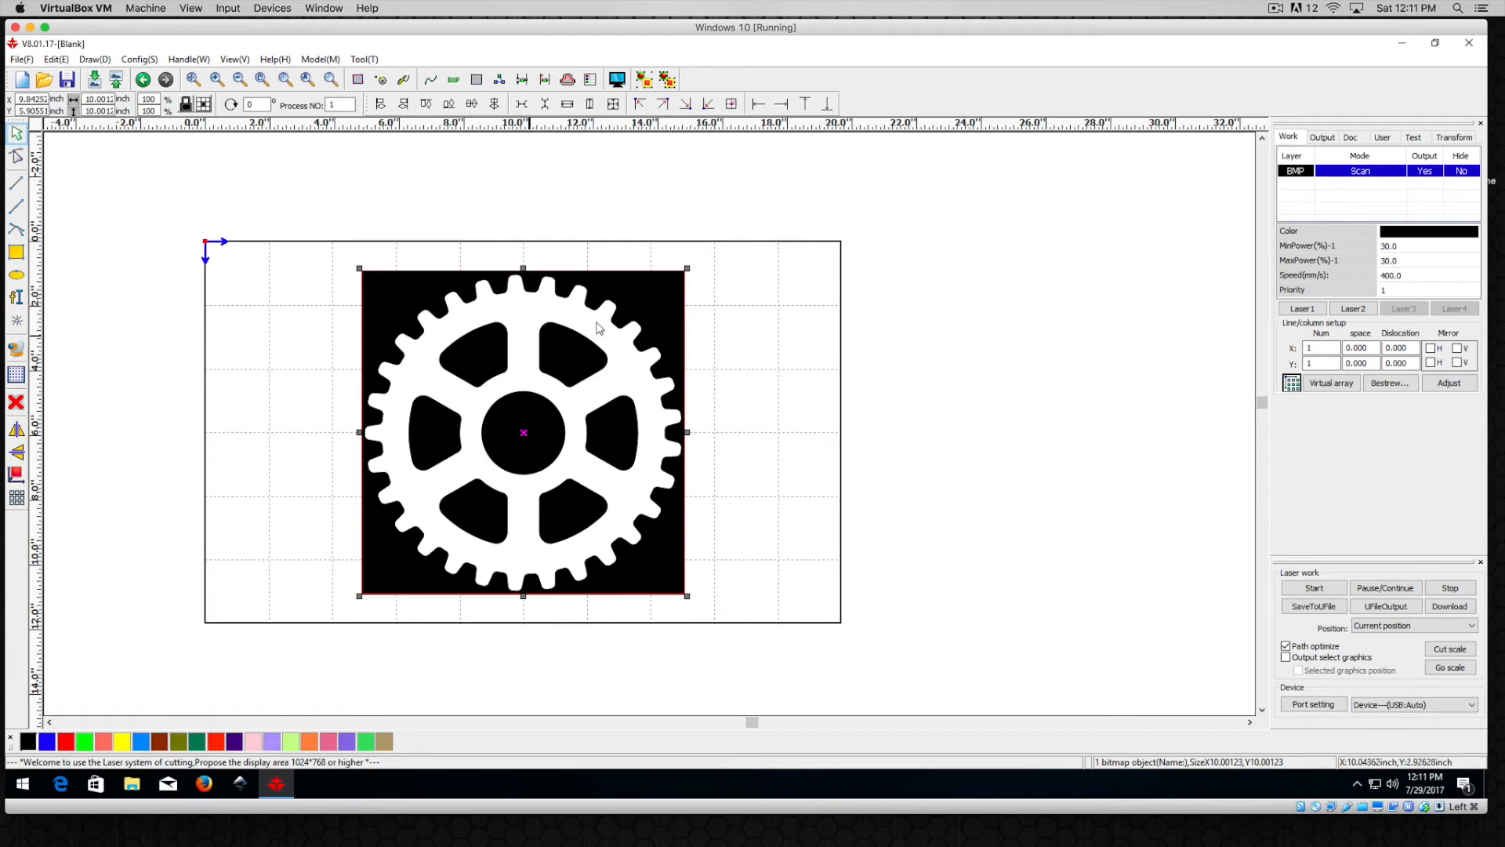
mouse_move(619, 256)
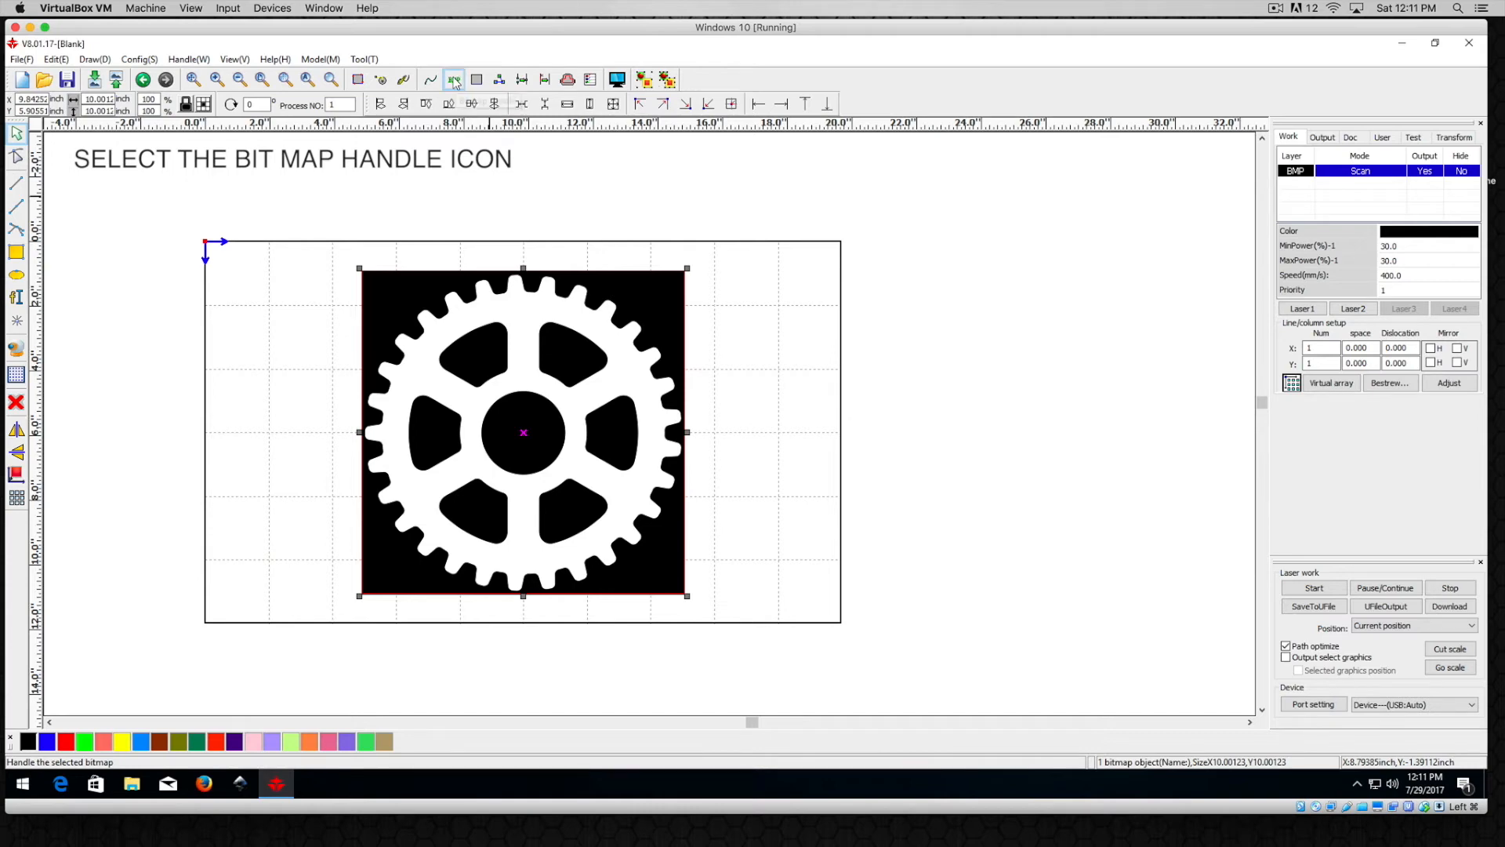
- Preview the gear at brightness -60.6% and contrast -27.6%, then reset both to 0%
click(453, 80)
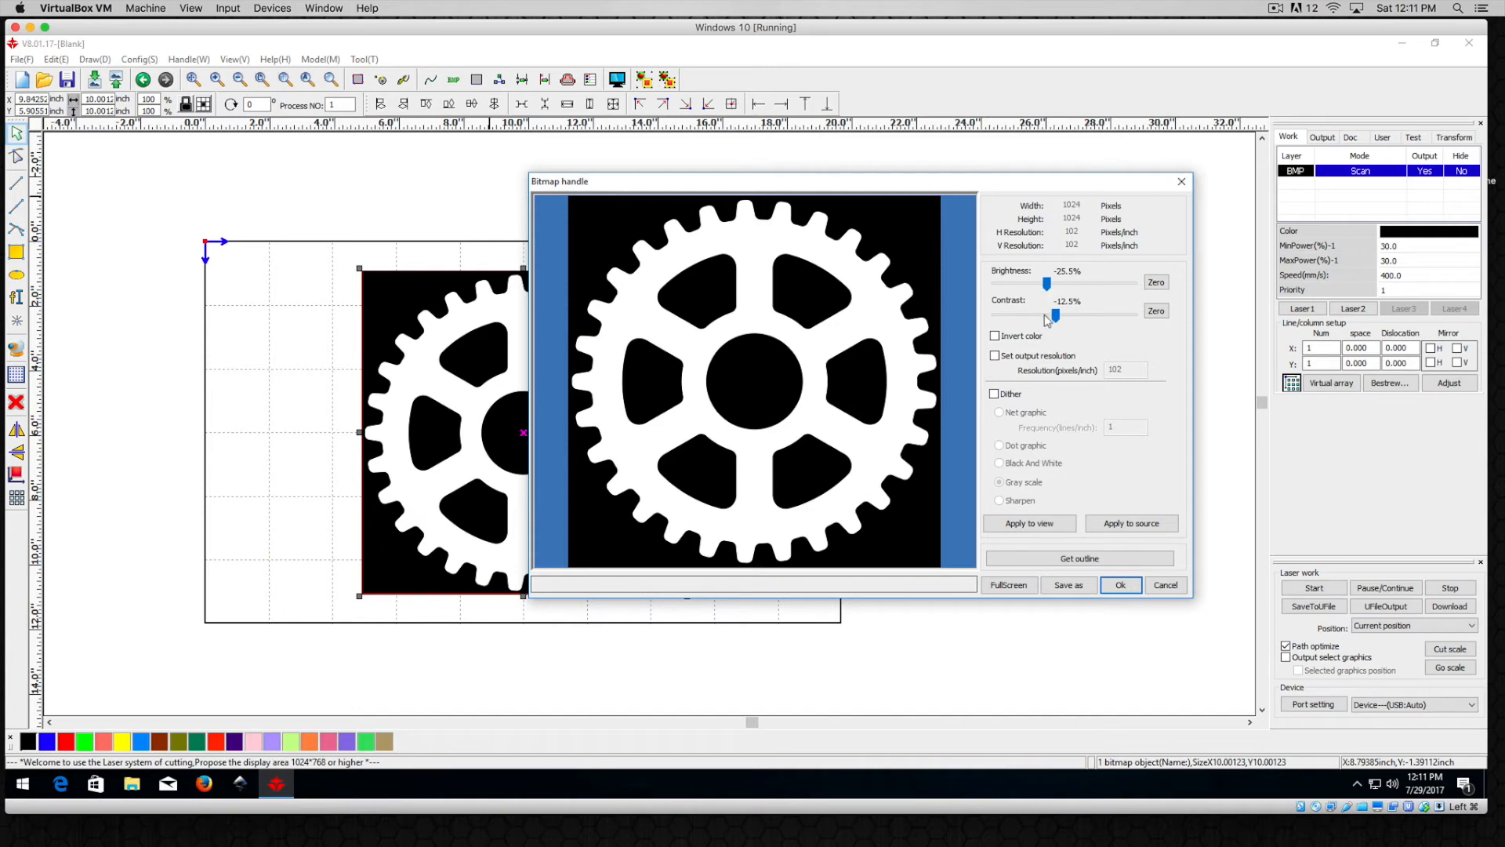
mouse_move(737, 270)
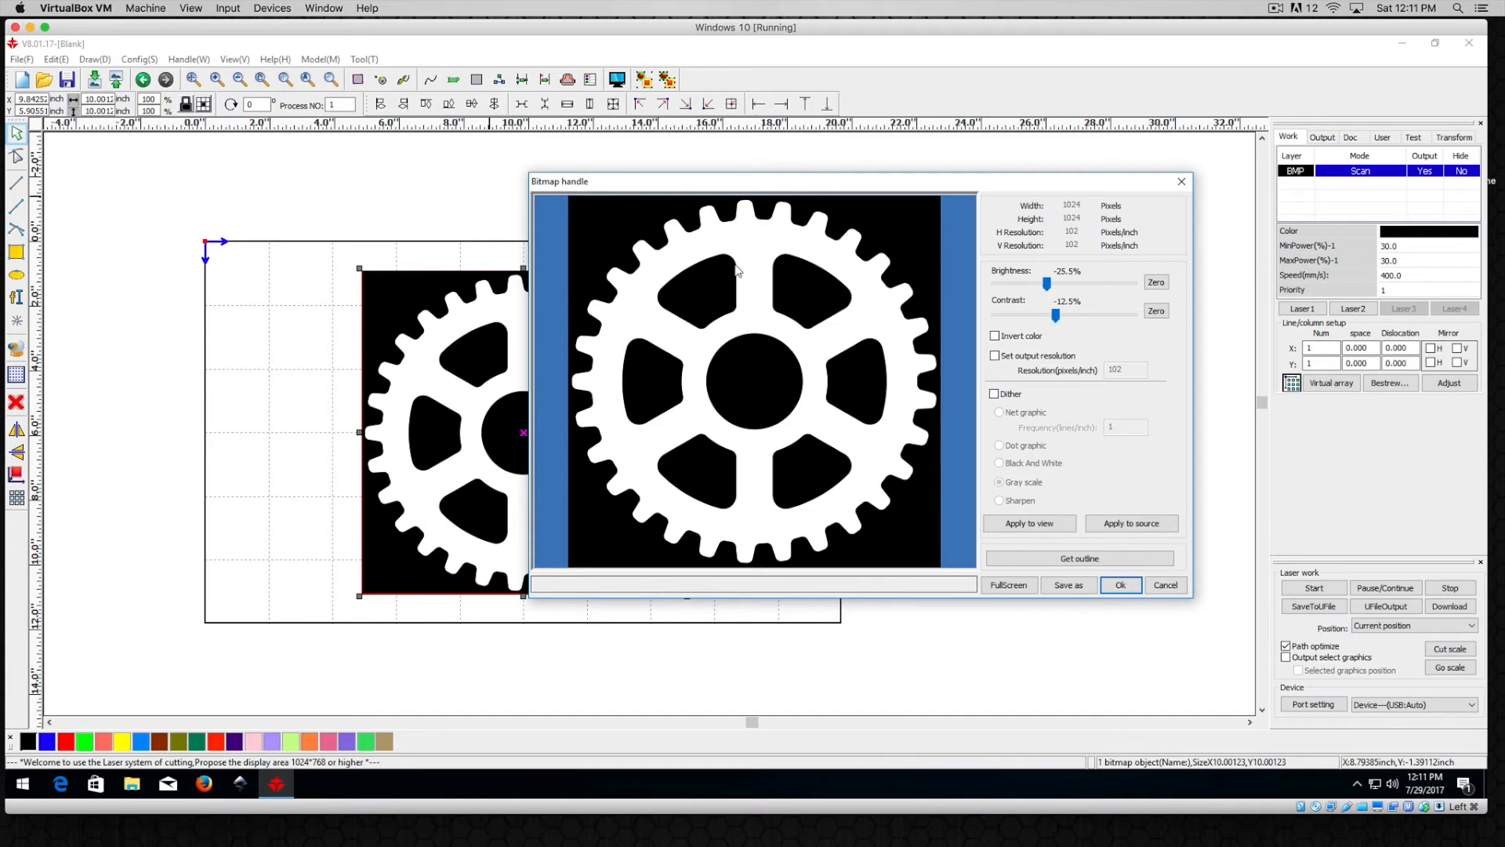
mouse_move(679, 324)
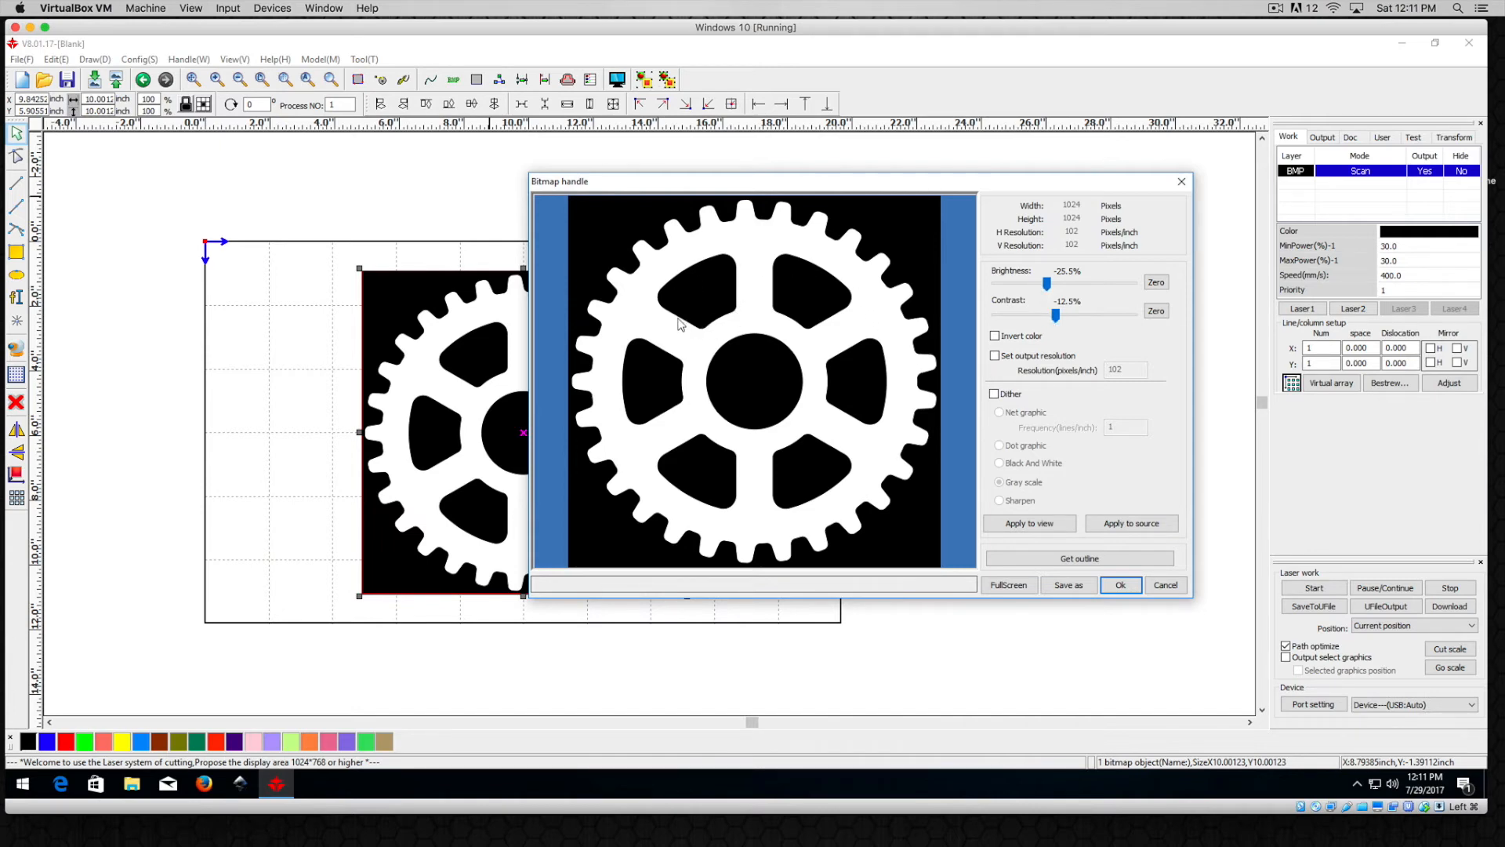
mouse_move(708, 329)
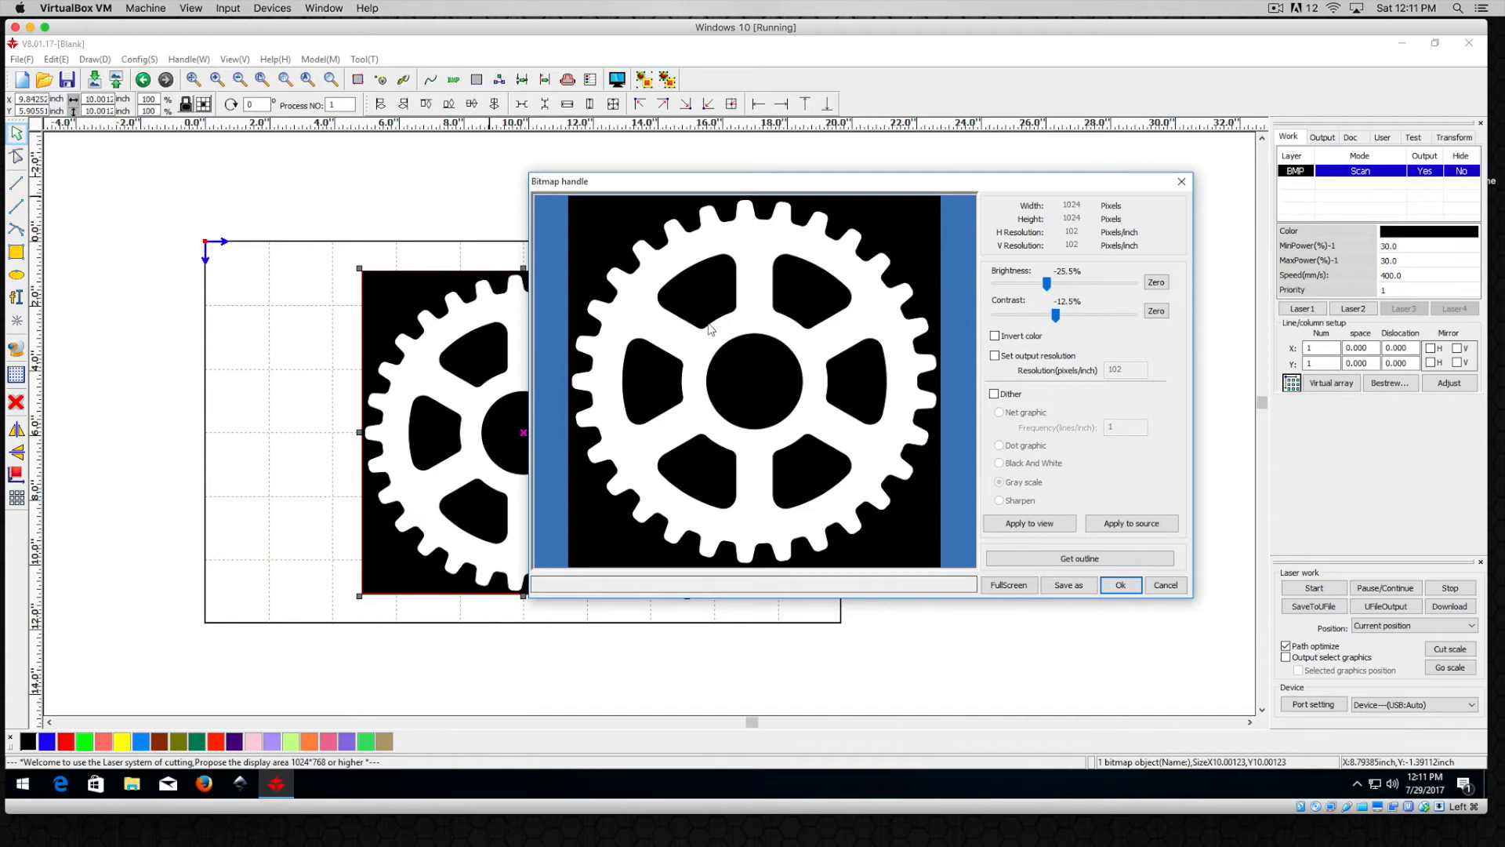
mouse_move(719, 315)
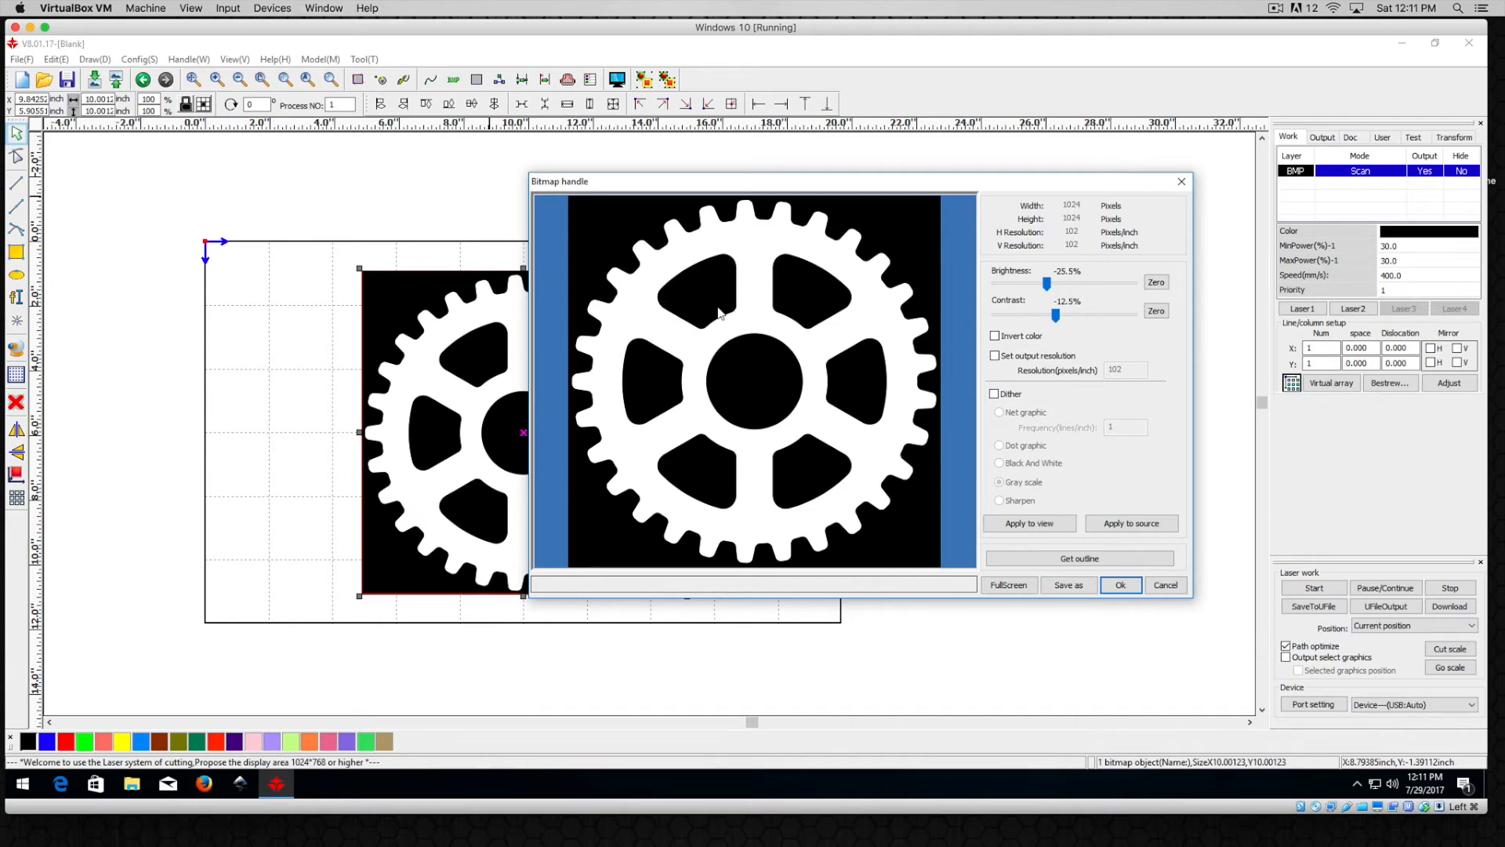
mouse_move(791, 355)
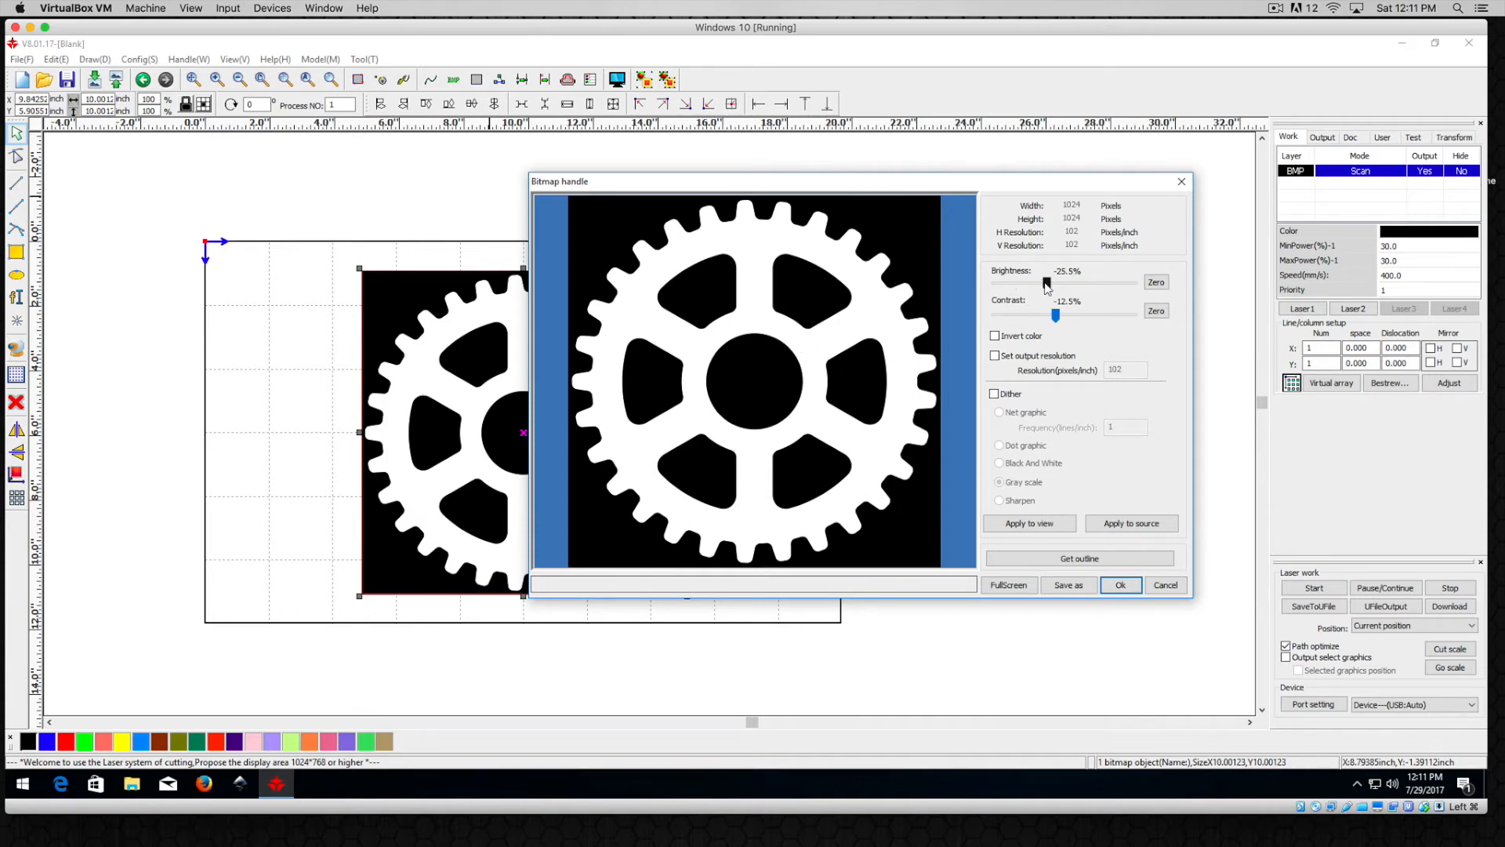
drag(1044, 282, 1022, 282)
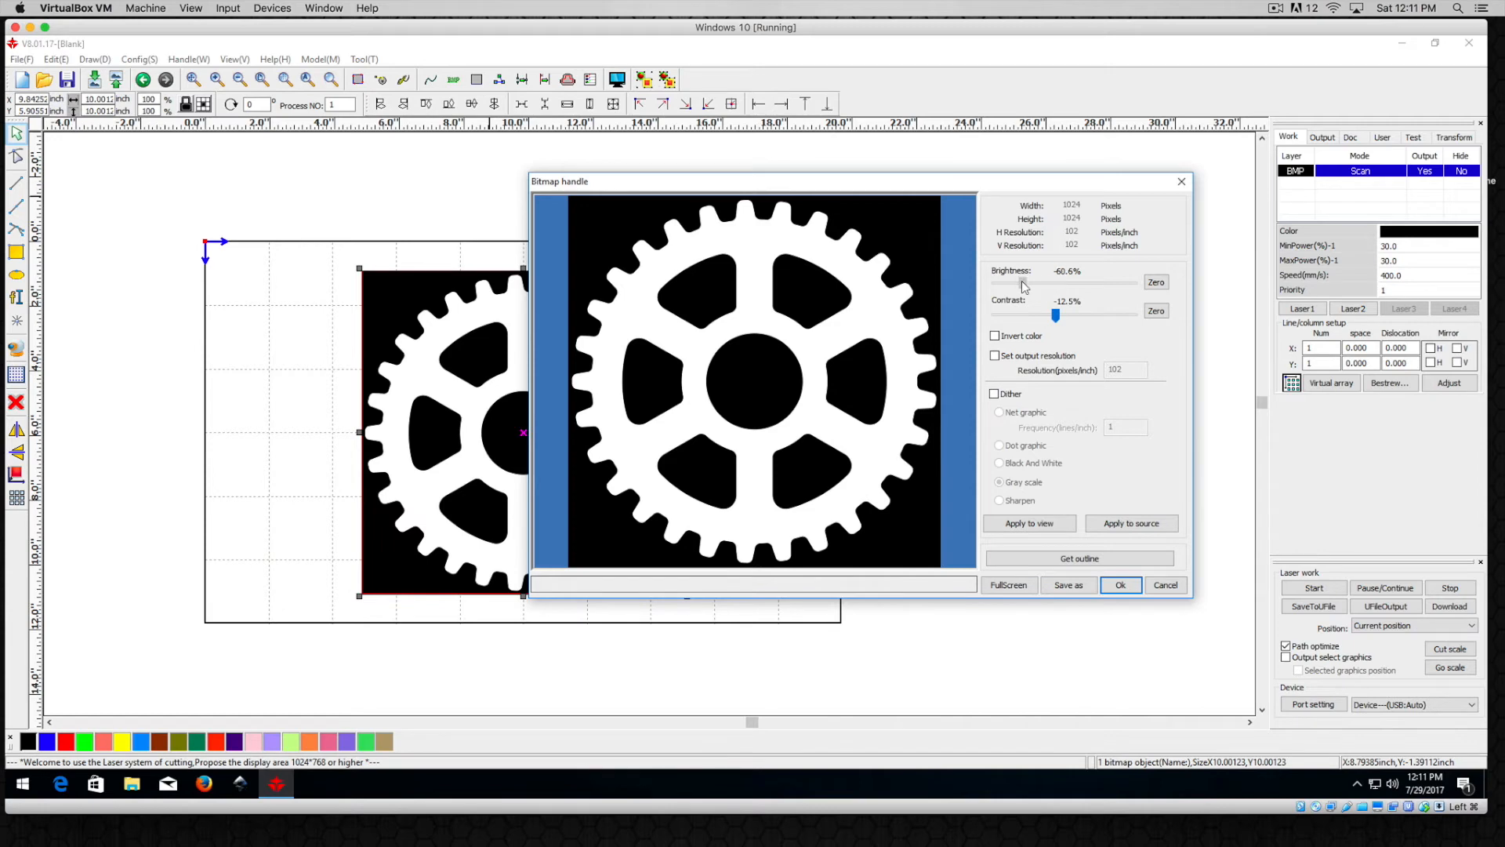
drag(1055, 315, 1047, 317)
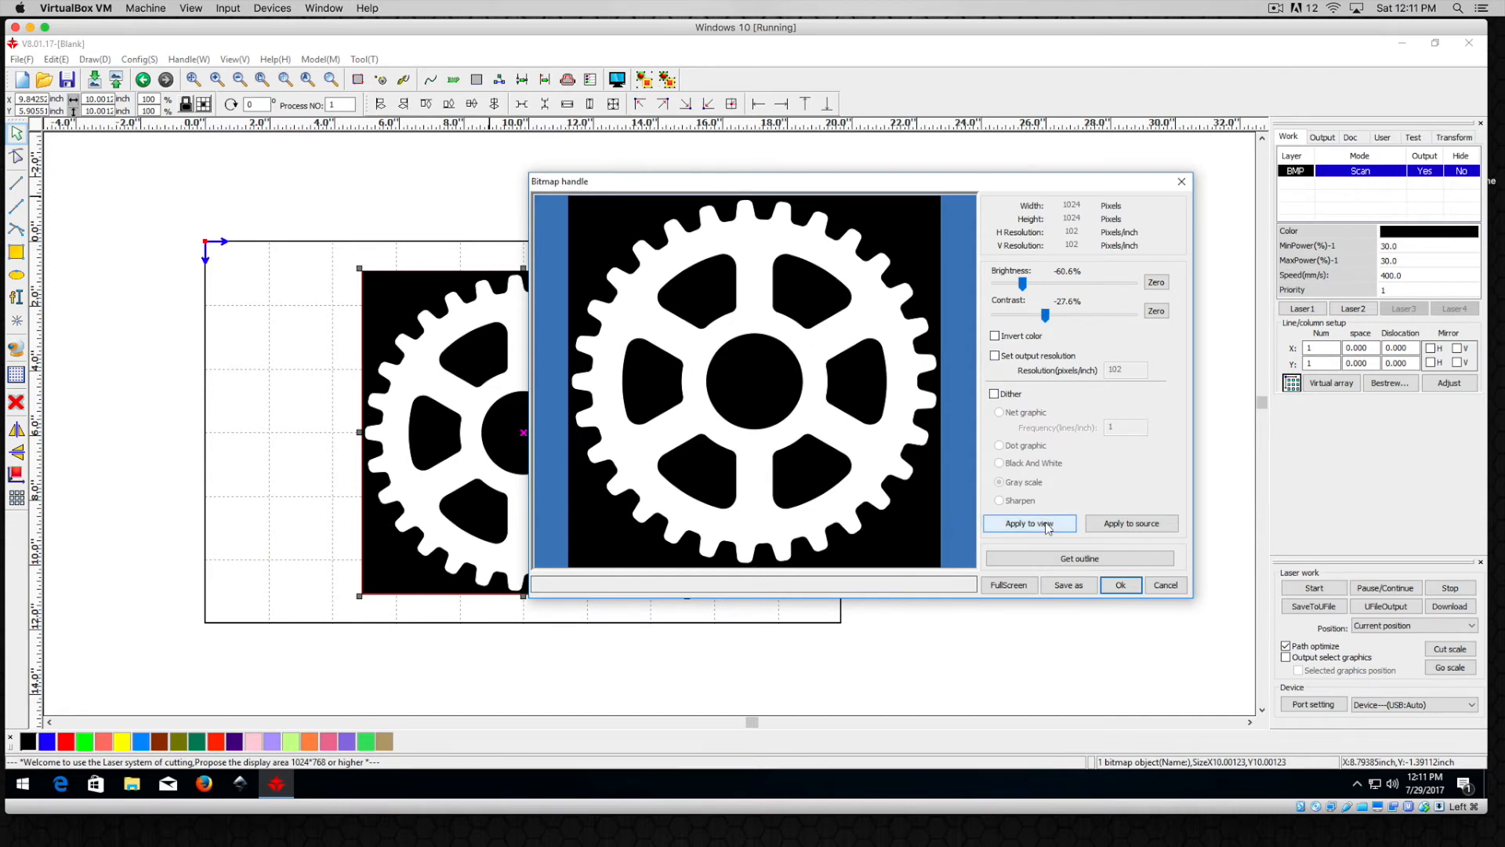
click(1027, 522)
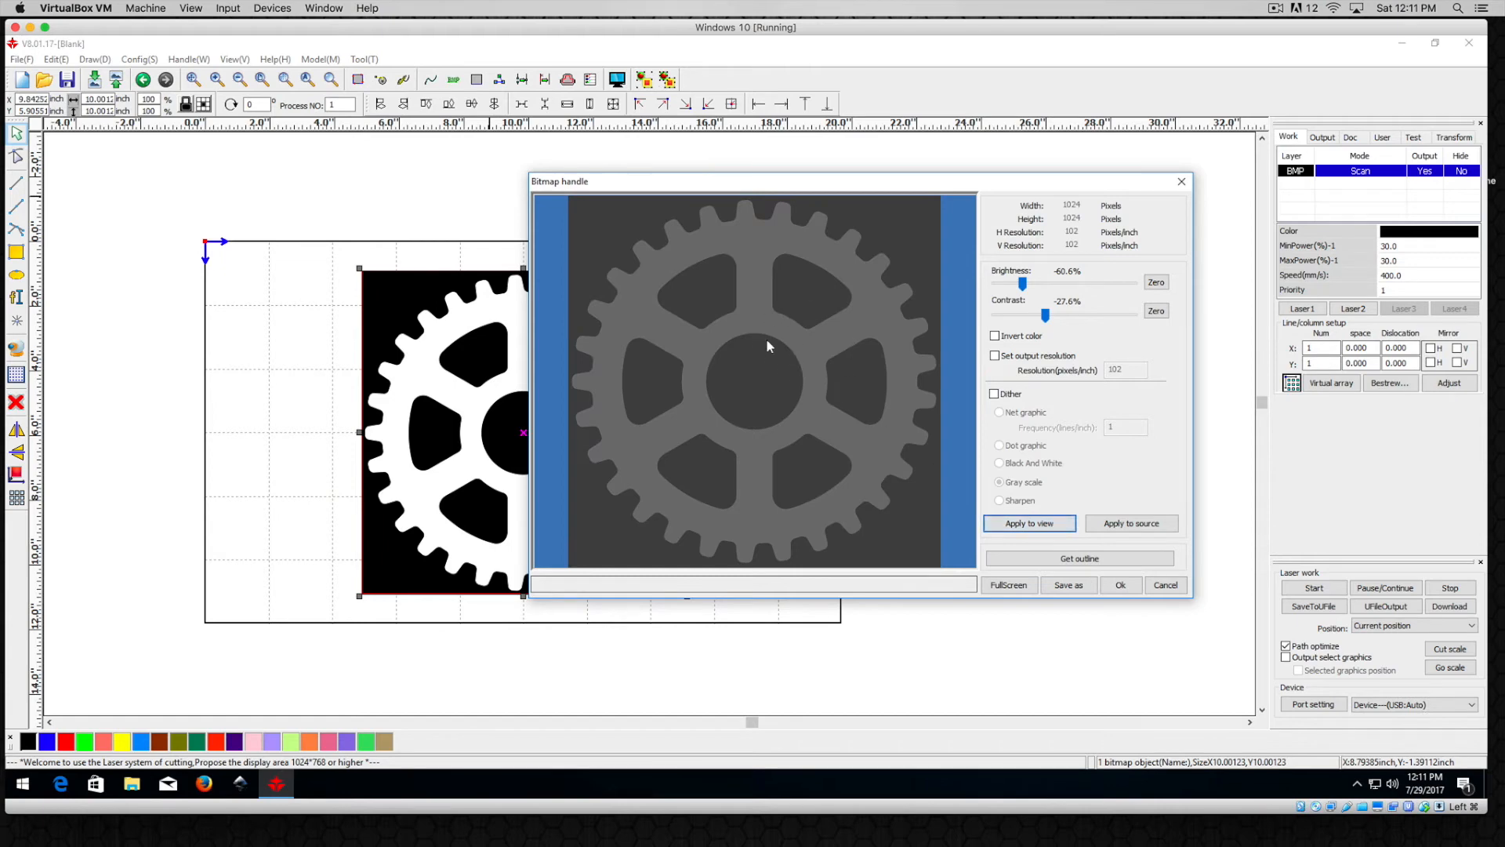
mouse_move(722, 322)
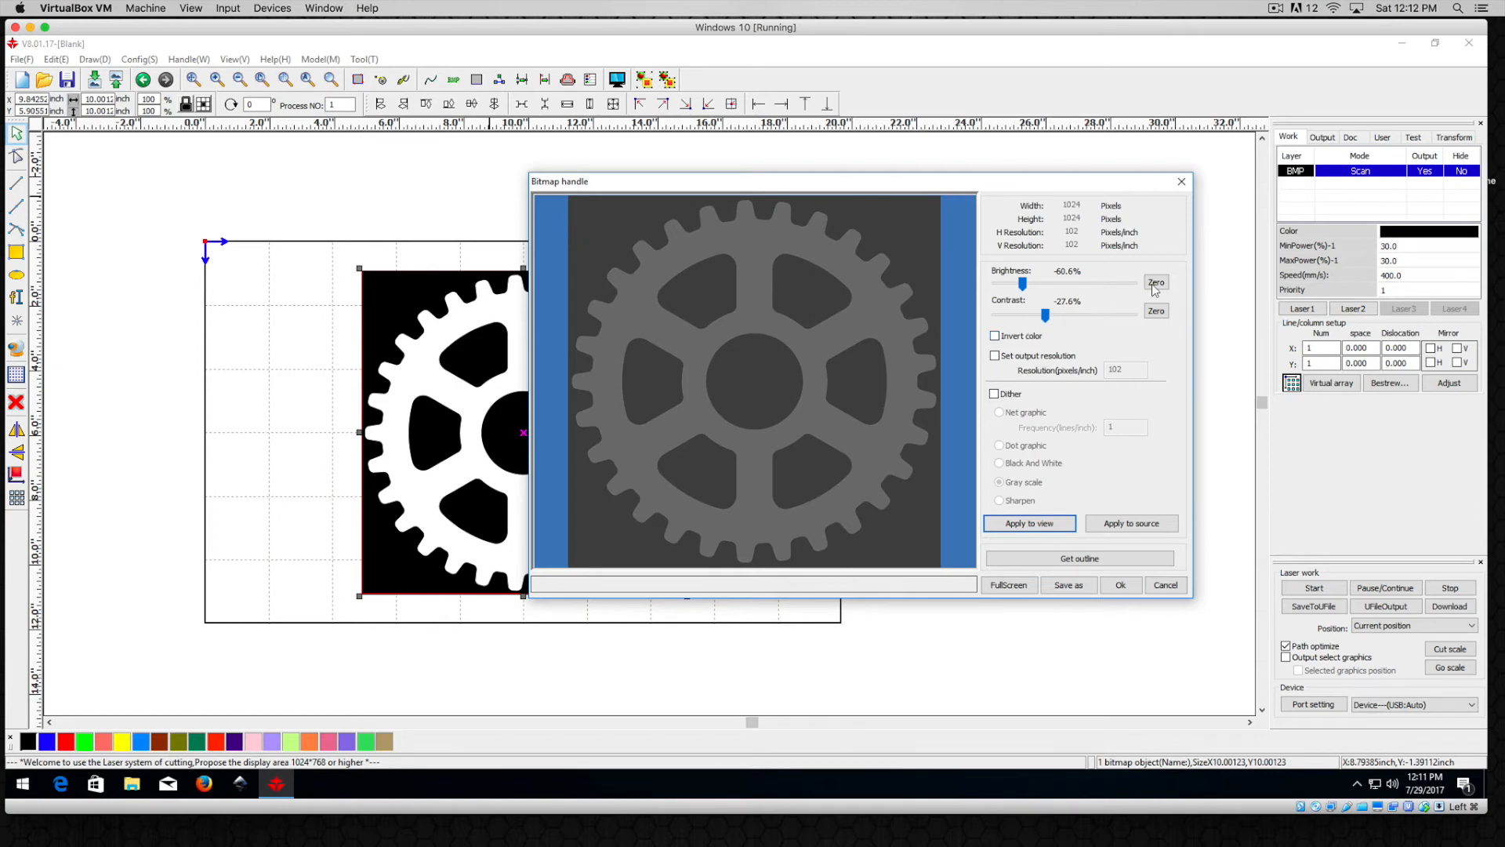
click(1155, 282)
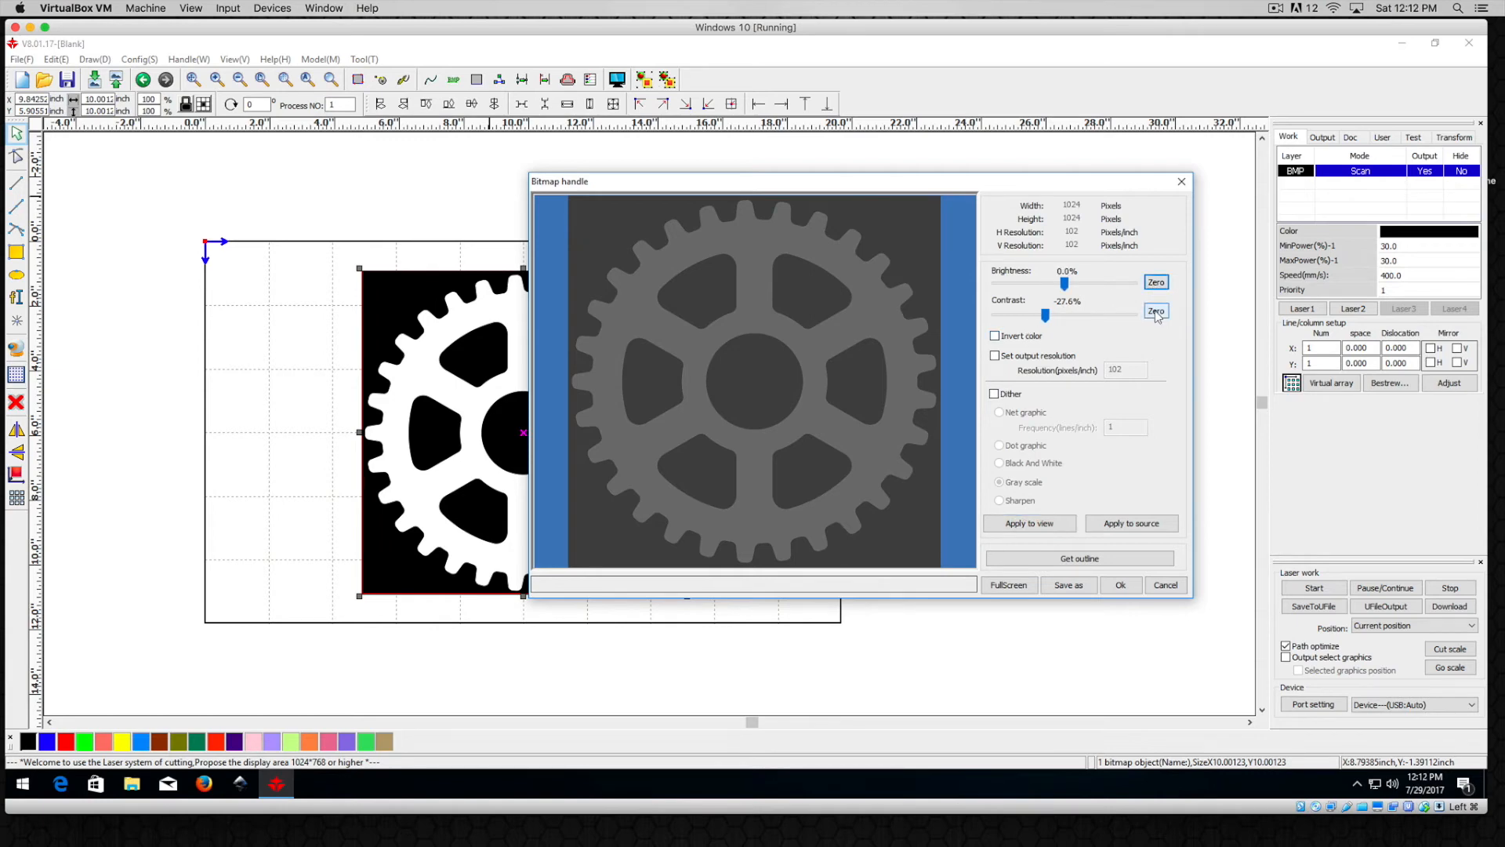
click(1156, 311)
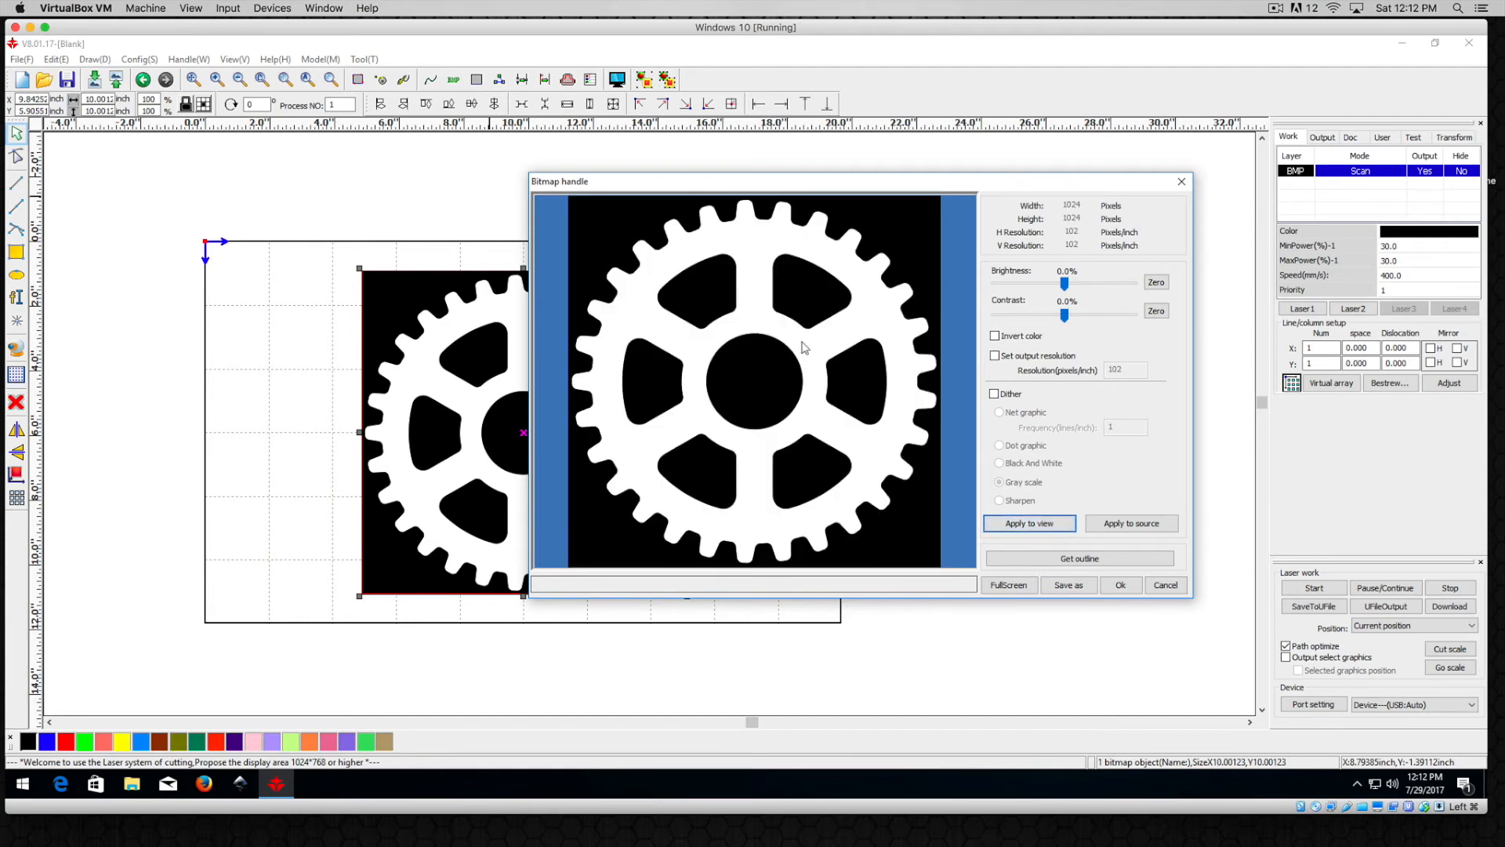
mouse_move(802, 384)
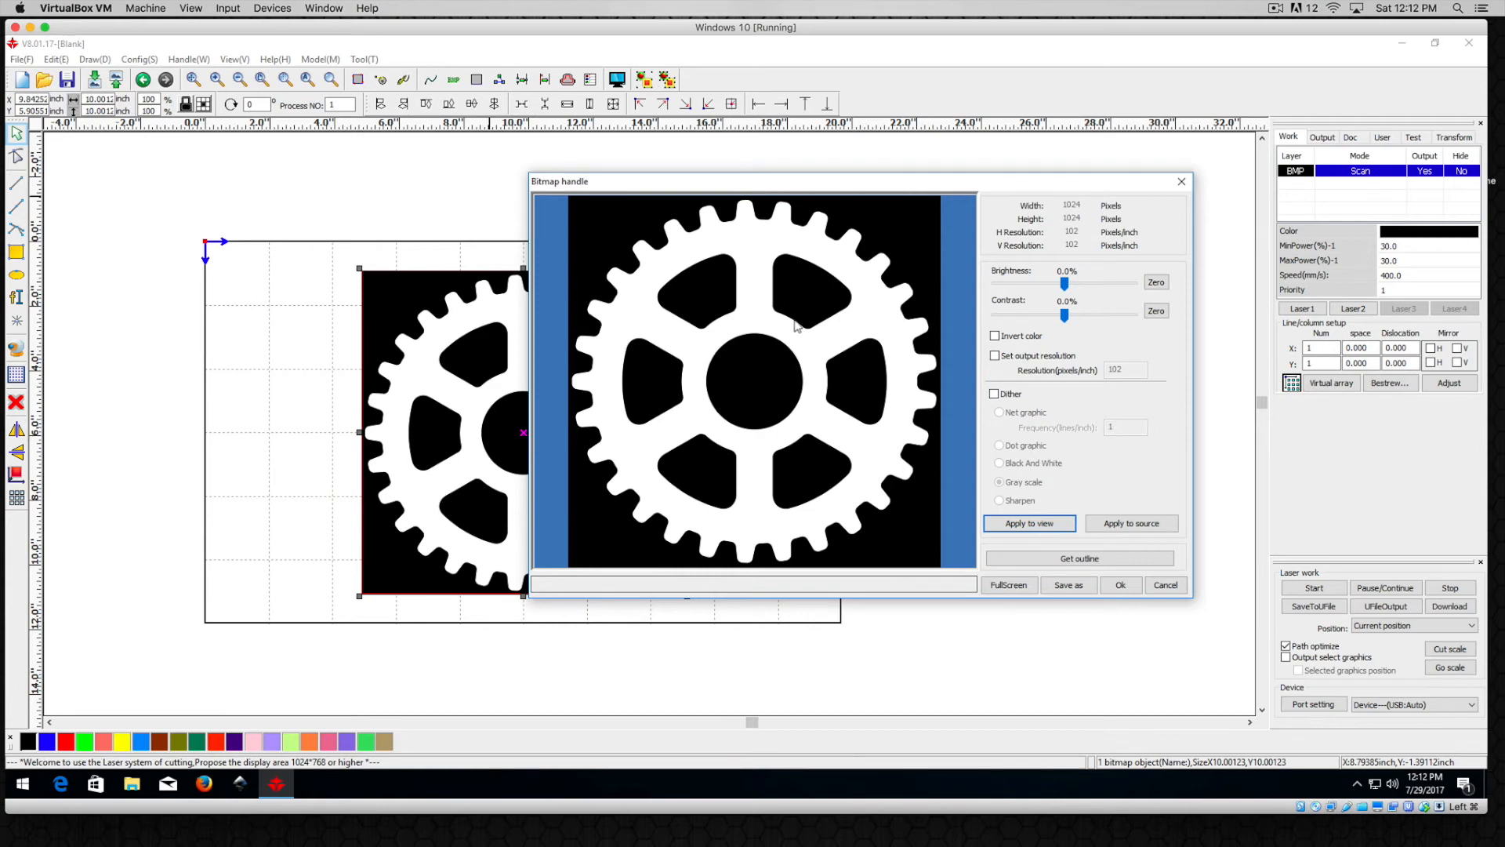
mouse_move(827, 386)
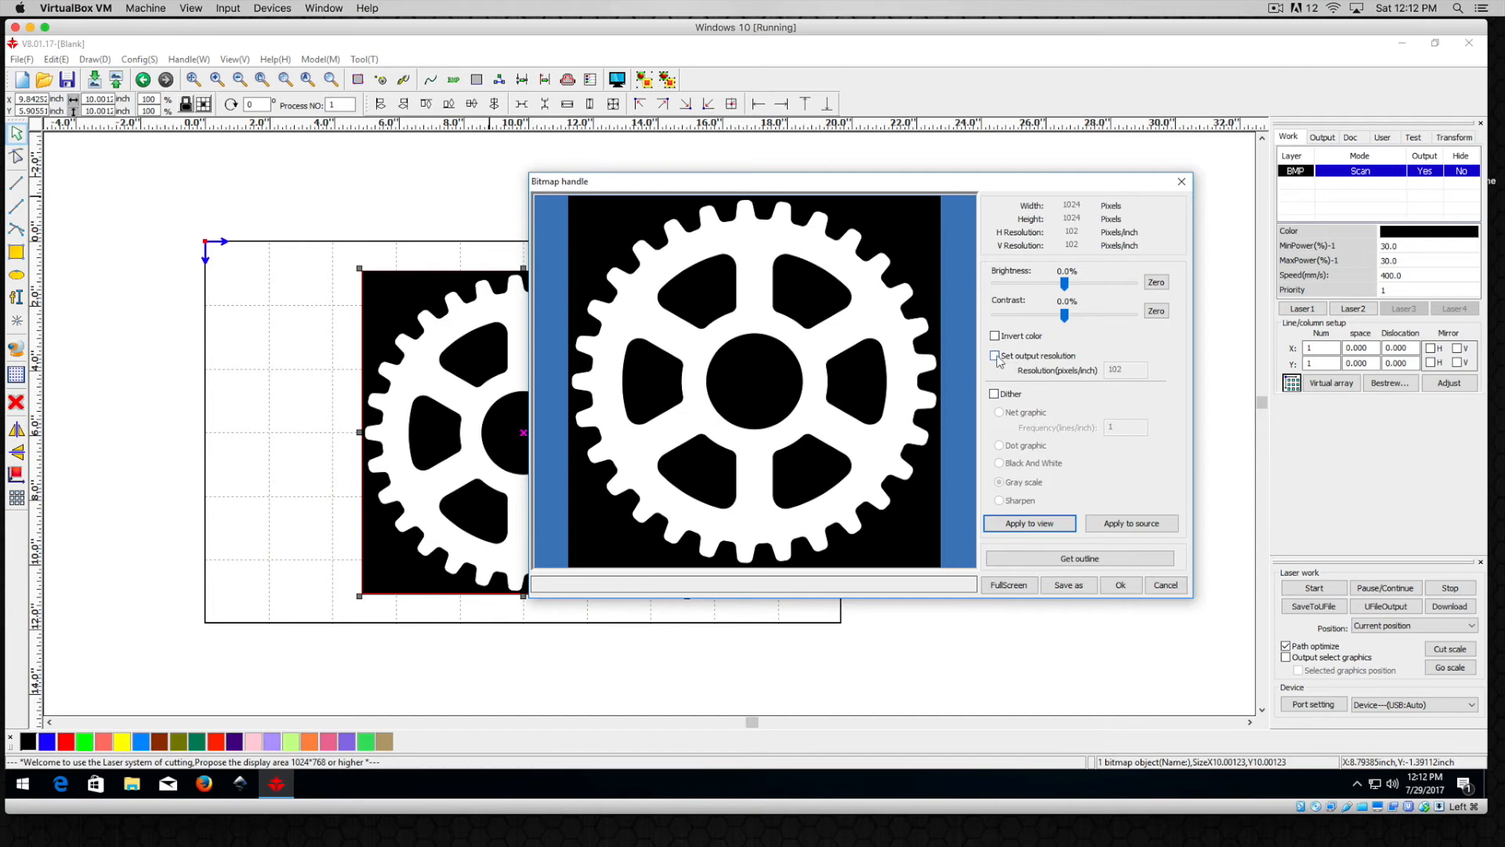
- Enable output resolution at 300 pixels per inch and apply it to the gear preview
click(995, 356)
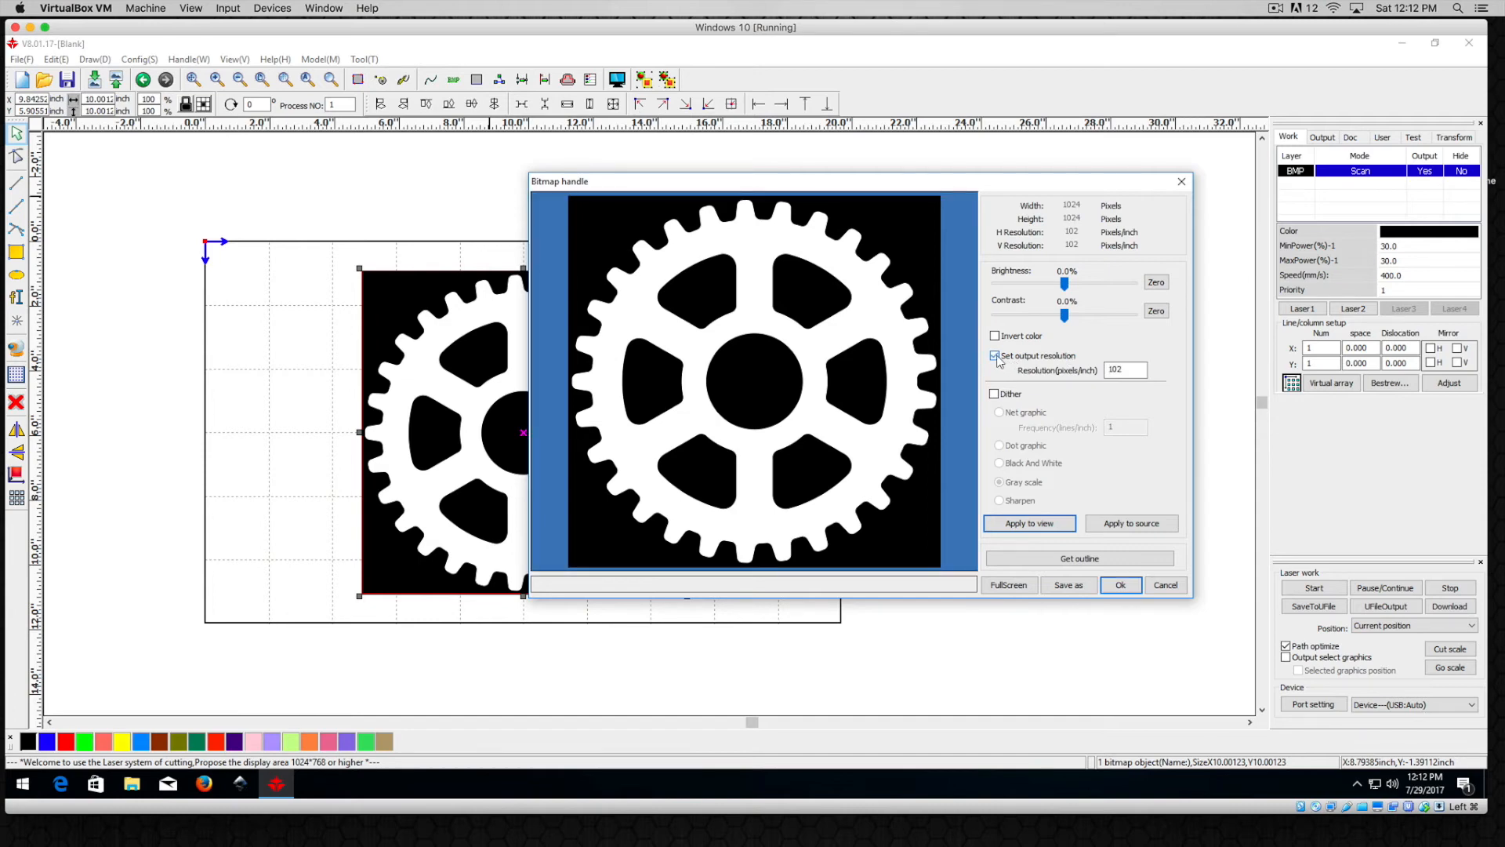
click(996, 355)
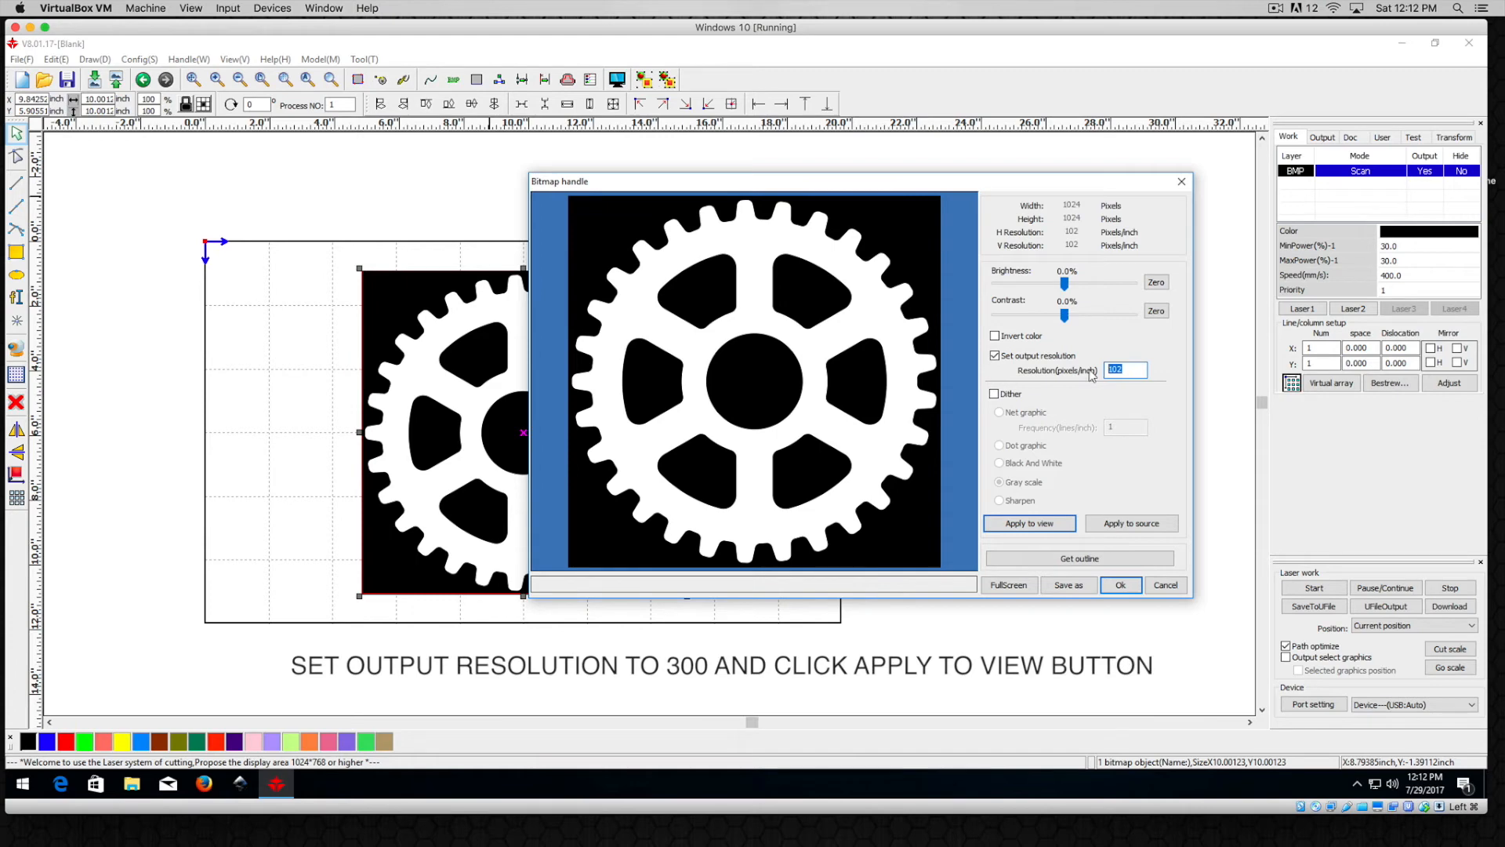
text(300)
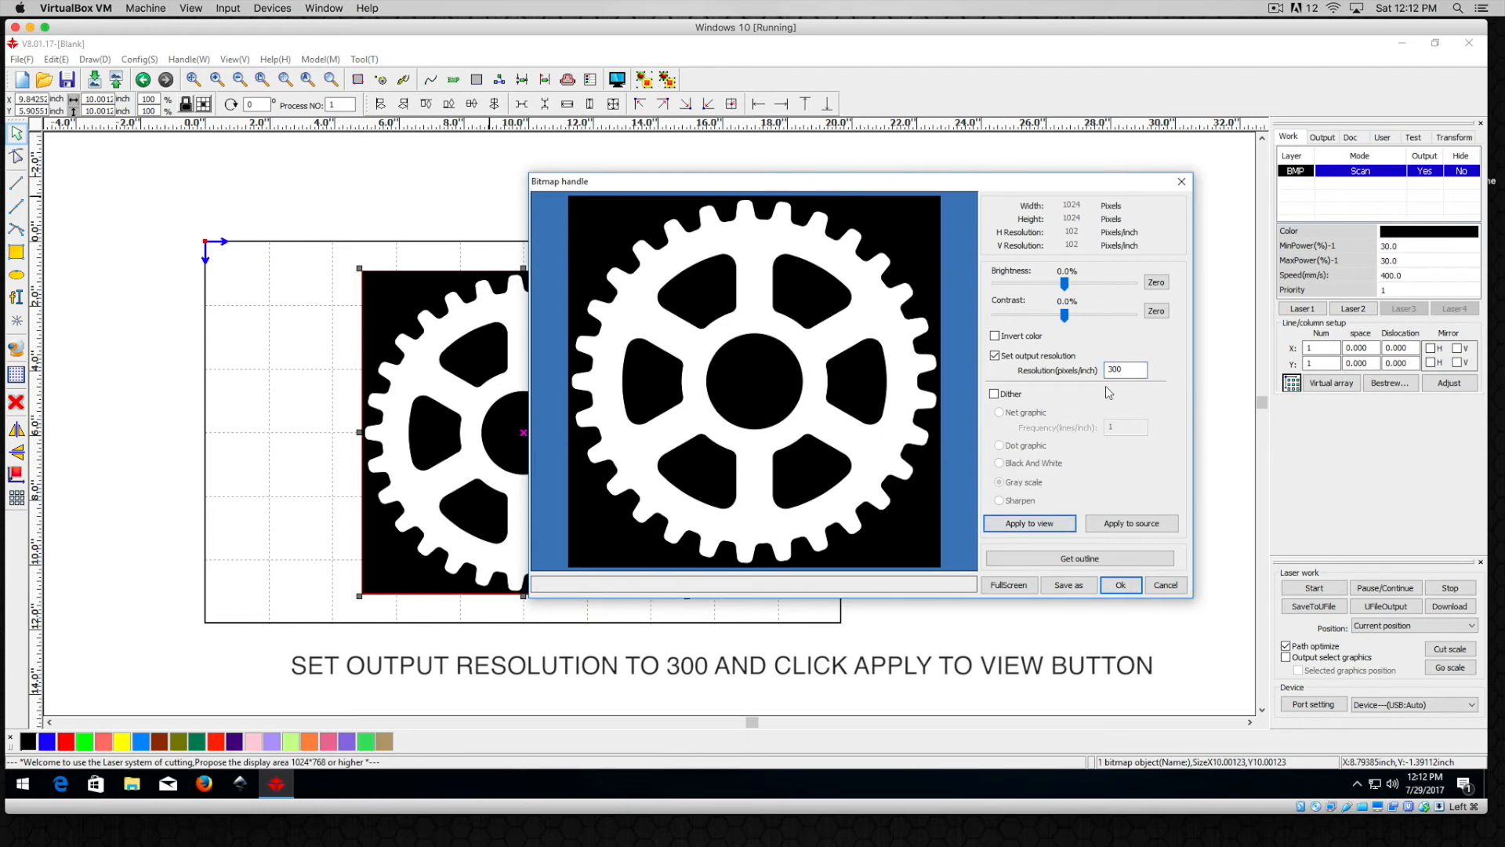
click(1027, 523)
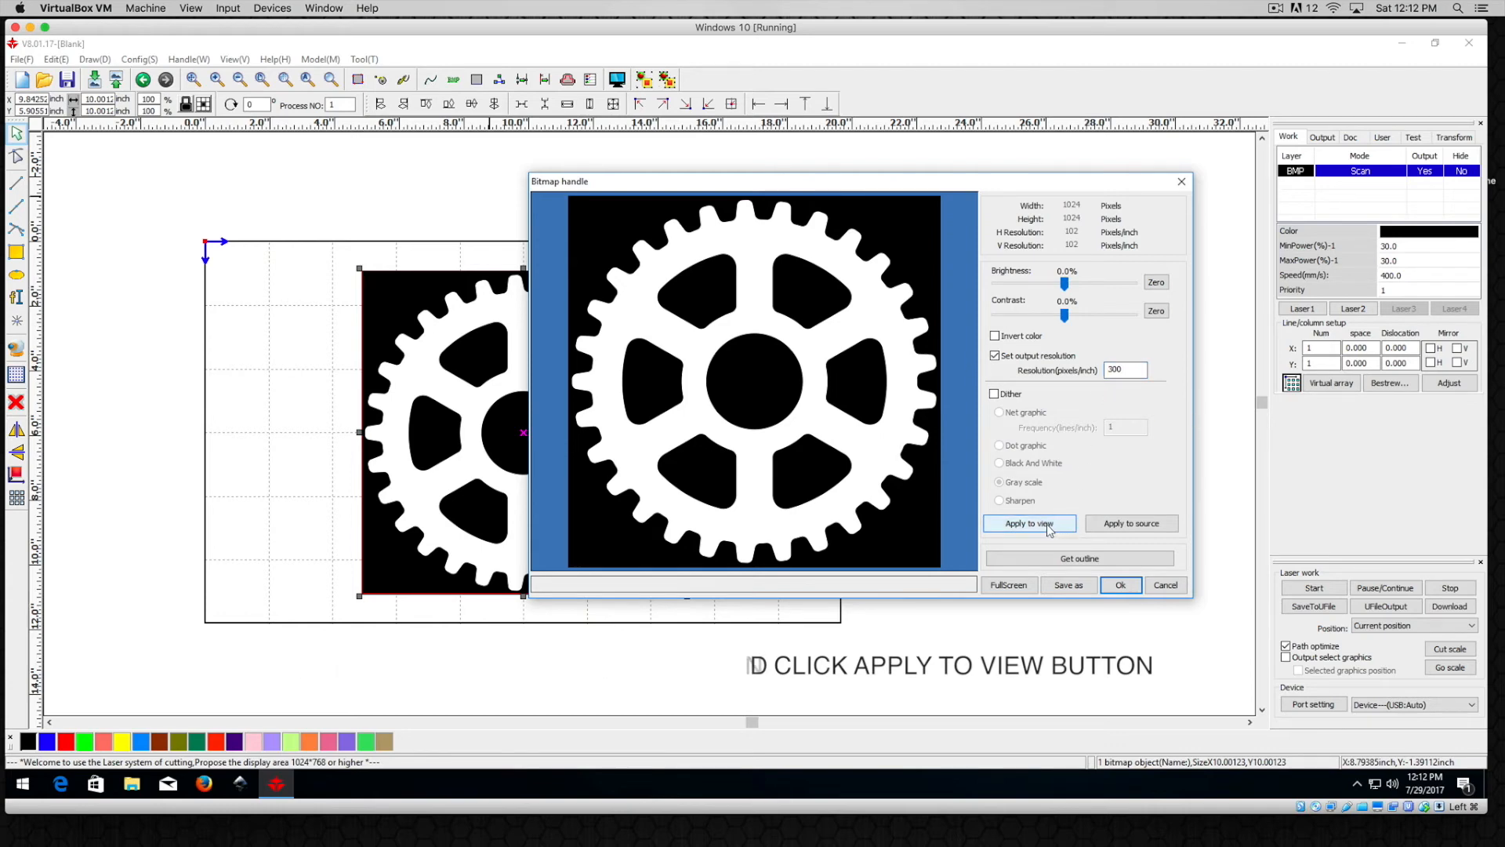
click(1028, 522)
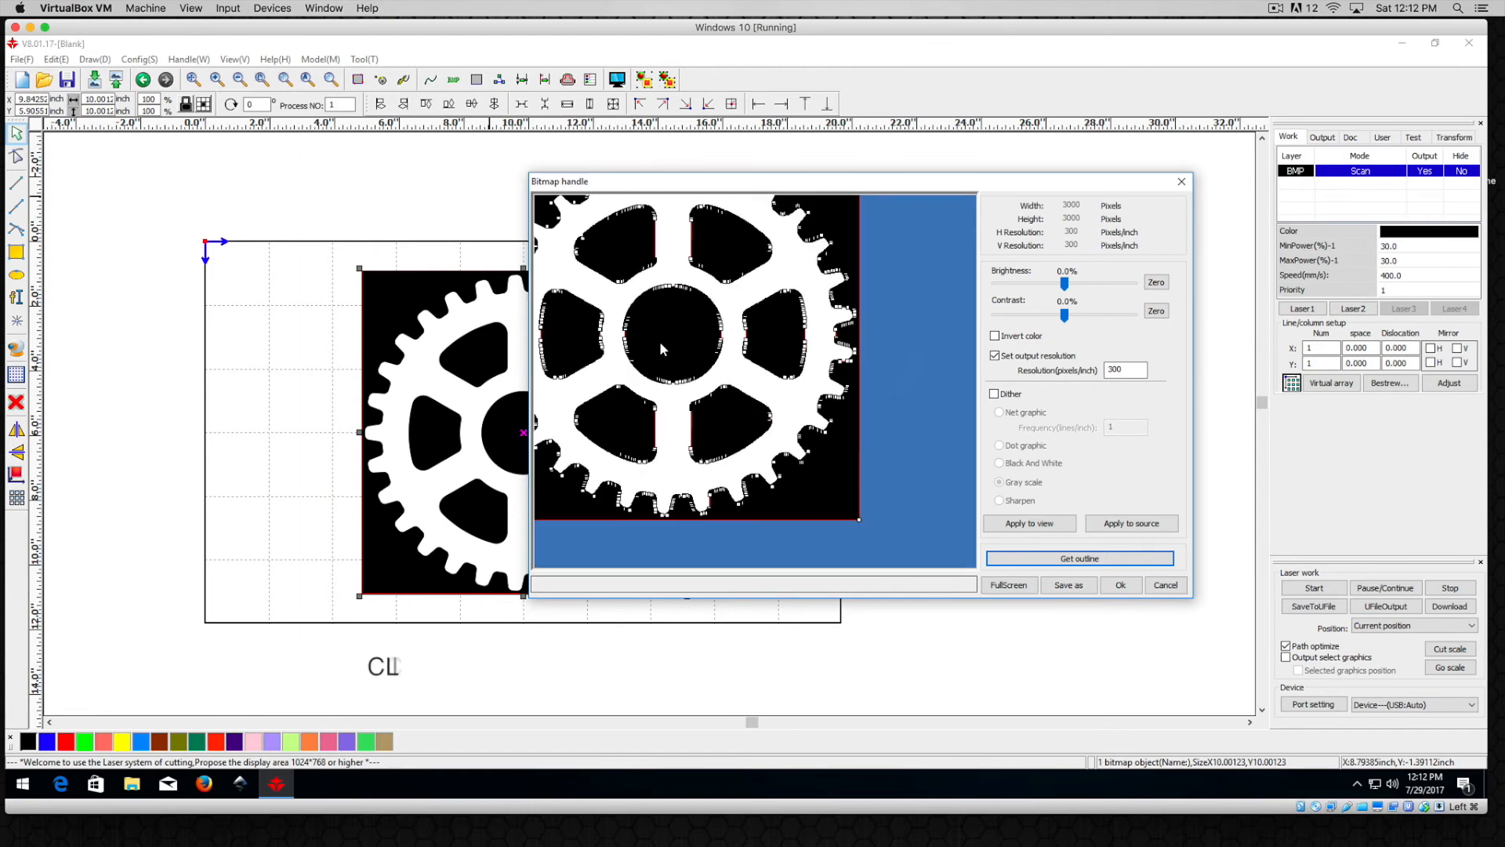
- Apply the traced gear outline to the source image and accept with Ok
click(1078, 557)
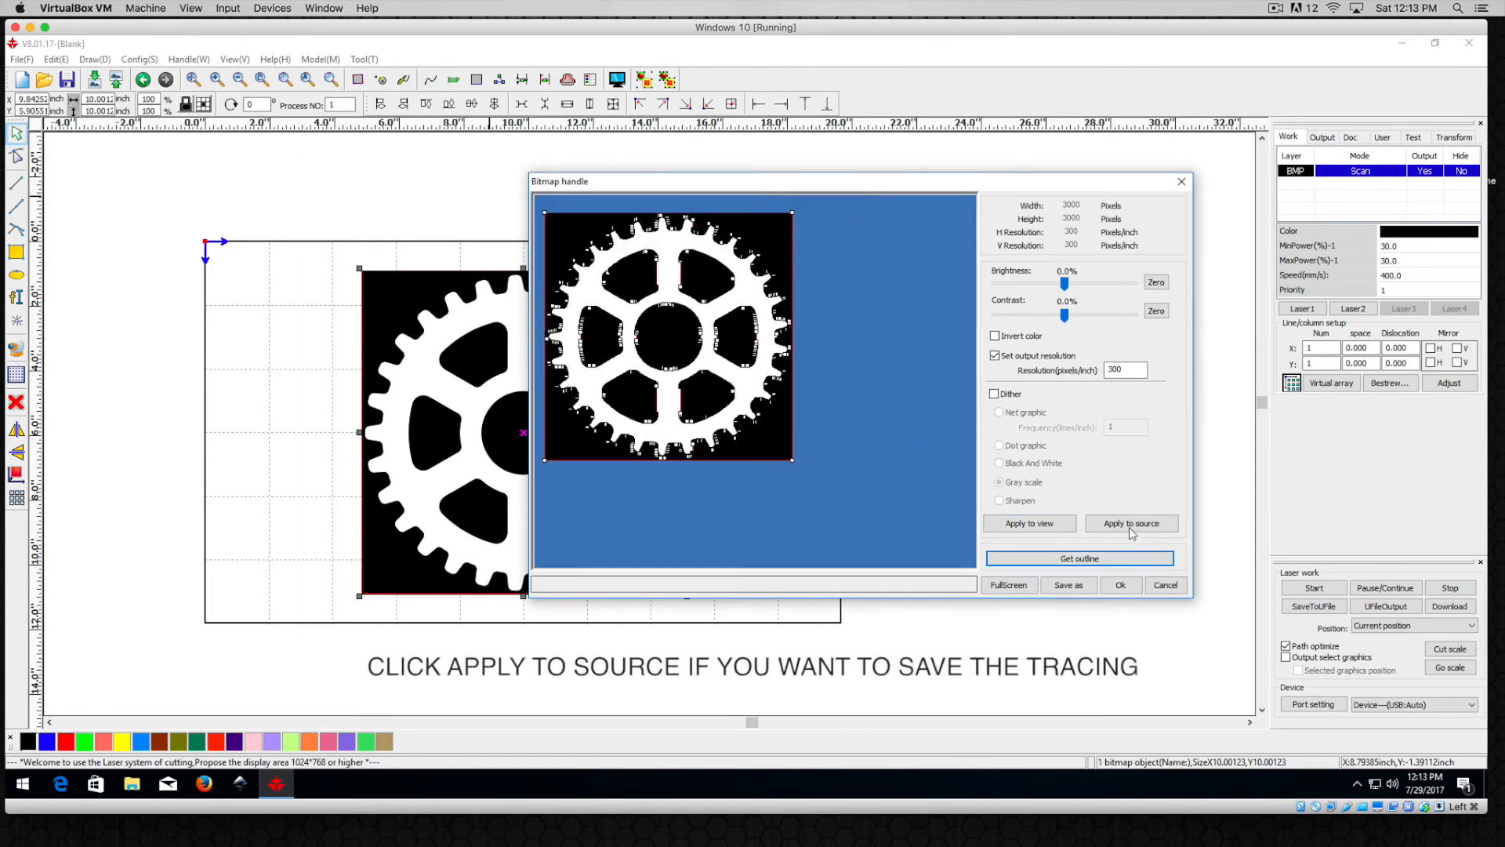
click(1131, 523)
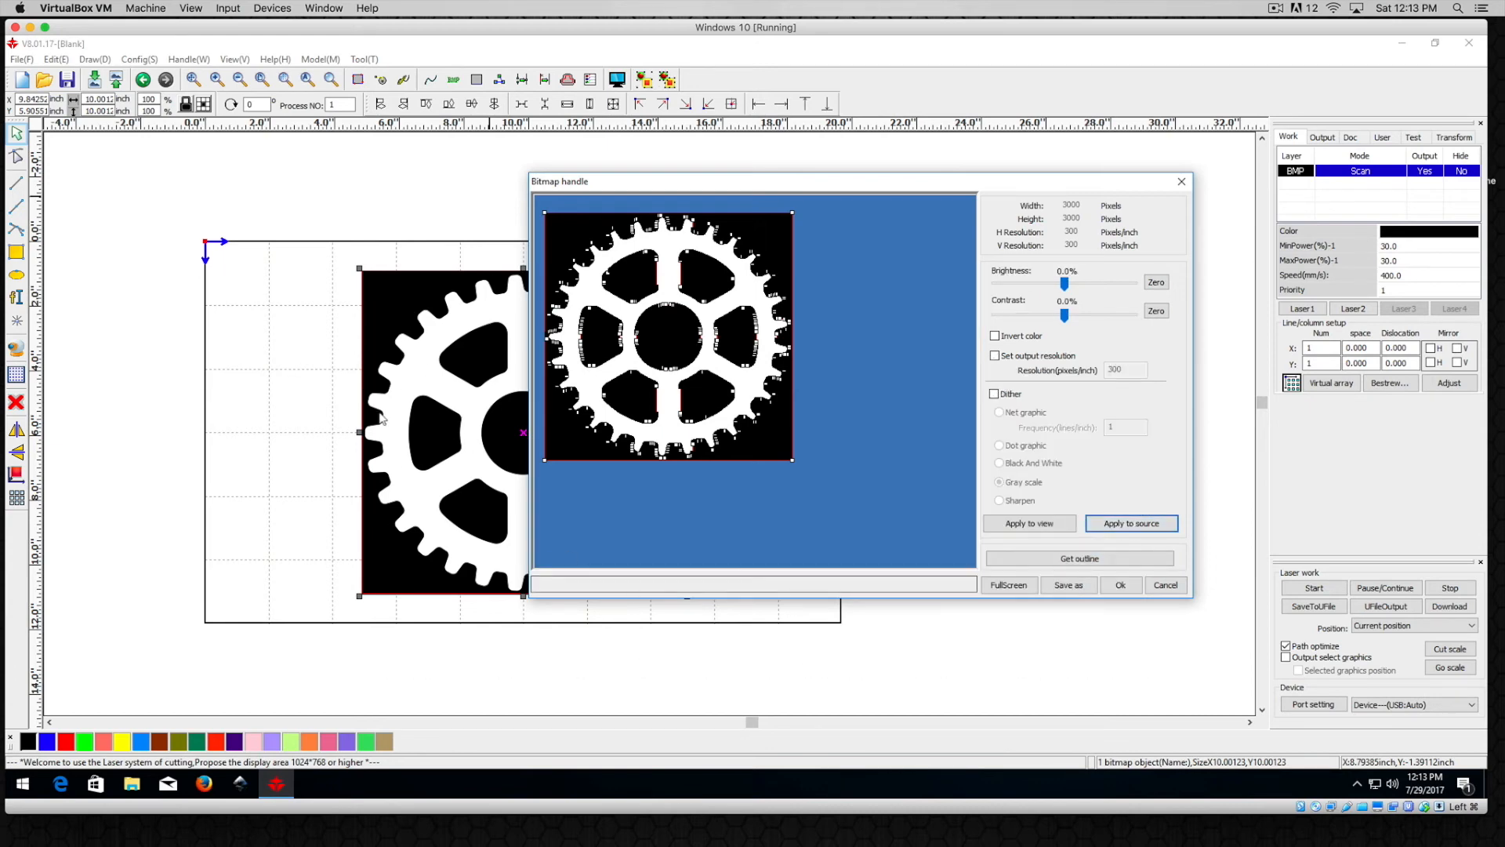
mouse_move(748, 511)
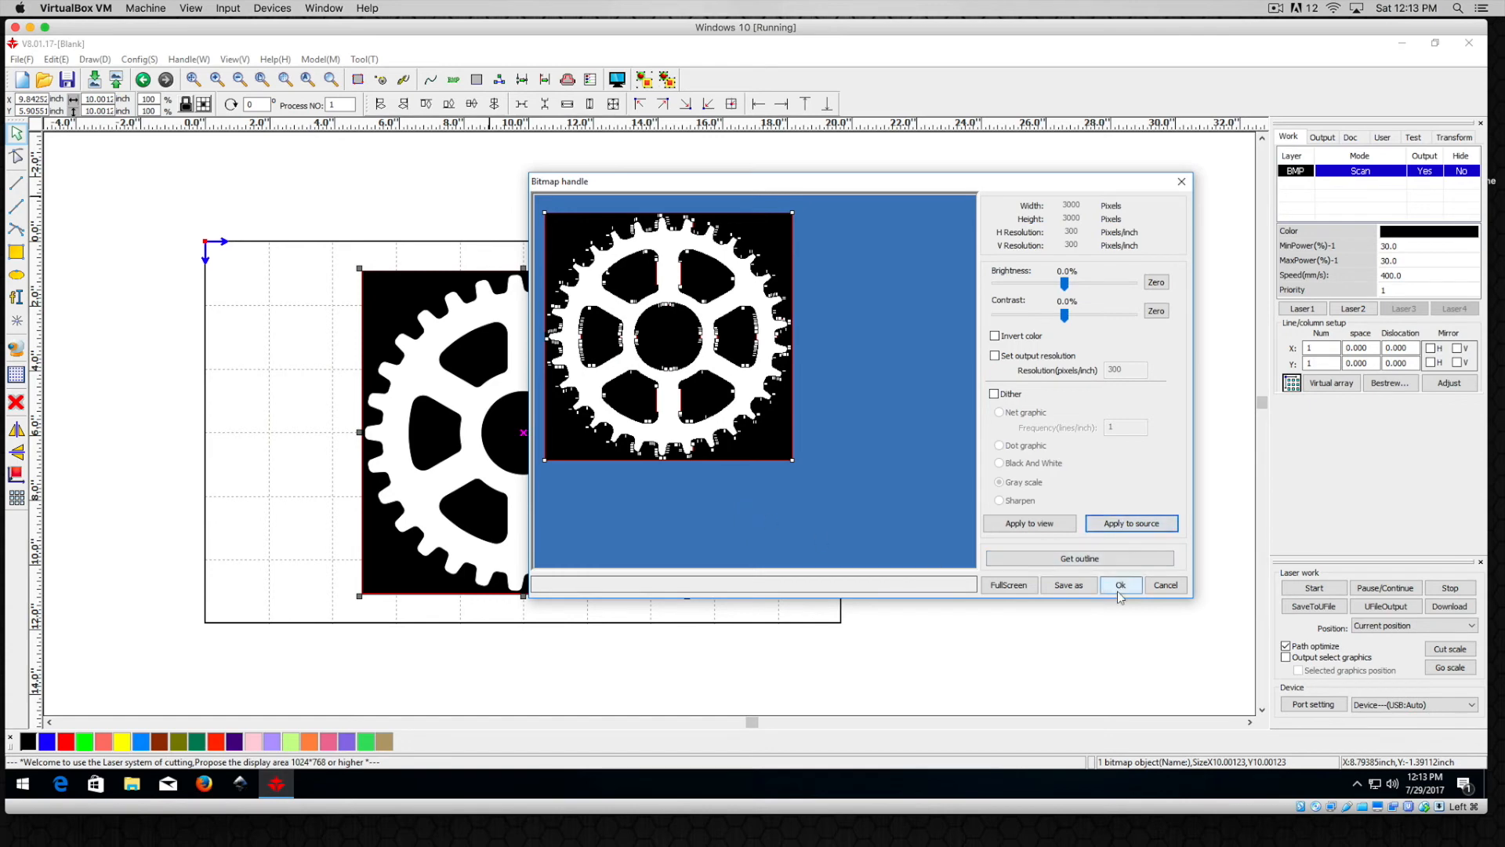
click(1120, 585)
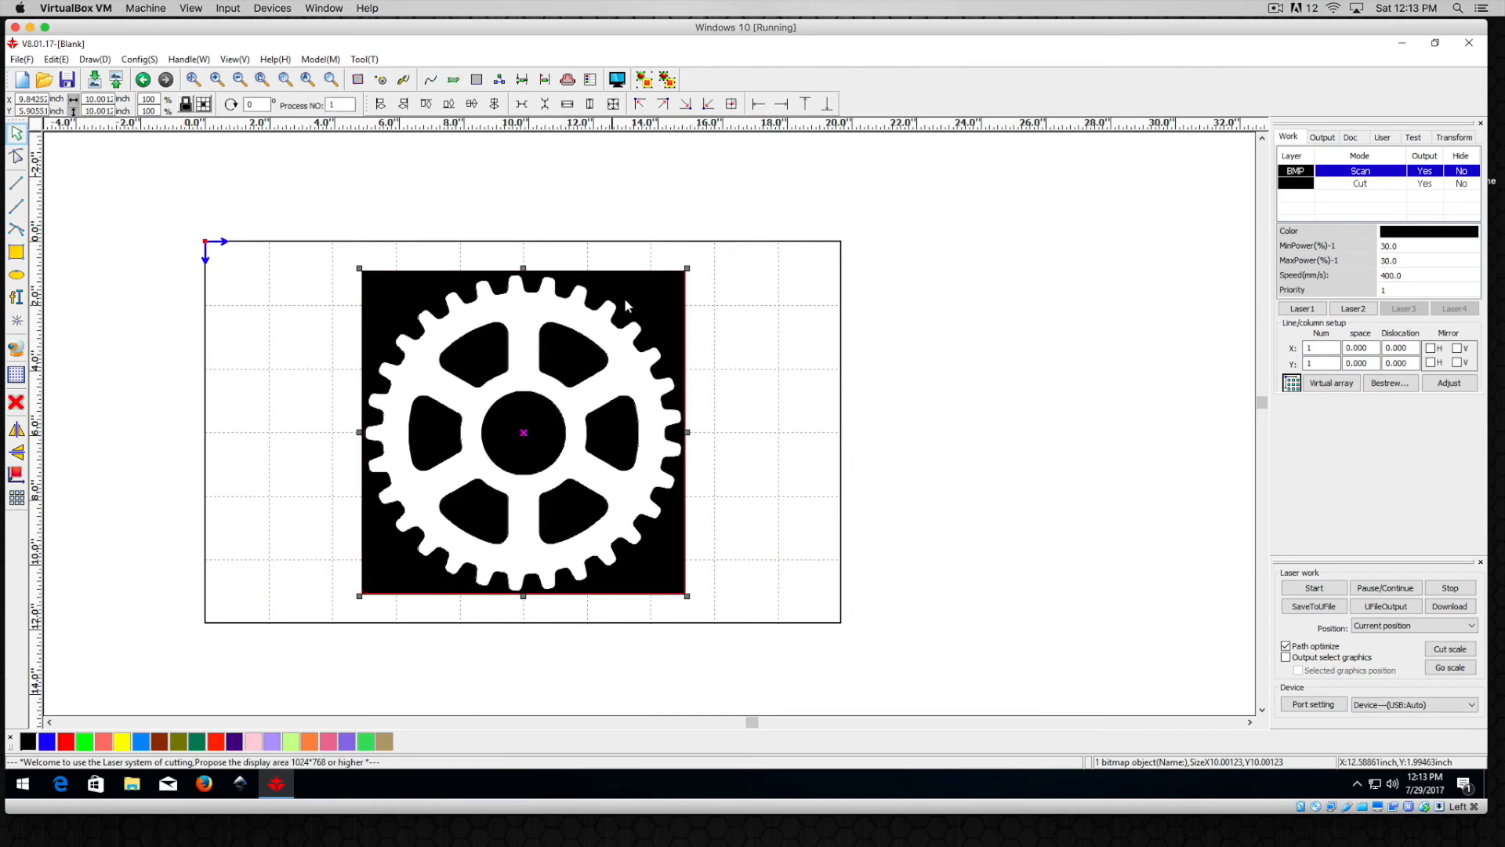
mouse_move(680, 287)
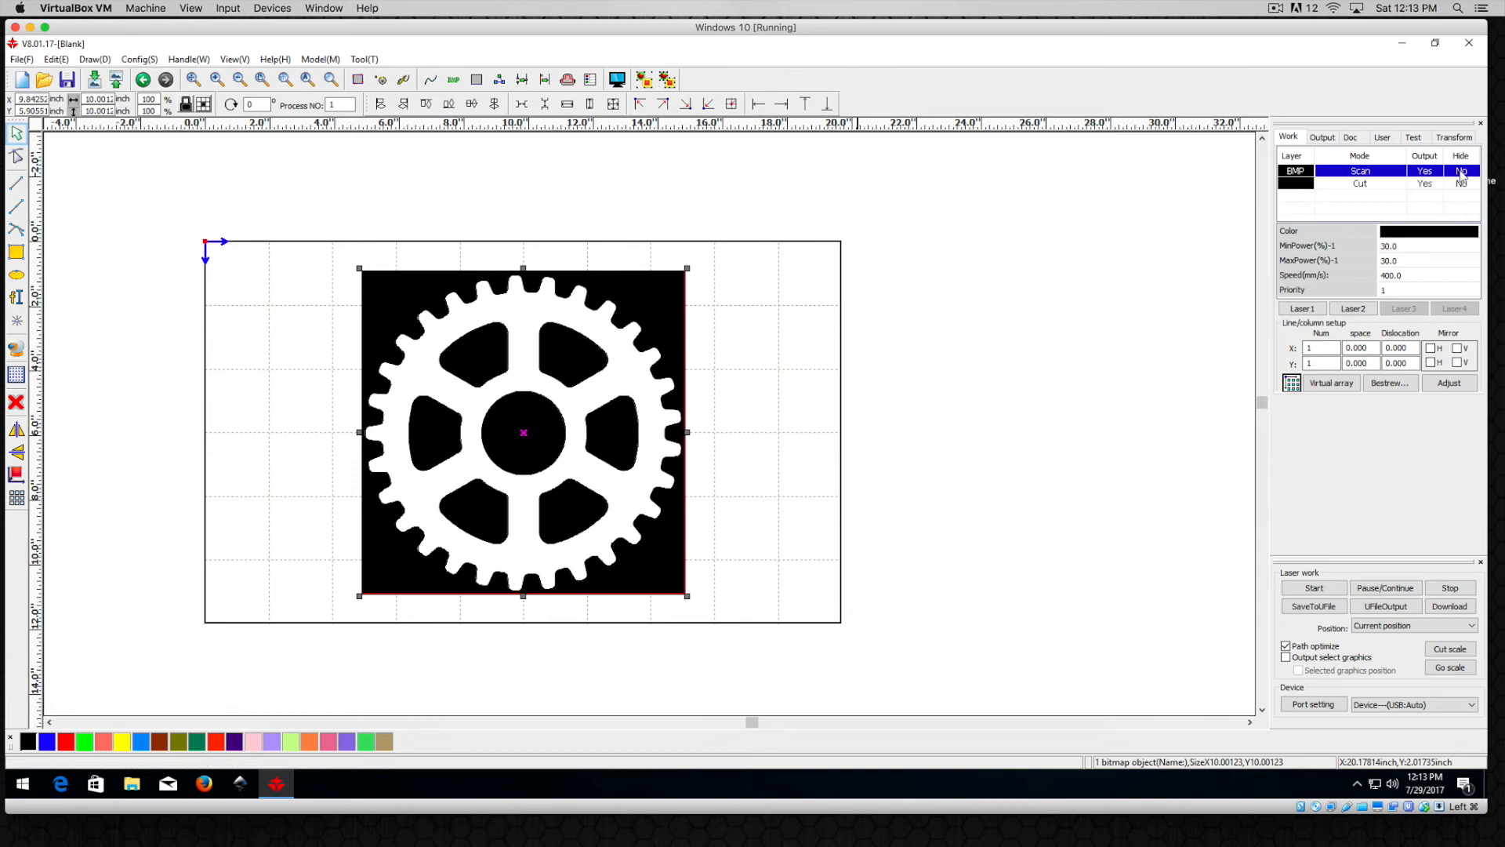
- Hide the BMP scan layer, select the traced gear outlines, and open the Cut layer parameters
double_click(1460, 170)
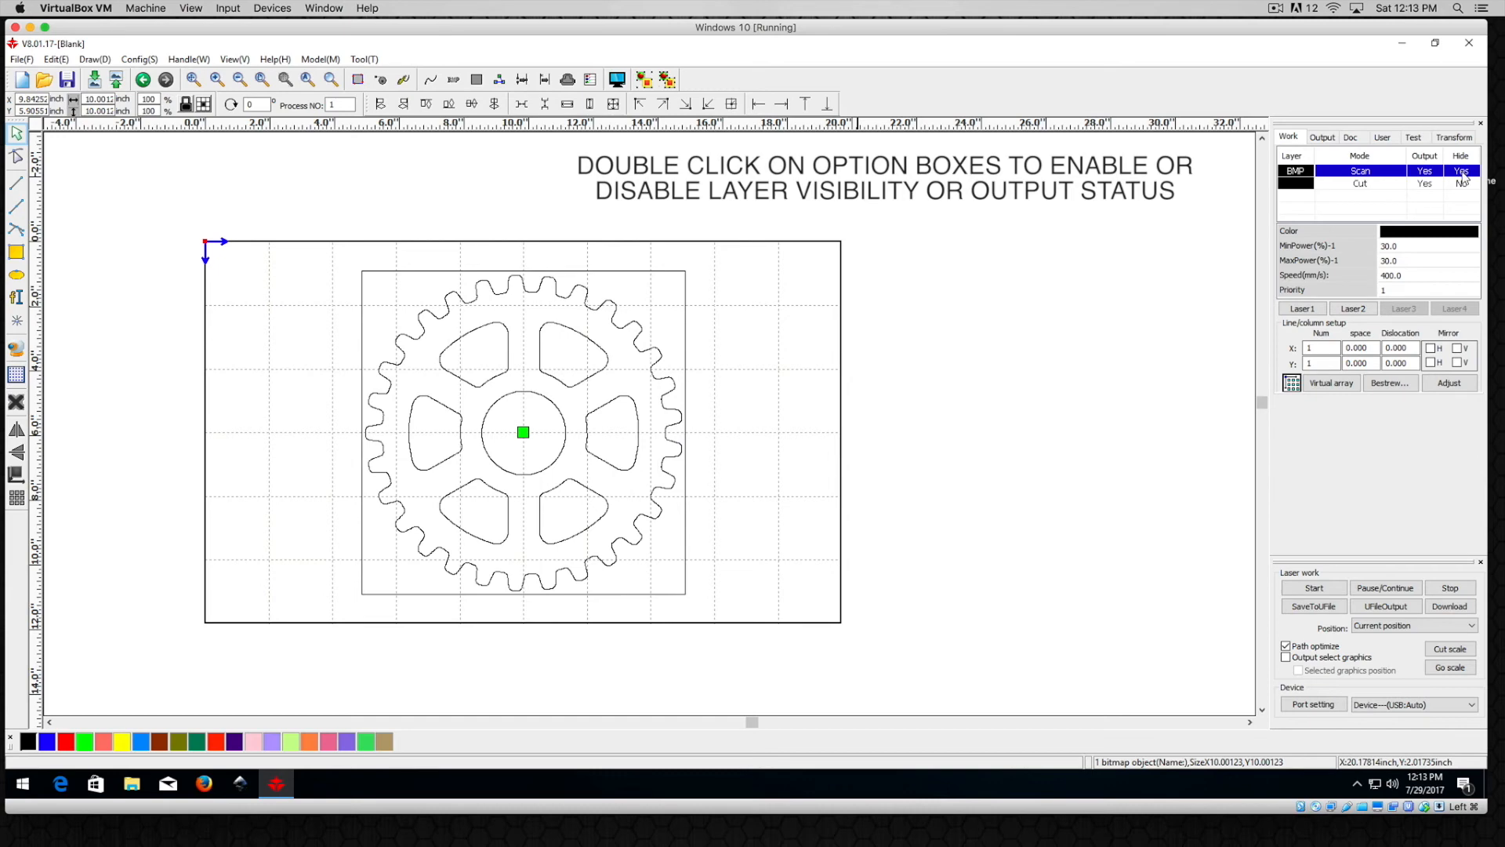
double_click(1459, 171)
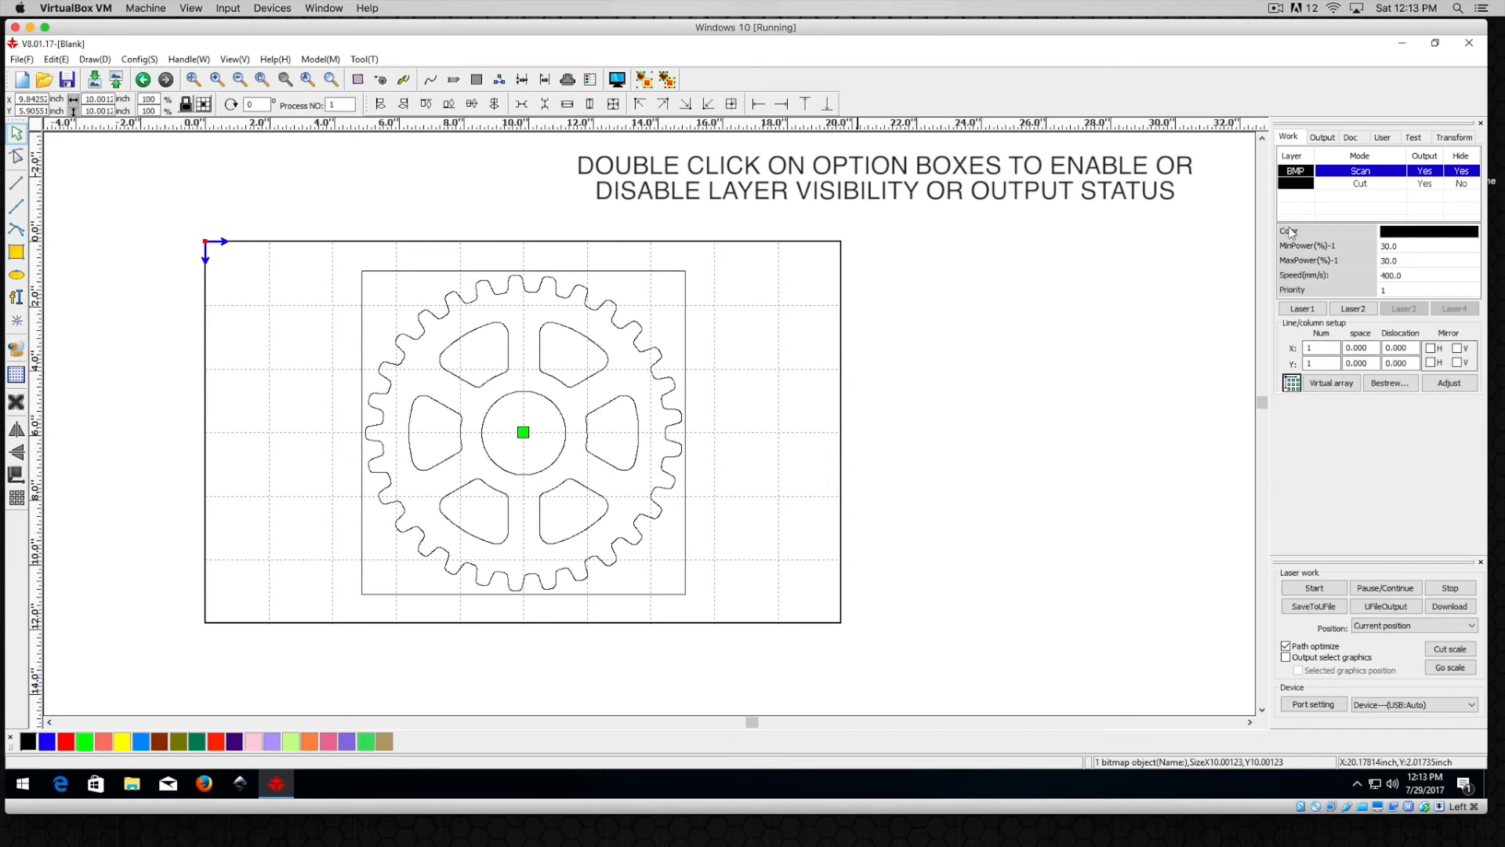
click(523, 431)
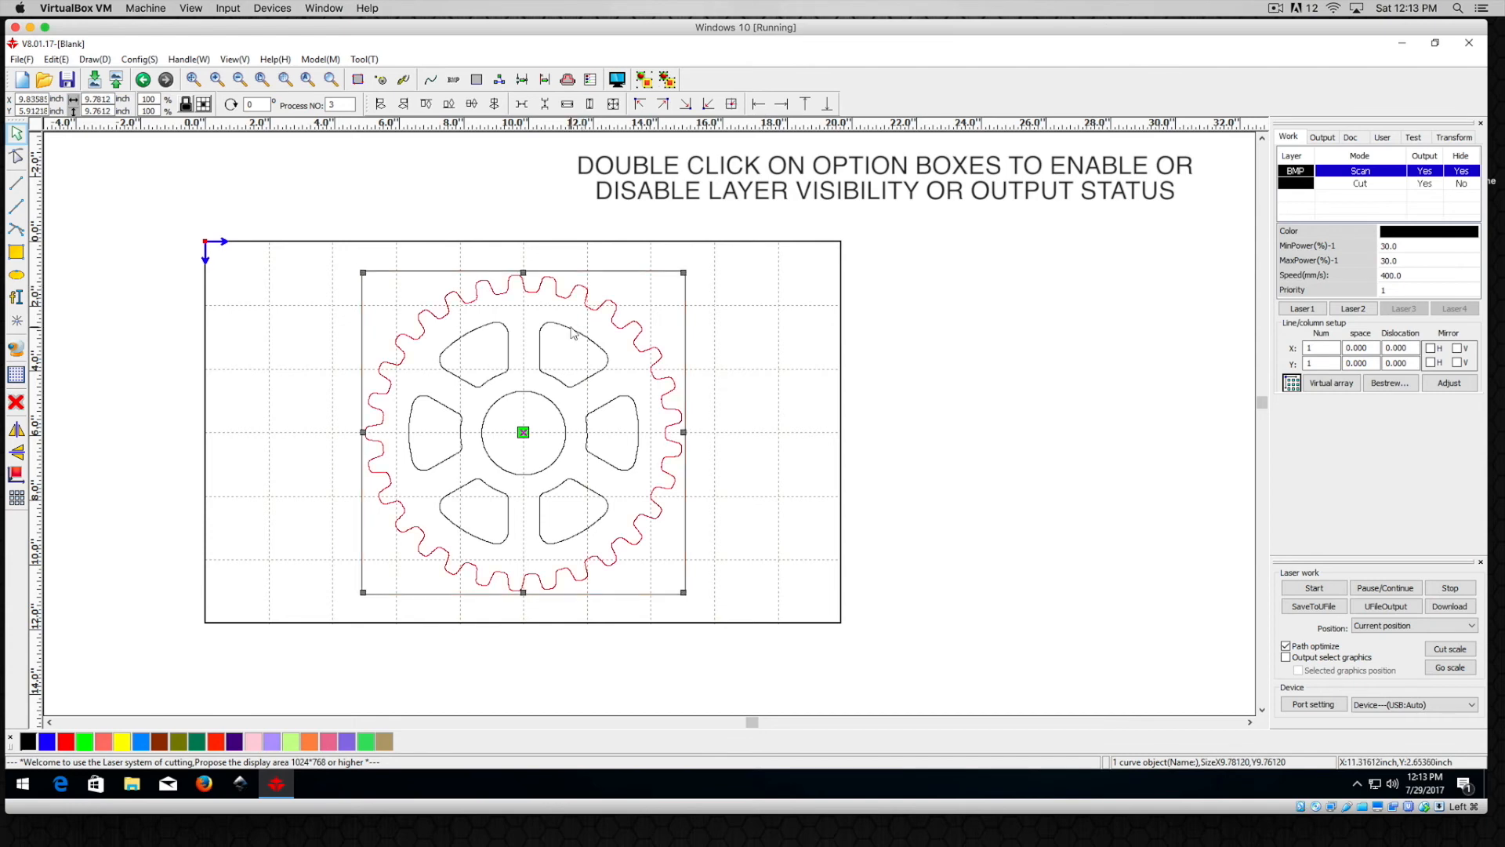
click(472, 354)
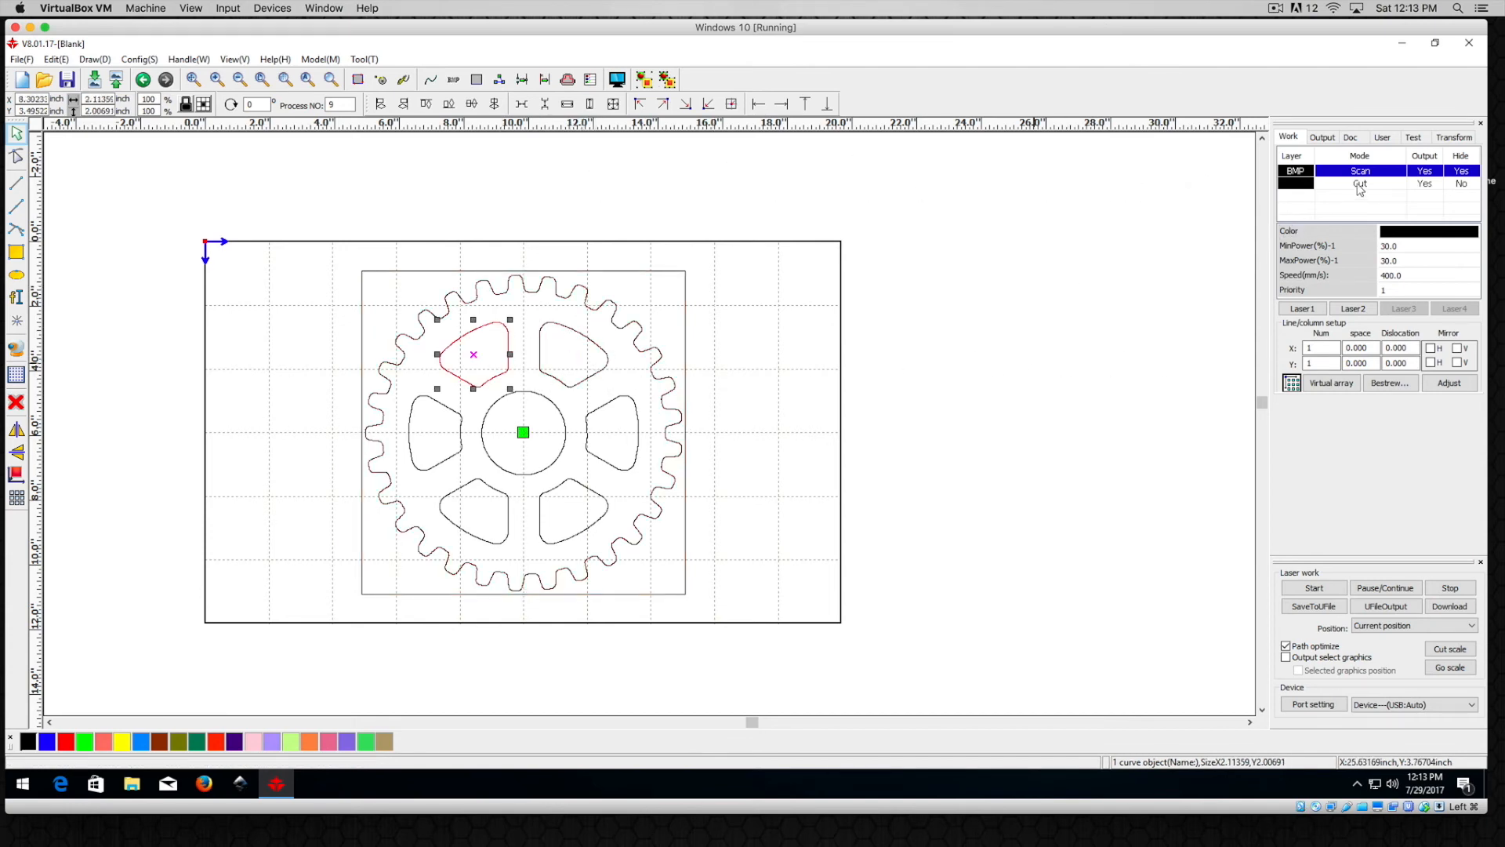
double_click(1359, 183)
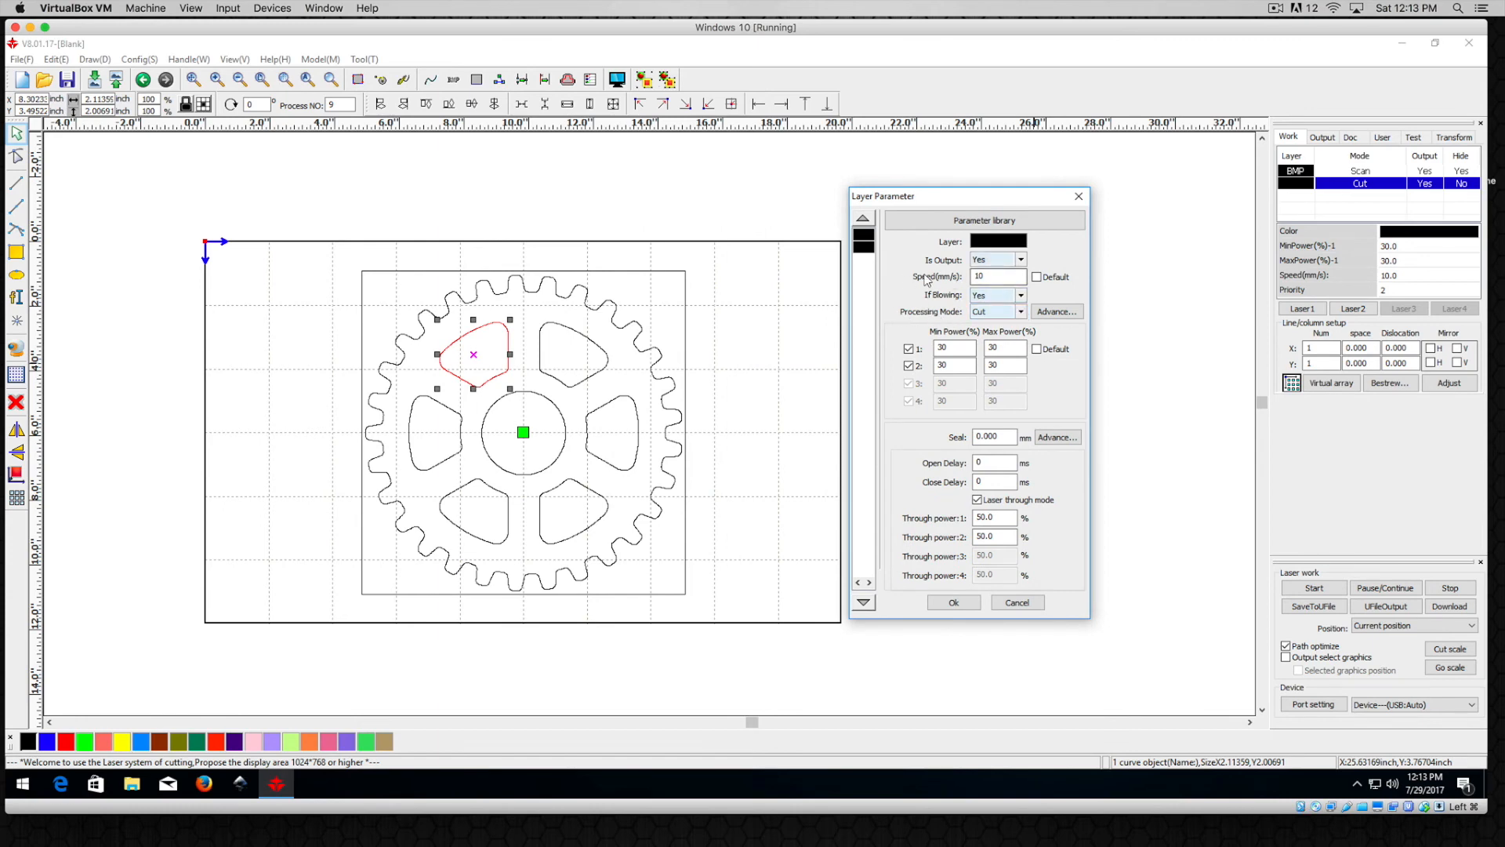
- Set the Cut layer speed to 10 mm/s and confirm
click(993, 277)
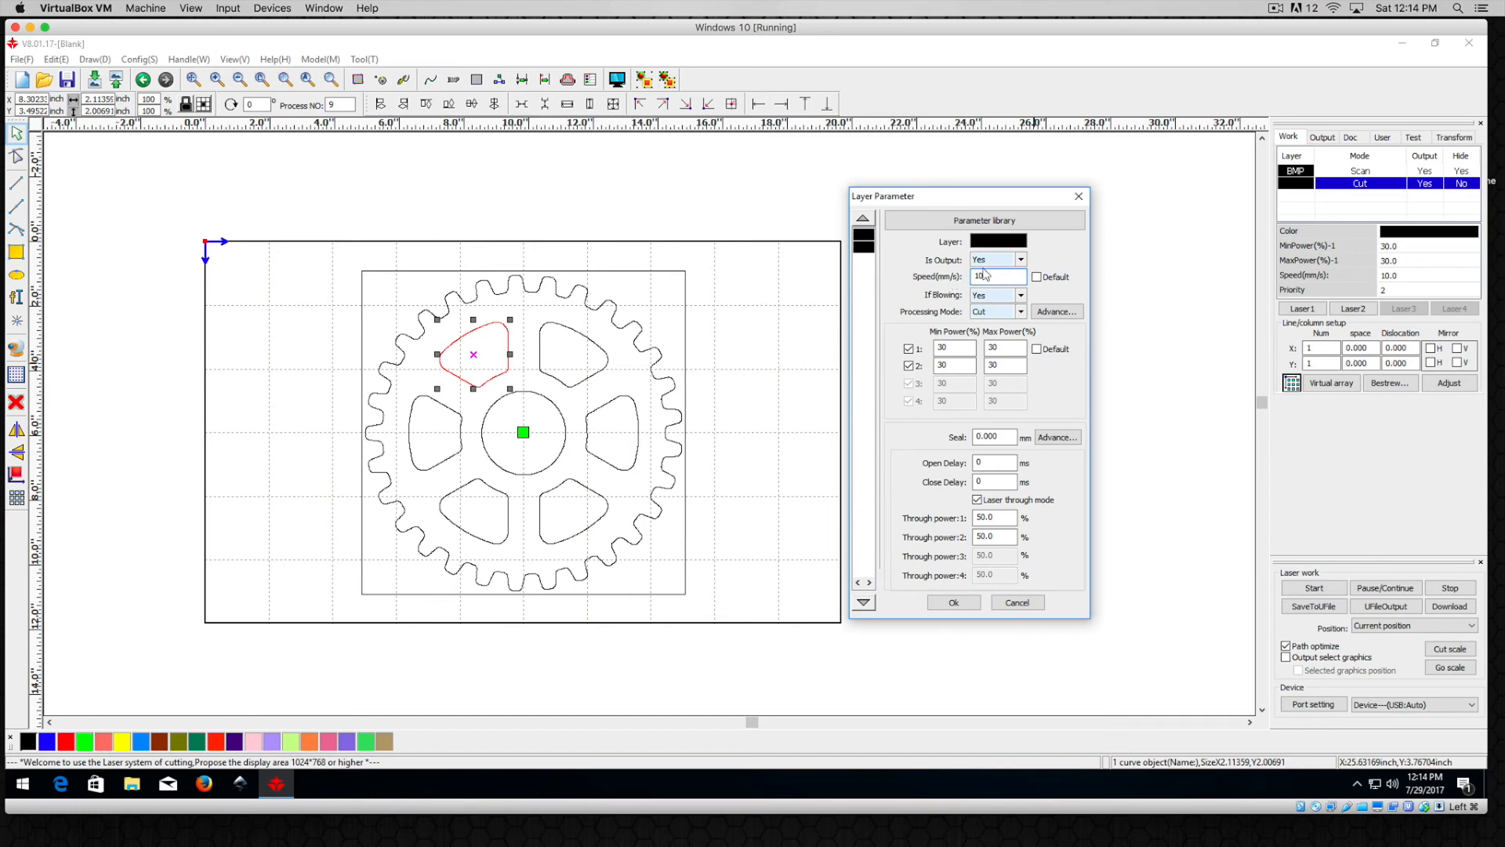
click(952, 602)
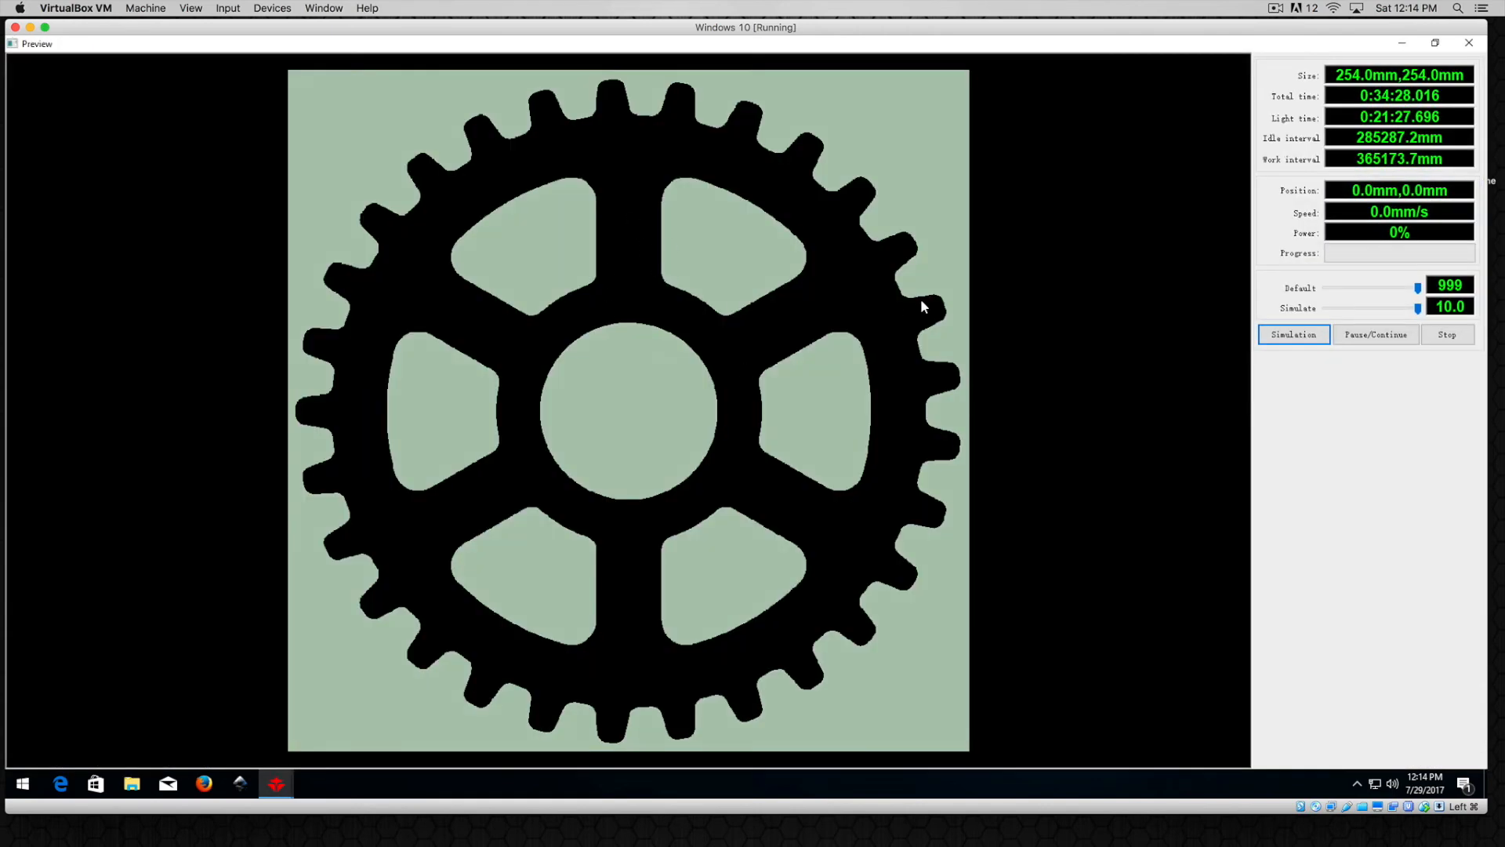
mouse_move(598, 246)
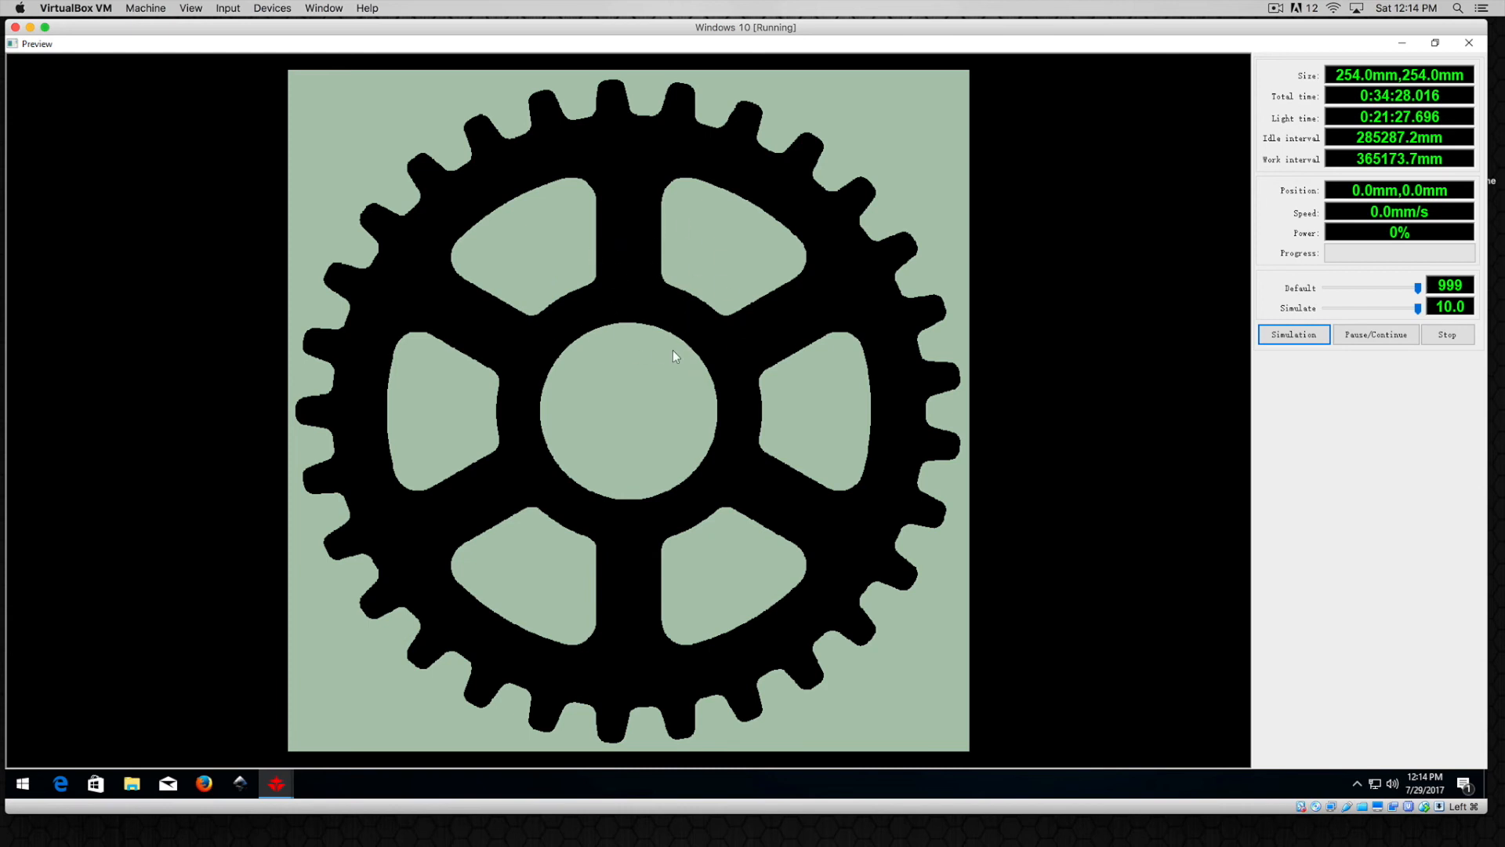
mouse_move(698, 377)
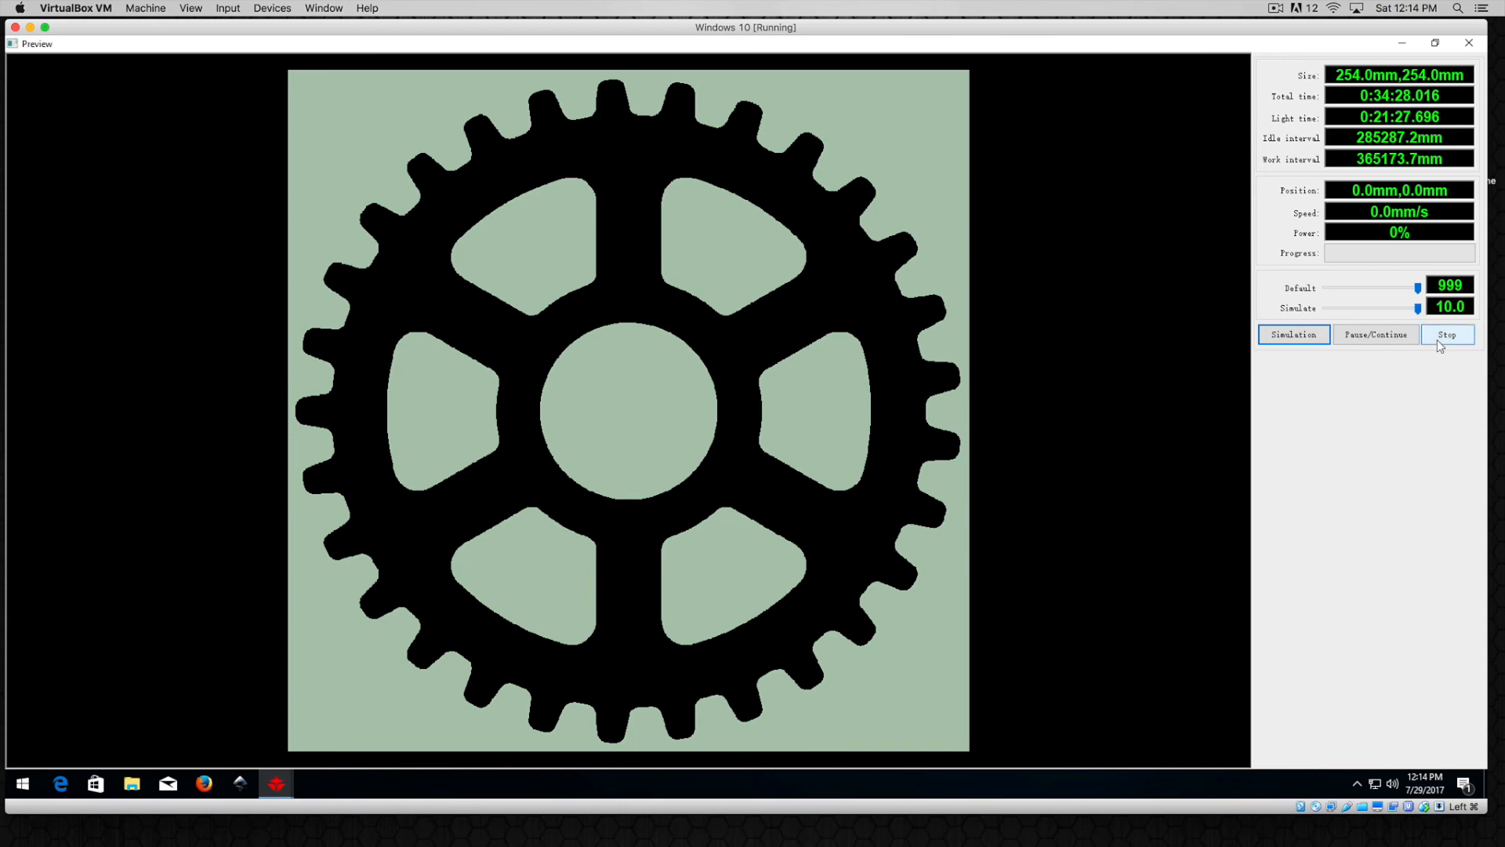
- Stop the gear job preview and return to the layout
click(1448, 334)
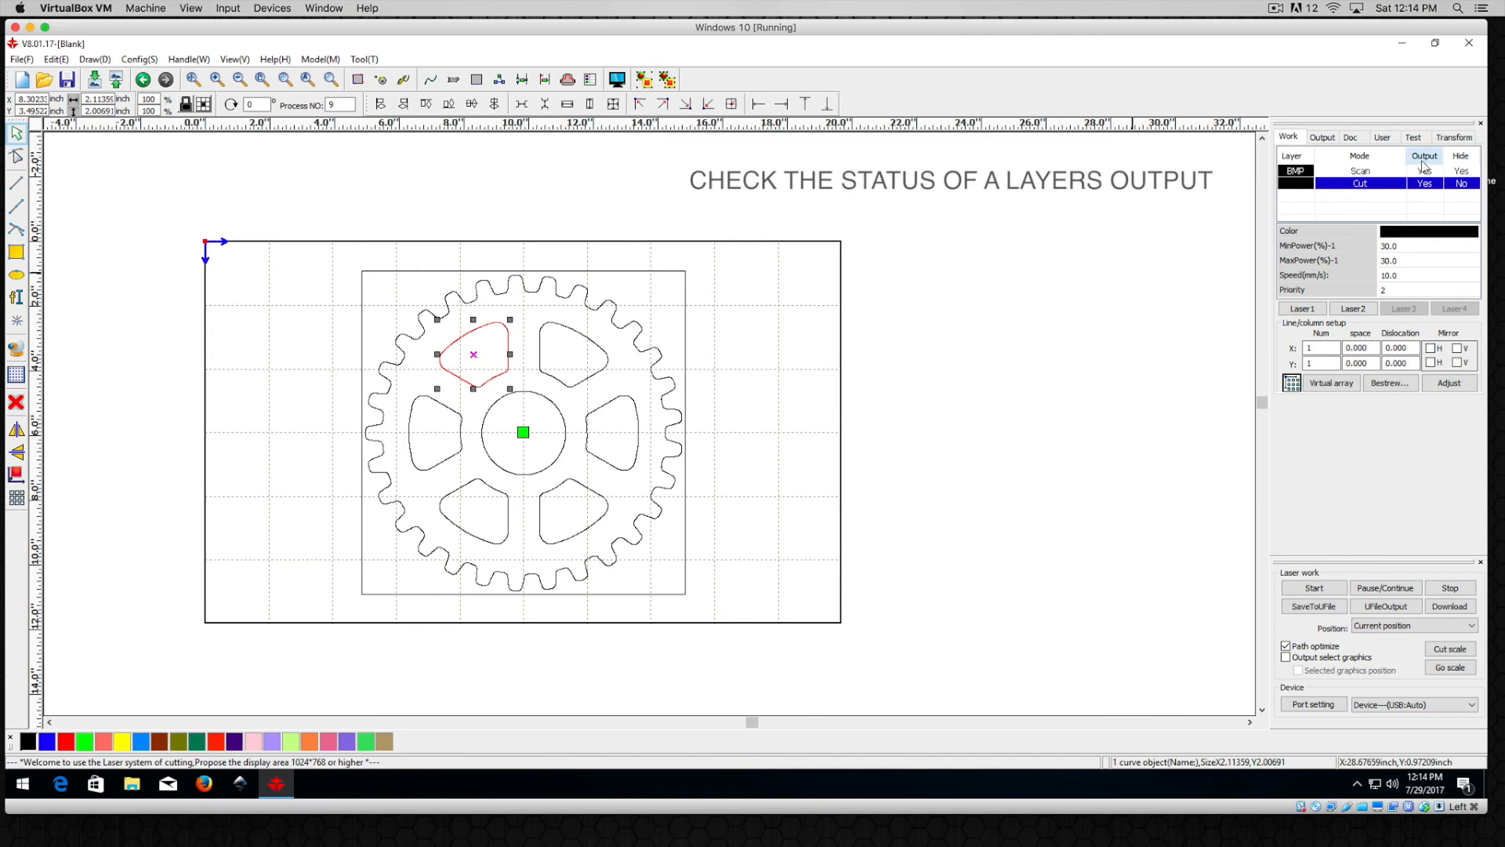
- Set the BMP scan layer's Output to No so only cut outlines are processed
click(1424, 183)
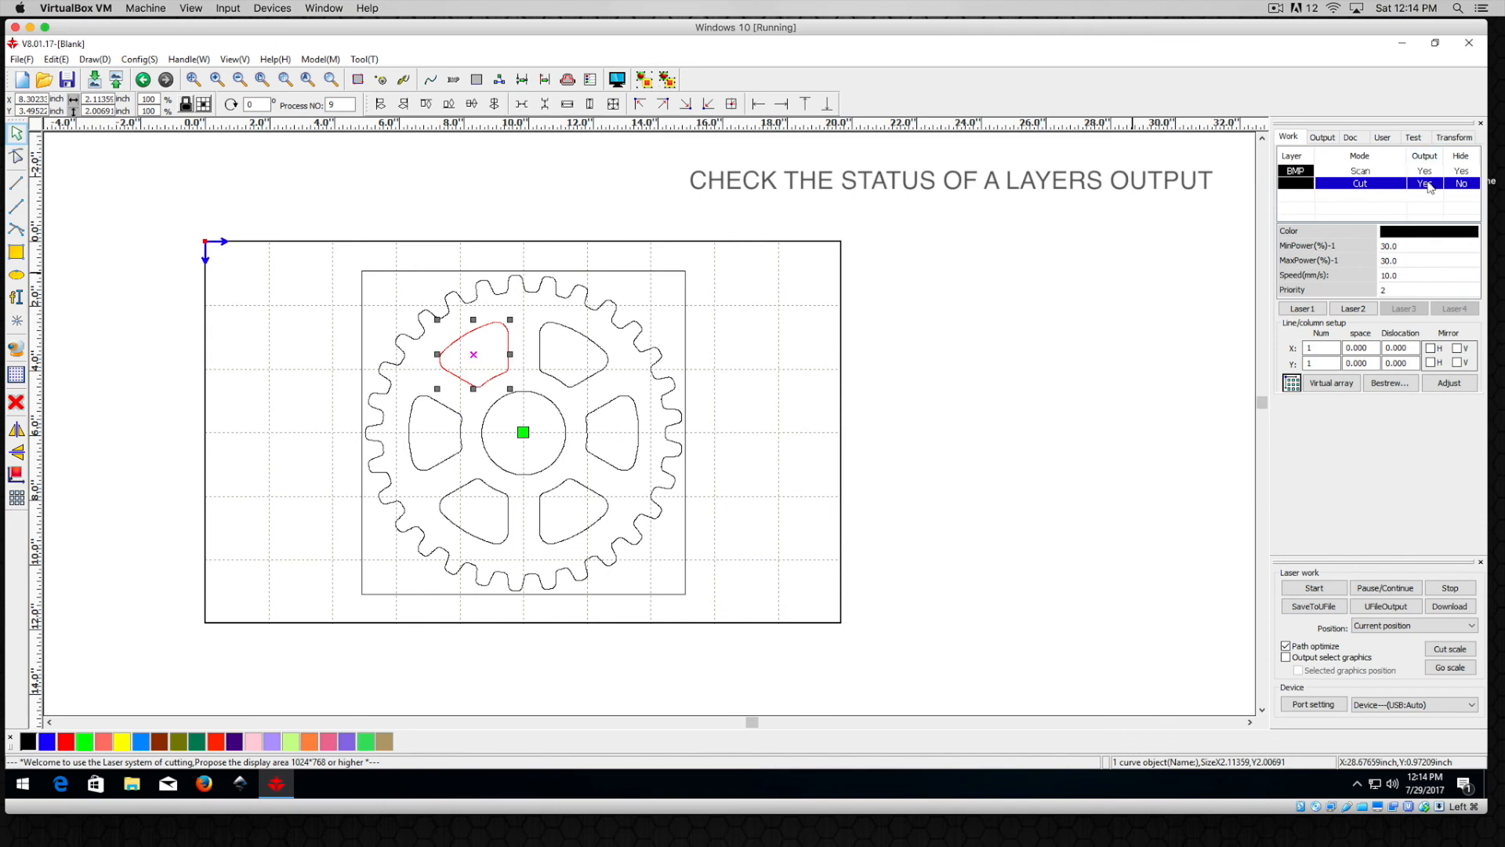
click(1359, 170)
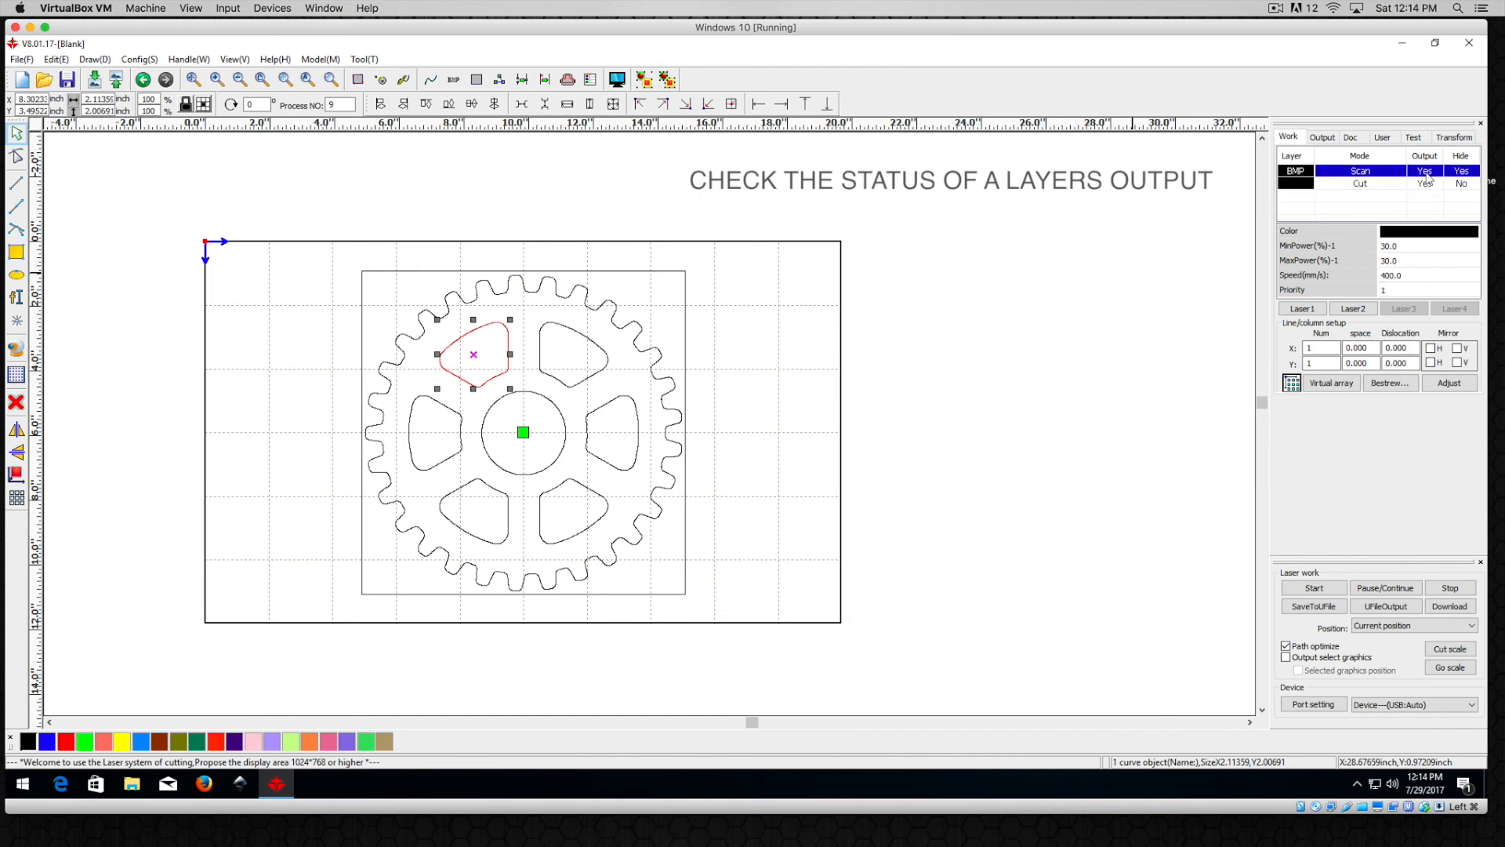
click(1424, 171)
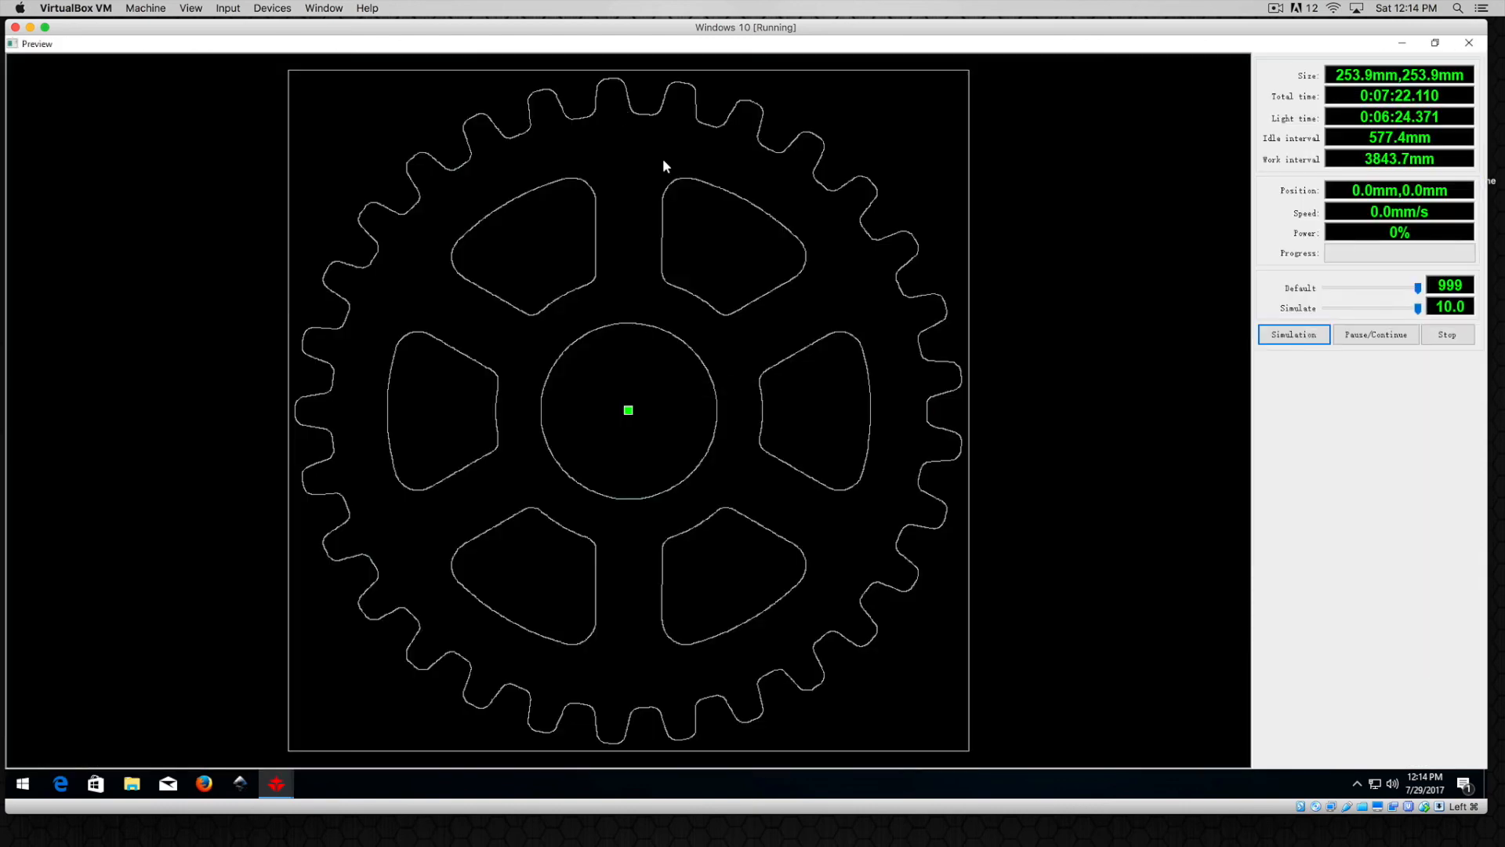
- Run the cut simulation along the gear outlines in Preview
click(1292, 334)
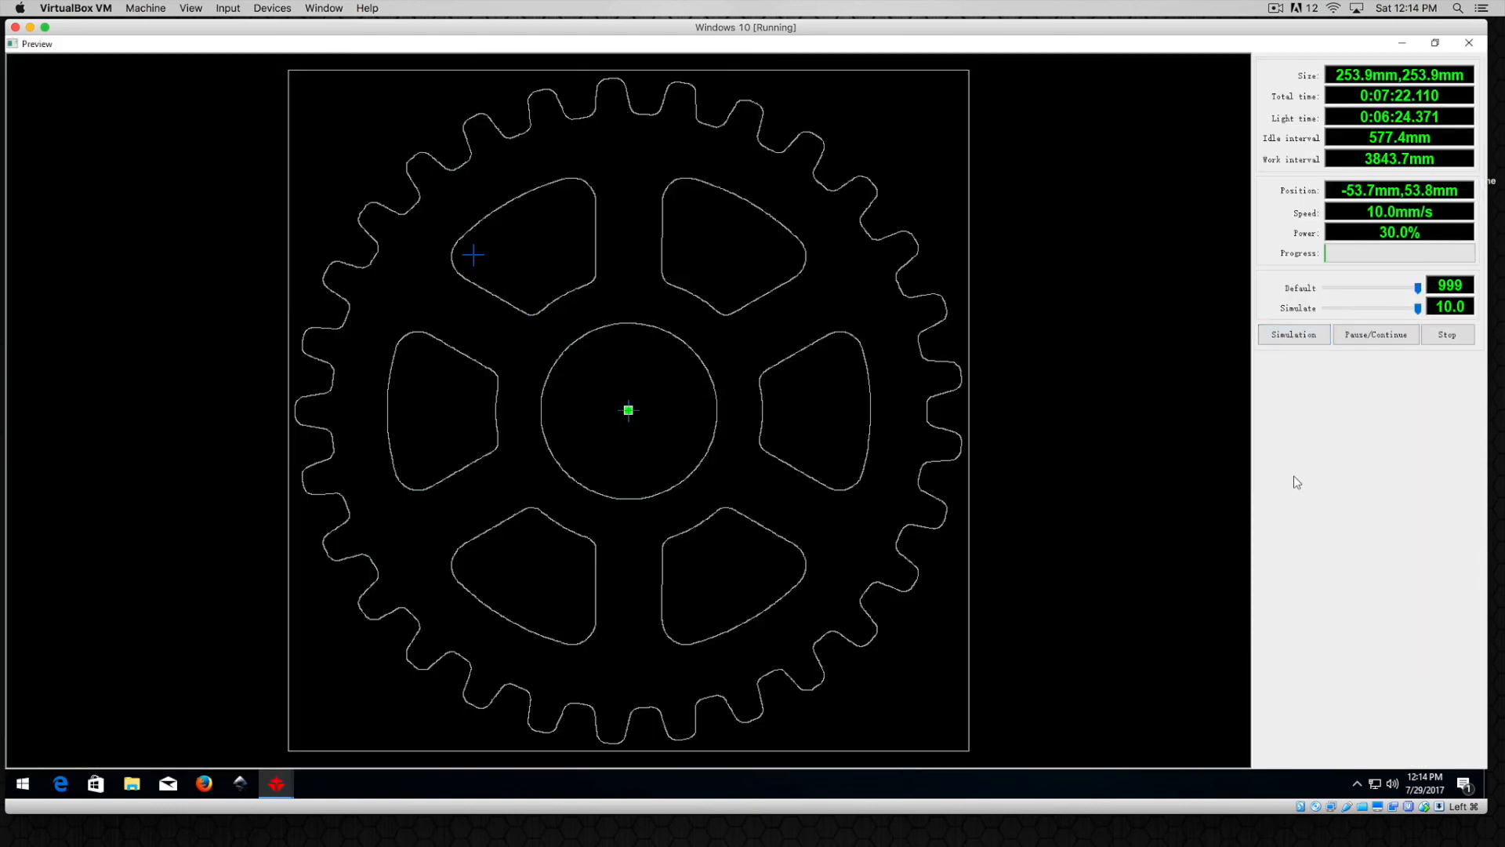
click(1293, 334)
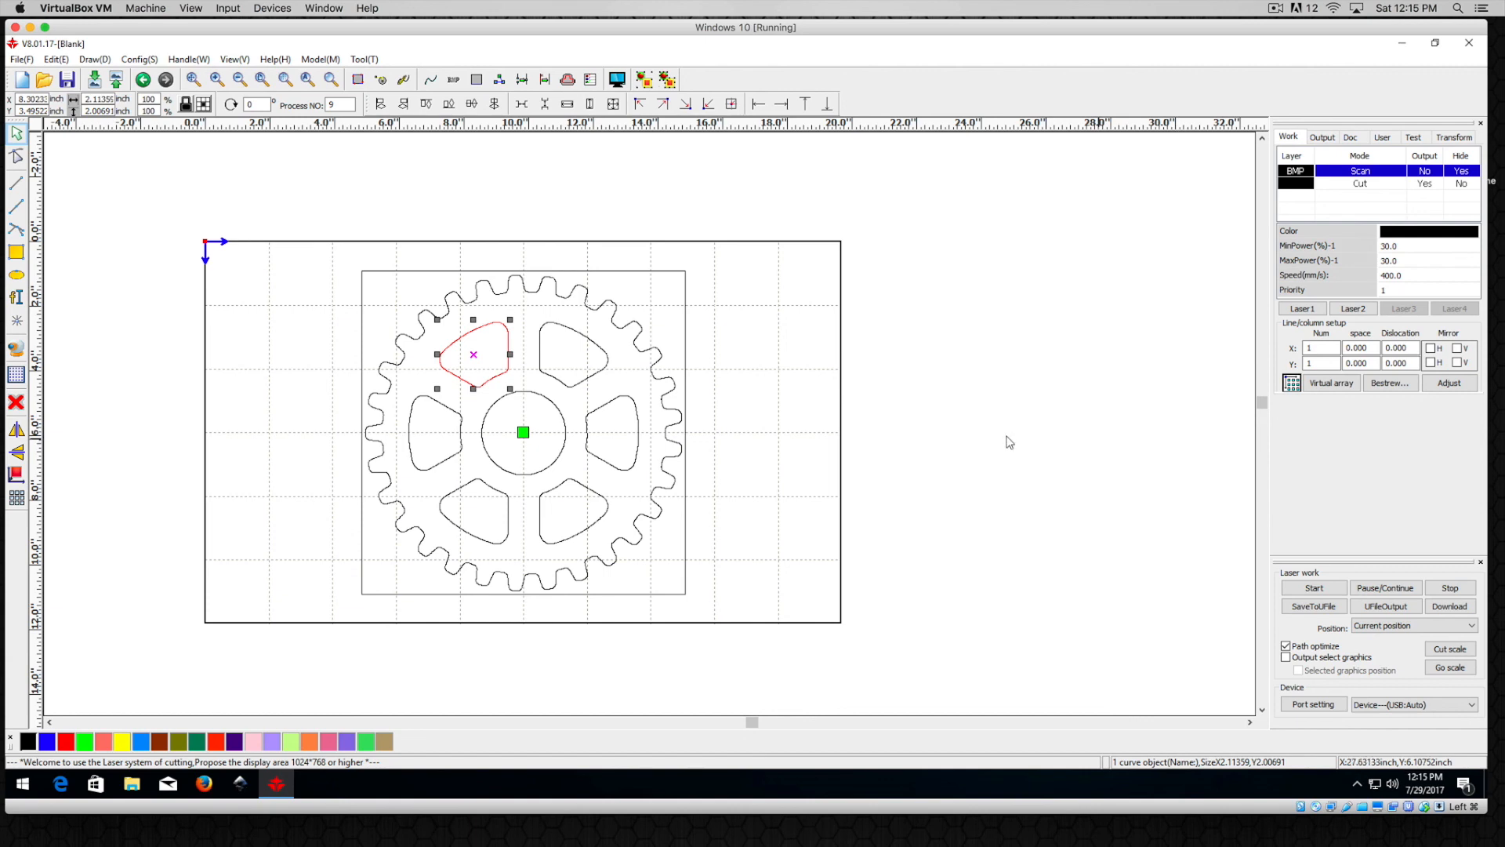
mouse_move(975, 385)
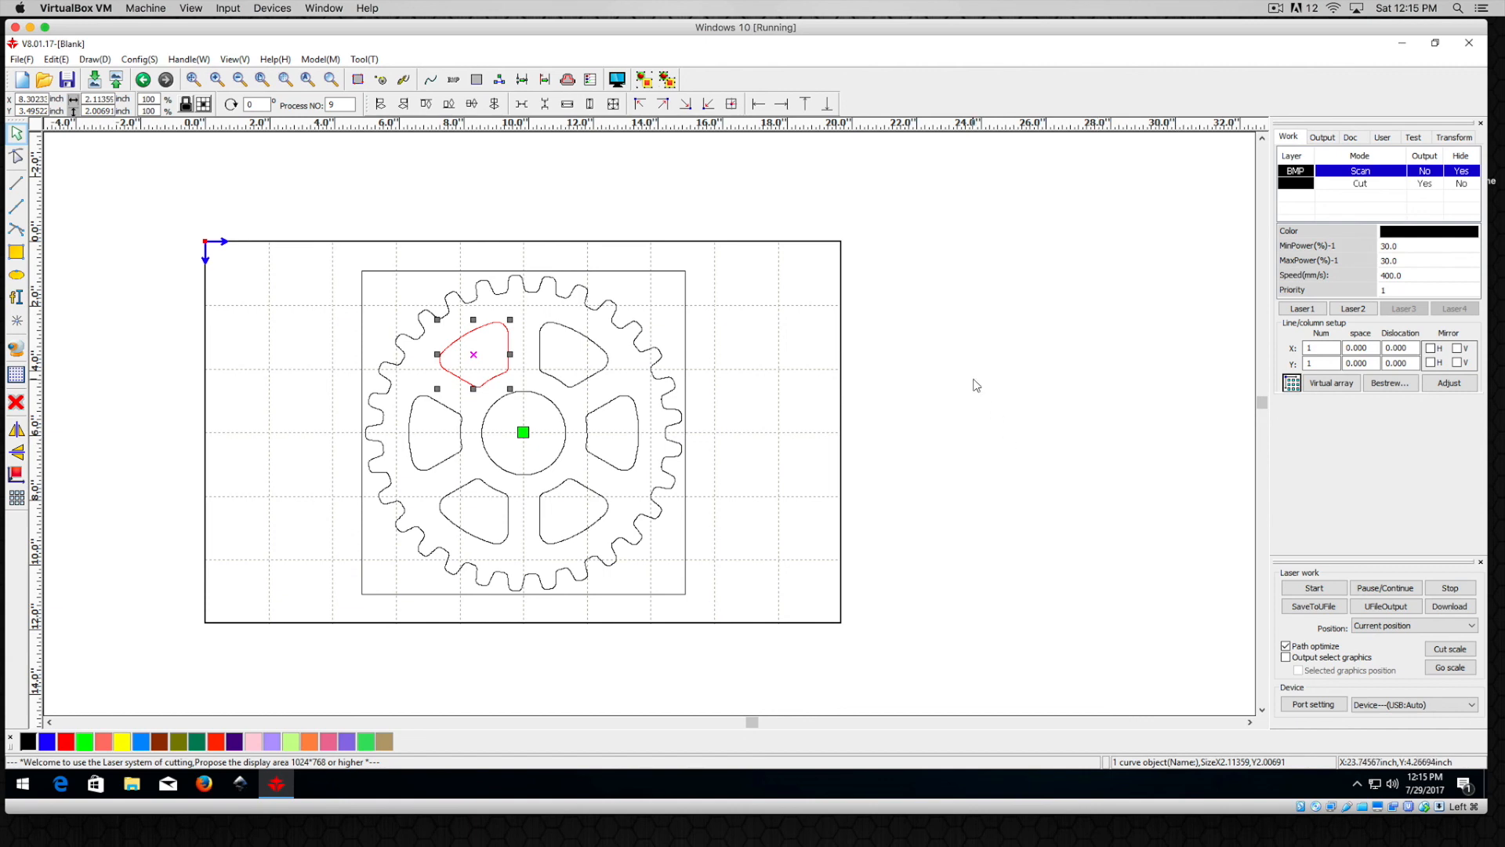
mouse_move(978, 377)
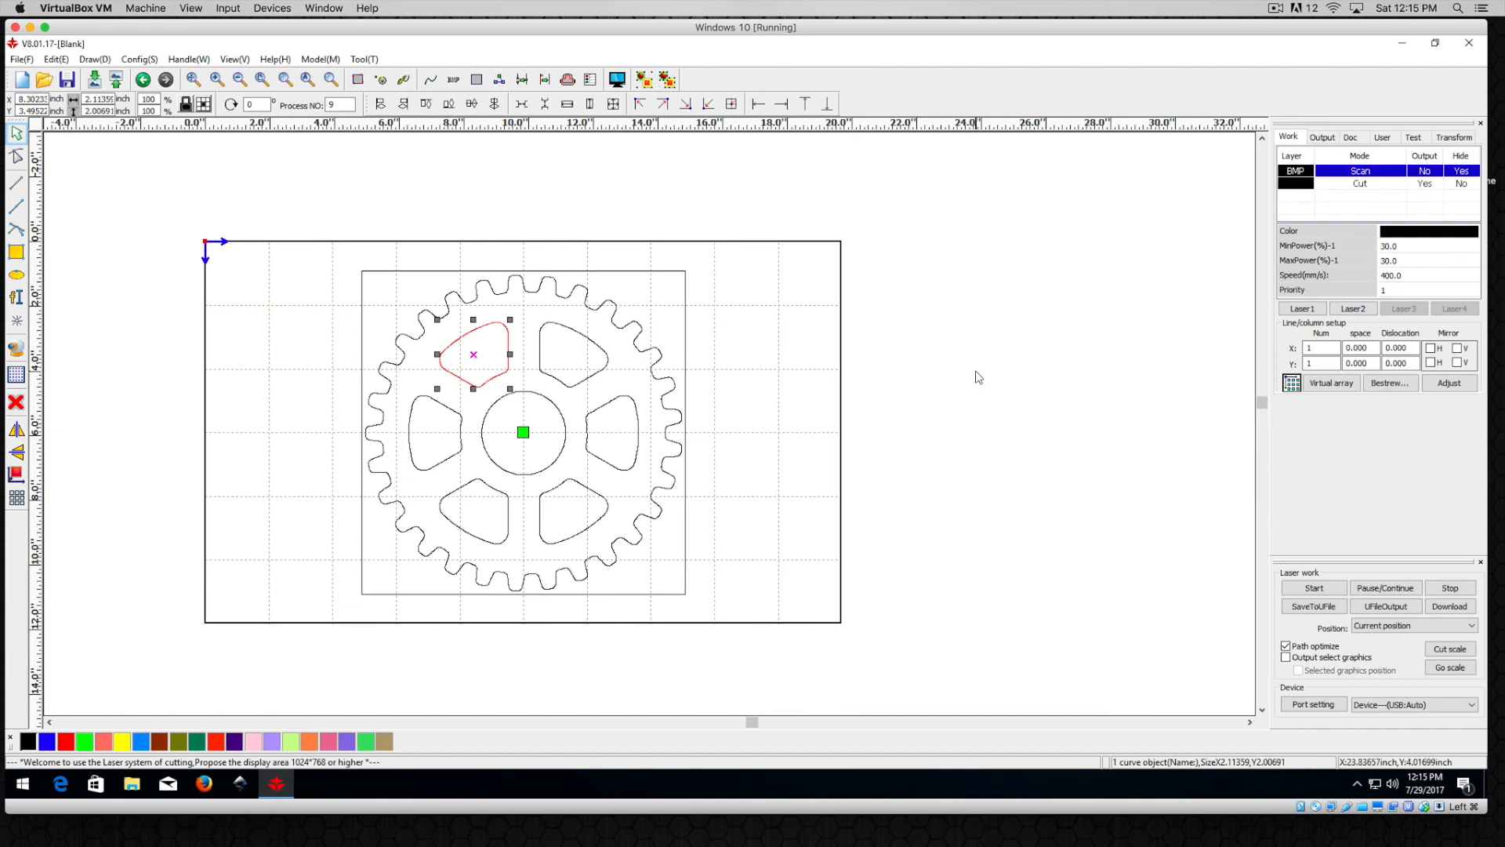
mouse_move(465, 317)
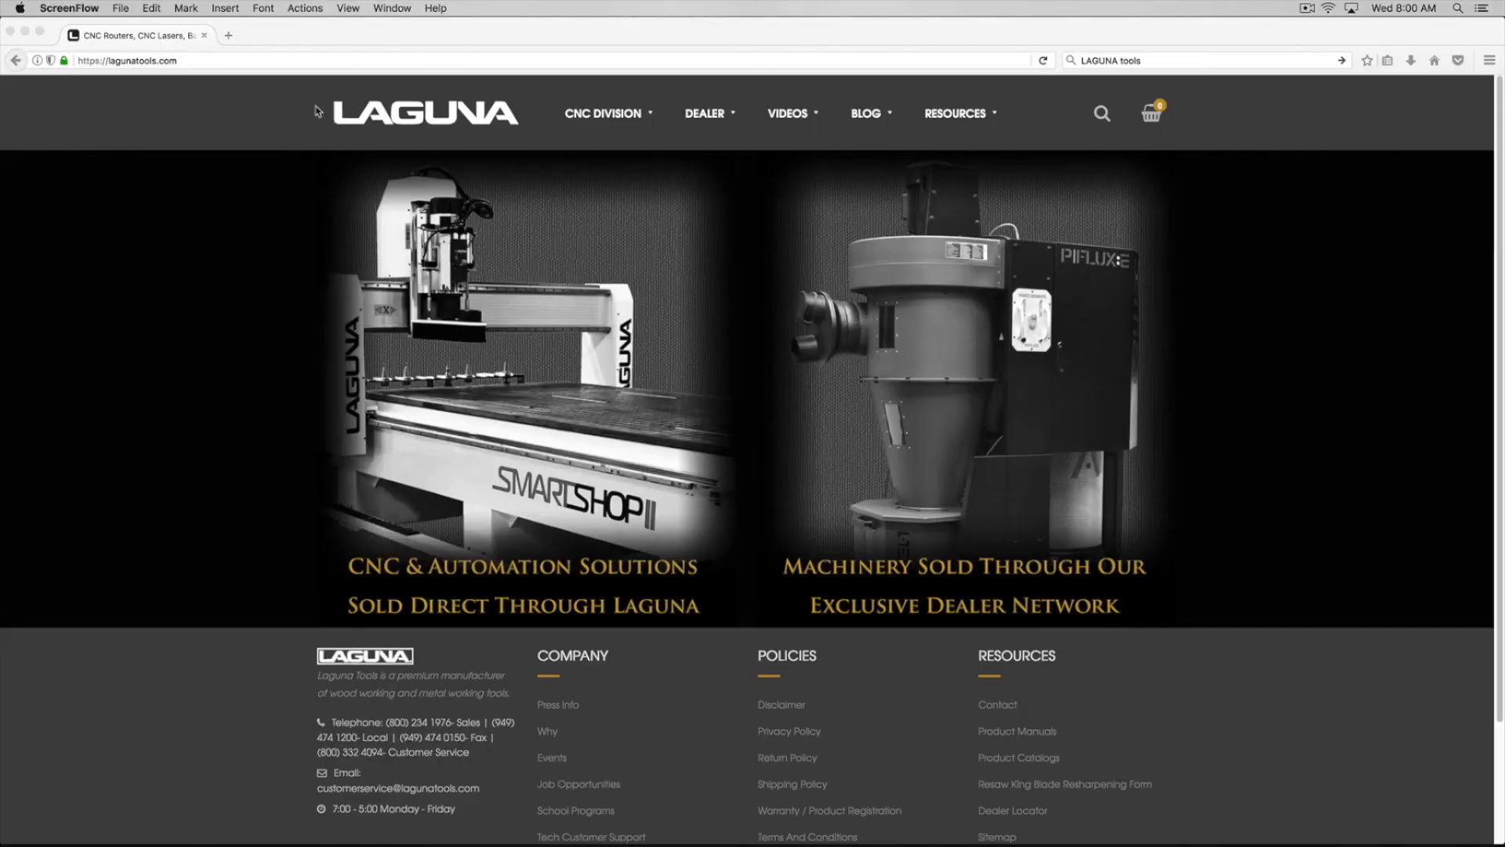
mouse_move(519, 104)
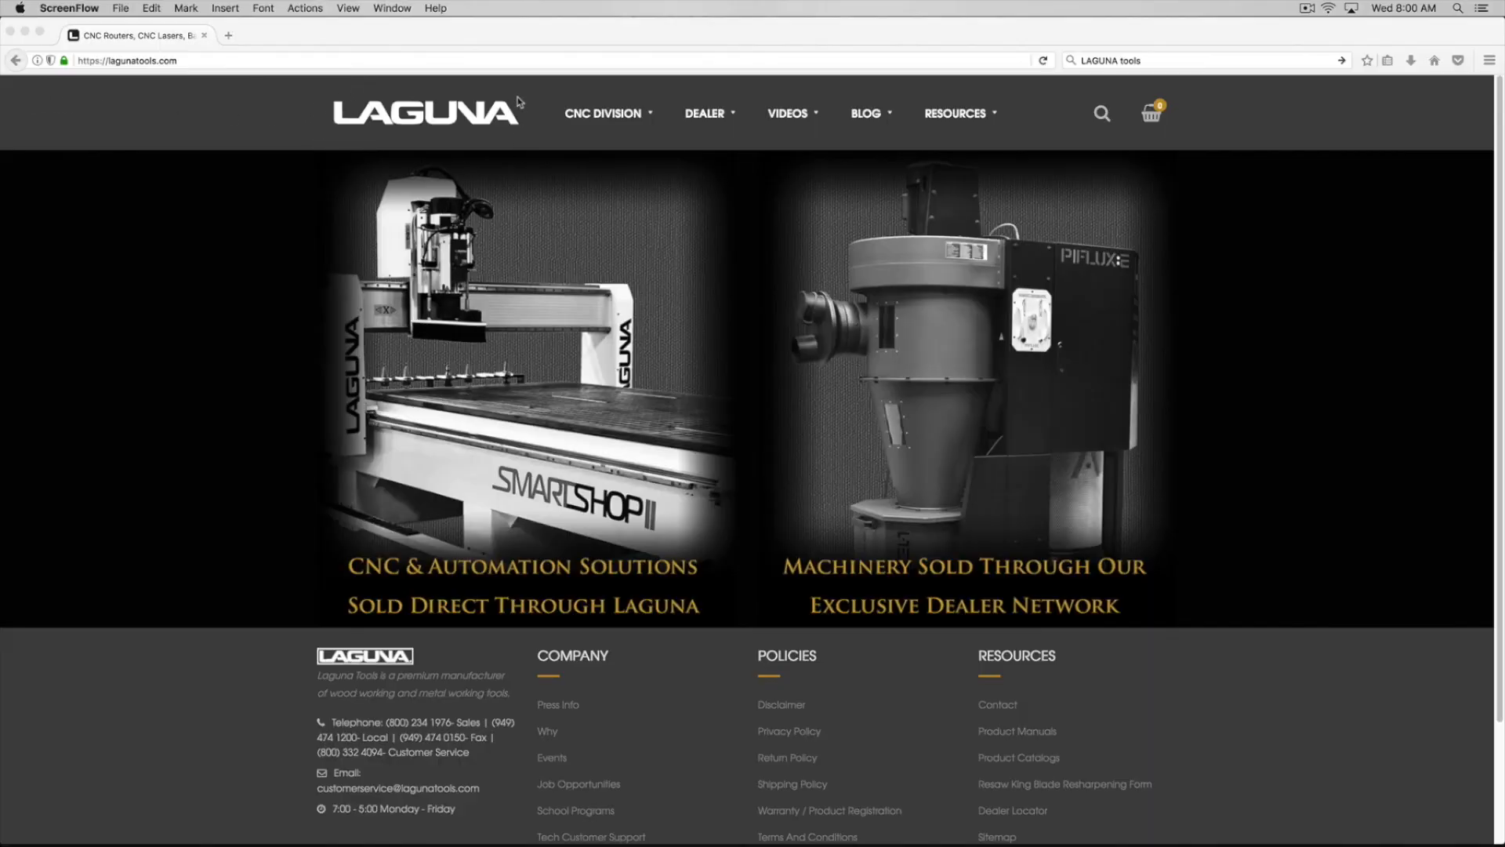